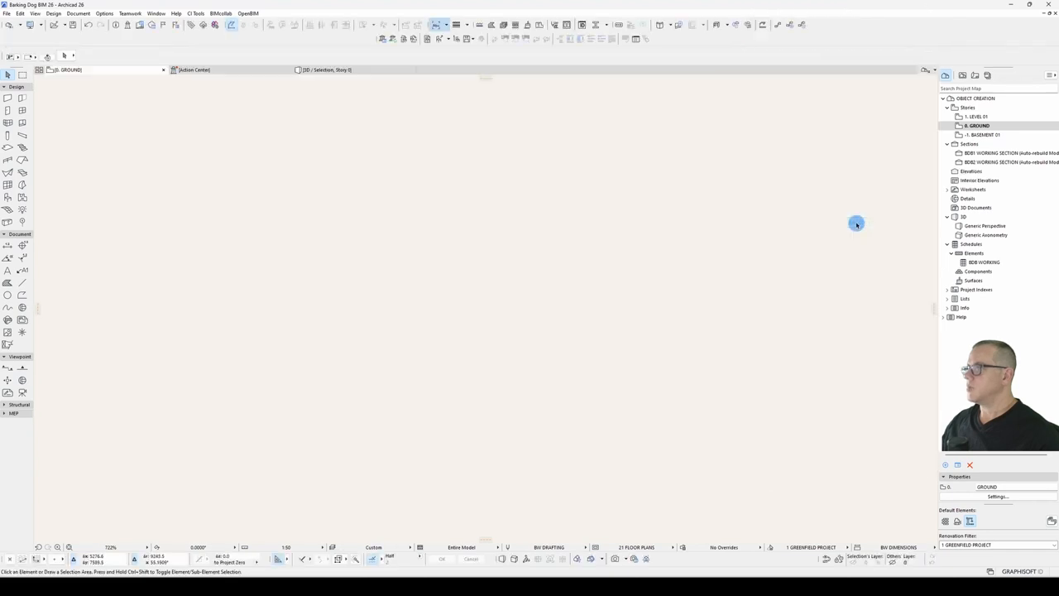
Step: In Work Environment's Model Rebuild Options, enable 'Interrupt with error messages' and confirm
click(105, 14)
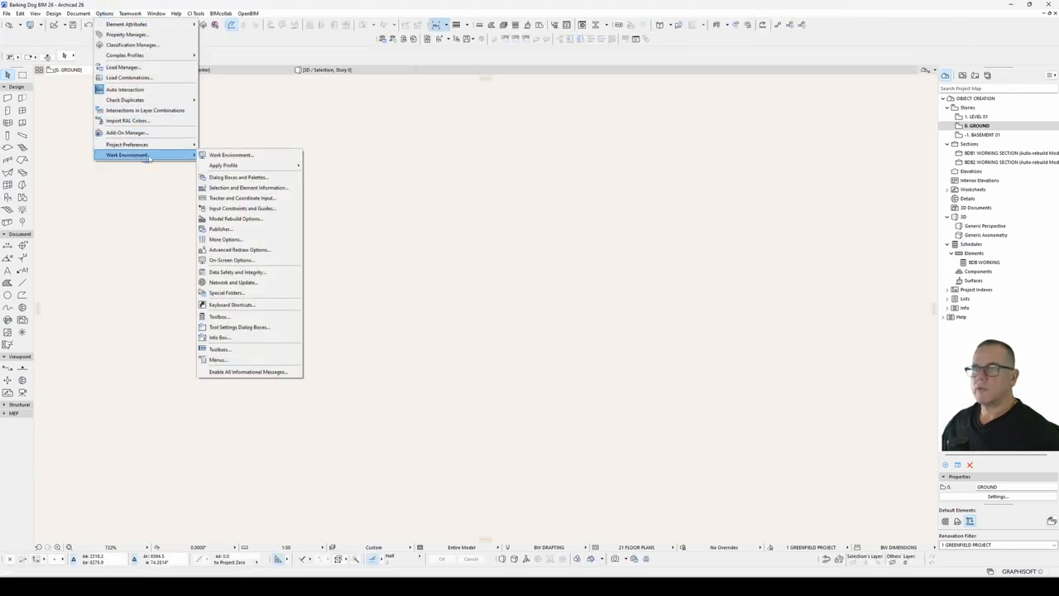
click(235, 218)
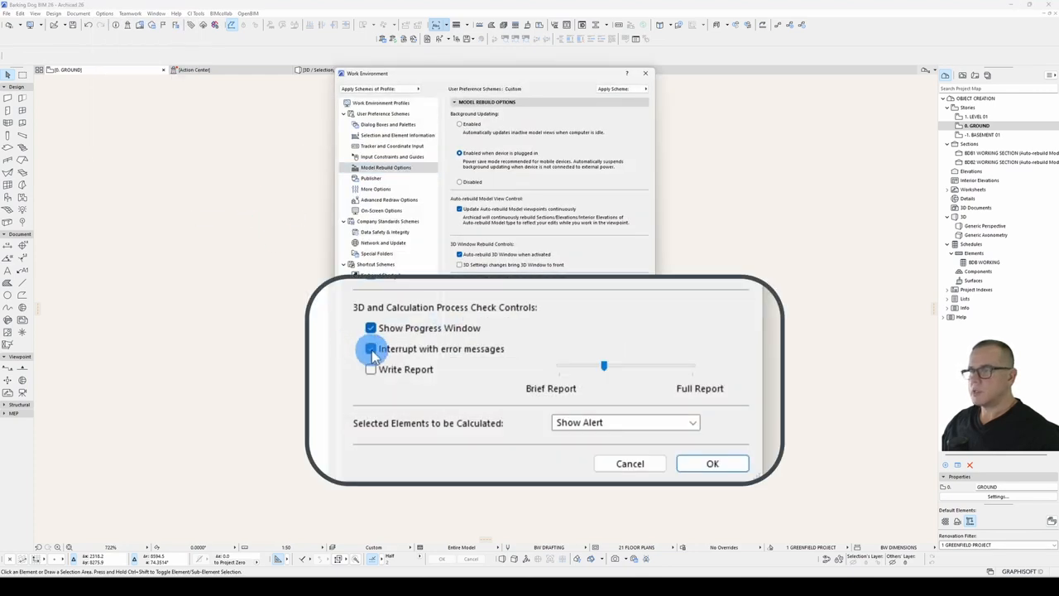
click(711, 463)
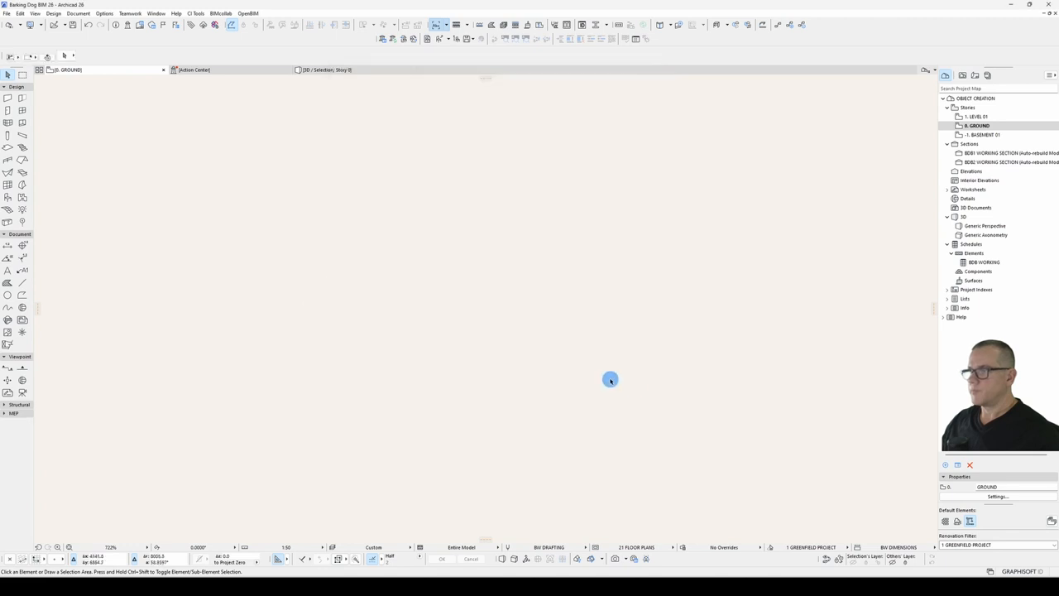
click(175, 13)
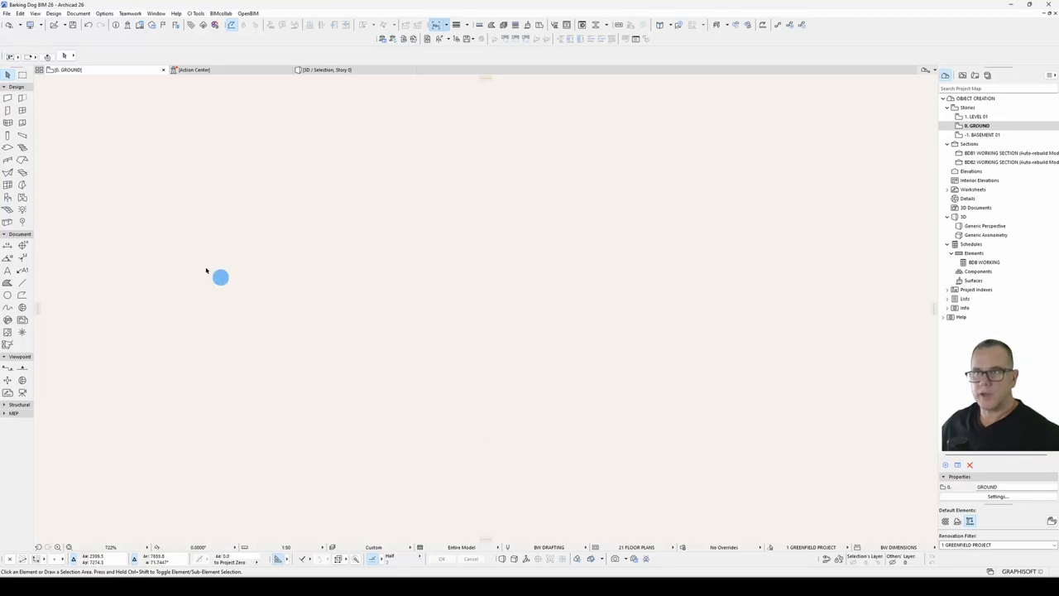
Step: Start a new library object and choose the Table subtype under Model Element > Furnishing
click(6, 14)
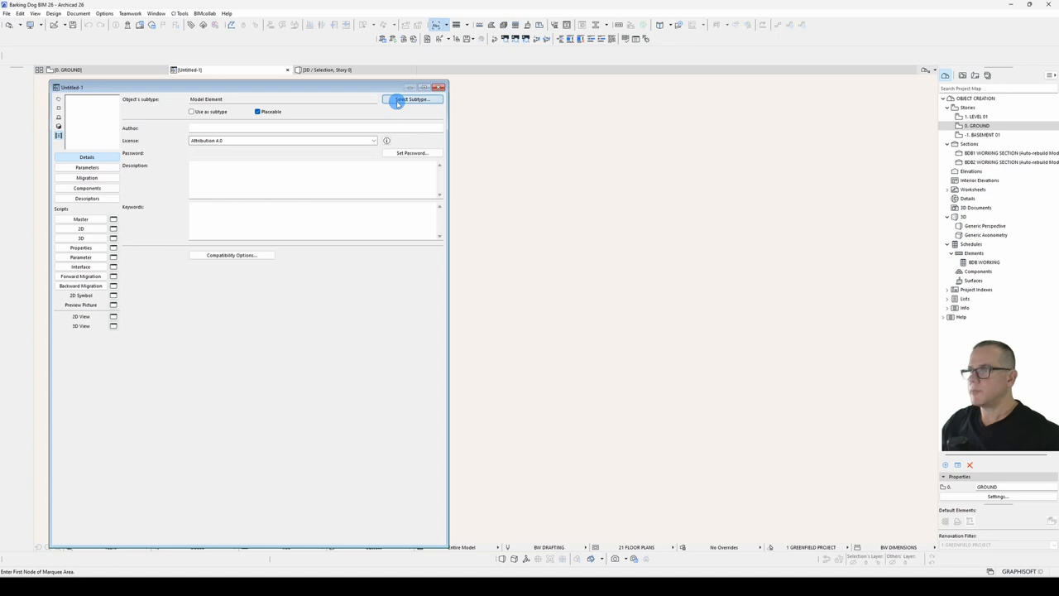
click(412, 99)
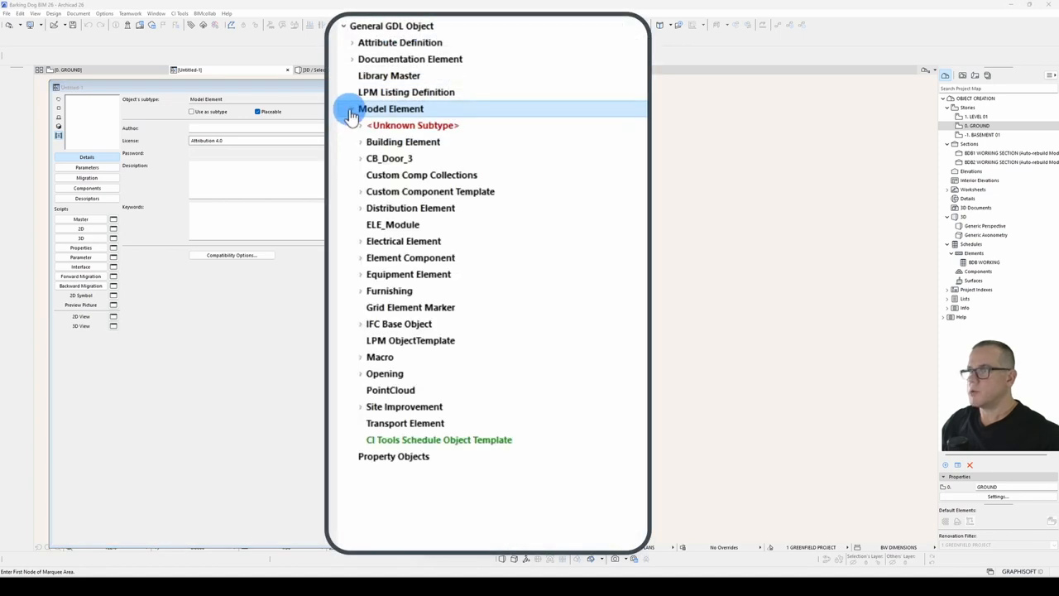
click(360, 291)
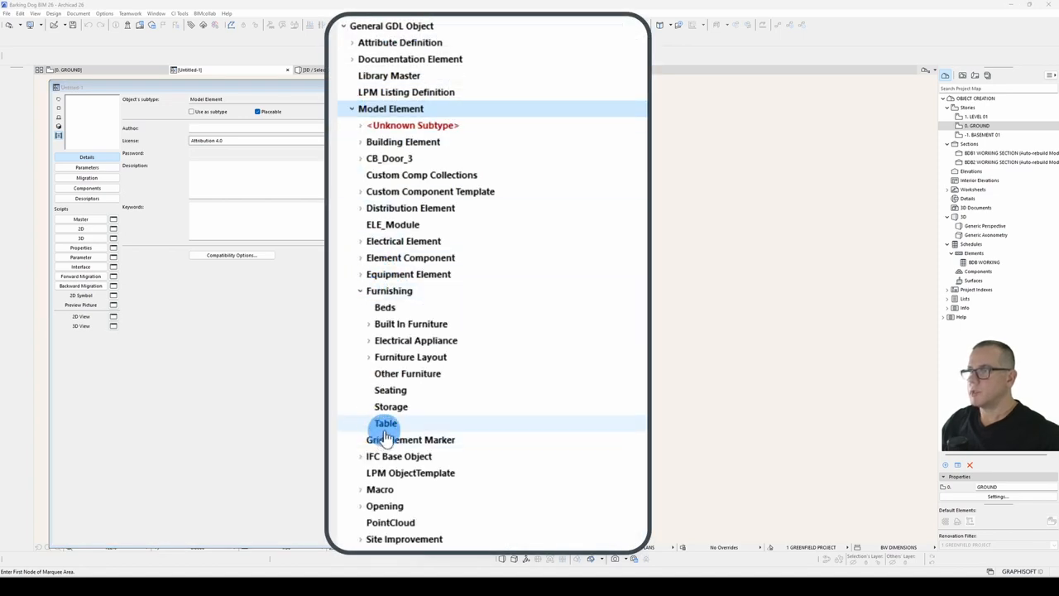
click(385, 424)
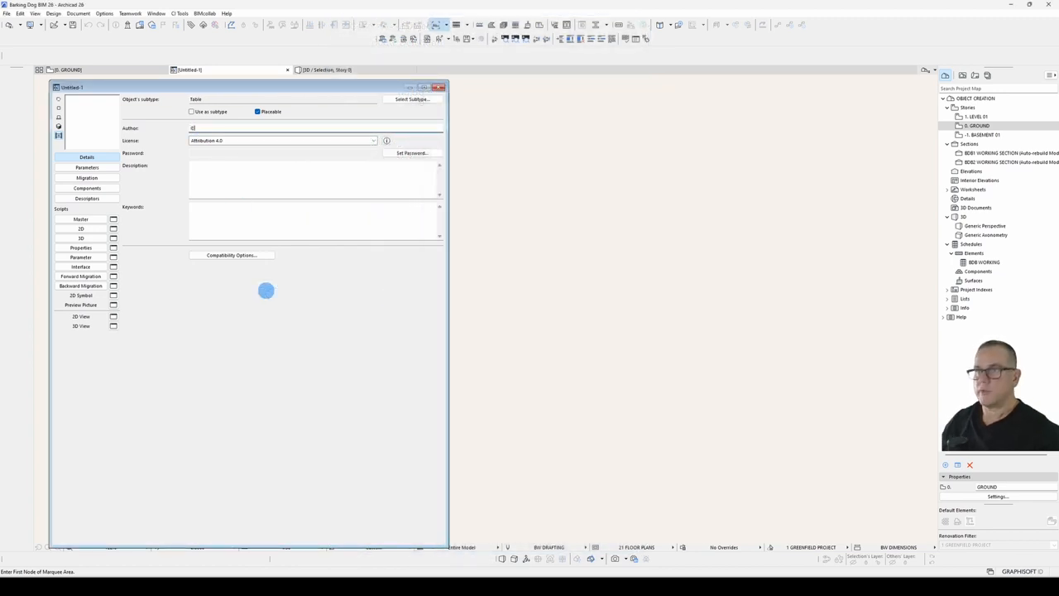
Step: Enter '© Barking Dog BIM' as author and set the licence to Commercial
text(© Barking Dog BIM)
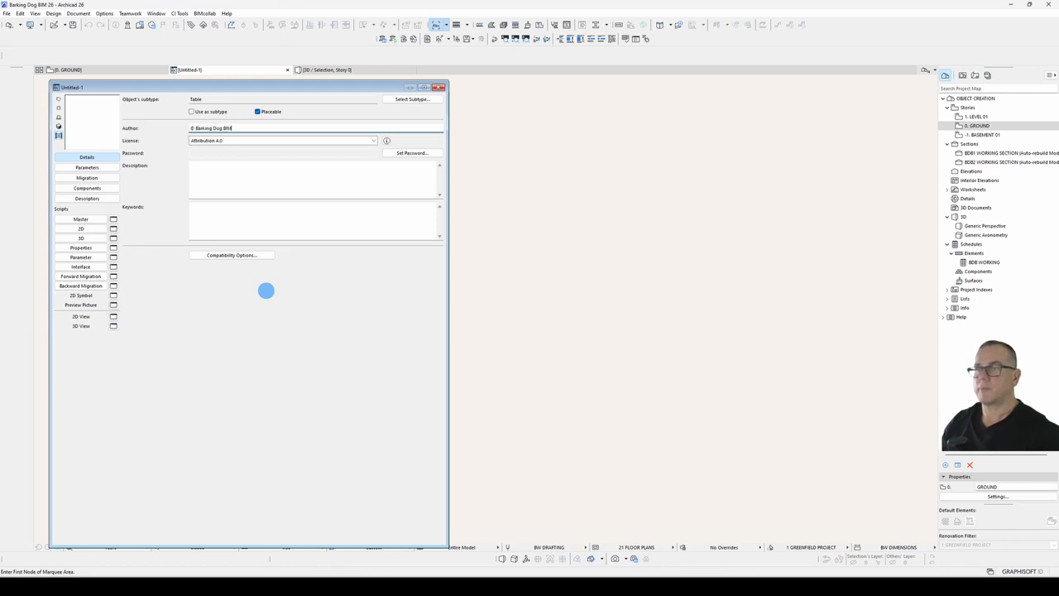
click(374, 139)
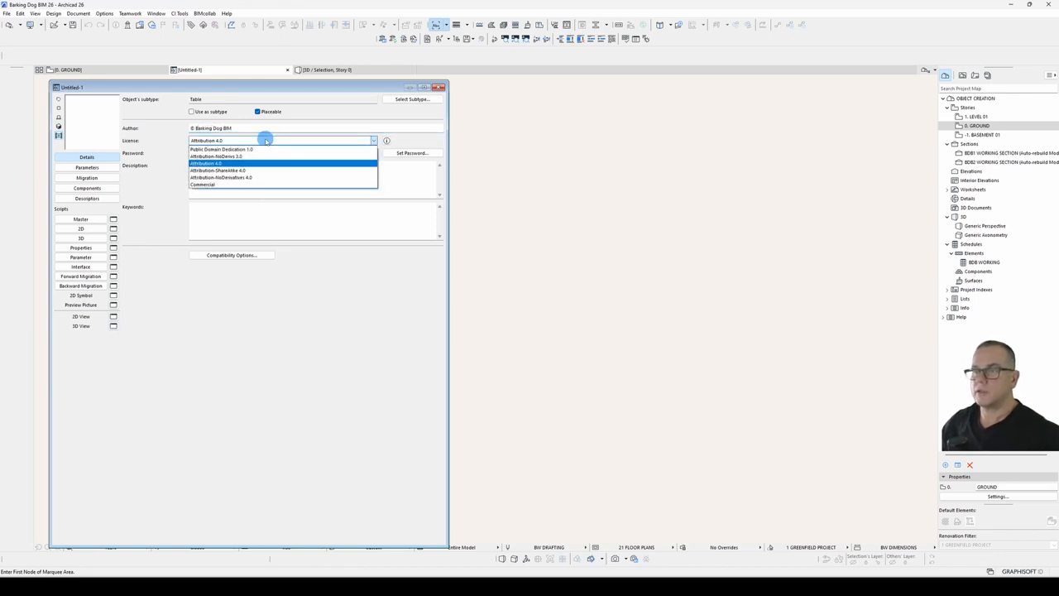
click(202, 184)
text(Date Created: Jul 2023)
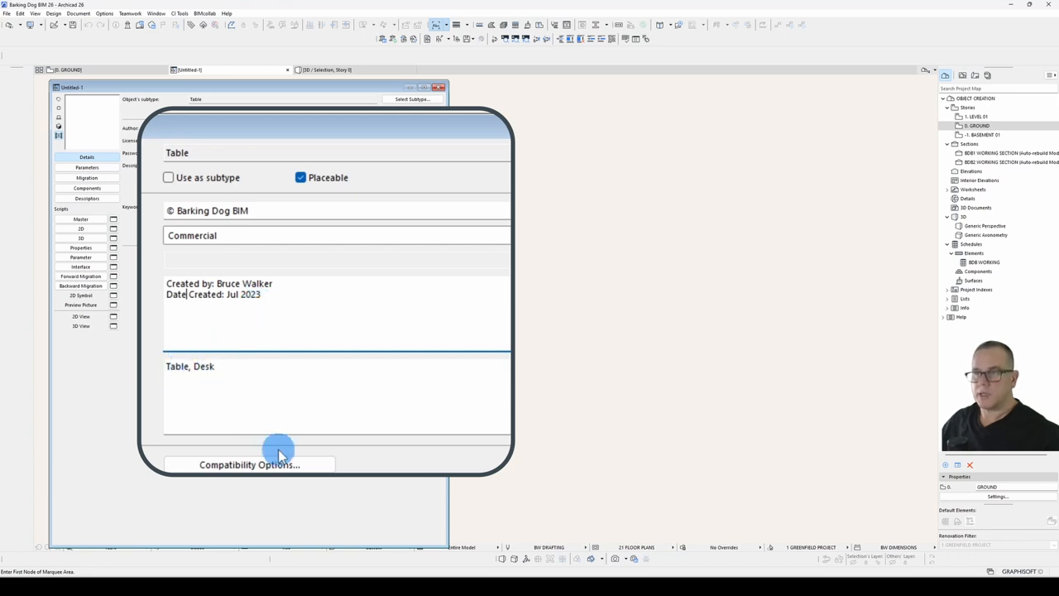
Step: Open the BIM 400 Round Coffee Table object from the Furniture library for reference
click(86, 167)
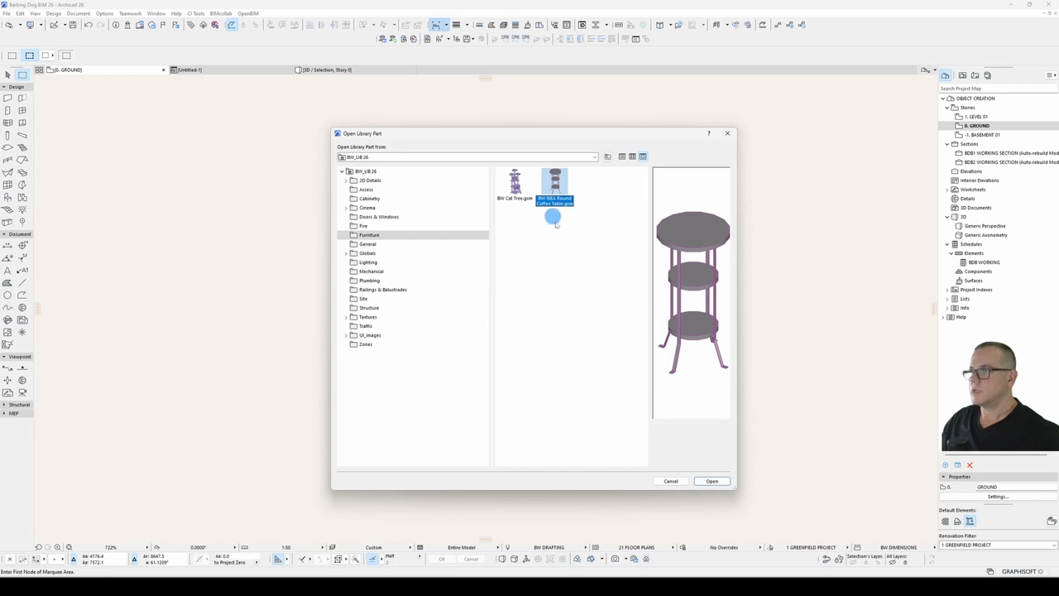
click(712, 480)
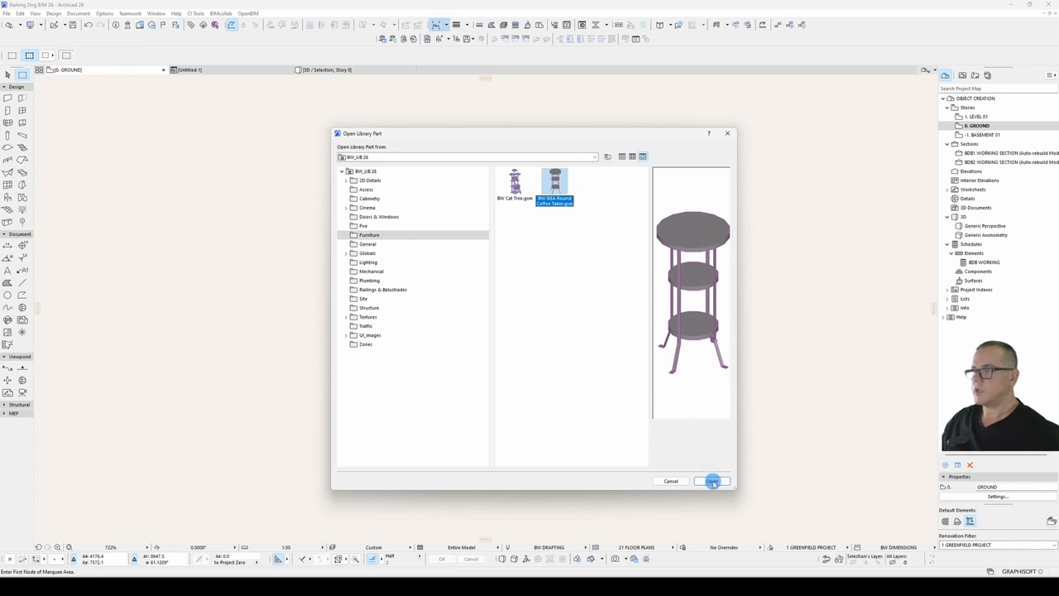
click(712, 480)
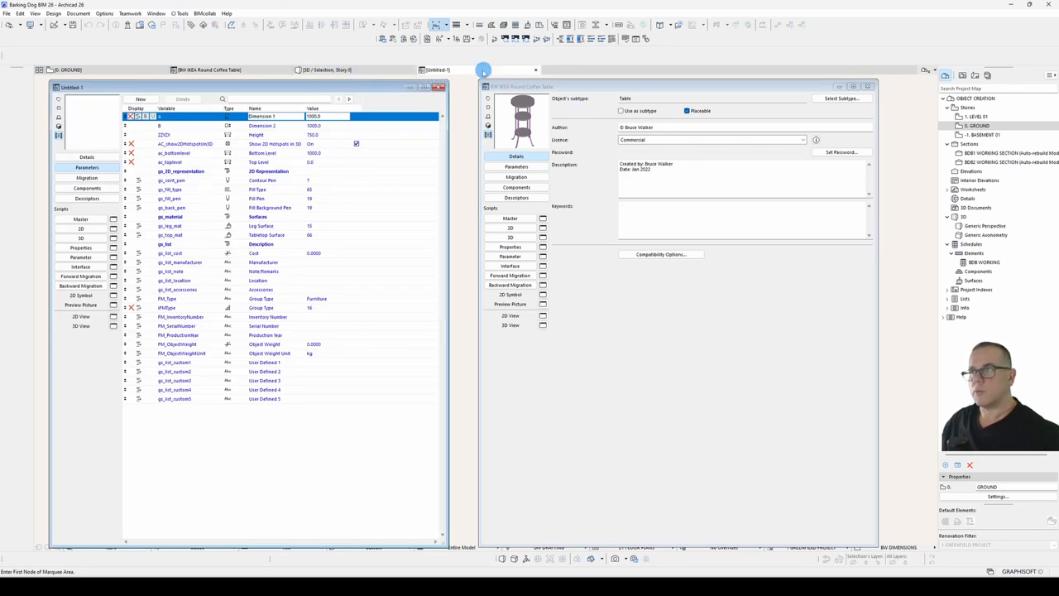
Step: Add new parameters to the Table object, modelled on the coffee table's parameter list
click(516, 166)
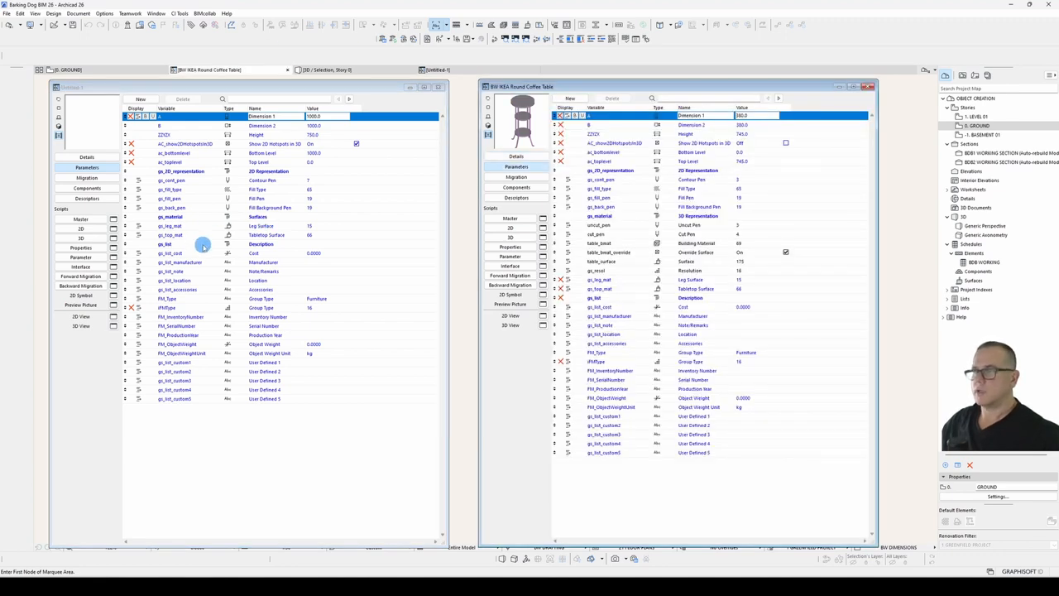
click(169, 215)
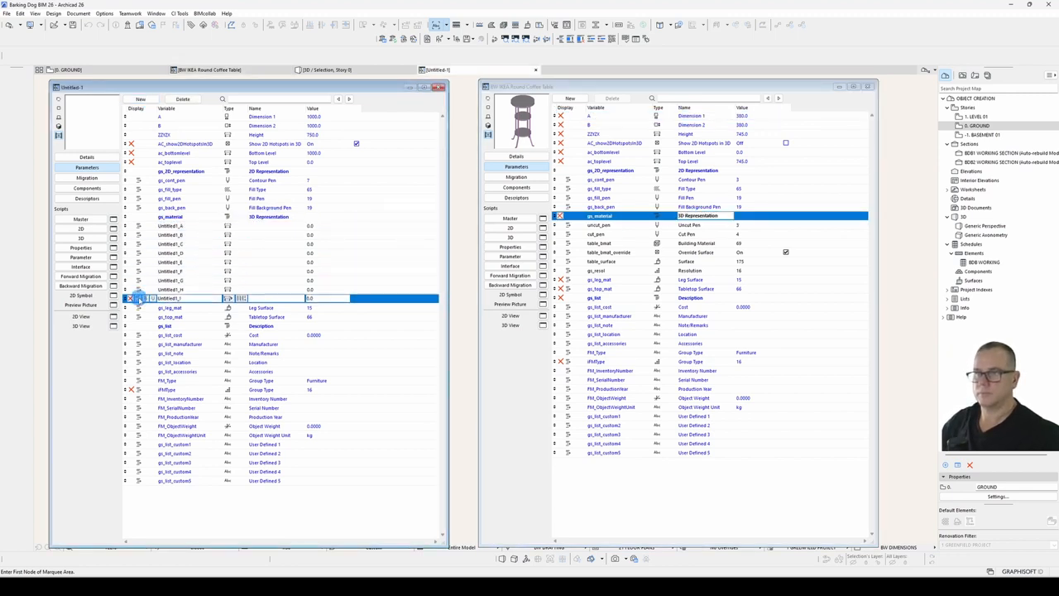
click(190, 243)
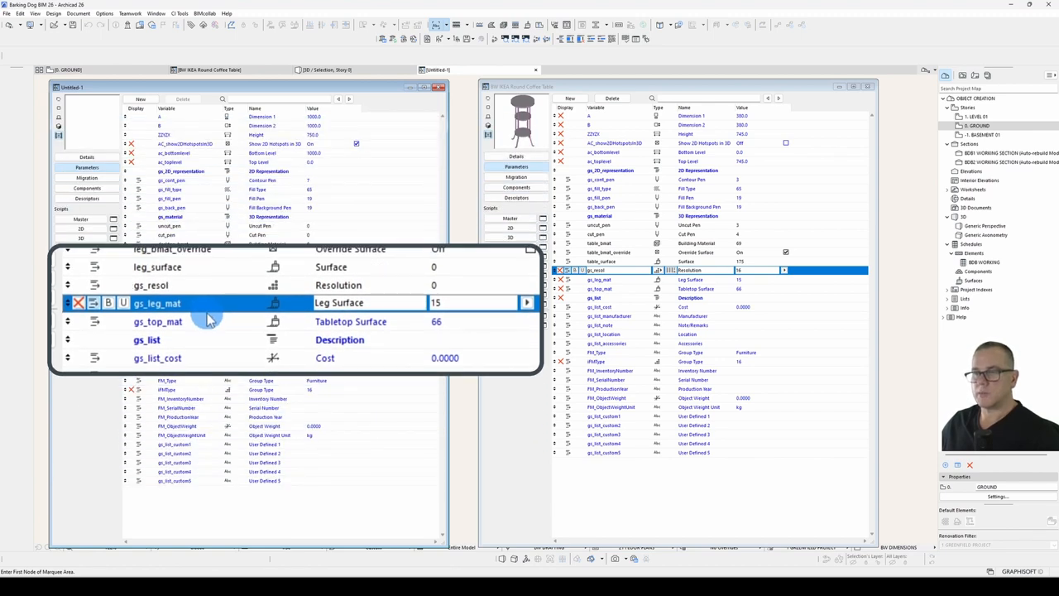
mouse_move(146, 331)
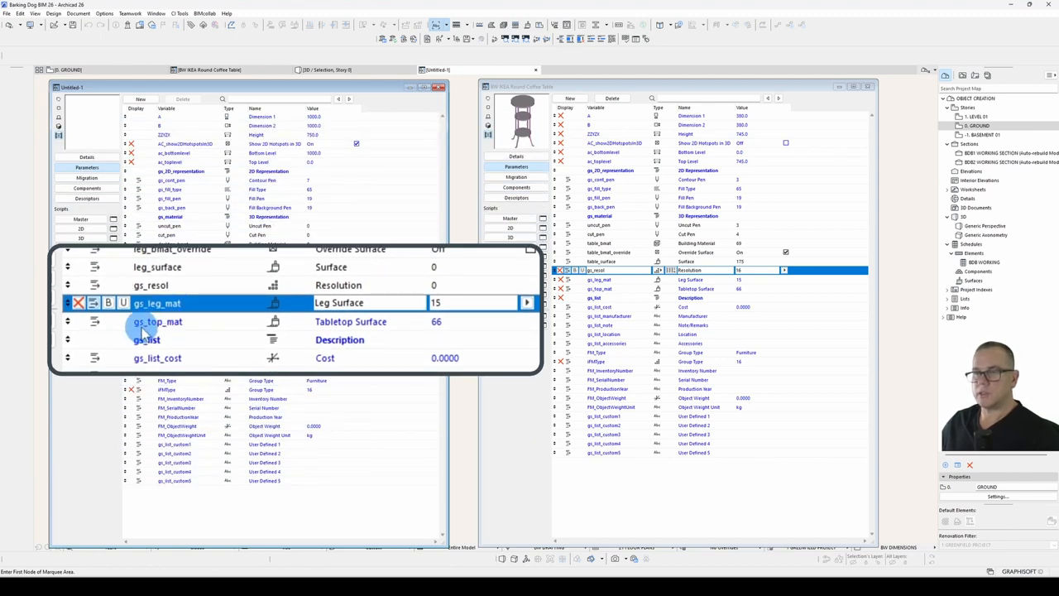
Step: Compare the Leg Surface and Tabletop Surface parameters between the two objects
click(158, 321)
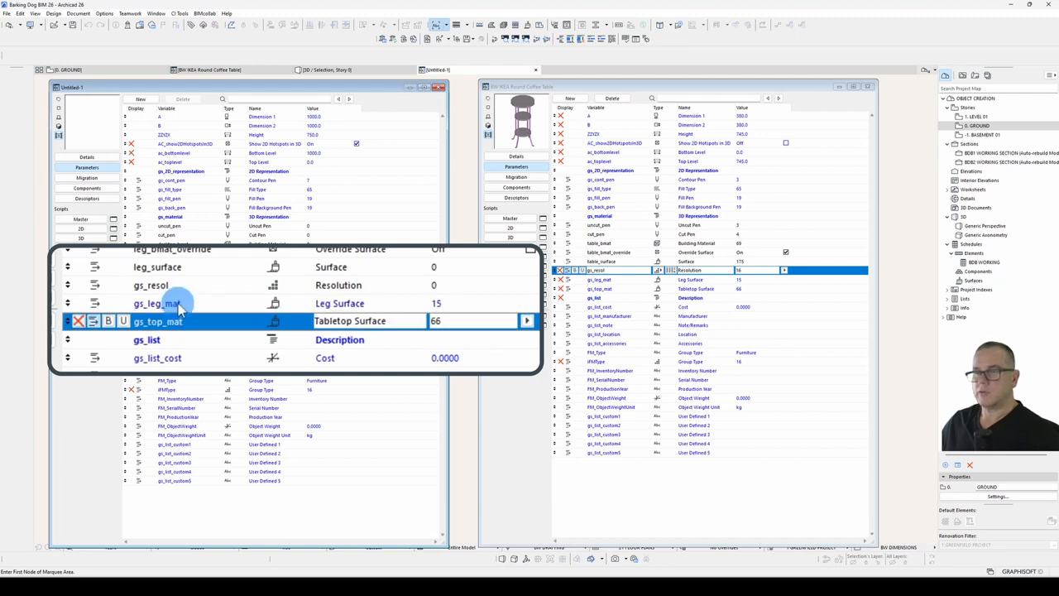
click(157, 303)
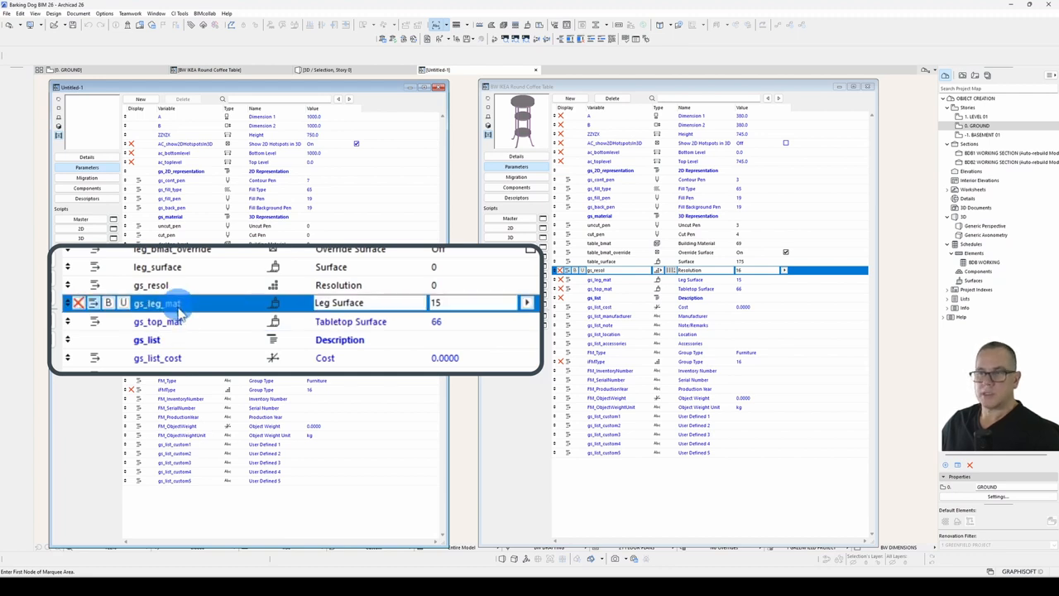
click(157, 321)
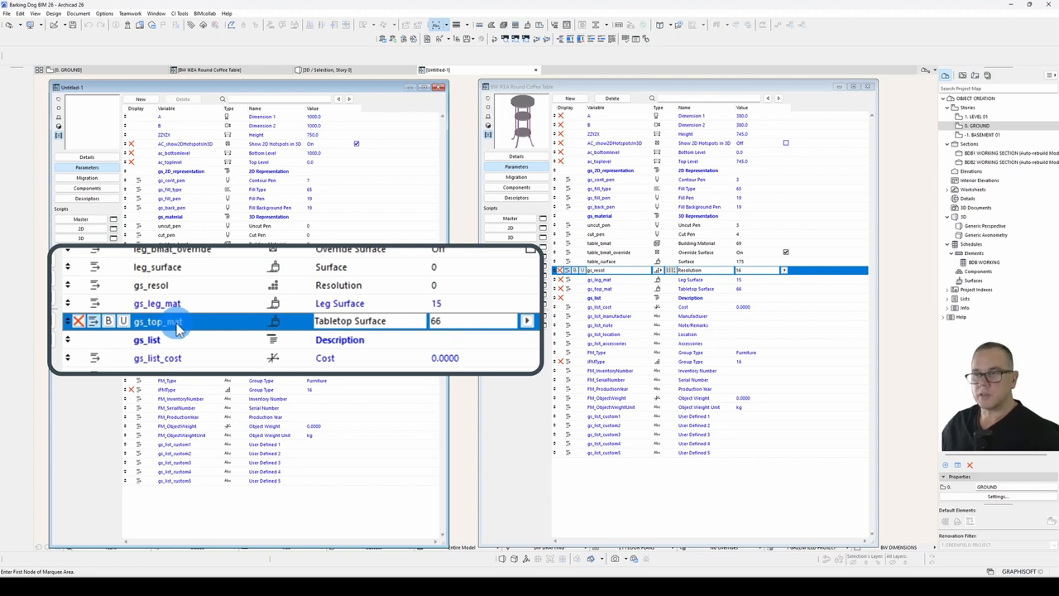
click(158, 302)
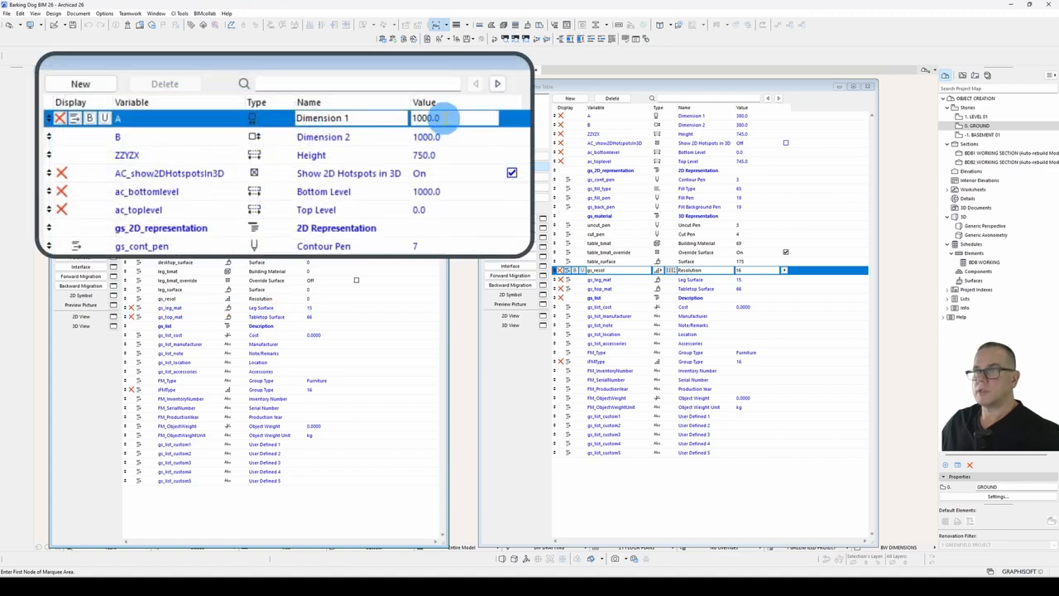
Step: Set Dimension 2 to 600 and the Height default to 730
click(323, 136)
text(600)
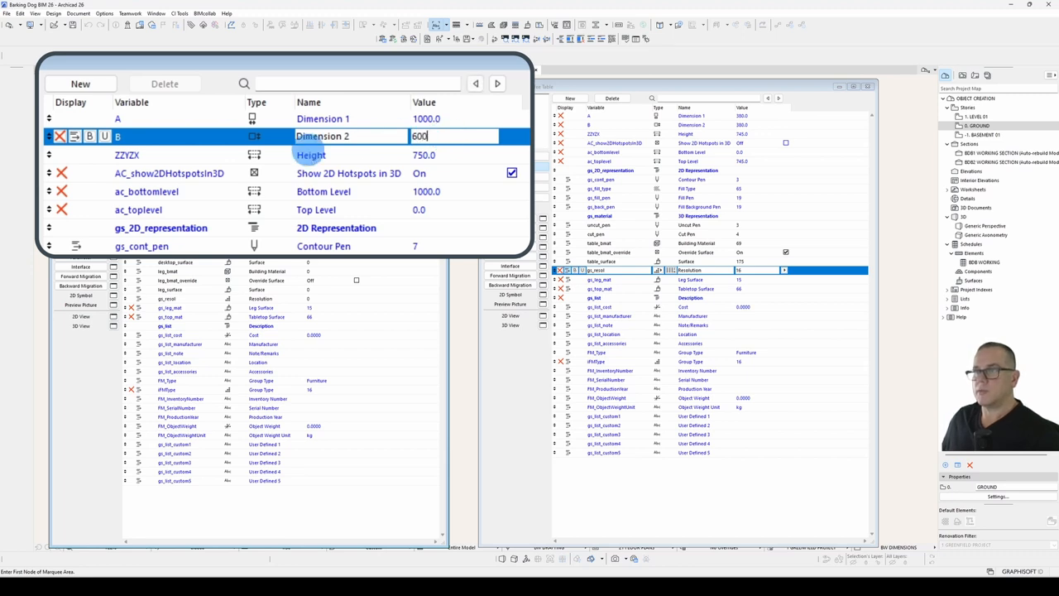
click(450, 156)
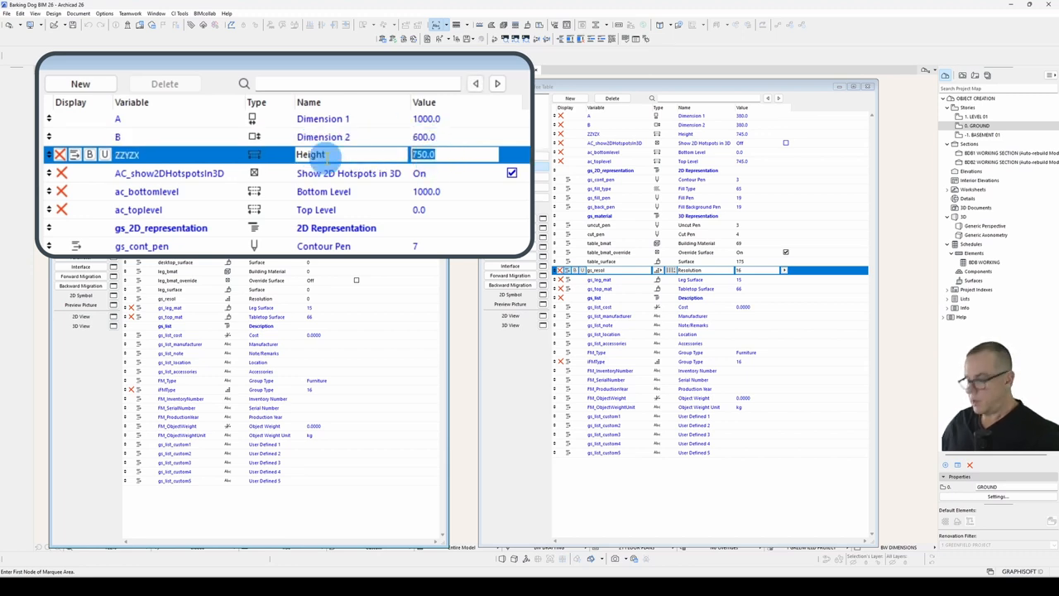
text(730)
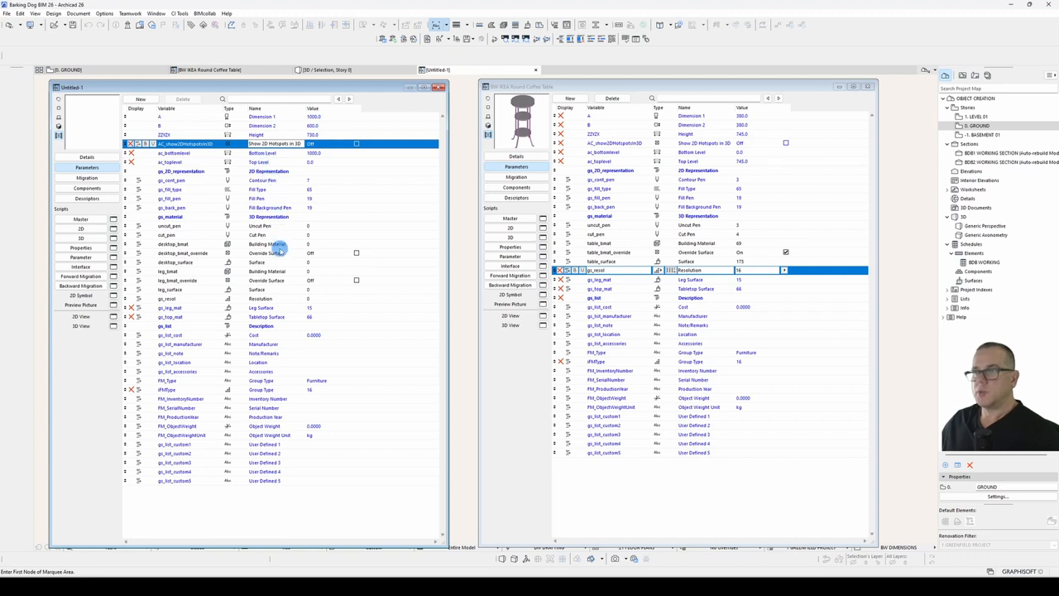
mouse_move(321, 180)
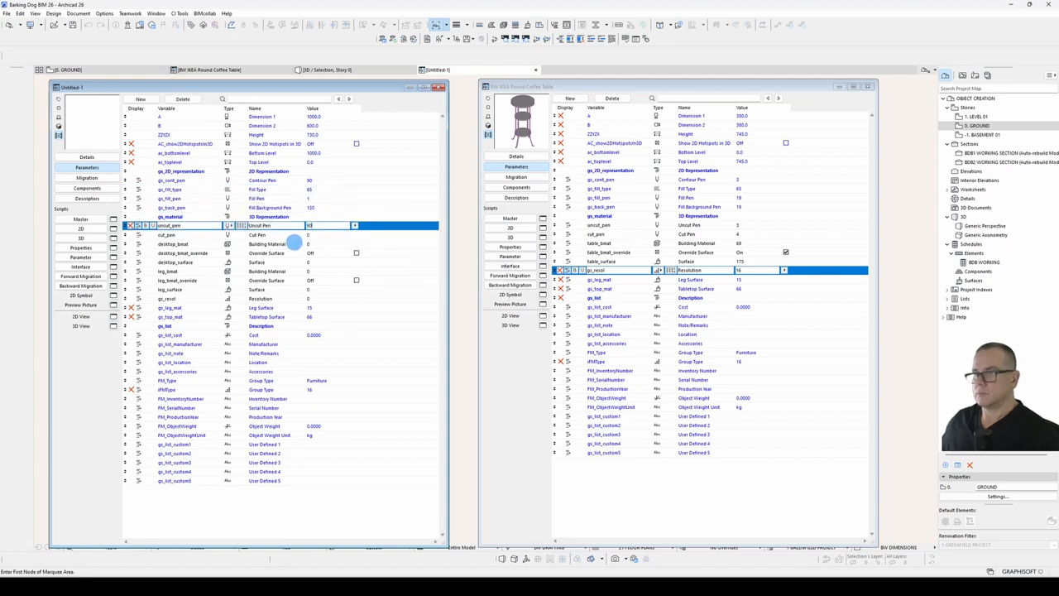
Step: Choose a default surface material for one of the desk's surface parameters
click(182, 251)
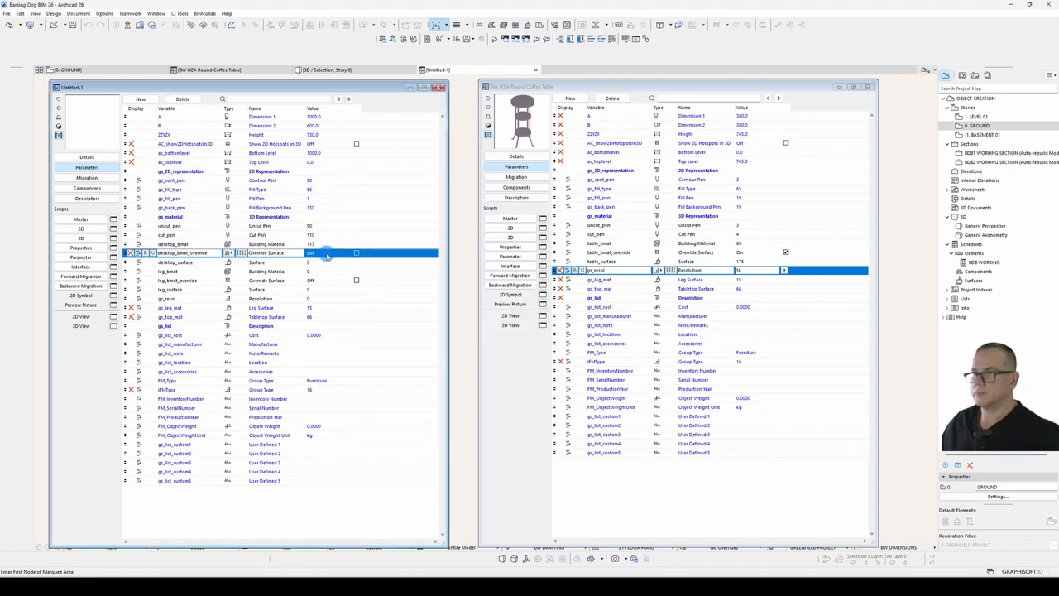
click(357, 272)
text(blac)
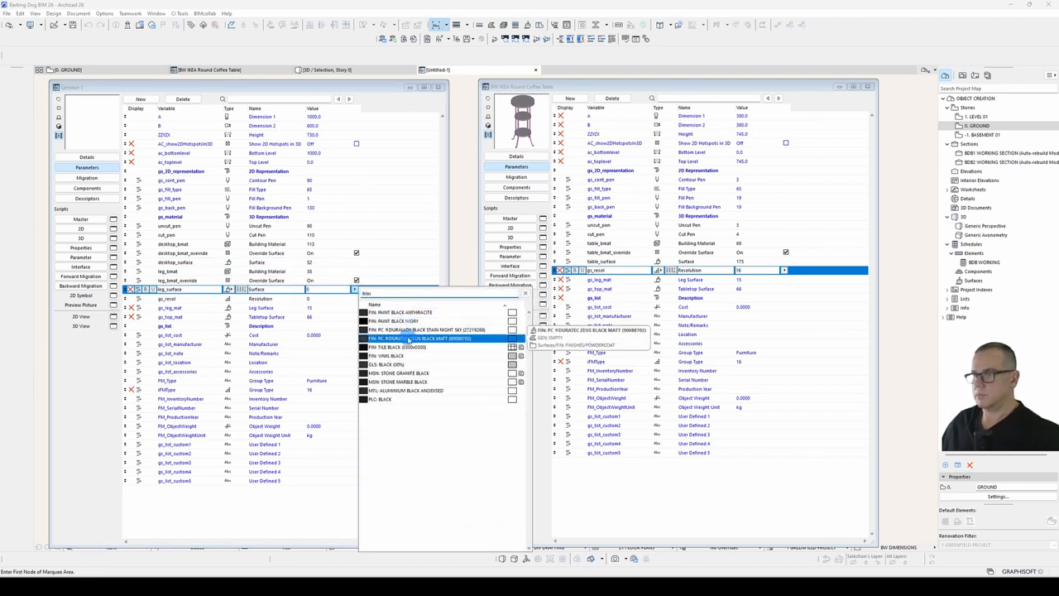
click(405, 337)
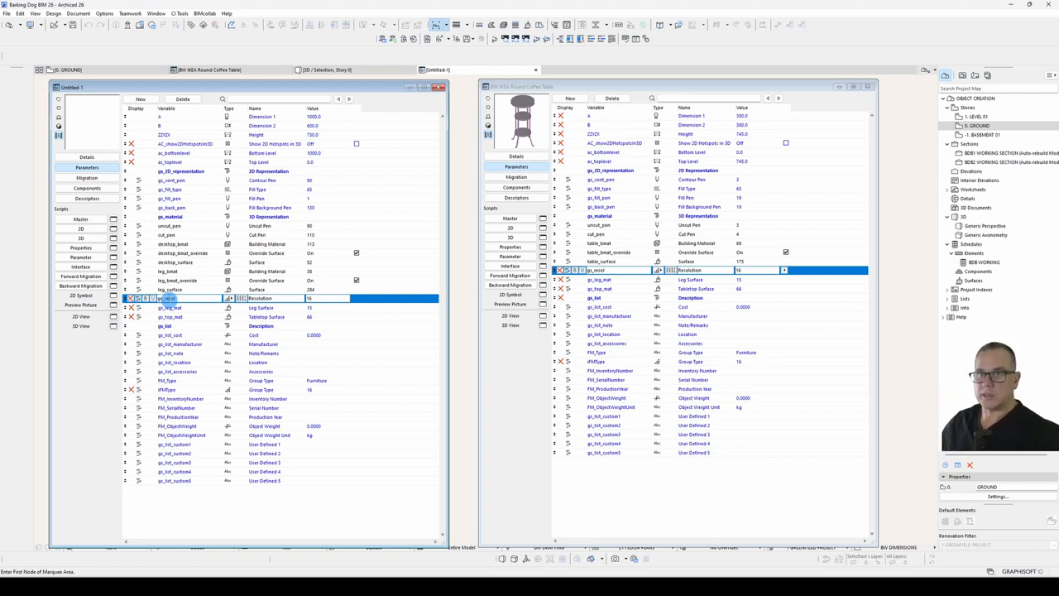
Step: Save the object into the Embedded Library as a library part named BDB Desk
click(207, 279)
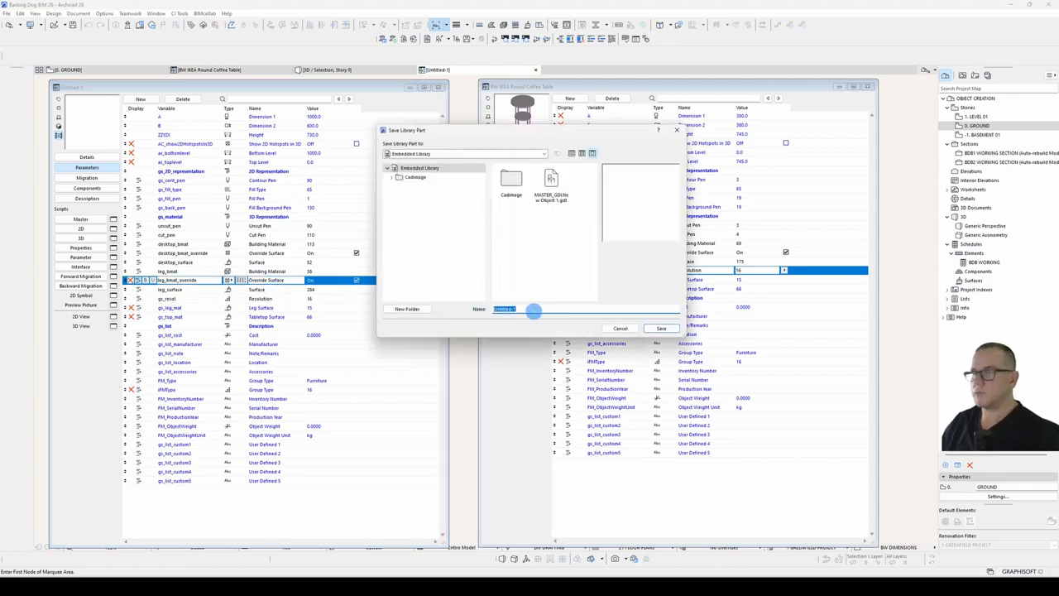
text(BDB Desk)
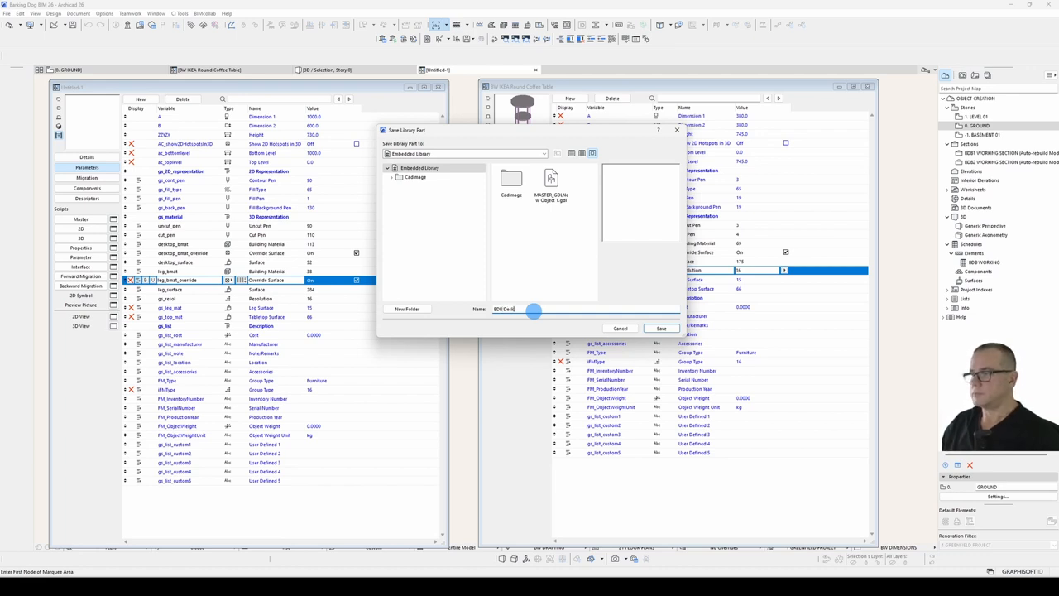
click(662, 328)
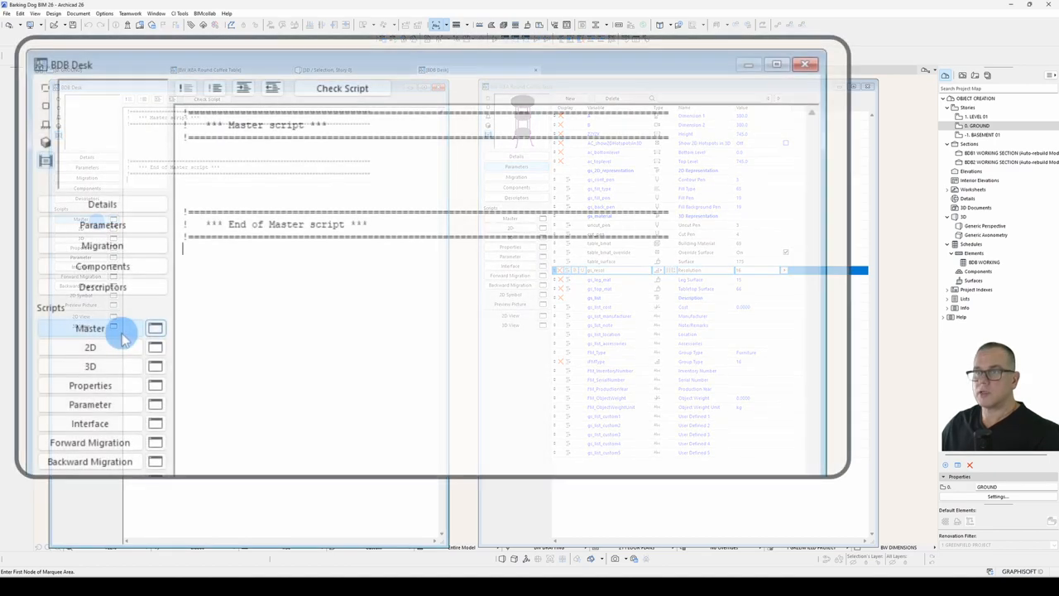
Step: Inspect BDB Desk's Master, 2D and Parameter scripts, which hold only header comments
click(89, 328)
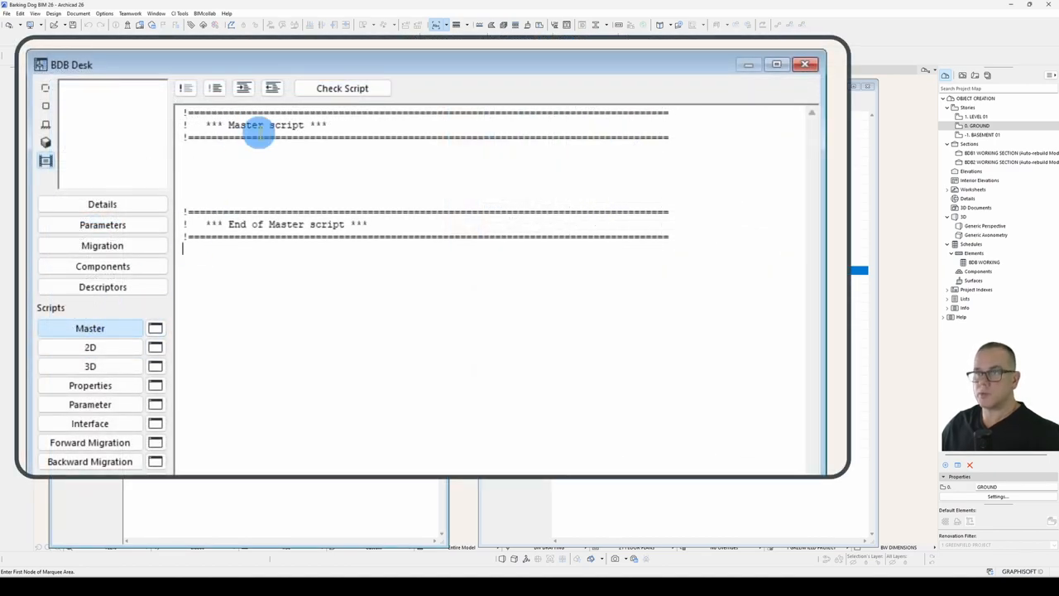
click(89, 348)
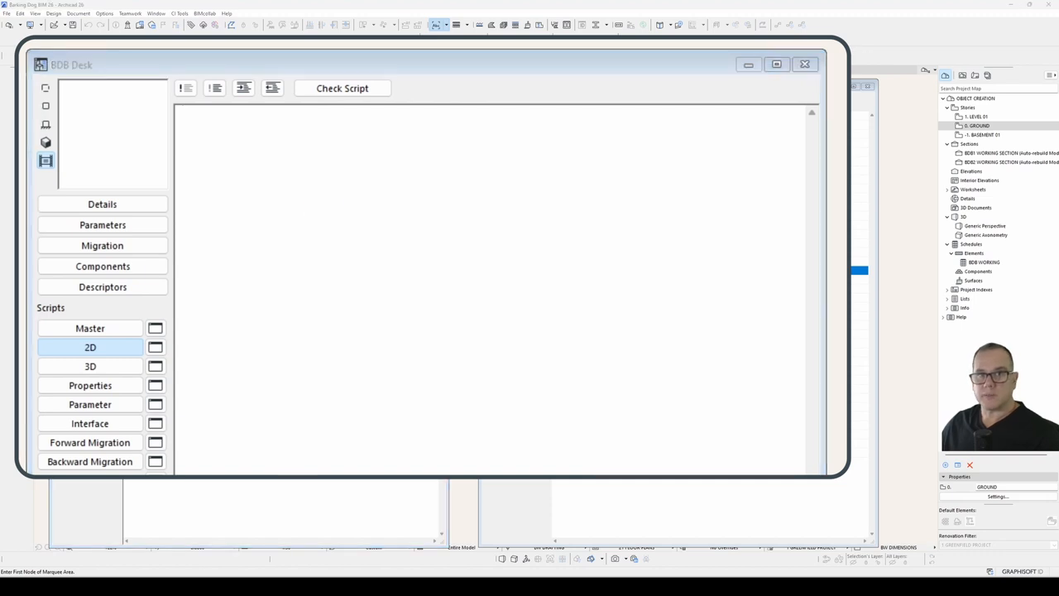
click(89, 404)
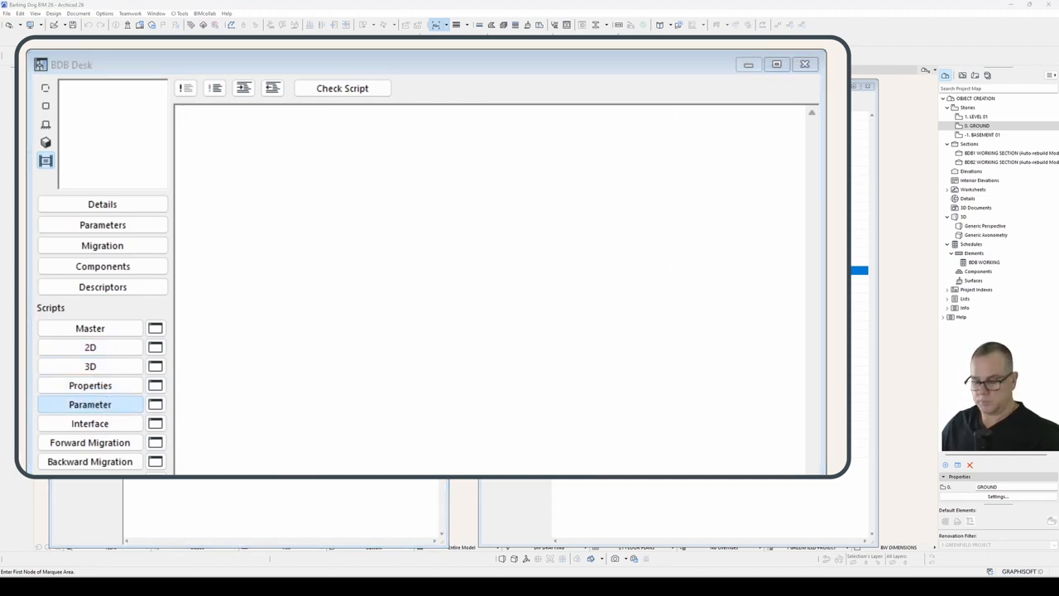
click(90, 328)
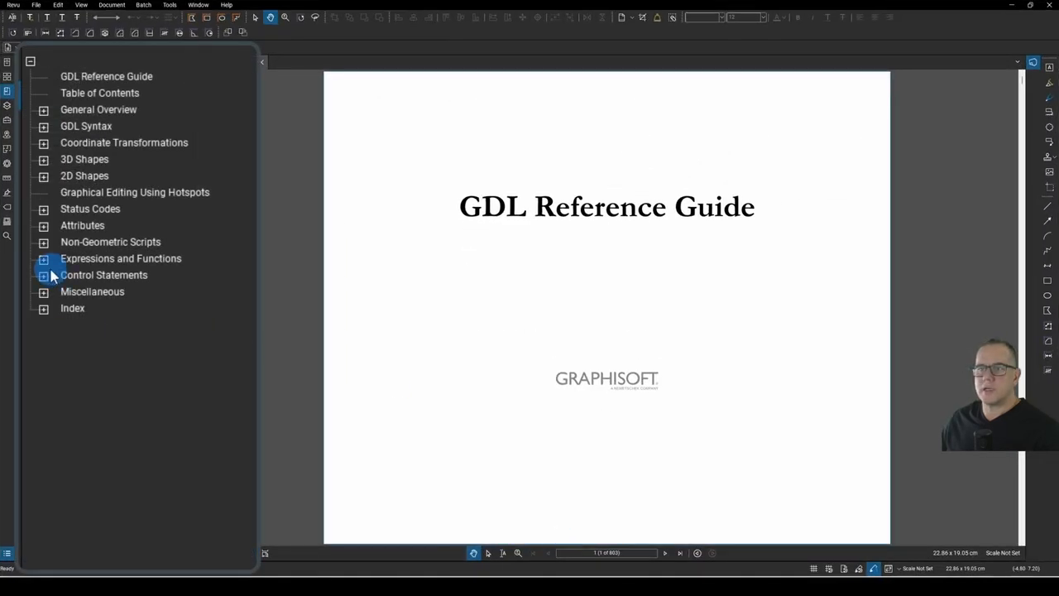
Step: Expand the Miscellaneous chapter and its GDL Style Guide section in the bookmarks panel
click(43, 291)
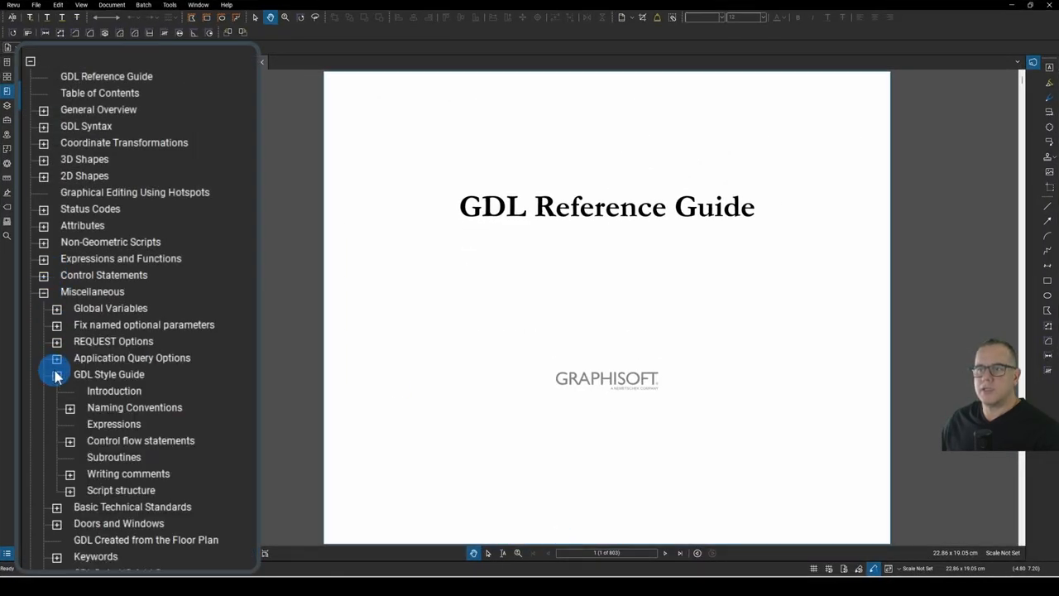
click(109, 373)
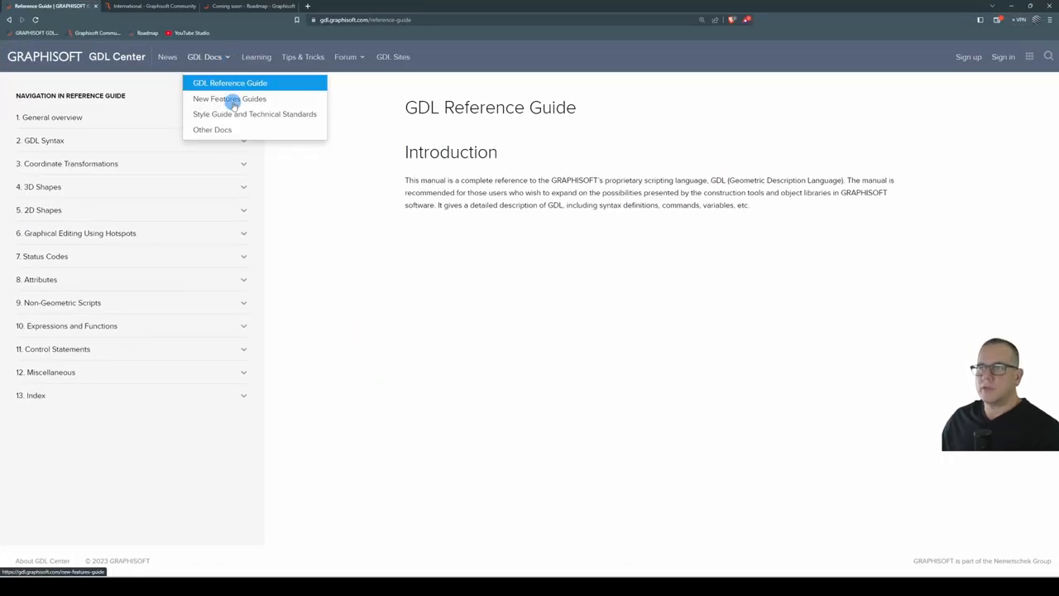
Step: Read the Style Guide's Comments and Subroutines pages, then view the Updated GDL Editor roadmap card
click(230, 83)
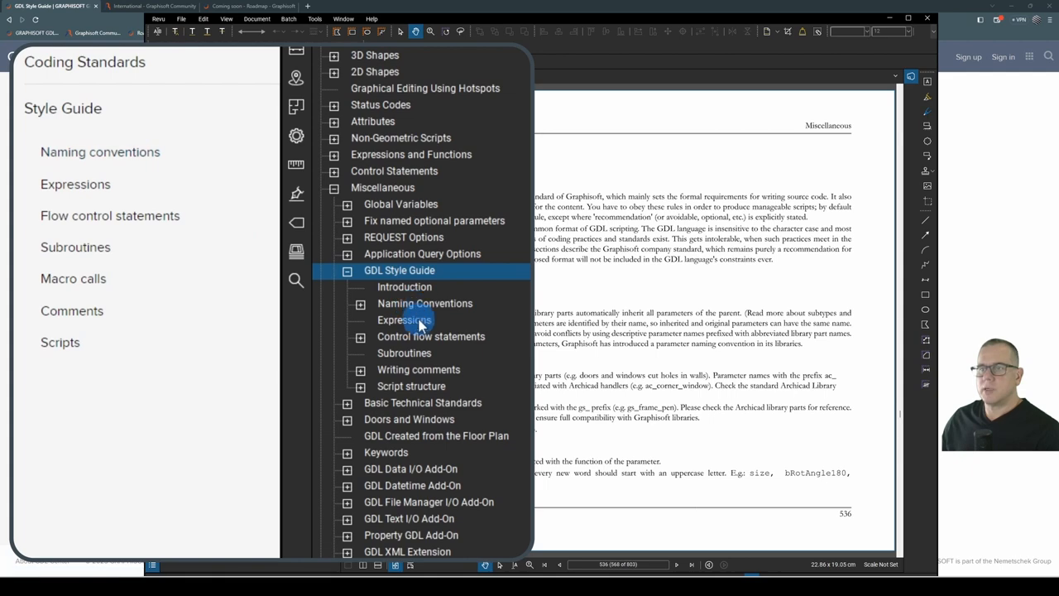
click(73, 311)
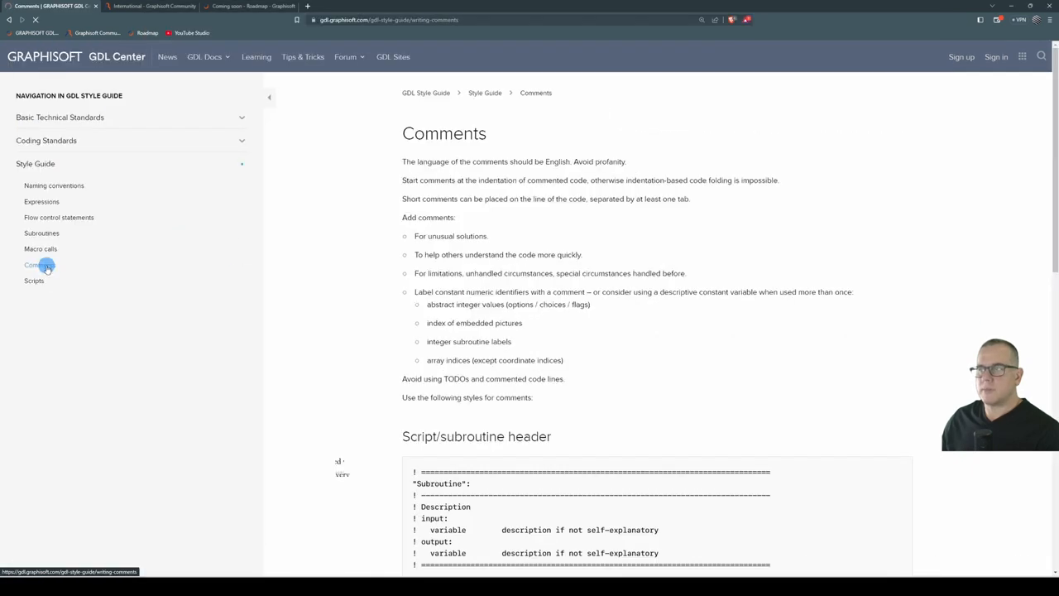
scroll(down, 3)
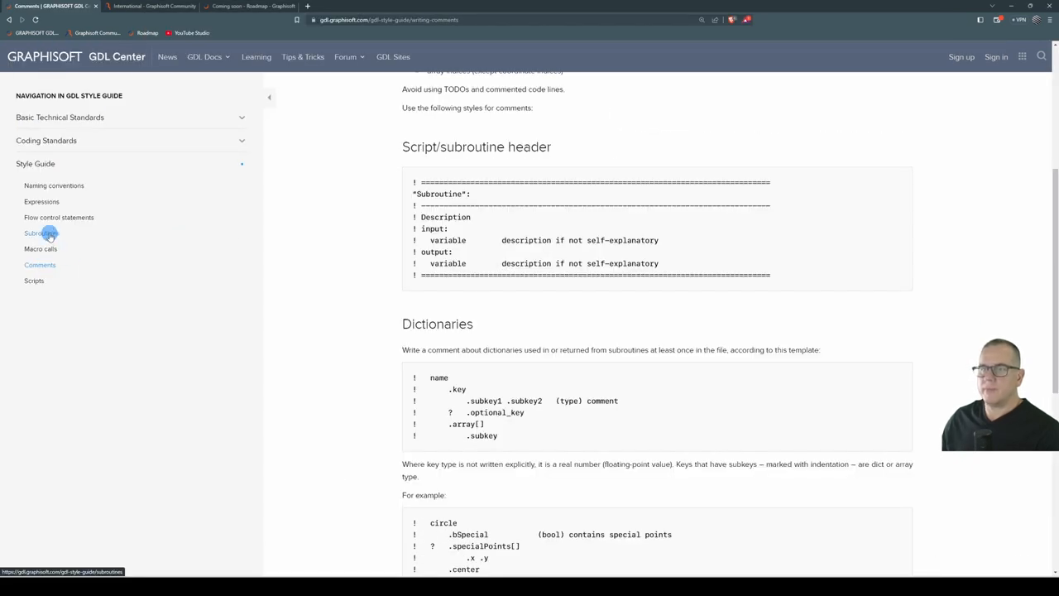
click(41, 232)
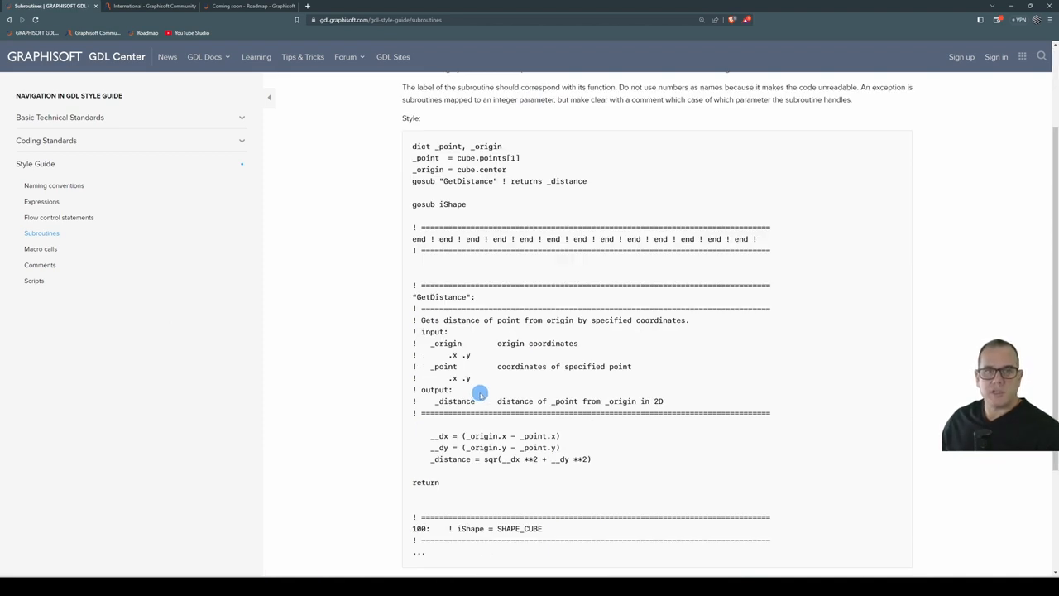
click(248, 7)
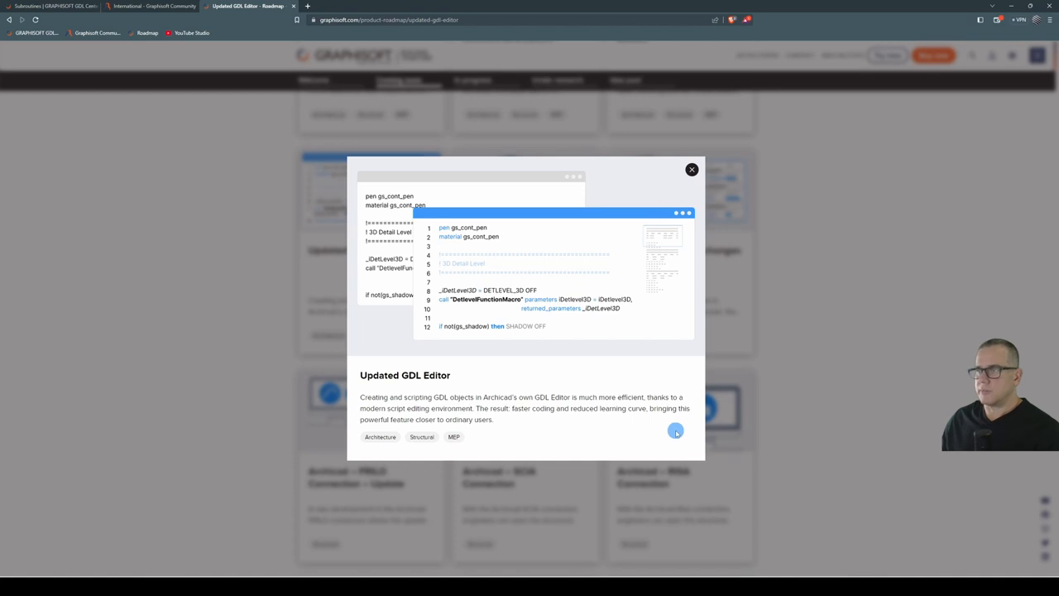
mouse_move(402, 172)
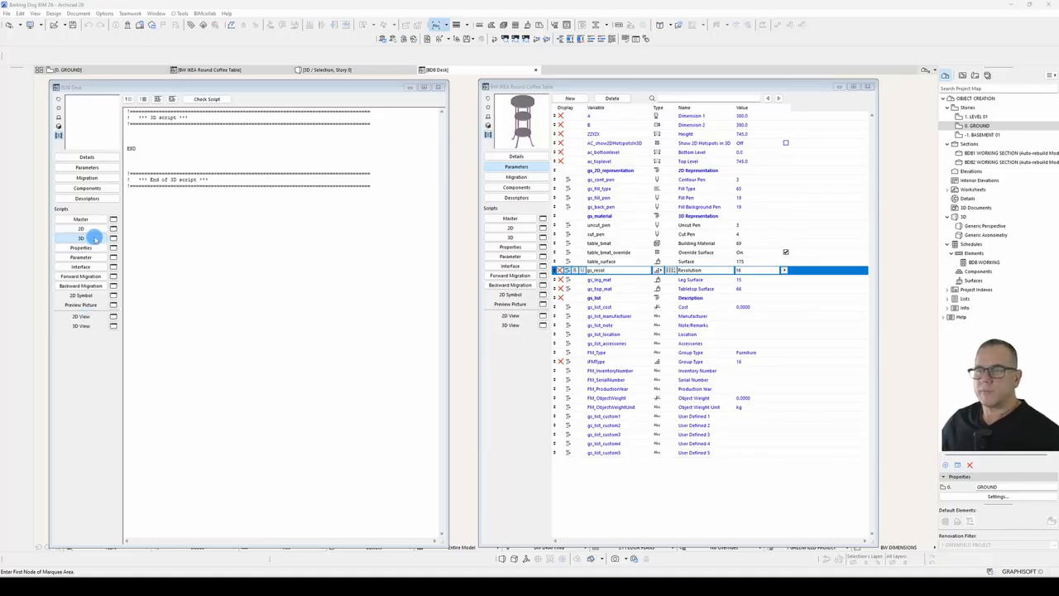
Step: Write PROJECT2 3, 270, 2 in BDB Desk's 2D script below the header
click(81, 228)
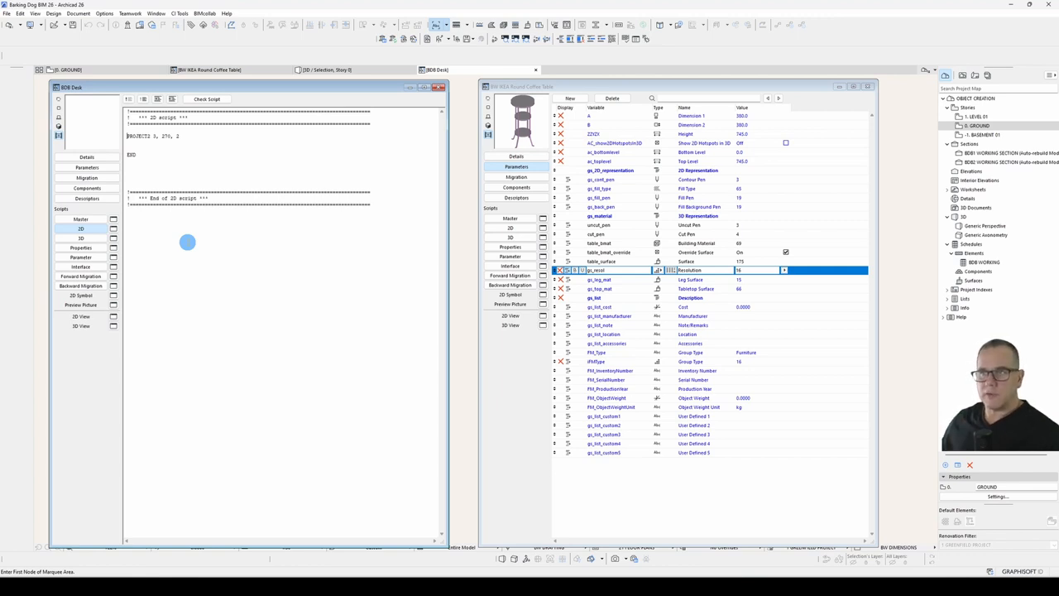
click(79, 219)
text(le)
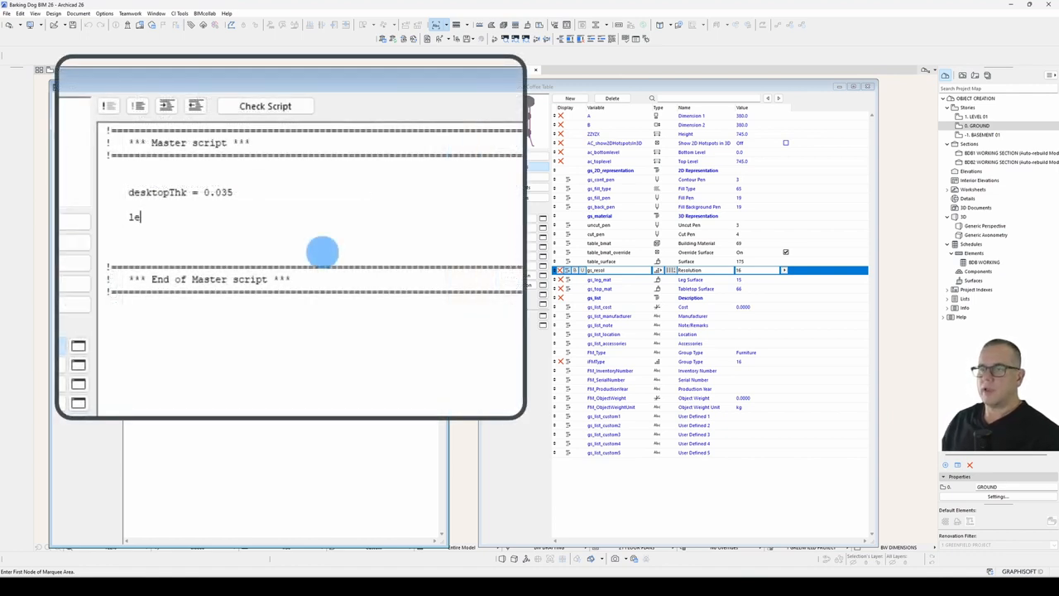
Step: Define legDia = 0.040 and legHeight = ZZYZX minus desktopThk in the Master script
text(gD)
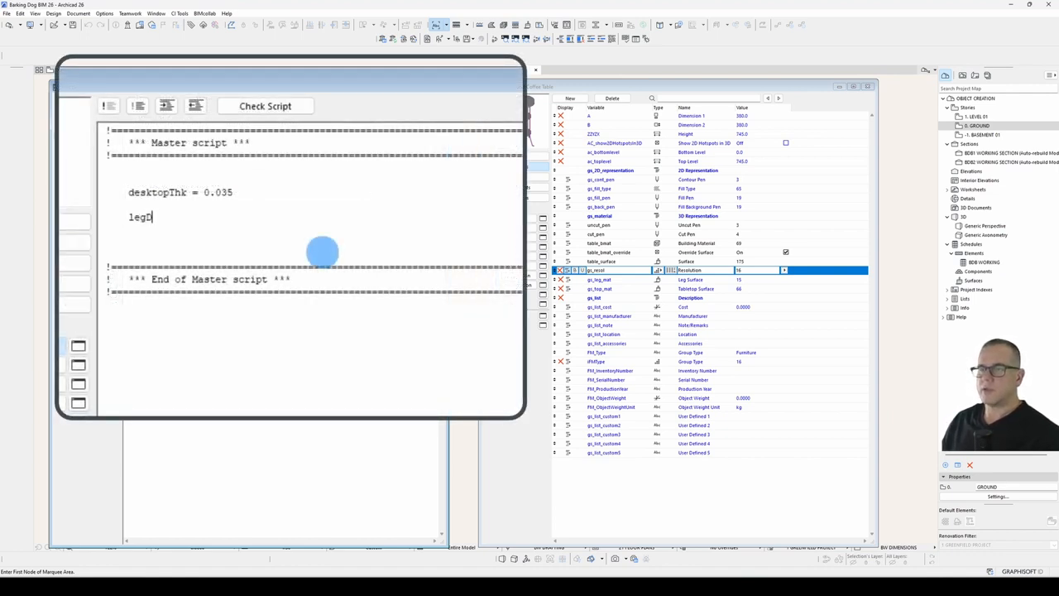
text(Dia =)
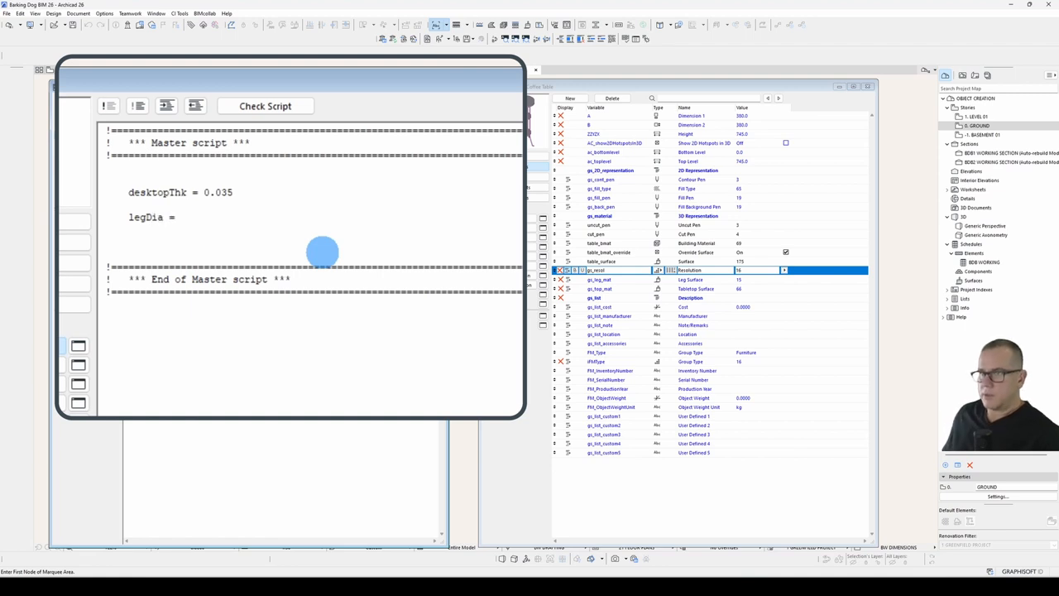
text(0.040)
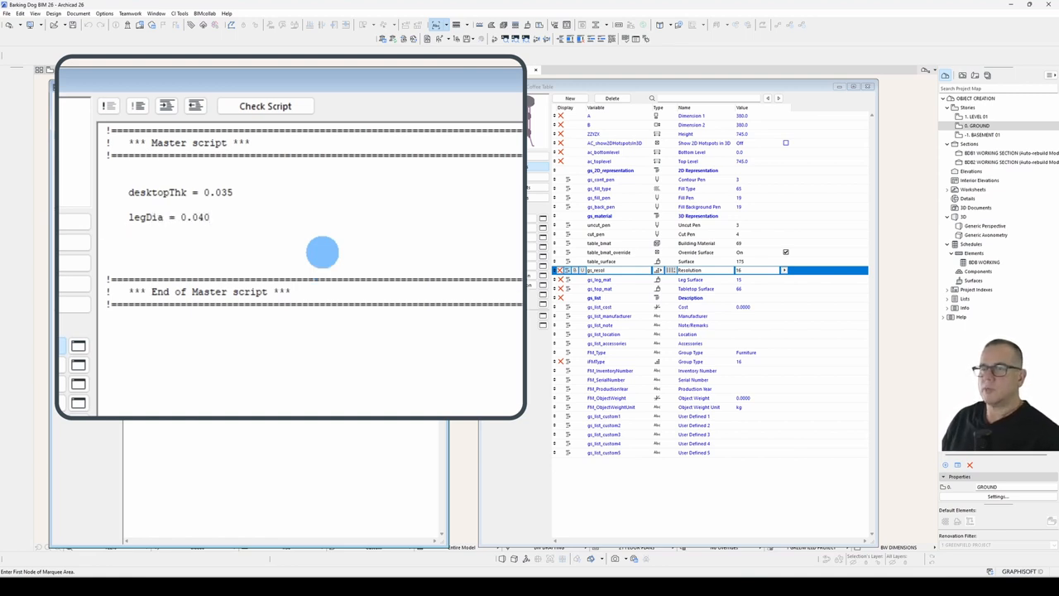
text(legH)
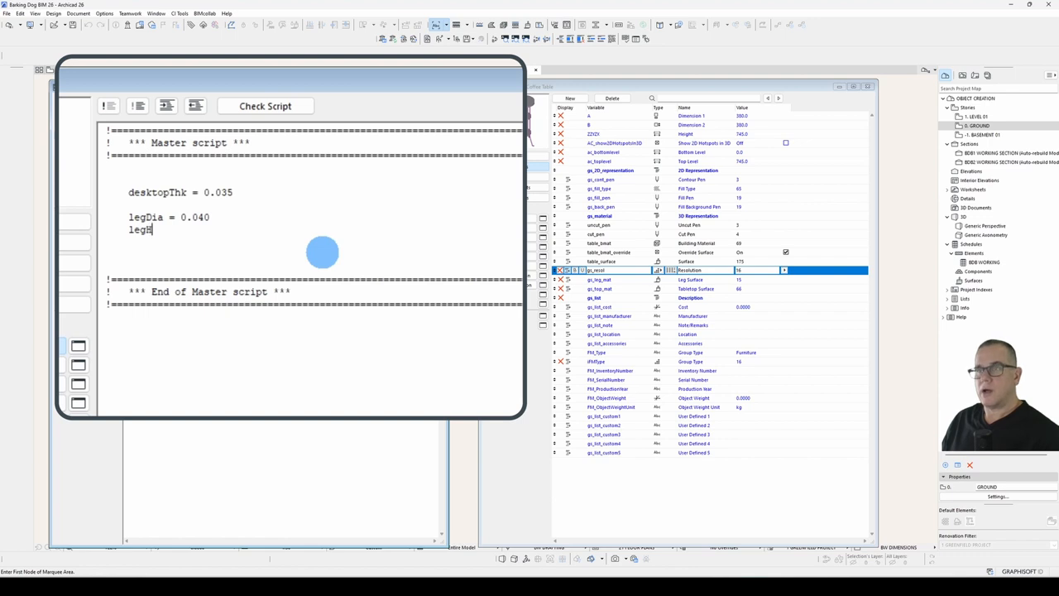
text(eight)
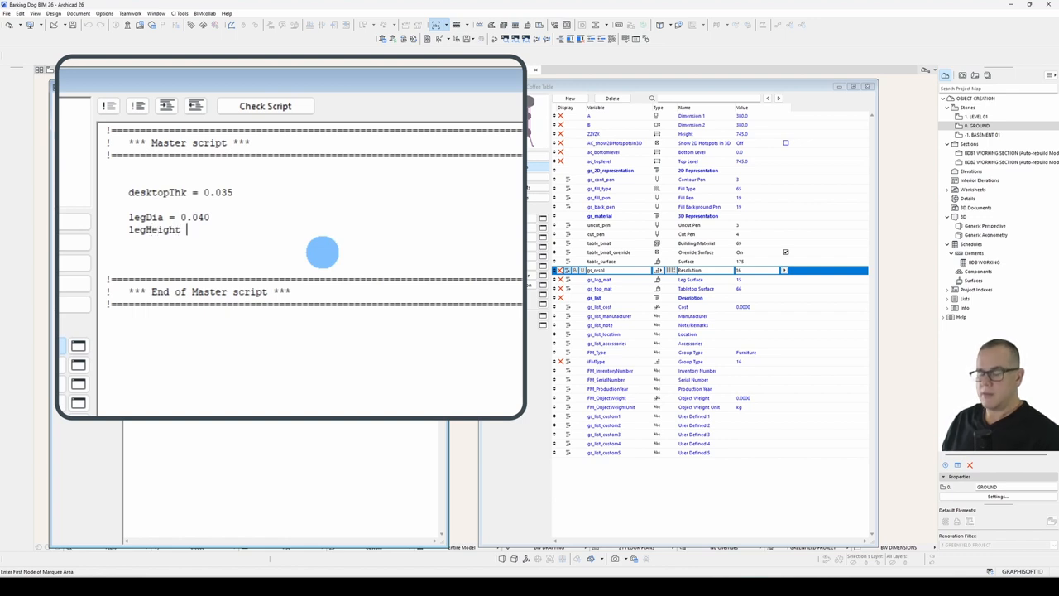
text(=)
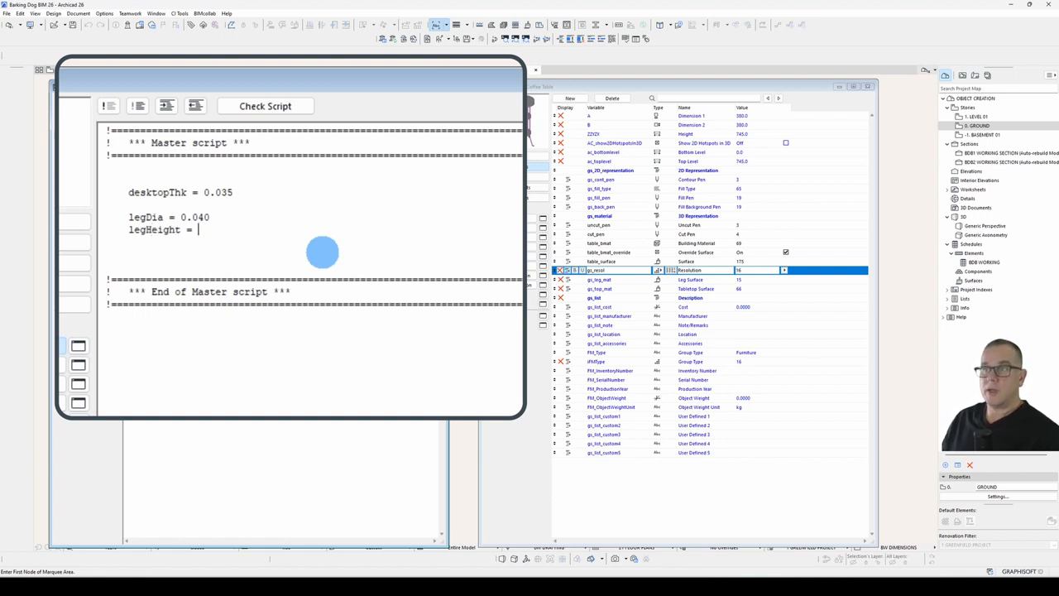
text(ZZYZX)
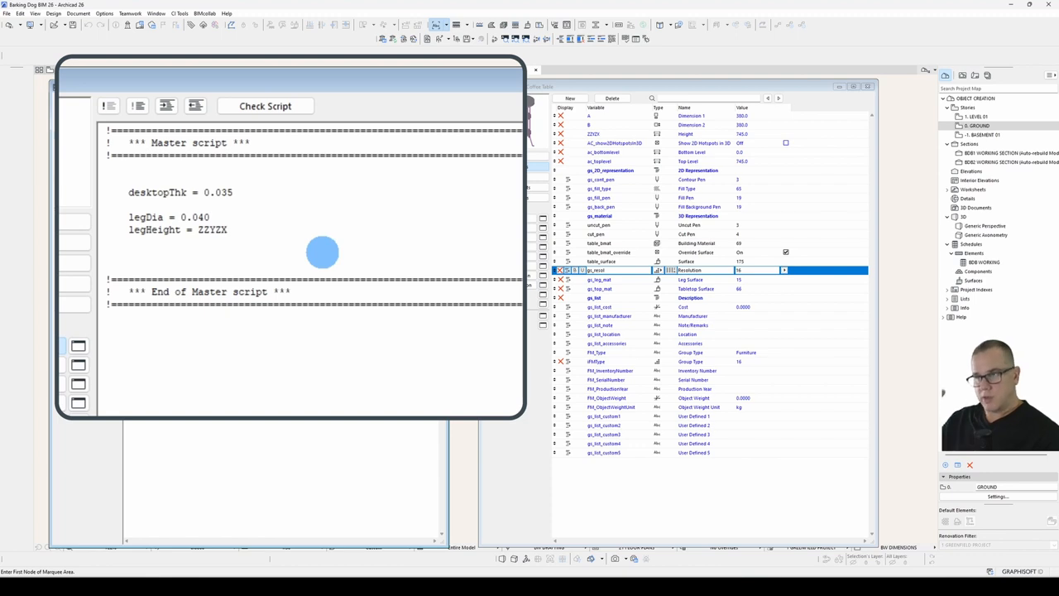
text(- desktopThk)
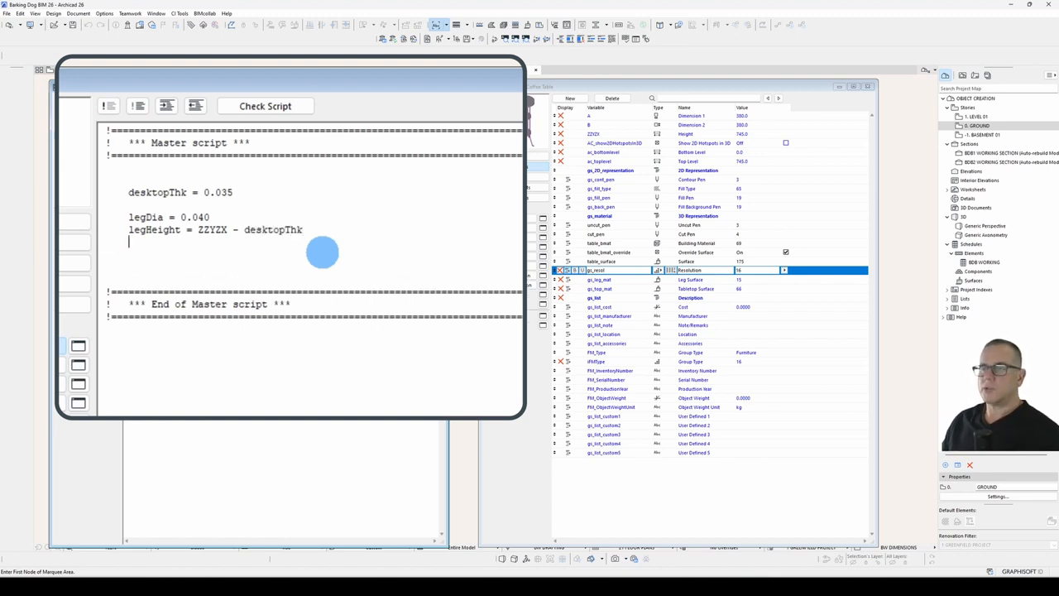
Step: Add the leg offset variable lefOffset = 0.085
text(lefOffset =)
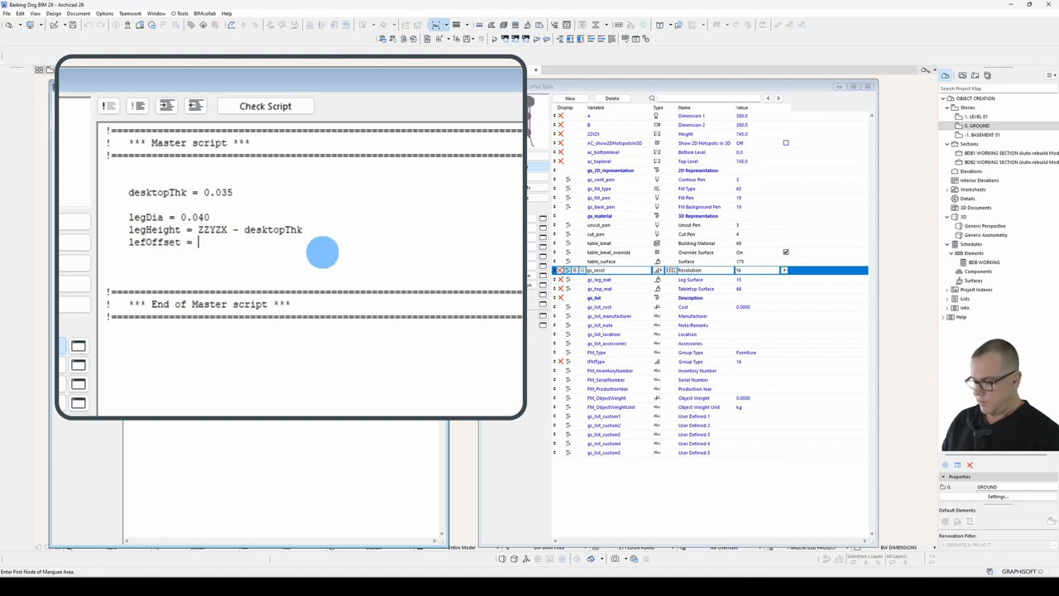
text(0.085)
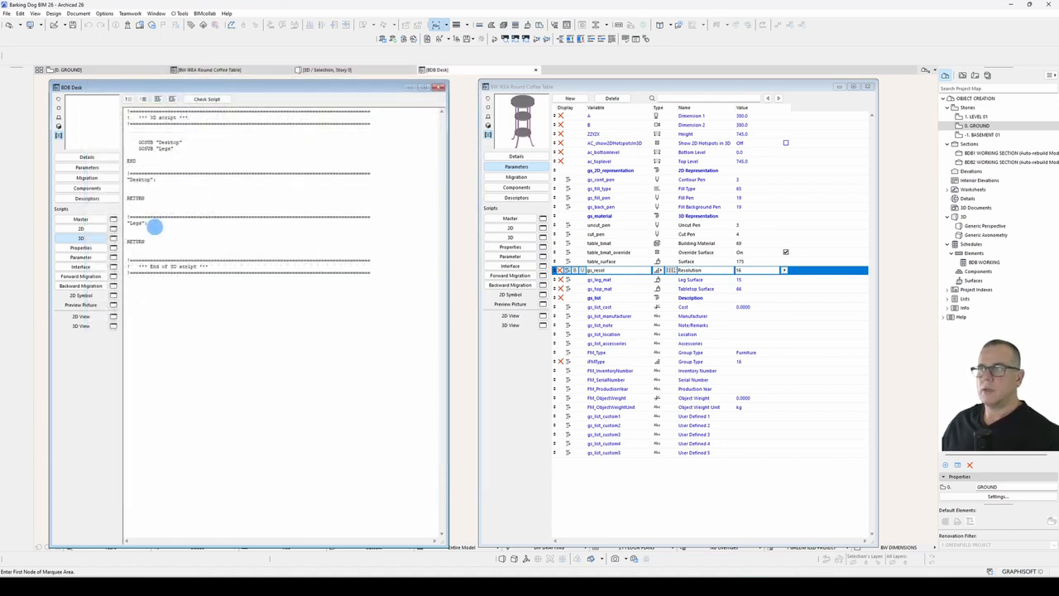
Step: Place the cursor in the 3D script to begin the Desktop and Legs GOSUB structure
click(510, 239)
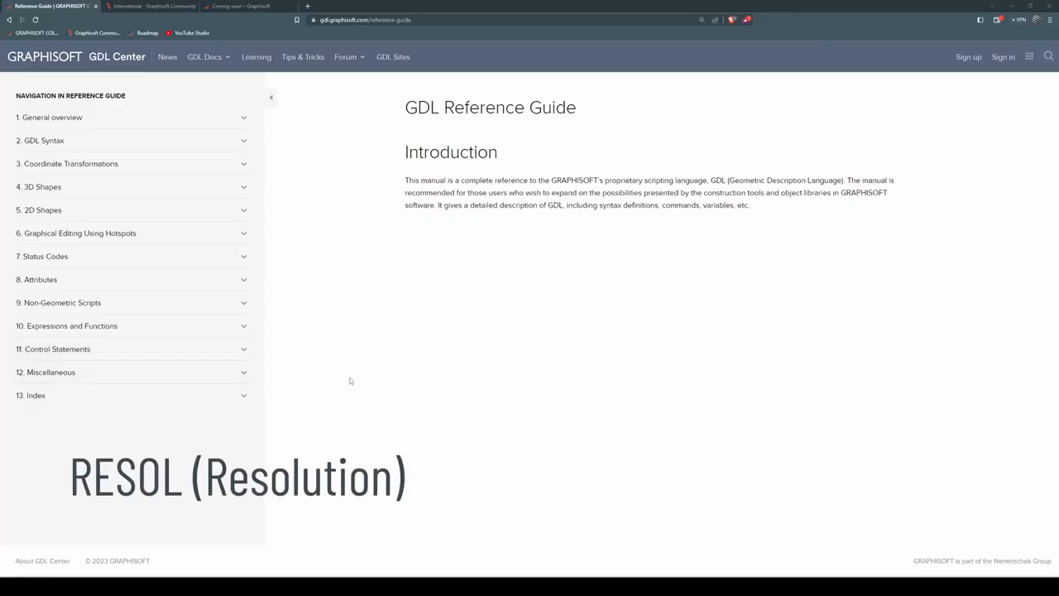
mouse_move(96, 285)
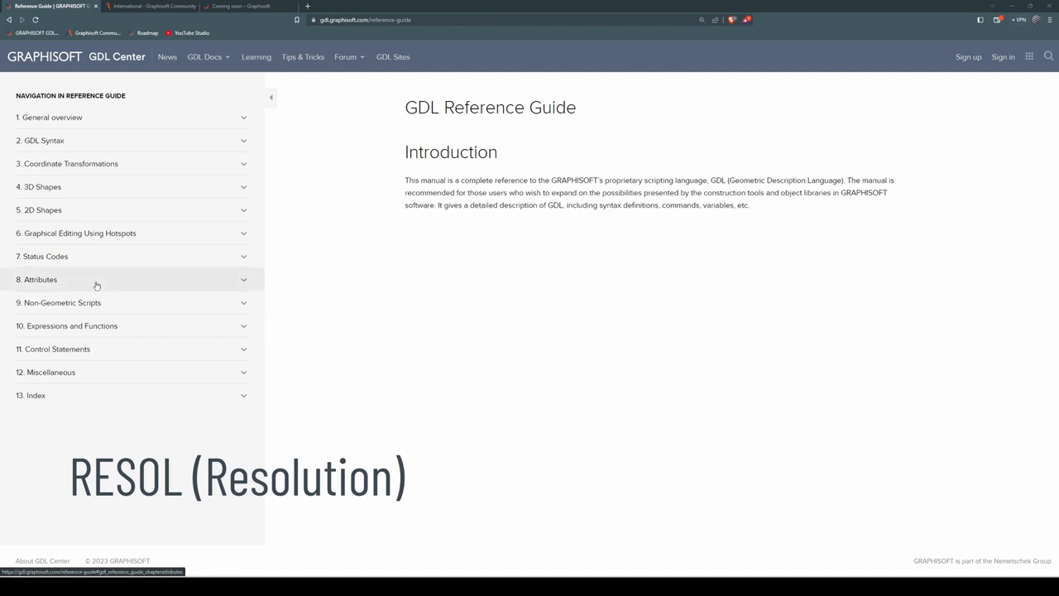
Step: Show the Attributes chapter's Directives page scrolled to the RESOL cylinder examples
click(124, 278)
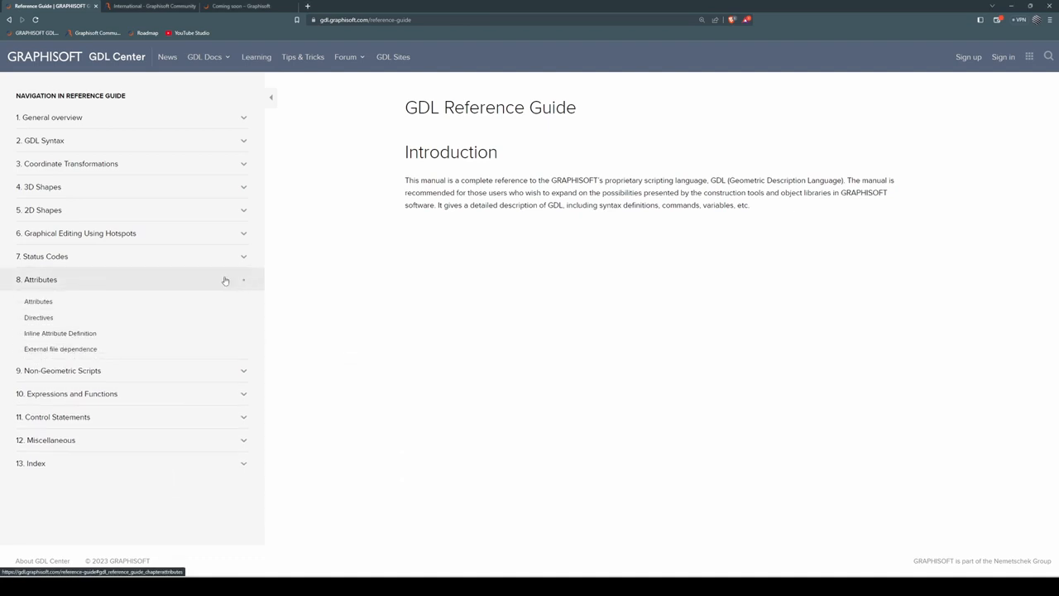
click(38, 317)
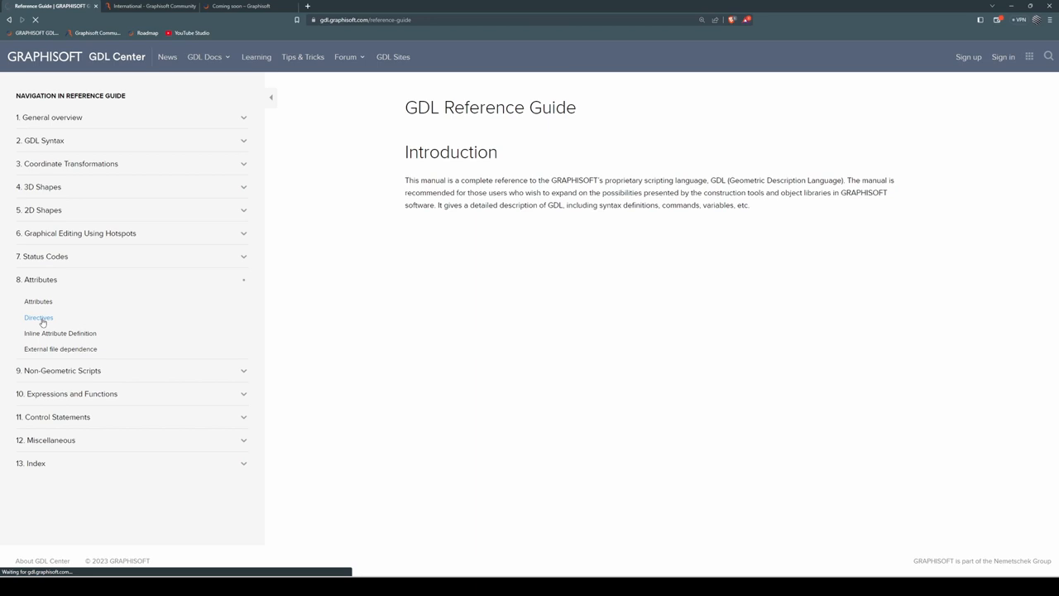
click(38, 318)
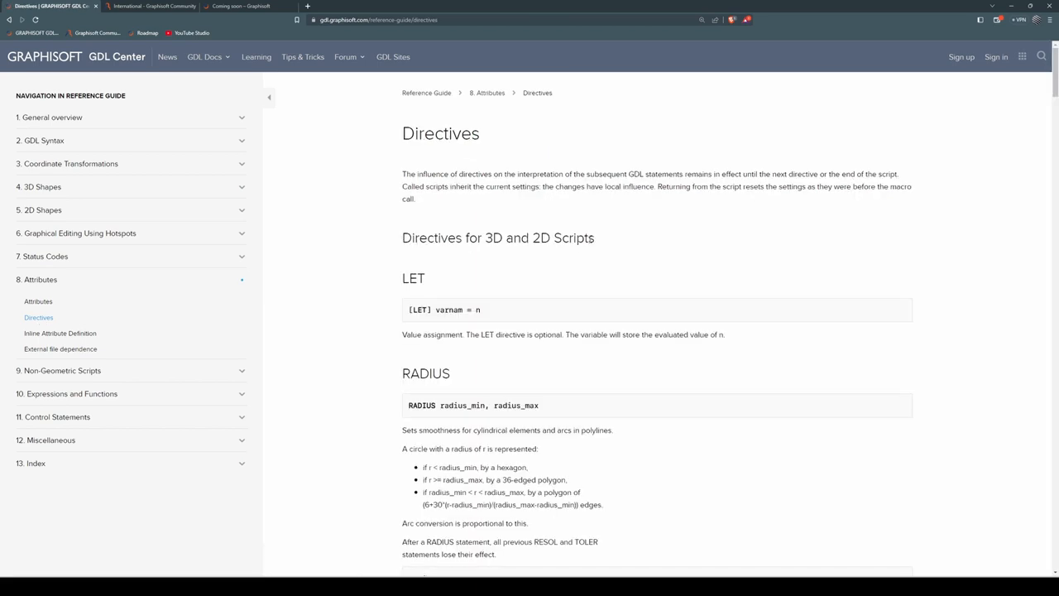
scroll(down, 3)
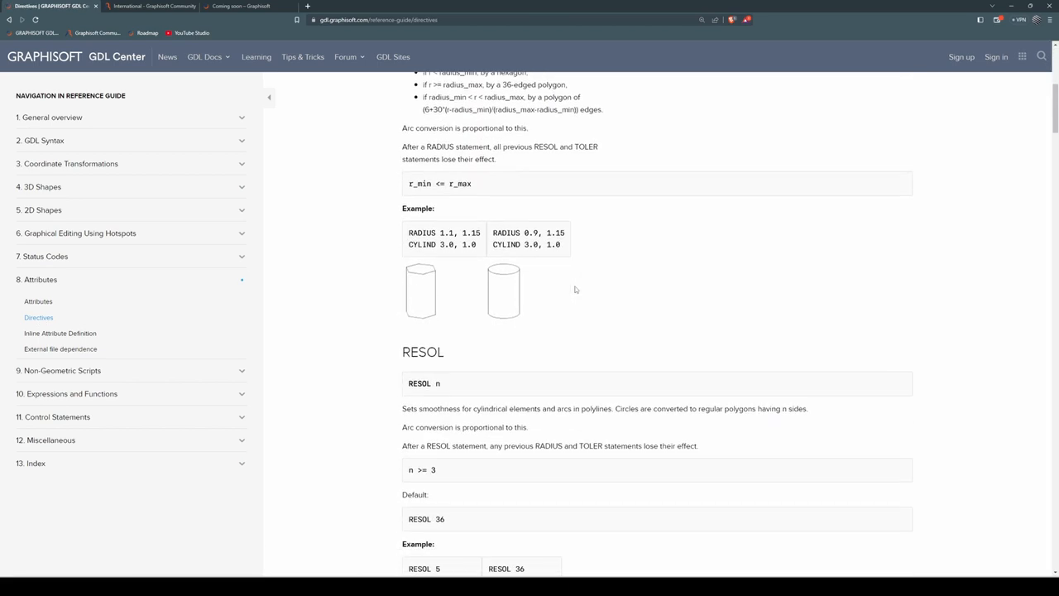
scroll(down, 3)
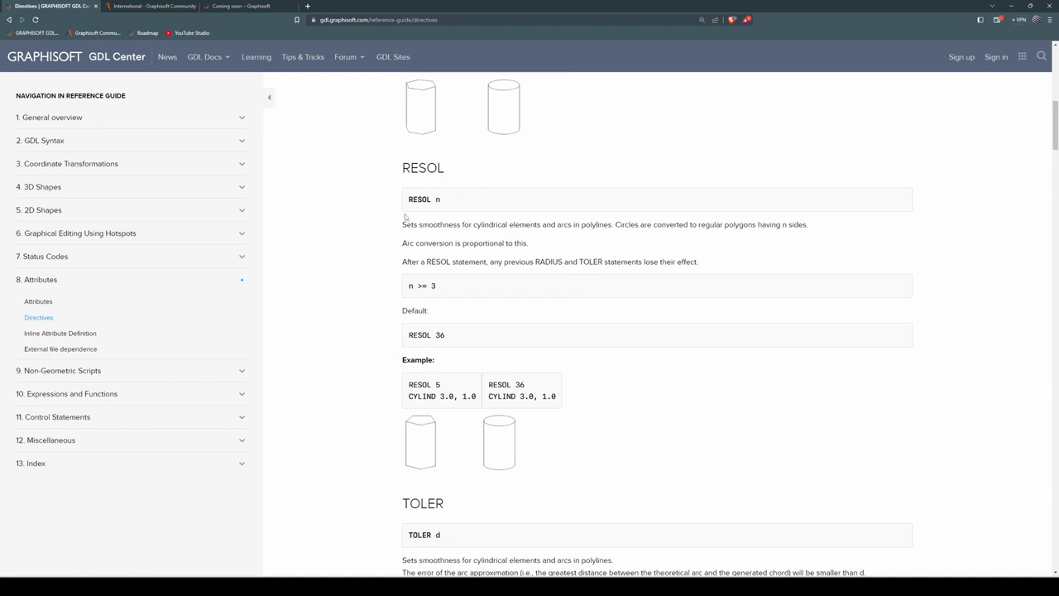
mouse_move(443, 202)
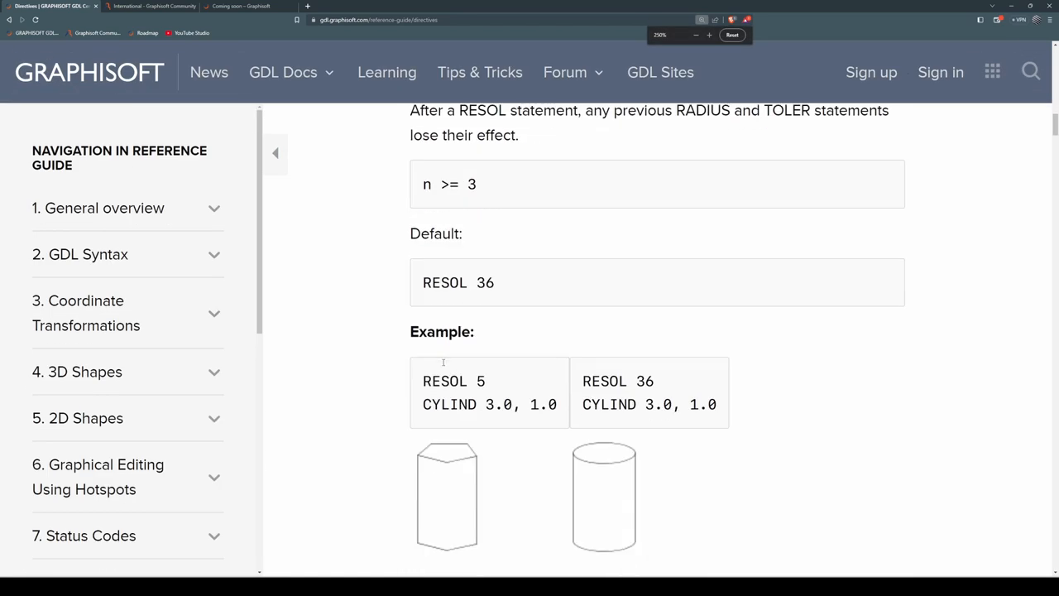
scroll(down, 3)
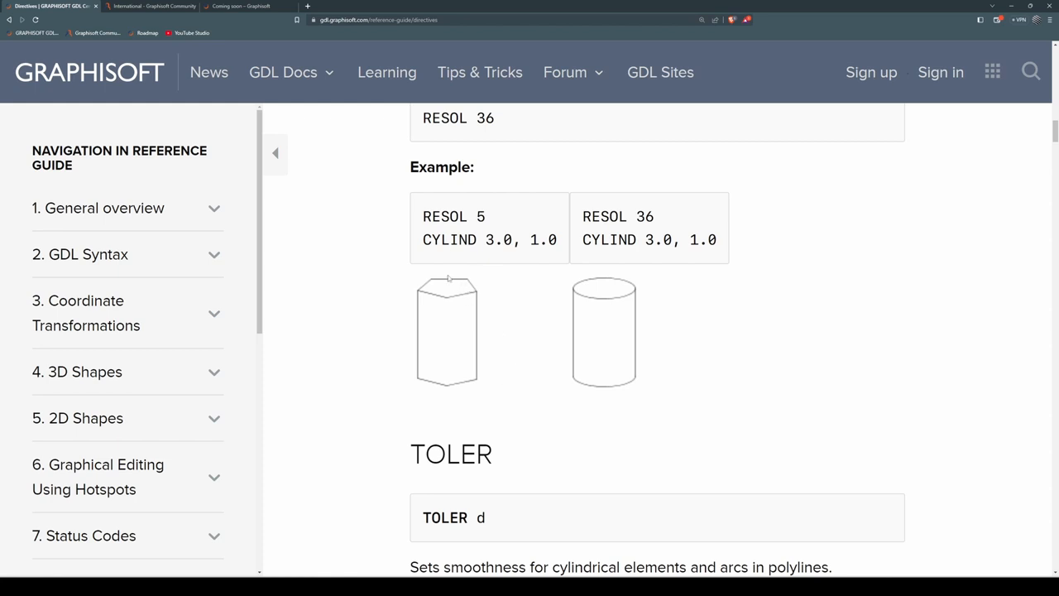
mouse_move(594, 229)
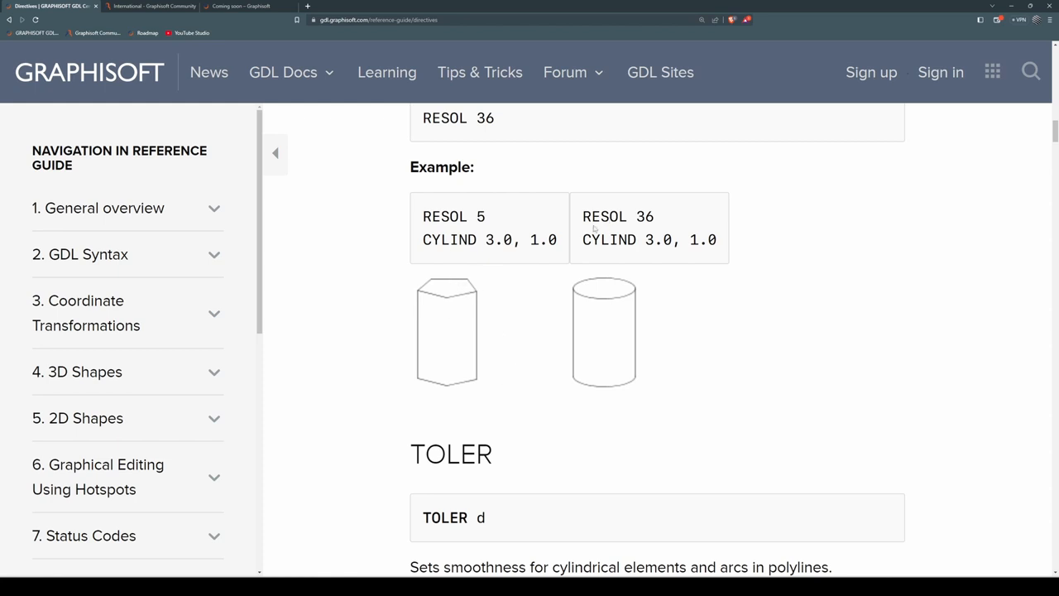
mouse_move(620, 274)
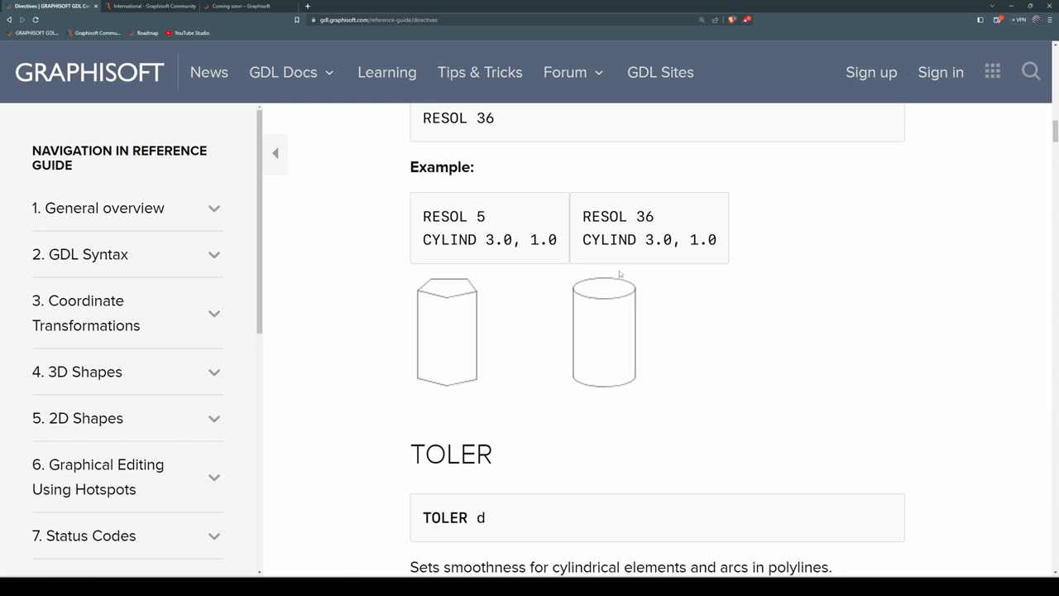
mouse_move(621, 279)
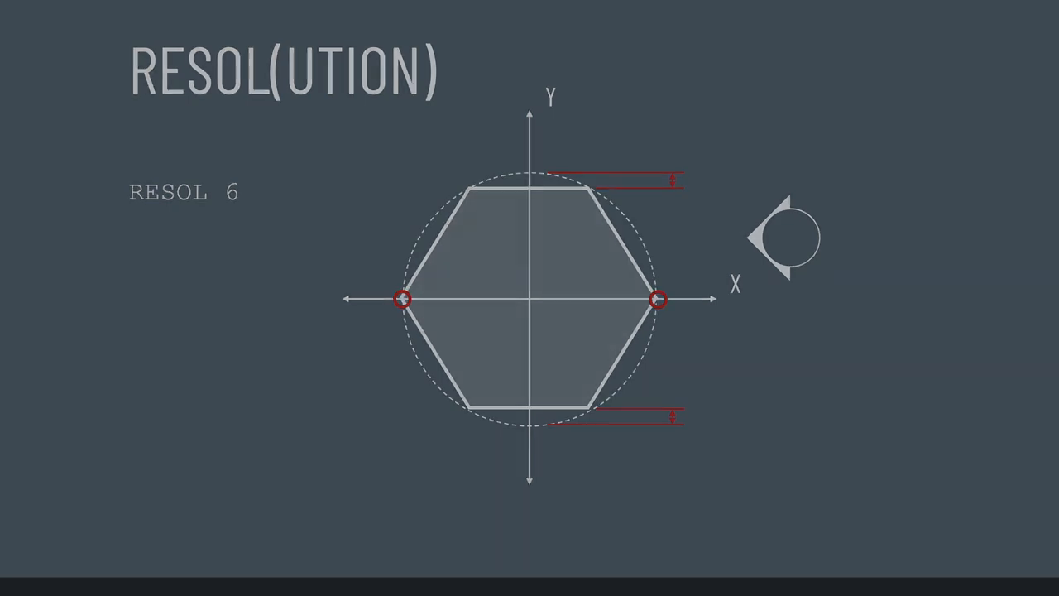
Step: Switch back to the browser's Directives page at the PEN entry
key(alt+tab)
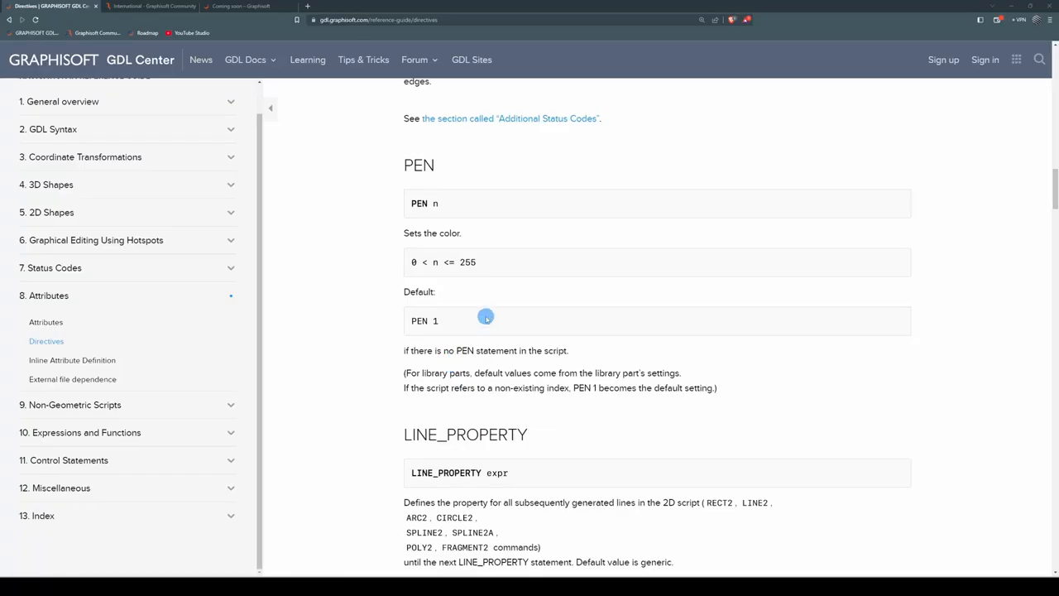
mouse_move(491, 169)
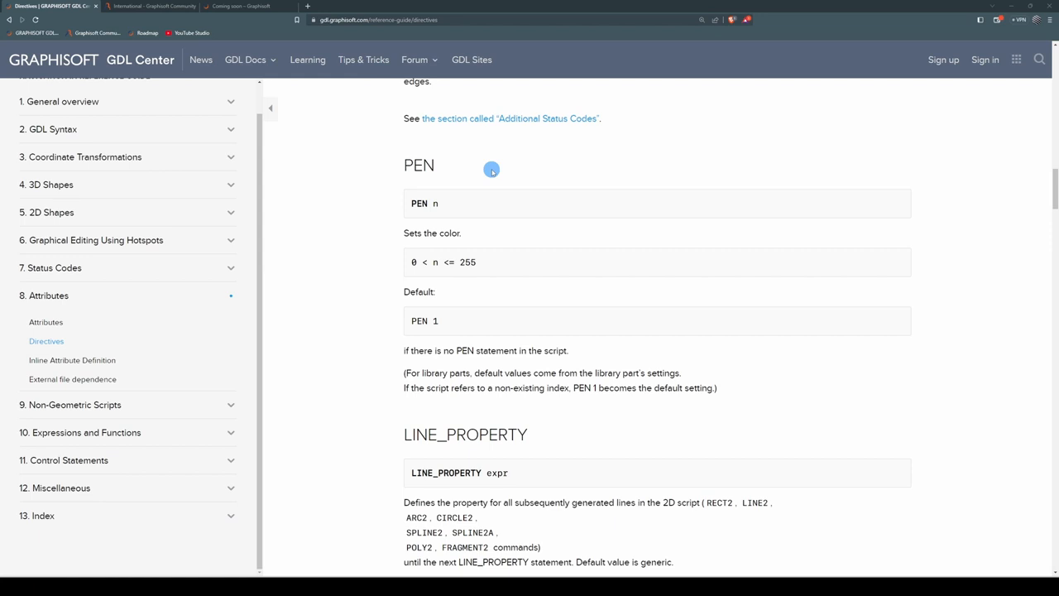
mouse_move(411, 213)
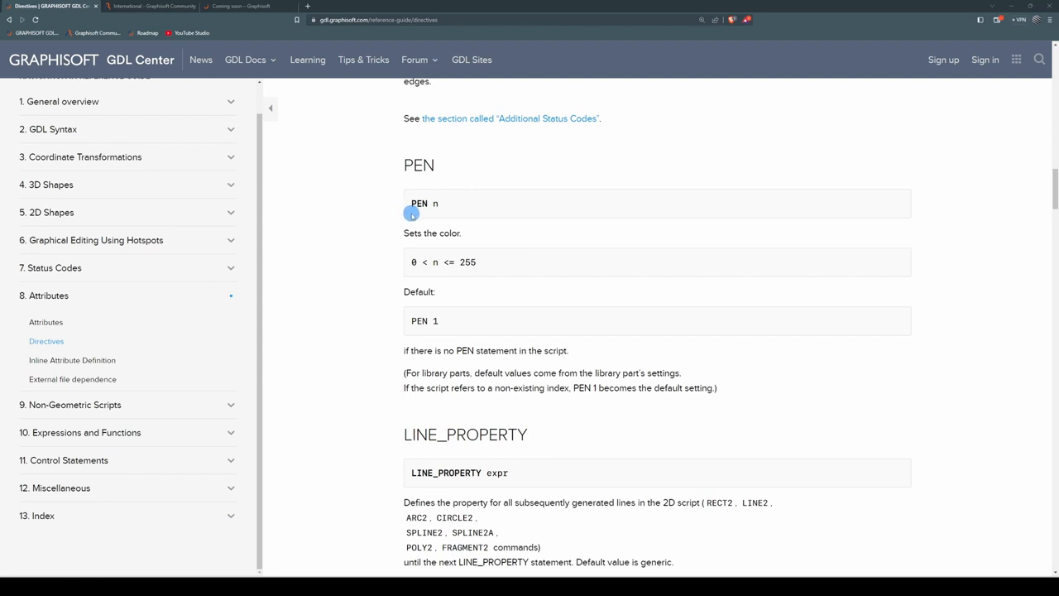
mouse_move(411, 272)
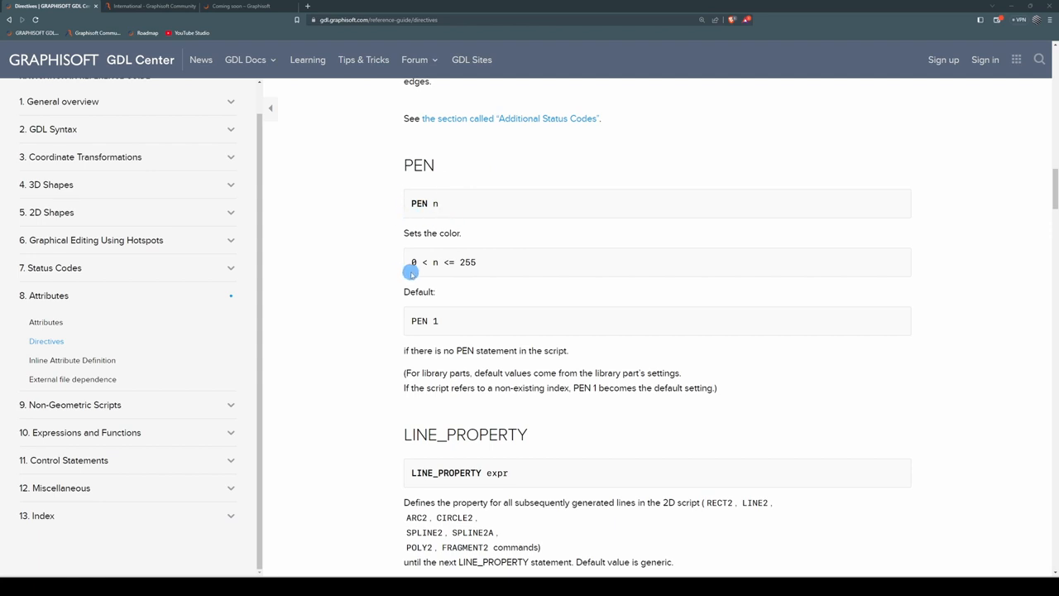
mouse_move(437, 275)
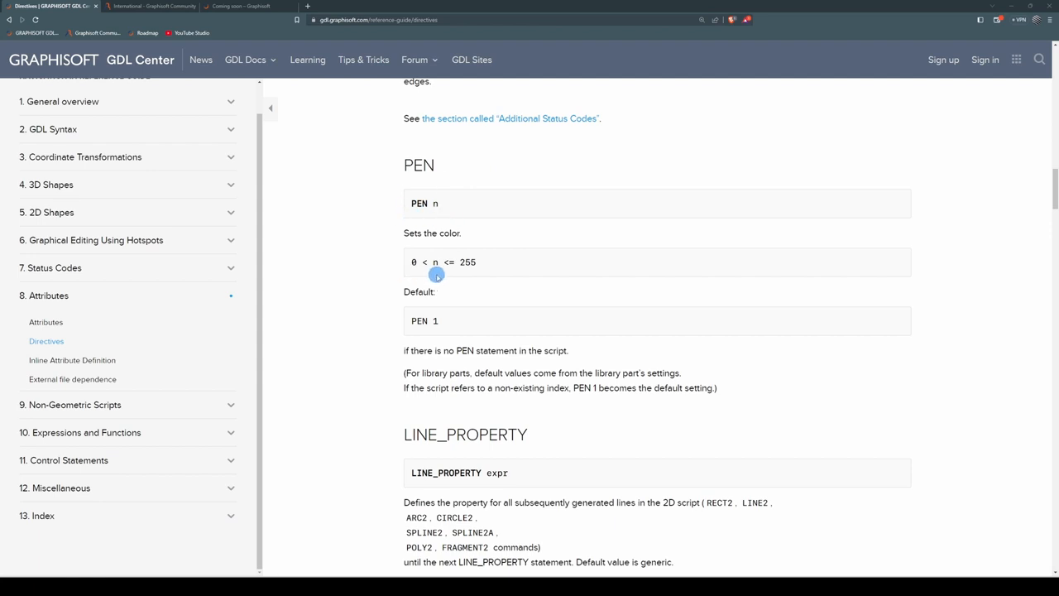
mouse_move(461, 275)
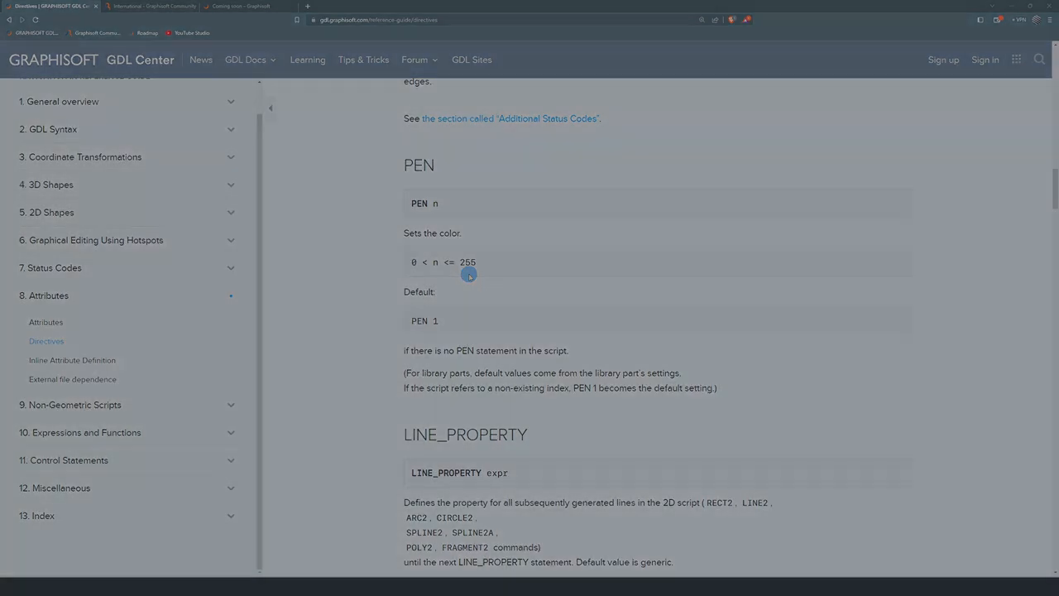
Step: Scroll the Directives page down to the SECT_ATTRS and SECT_ATTRS(2) entries
scroll(down, 3)
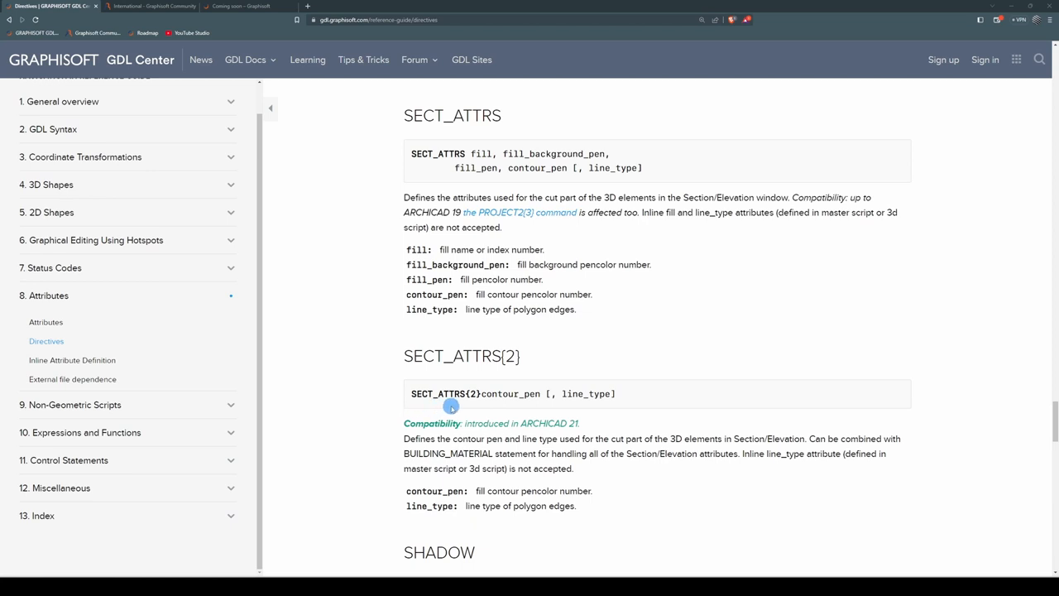
mouse_move(533, 404)
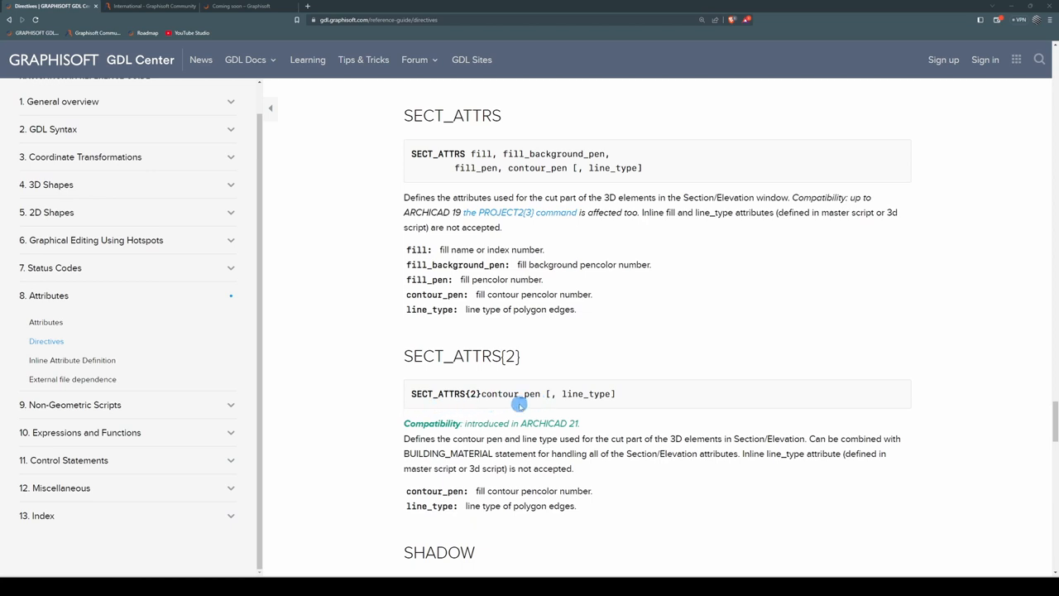
mouse_move(507, 403)
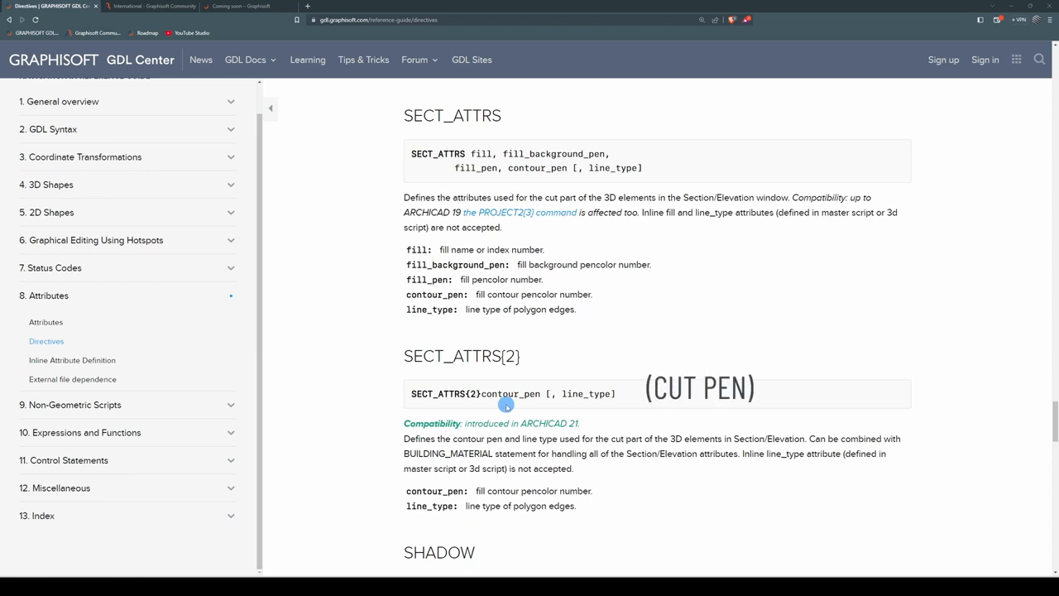
mouse_move(622, 404)
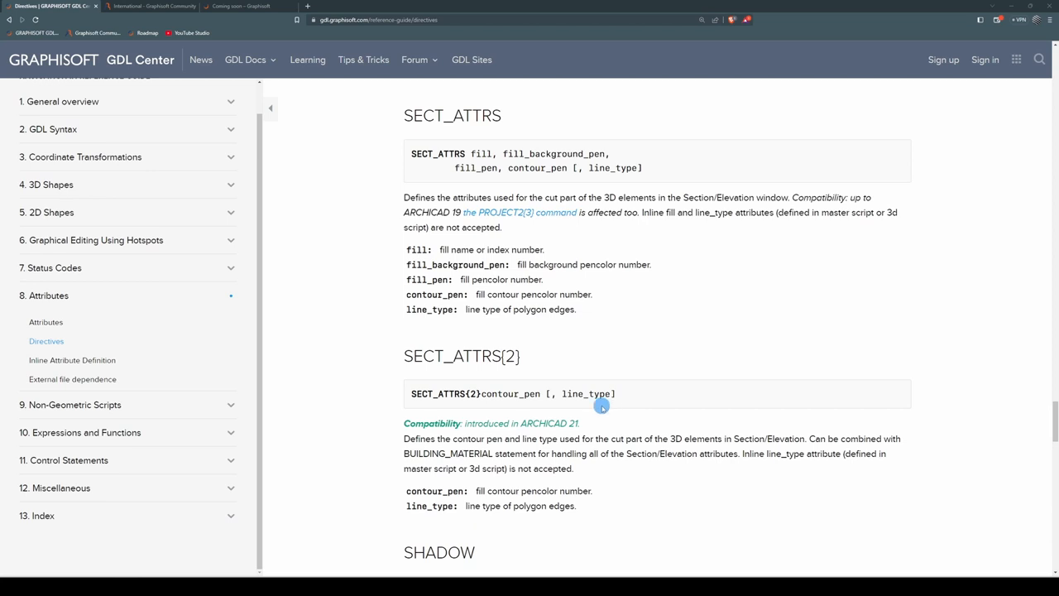
mouse_move(546, 344)
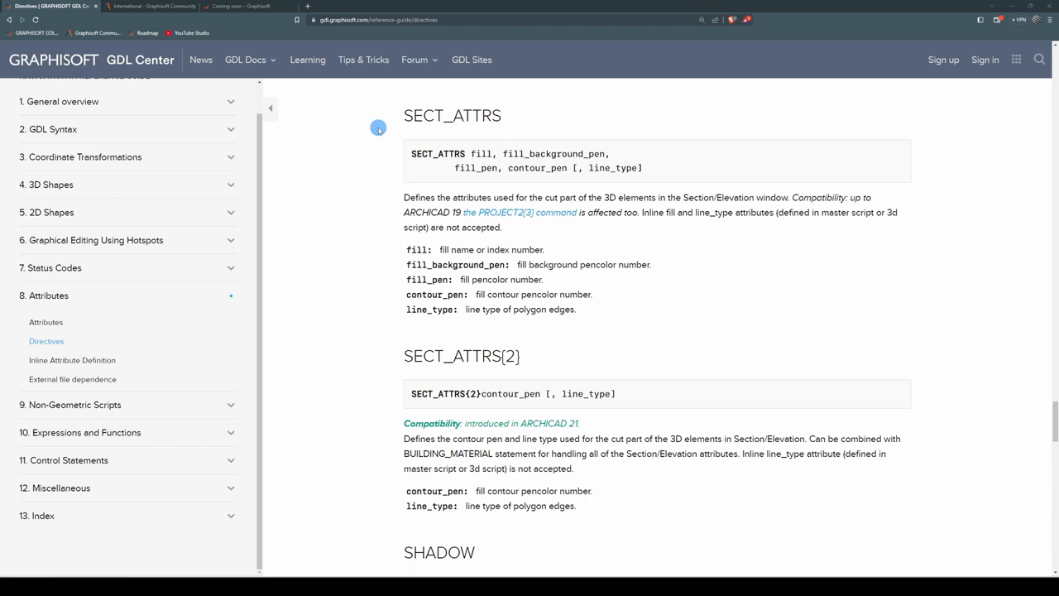
mouse_move(546, 162)
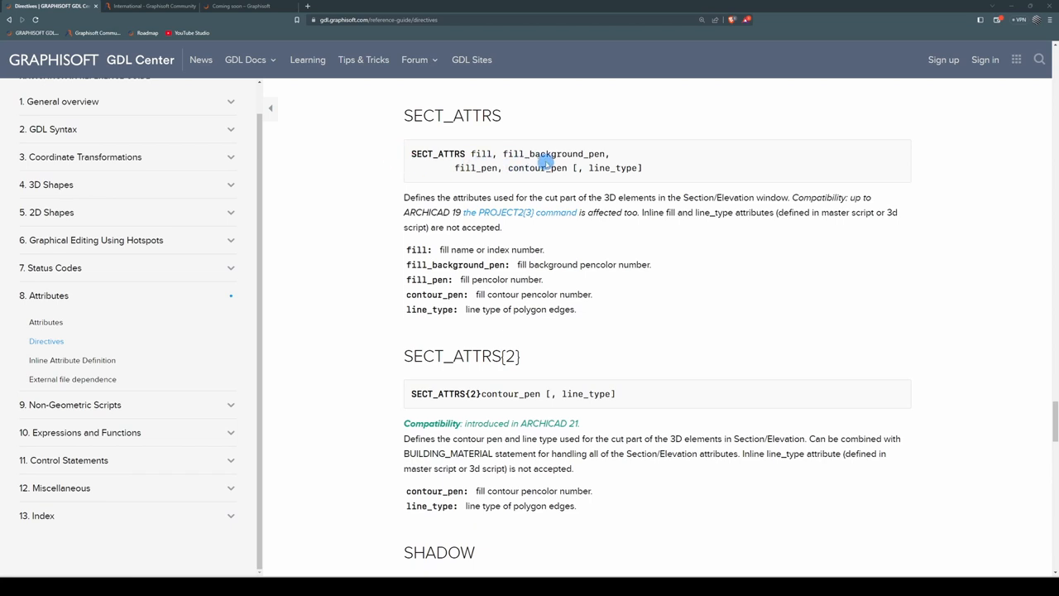
mouse_move(479, 178)
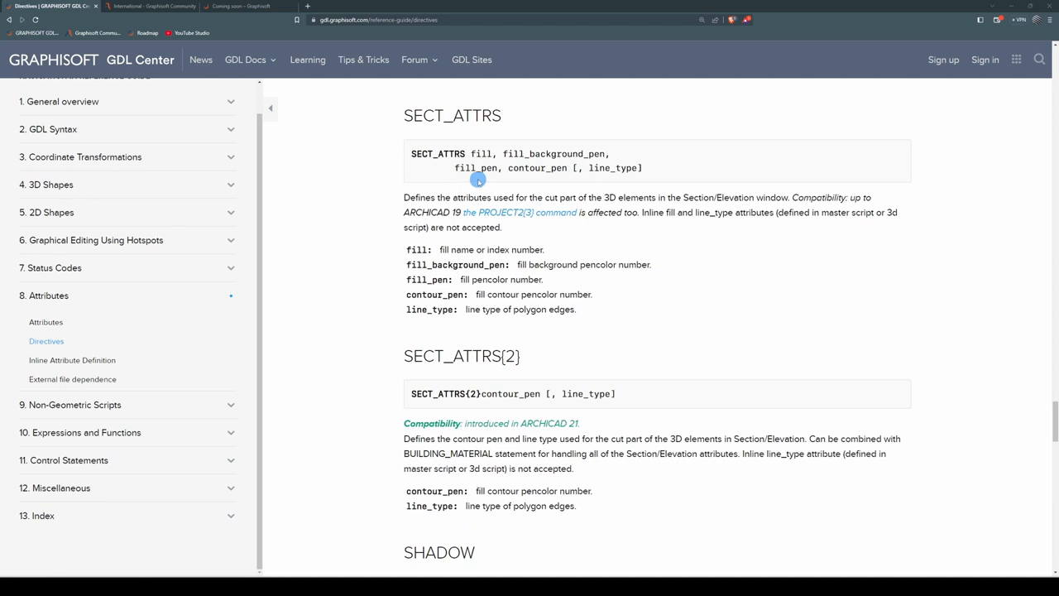
mouse_move(471, 185)
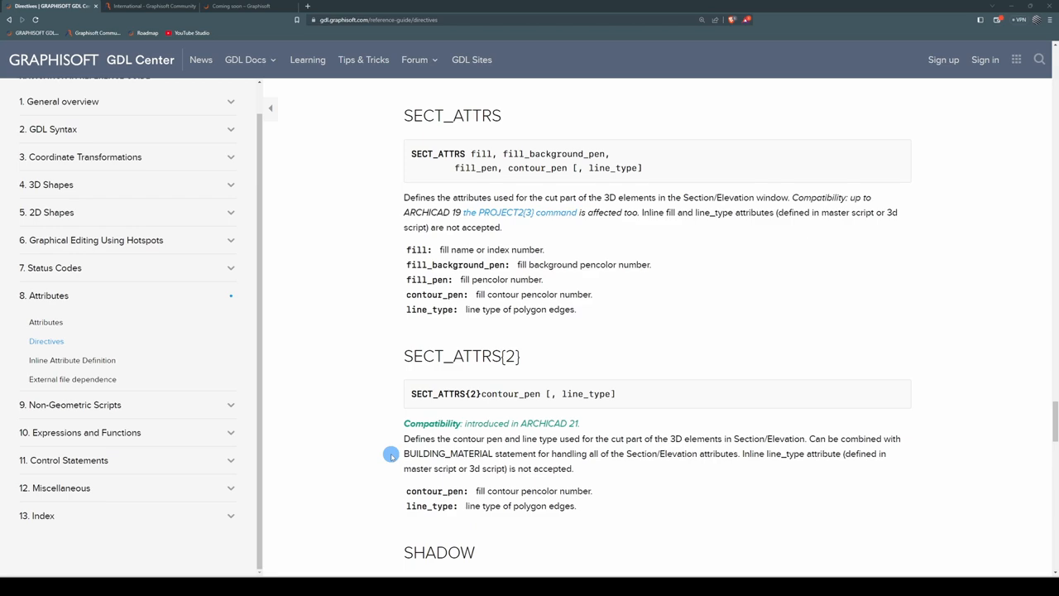
mouse_move(521, 402)
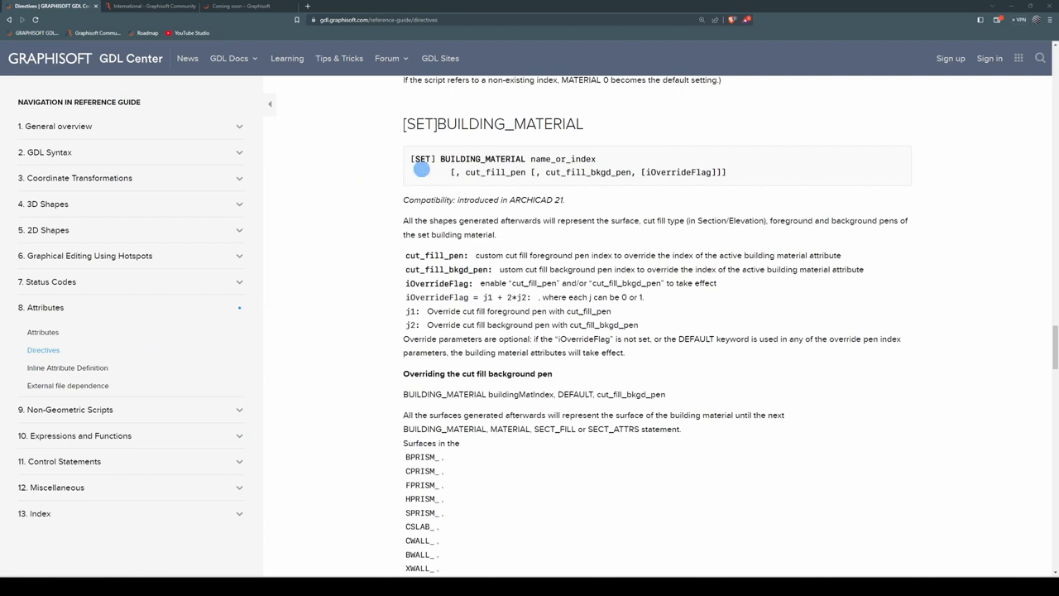
mouse_move(589, 163)
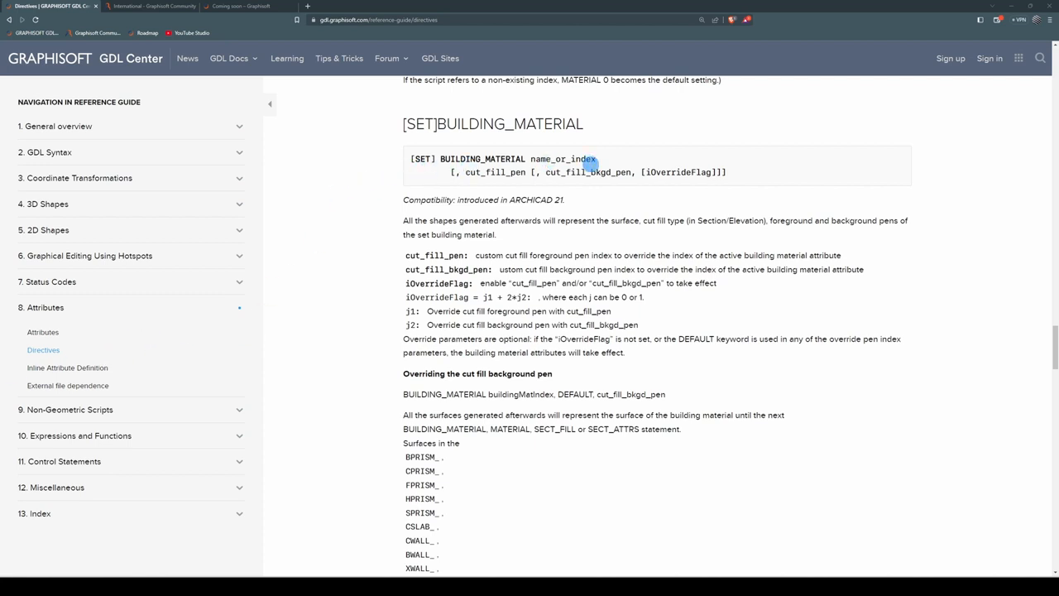
mouse_move(465, 182)
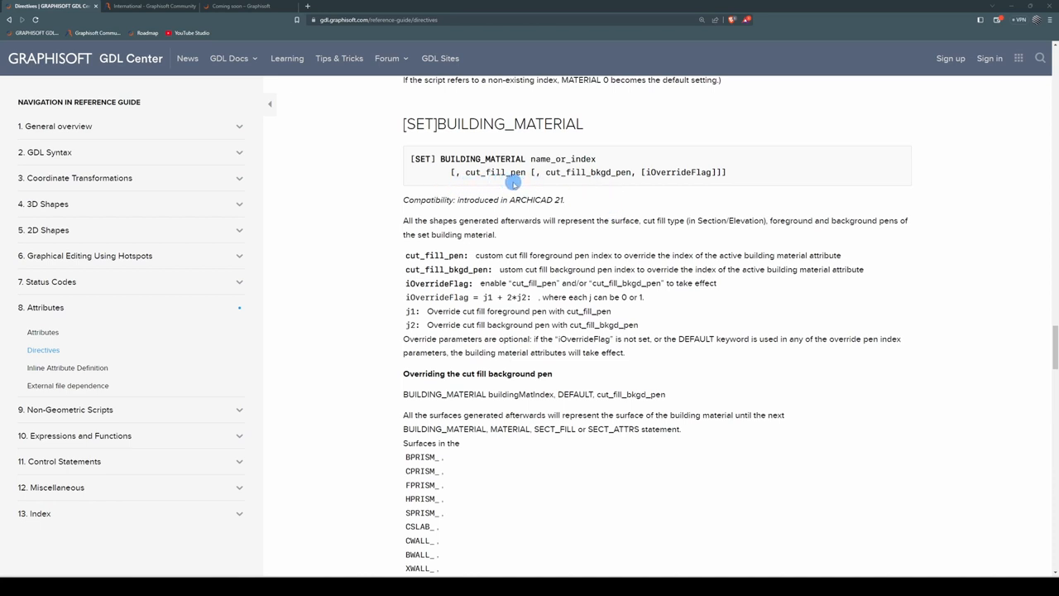
mouse_move(632, 179)
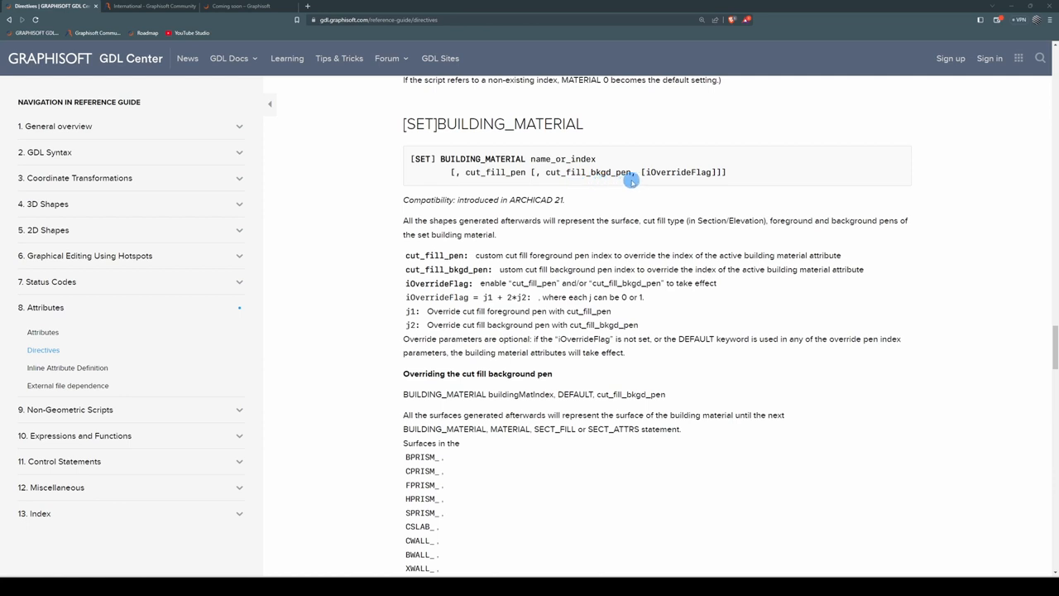
mouse_move(683, 181)
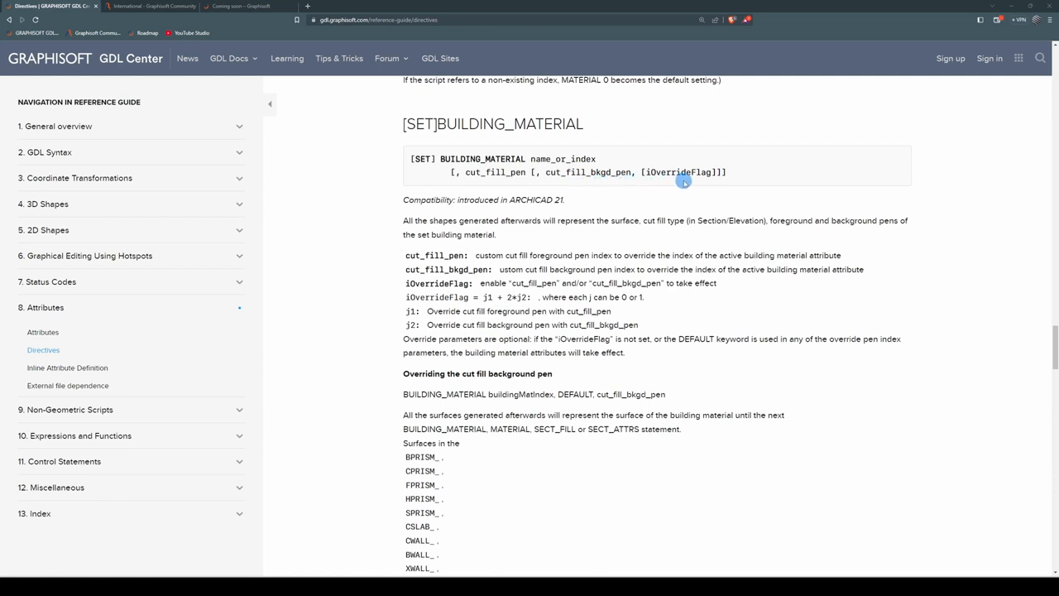
mouse_move(436, 182)
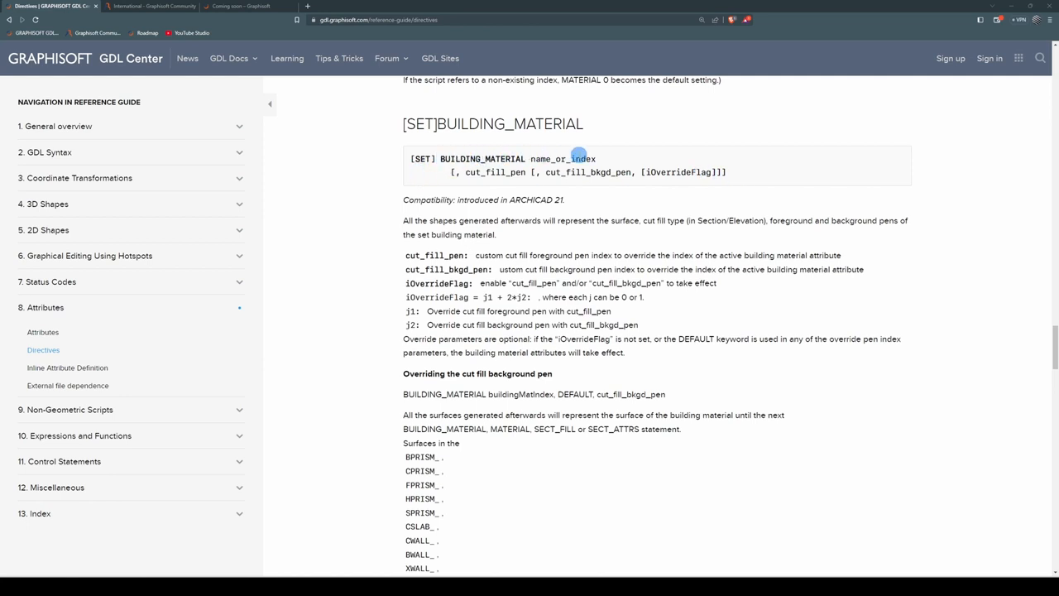
mouse_move(357, 239)
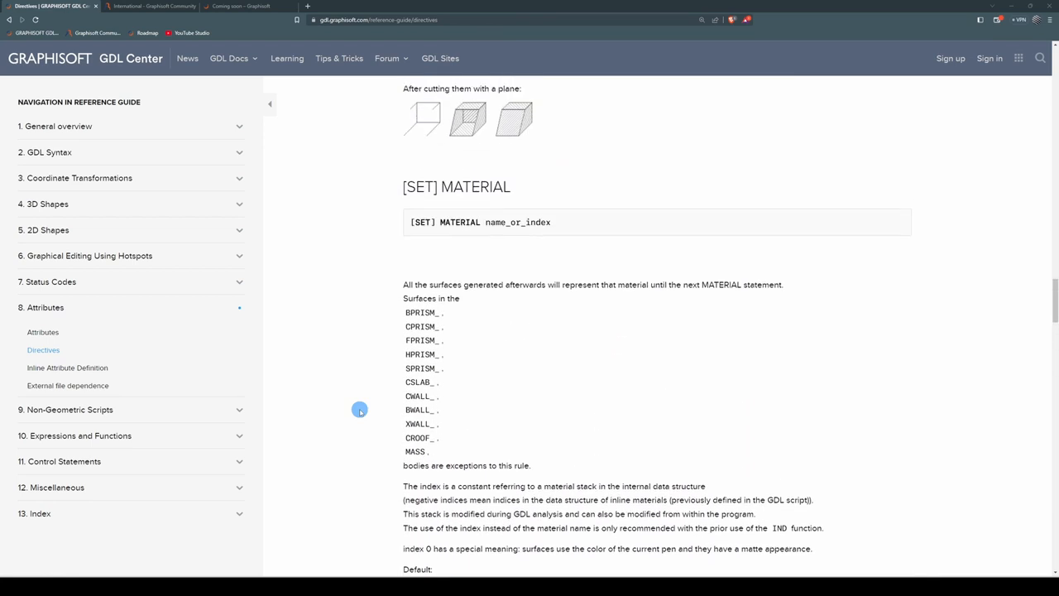
mouse_move(397, 209)
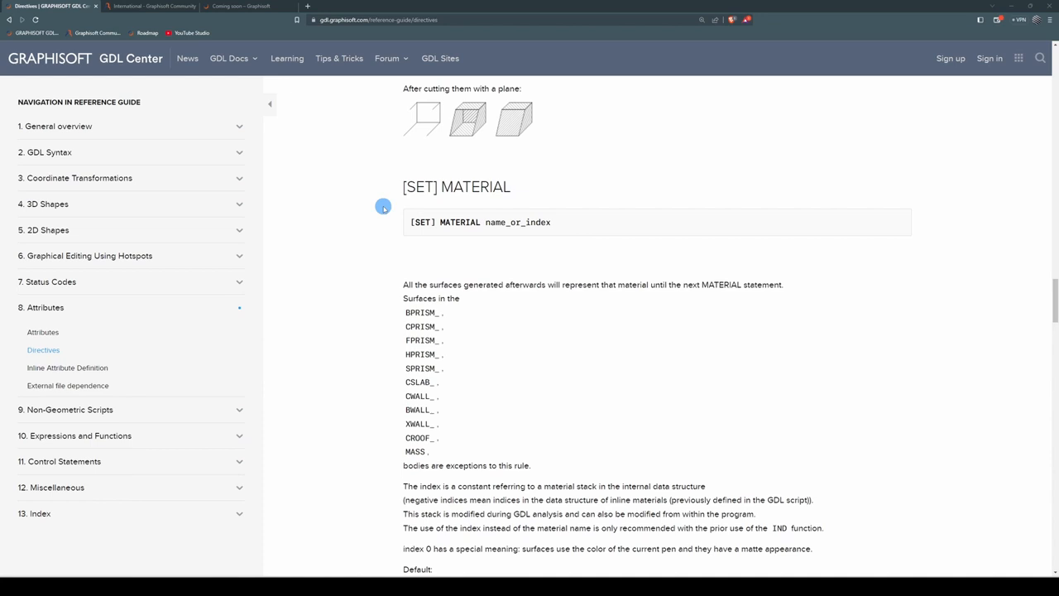
Step: Select the SET MATERIAL directive text, then collapse the Attributes chapter
double_click(497, 222)
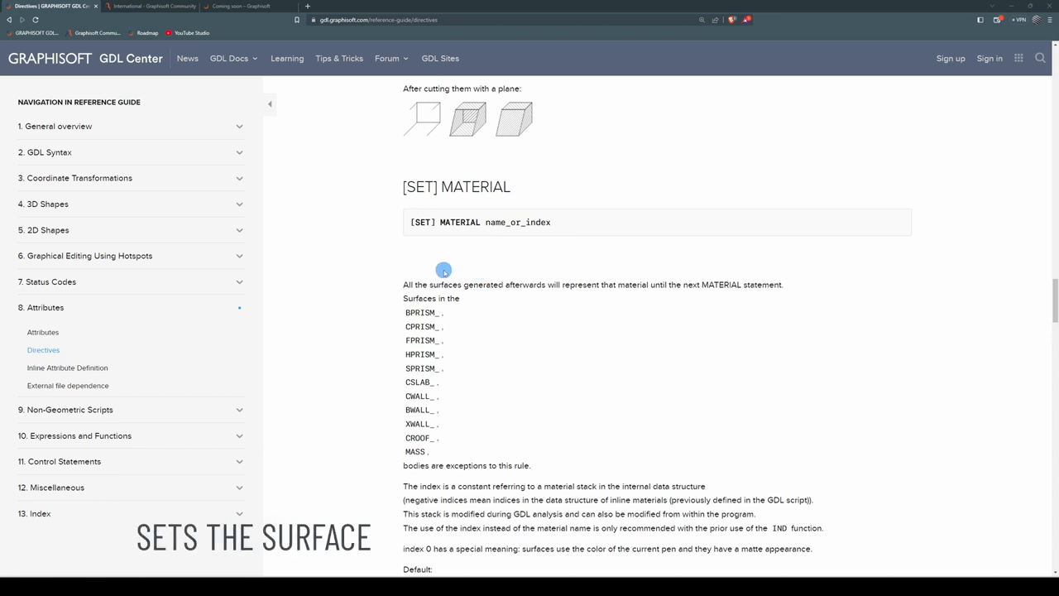
mouse_move(351, 389)
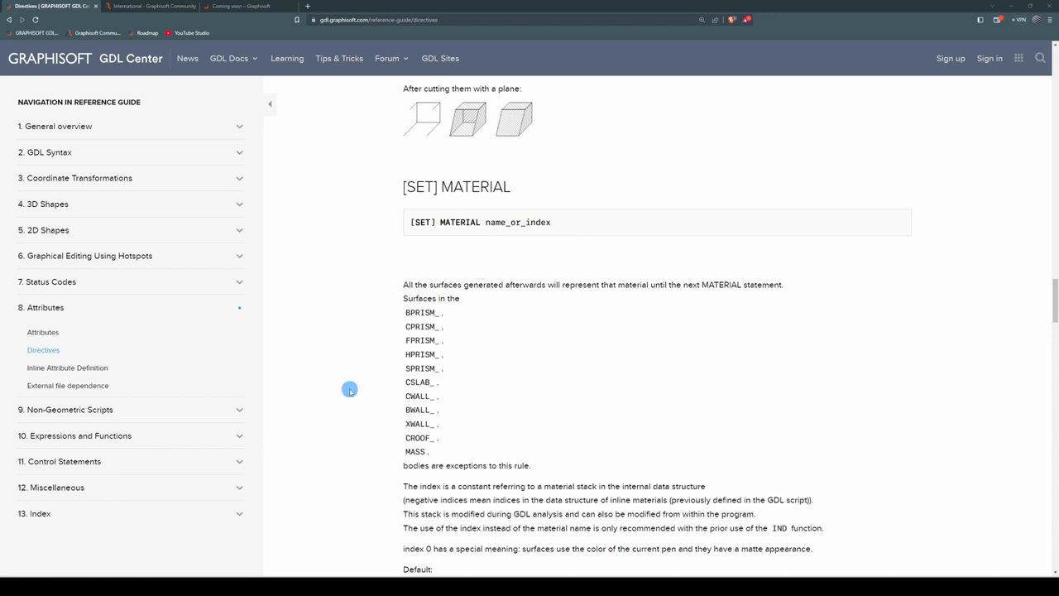
mouse_move(47, 306)
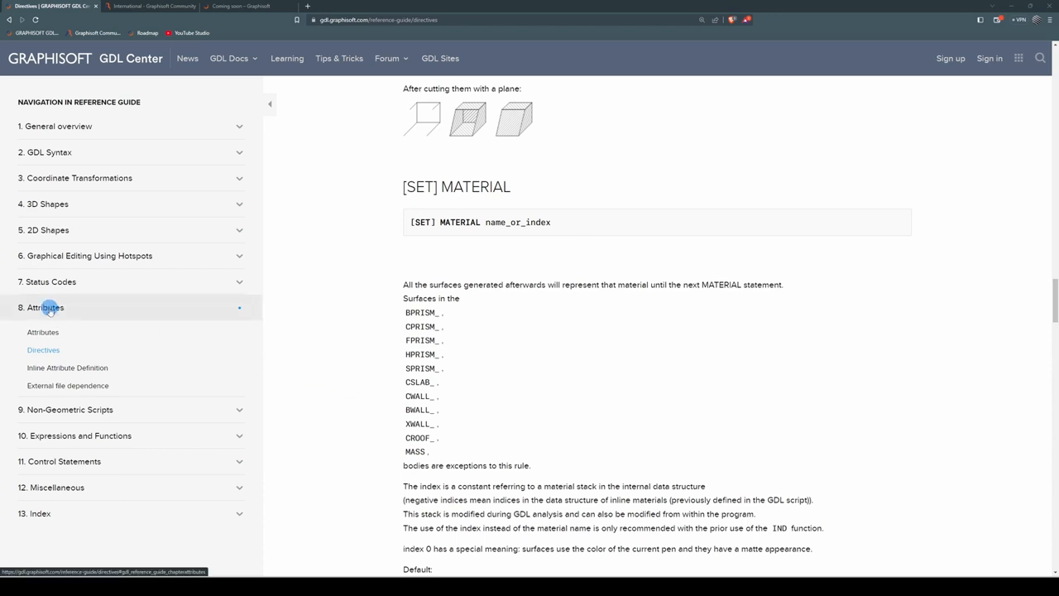
click(47, 306)
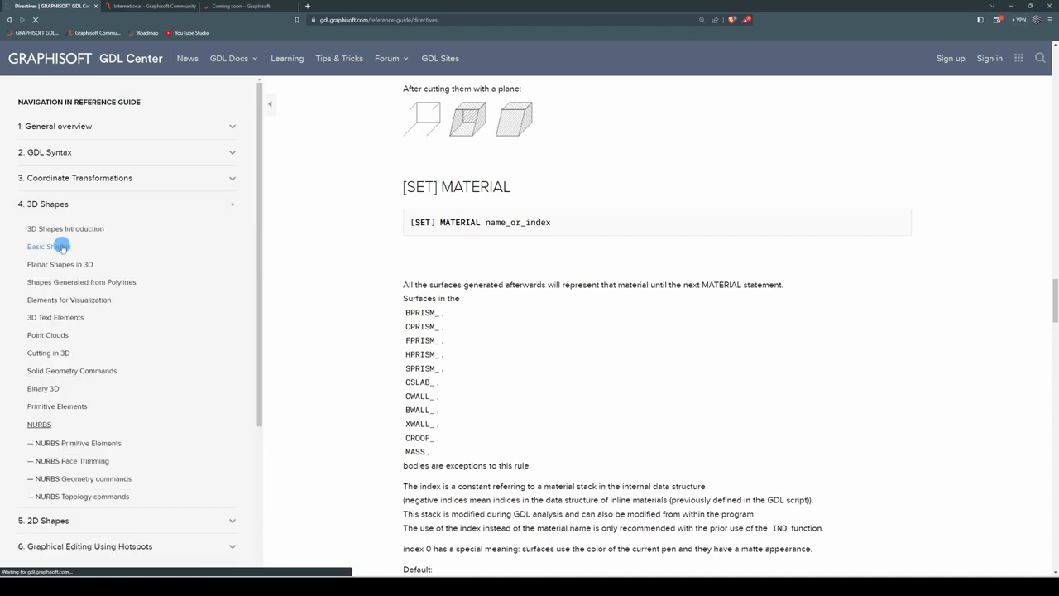
Step: Show the Basic Shapes page with the PRISM and PRISM_ commands
click(48, 244)
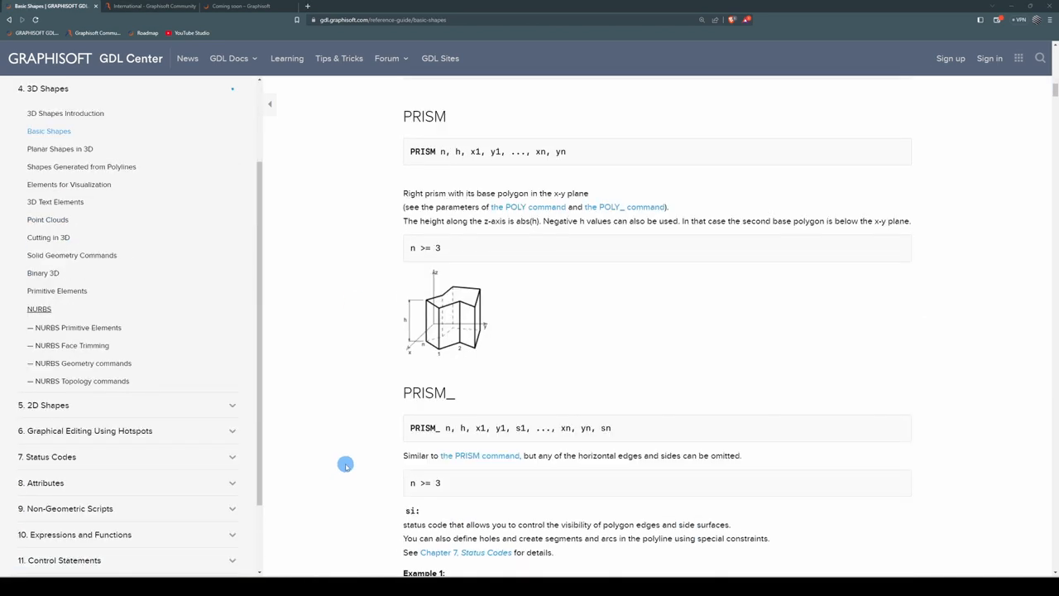
mouse_move(483, 404)
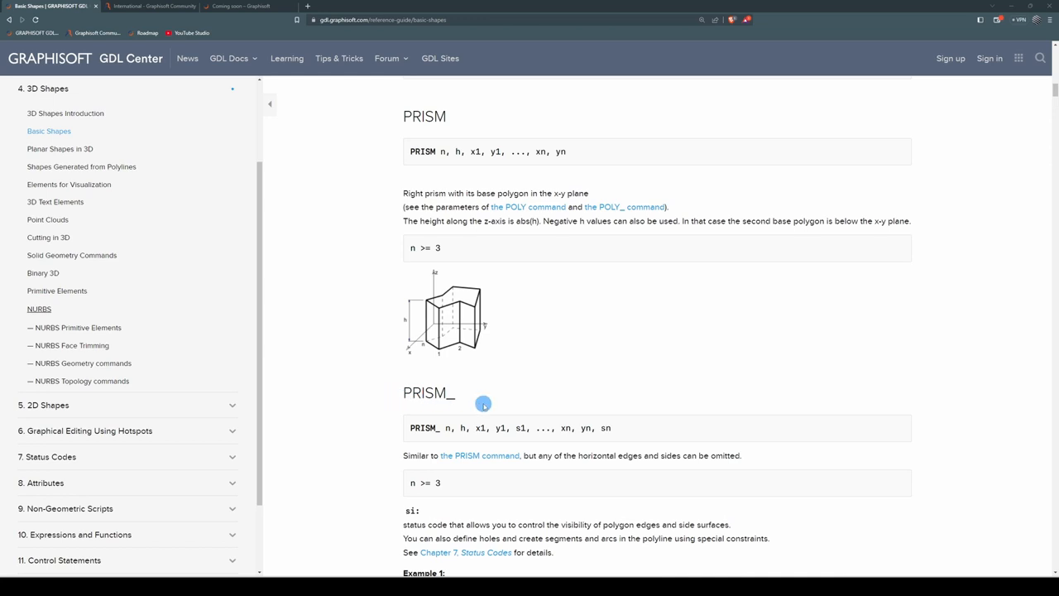
mouse_move(475, 119)
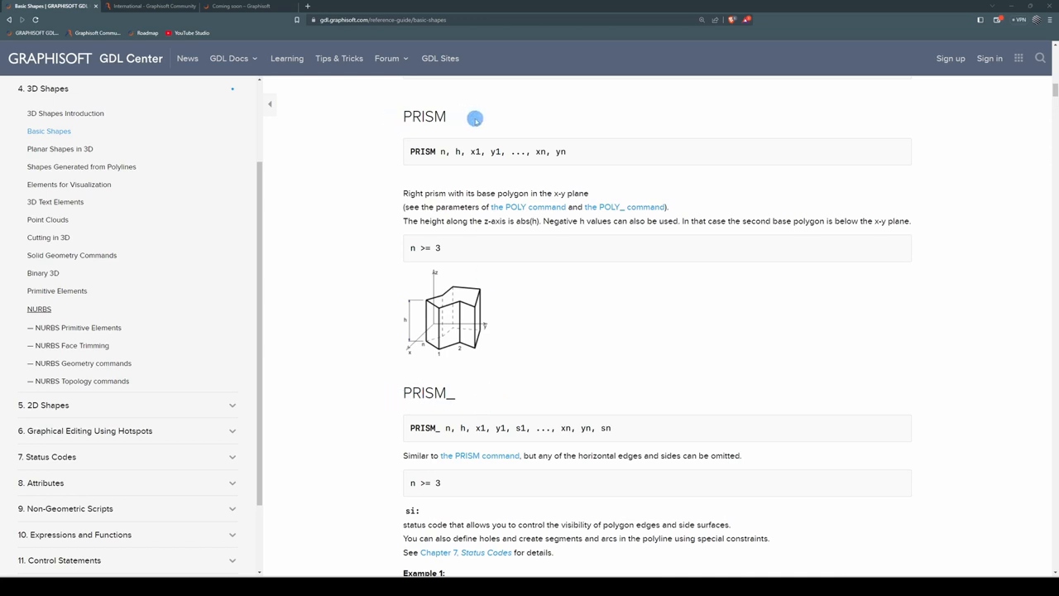
mouse_move(535, 393)
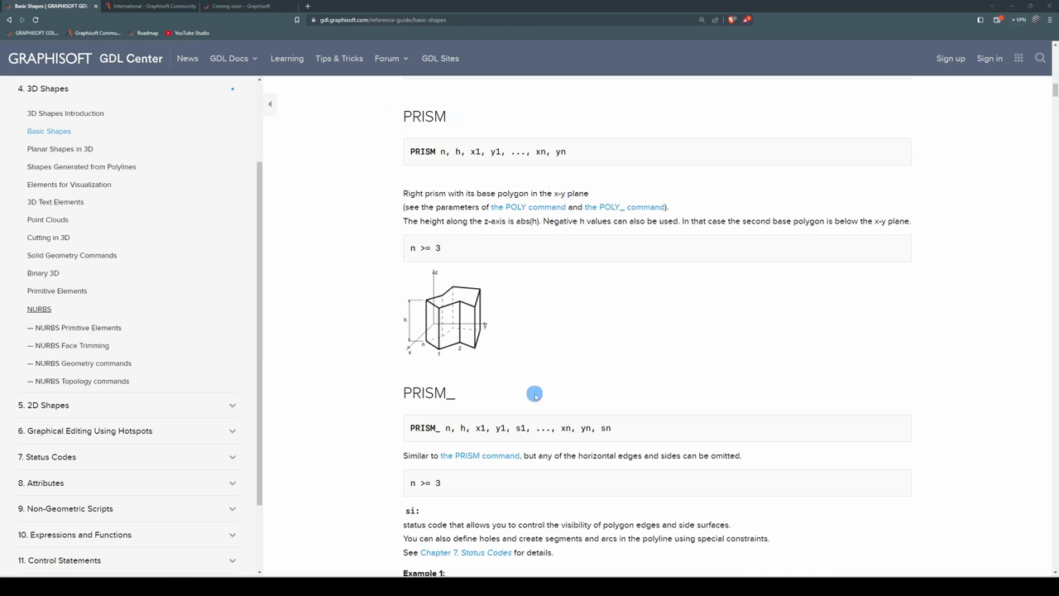
mouse_move(520, 417)
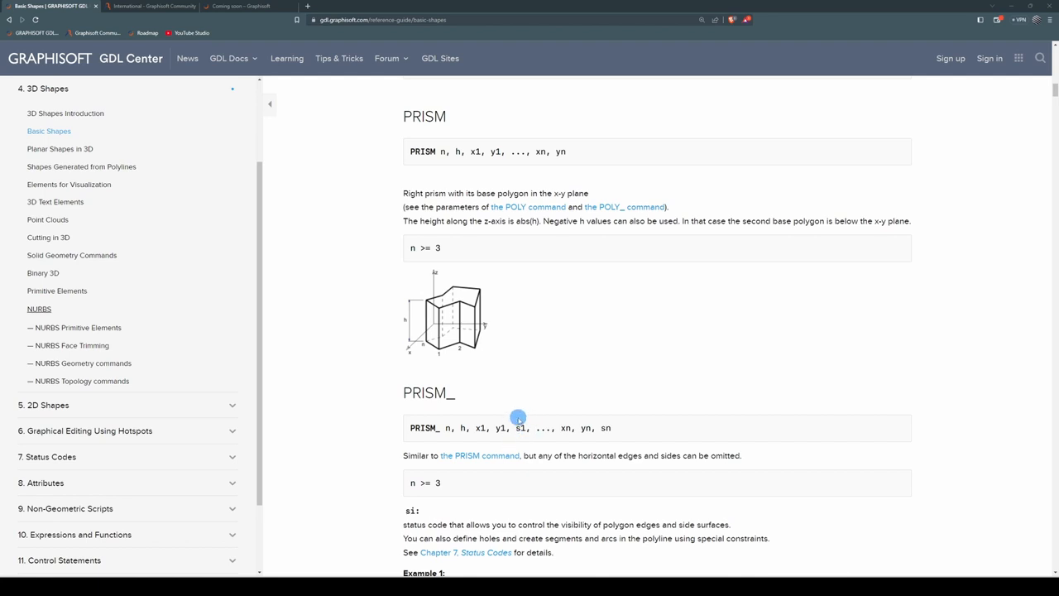
mouse_move(522, 365)
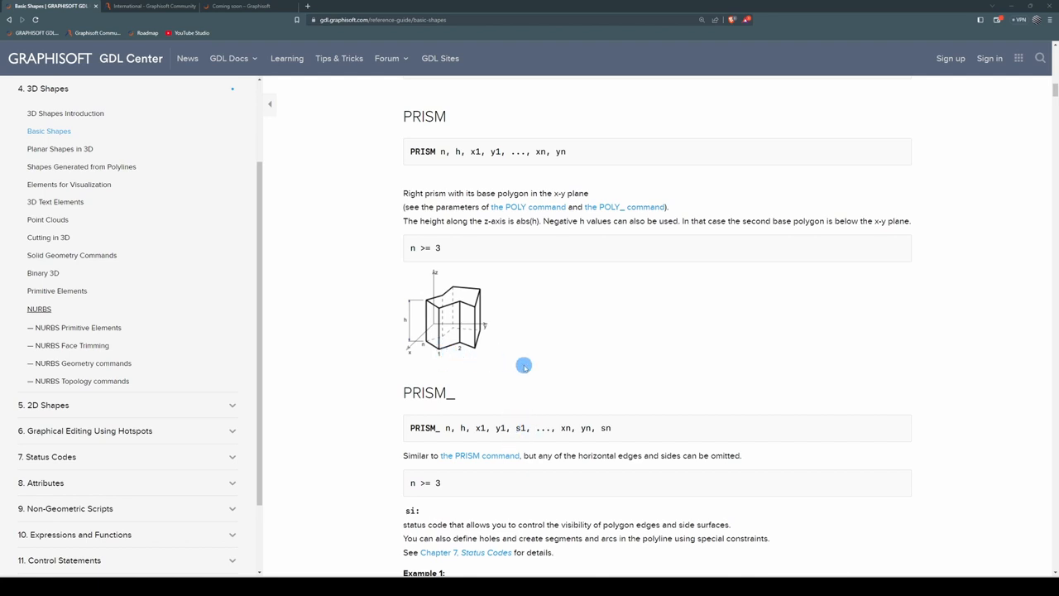
mouse_move(384, 146)
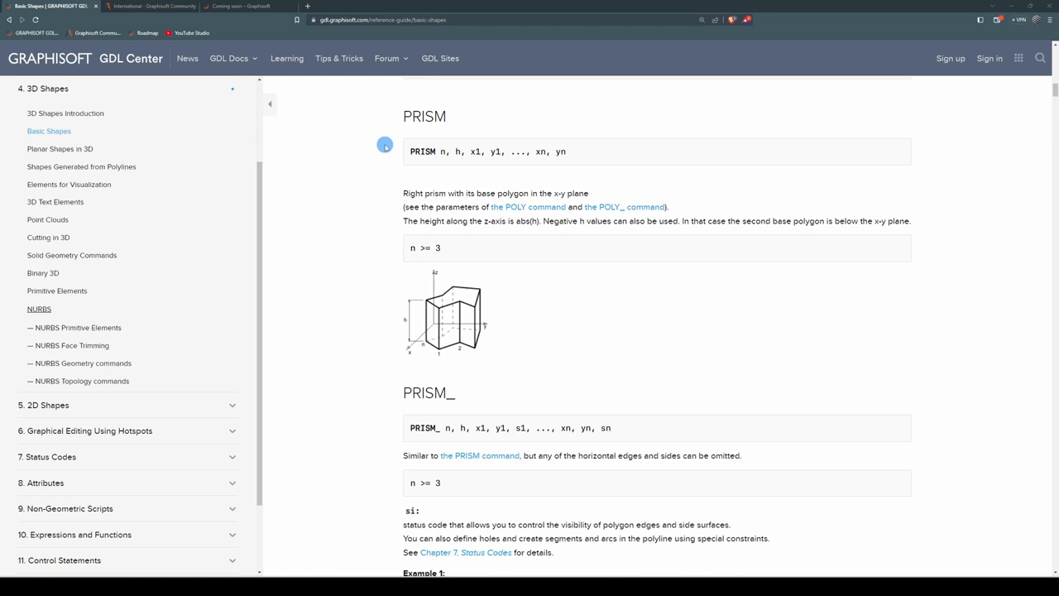
mouse_move(499, 471)
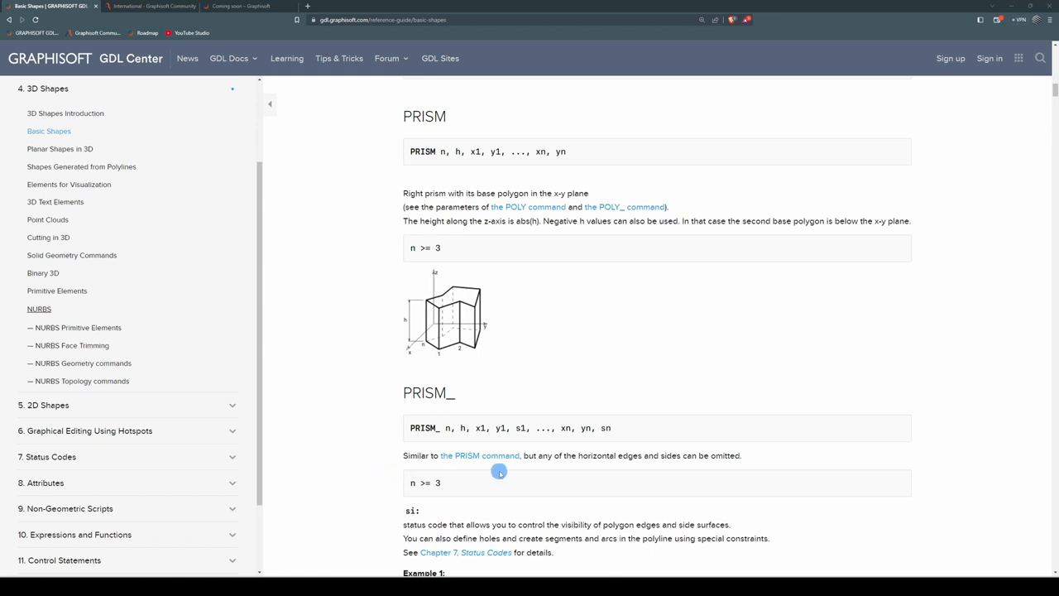
mouse_move(587, 472)
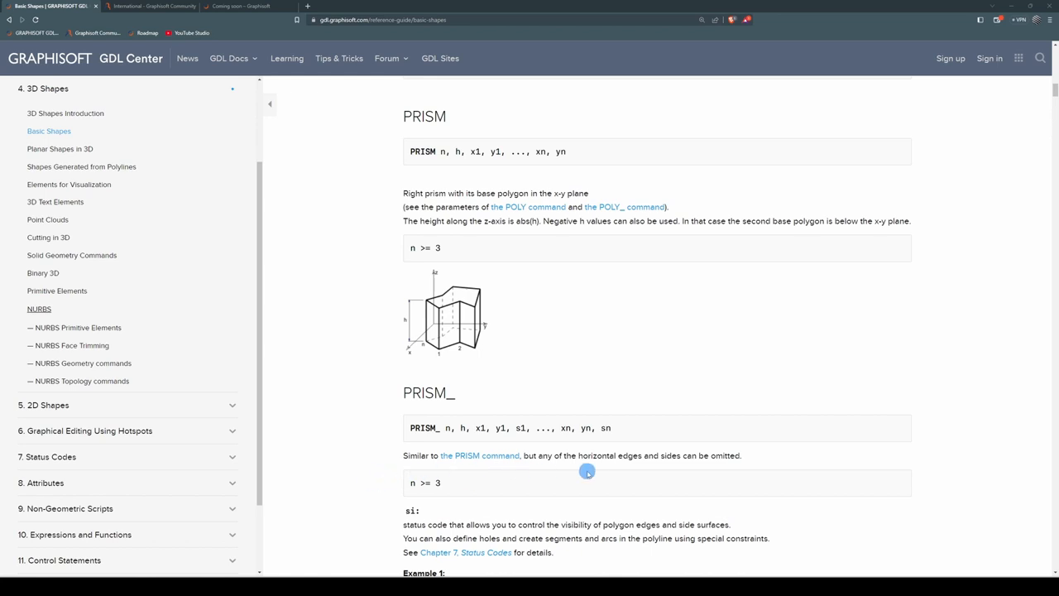
mouse_move(682, 469)
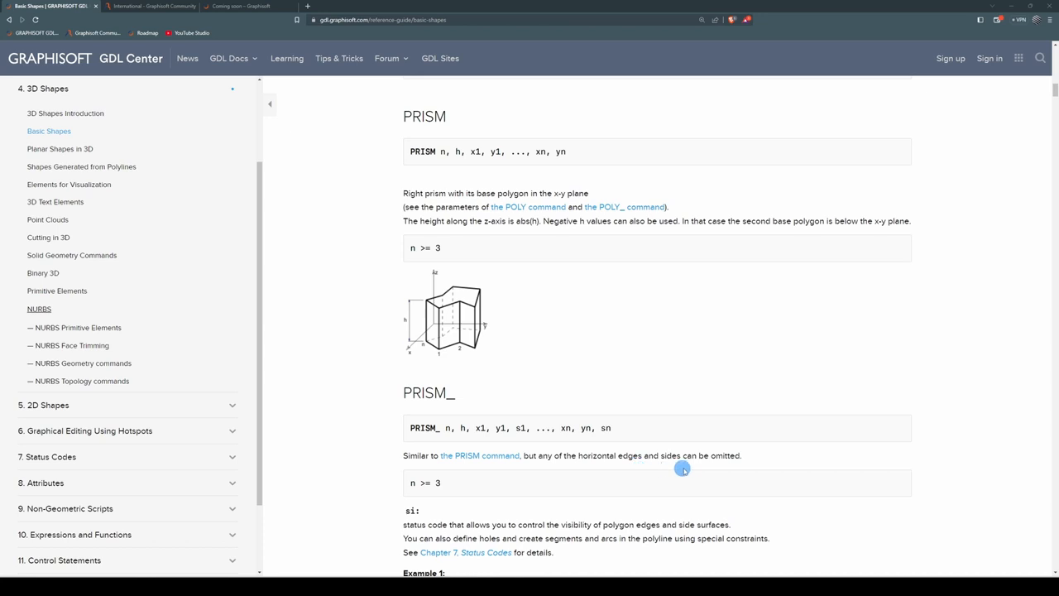
scroll(down, 3)
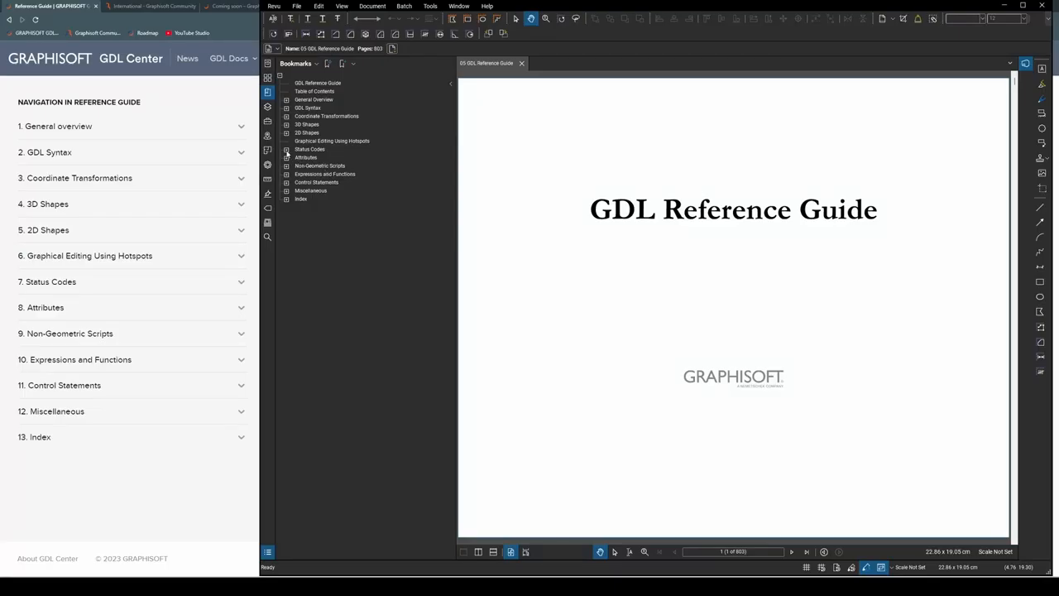
Step: Expand the Status Codes chapter and return to the online guide's Introduction page
click(286, 149)
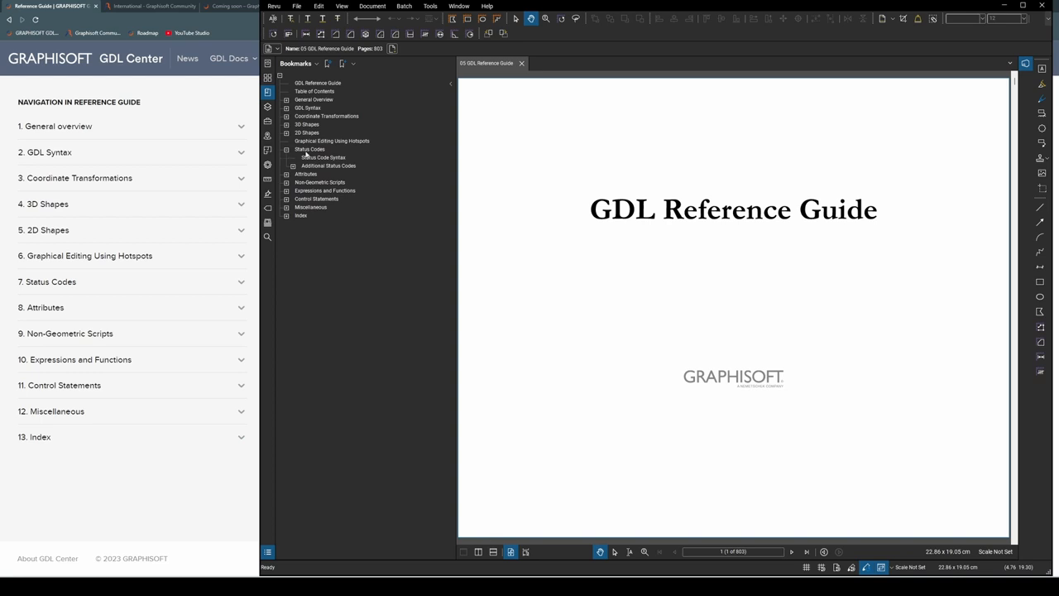
click(307, 149)
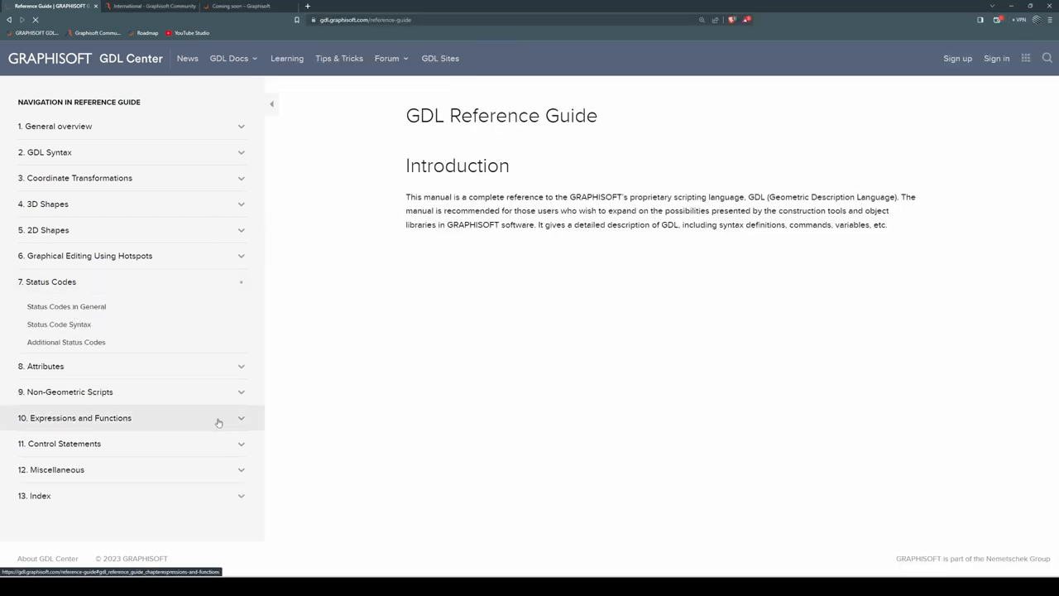
Step: Expand the 10. Expressions and Functions chapter in the guide navigation
click(66, 306)
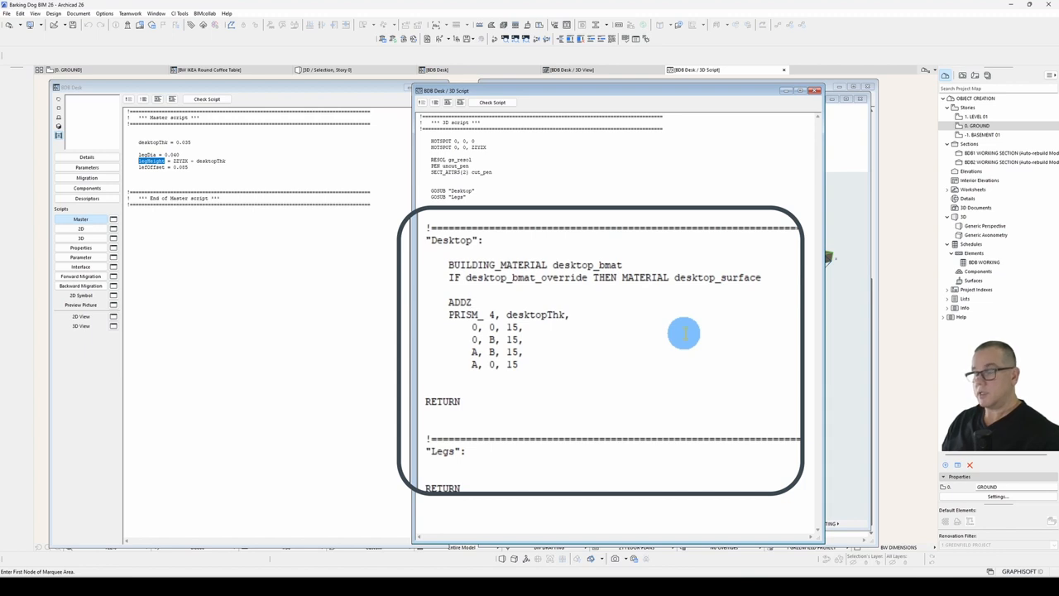
Step: Offset the desktop by ADDZ legHeight, check the 3D view, and add DEL after the prism
click(477, 301)
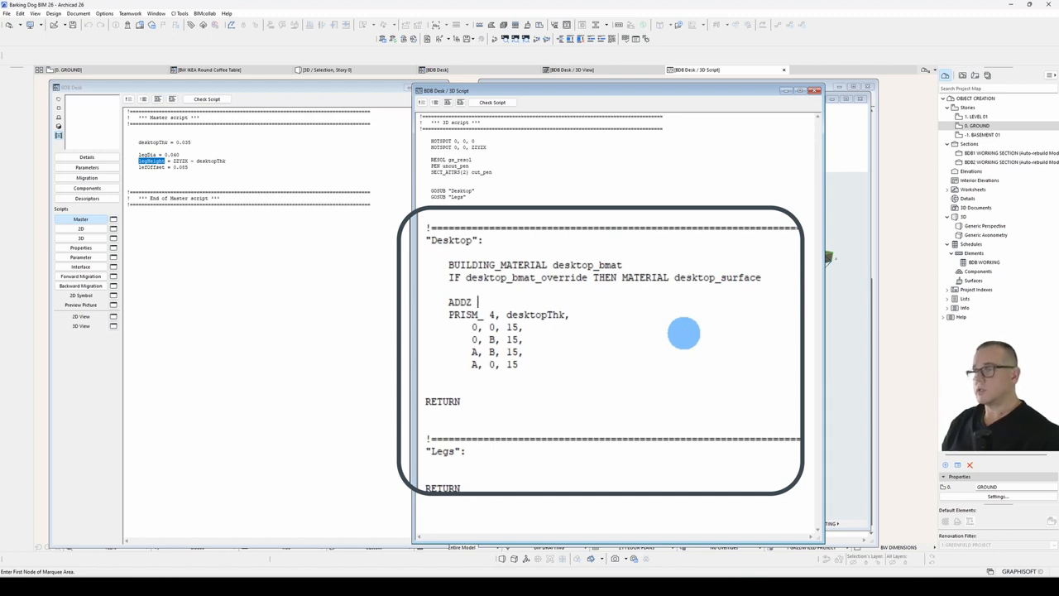
text(legHeight)
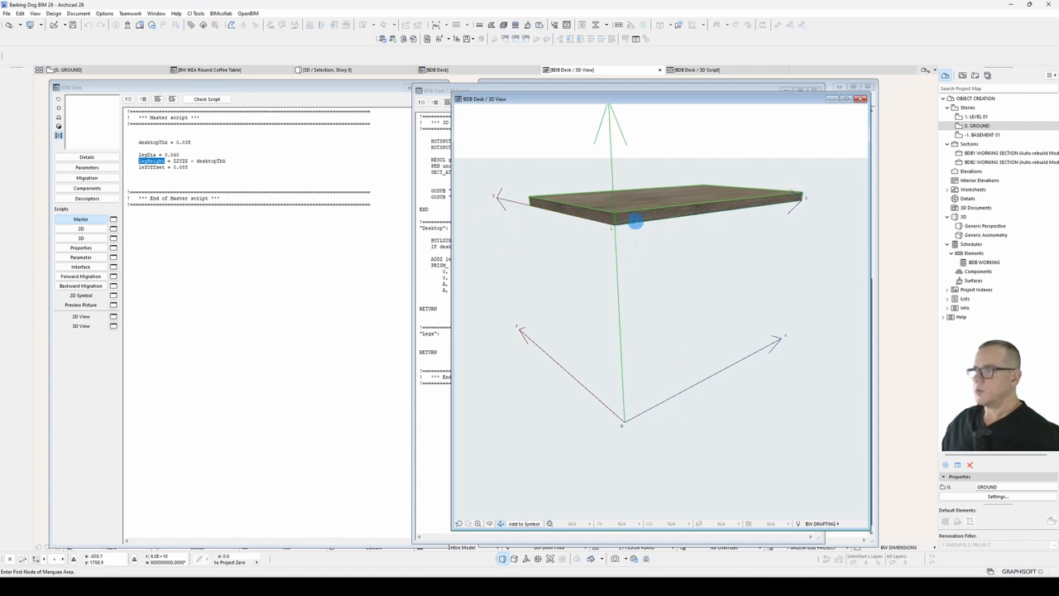
click(698, 69)
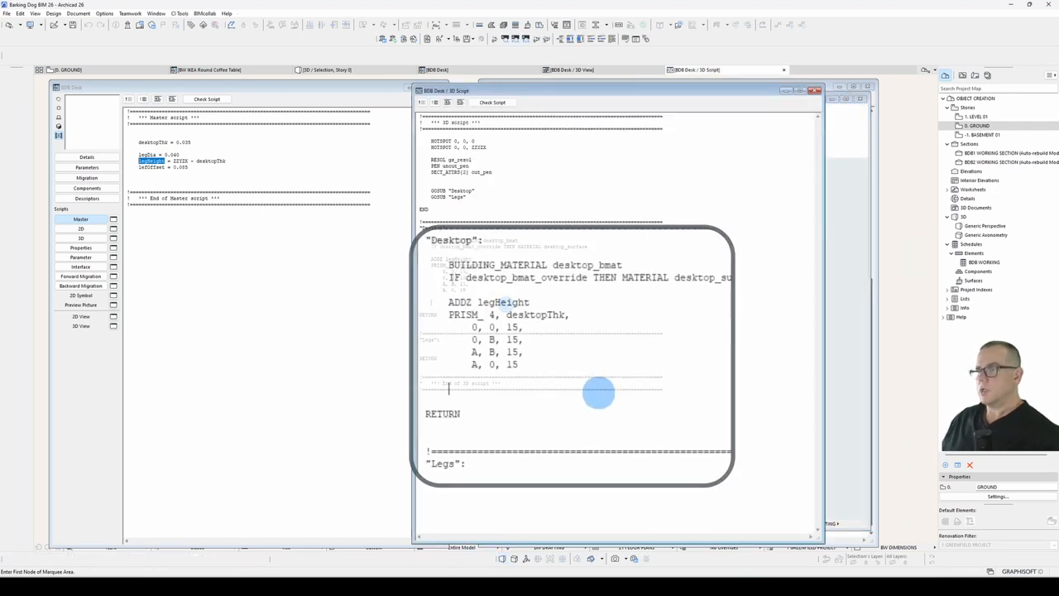
text(DEL)
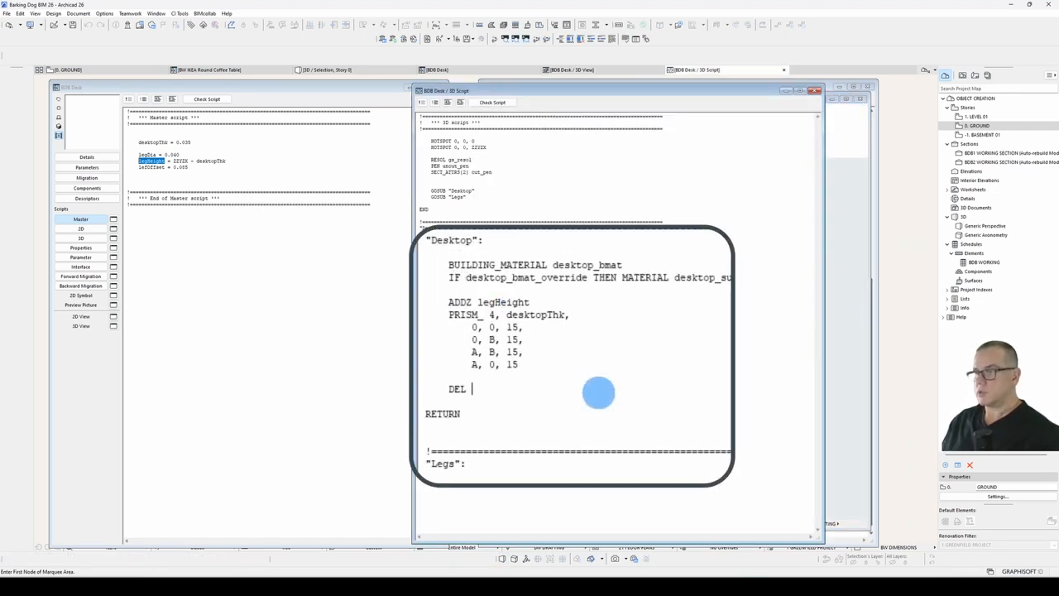
click(570, 70)
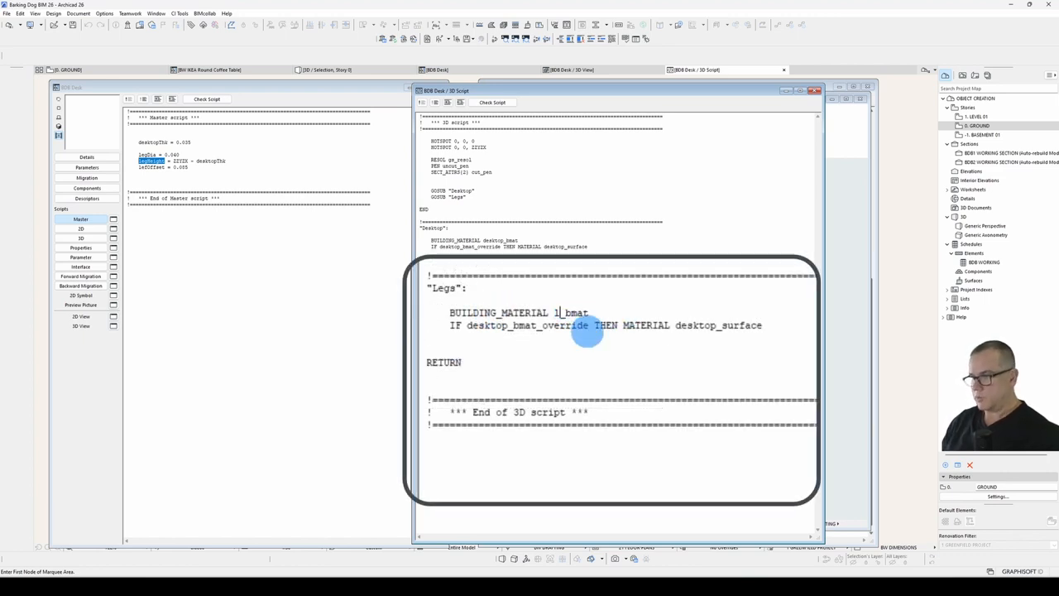
Step: Give the Legs subroutine leg_bmat material and paste the coffee table's leg PRISM_ block into it
double_click(562, 313)
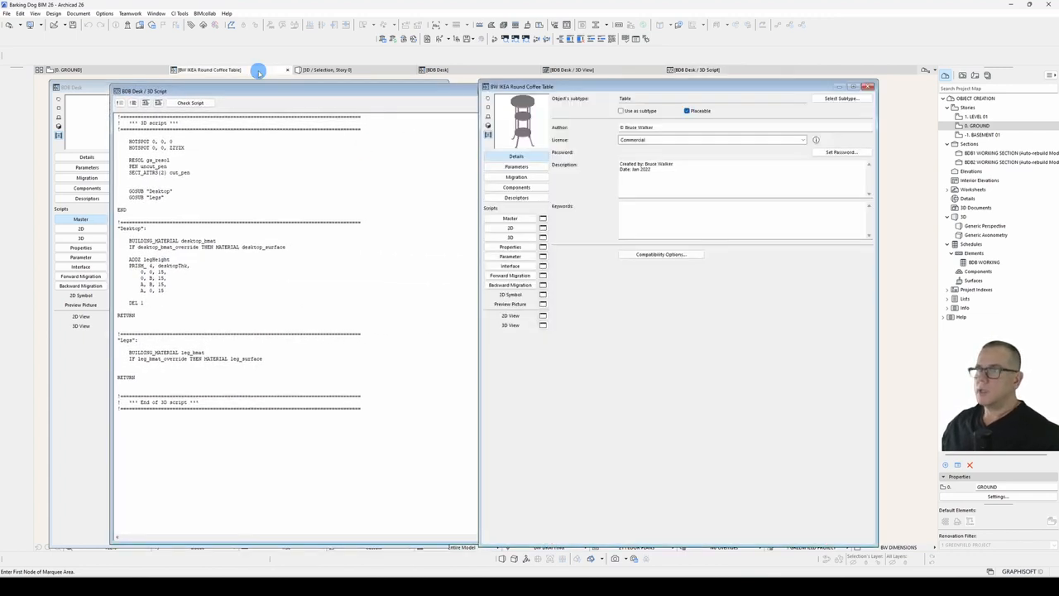
click(509, 238)
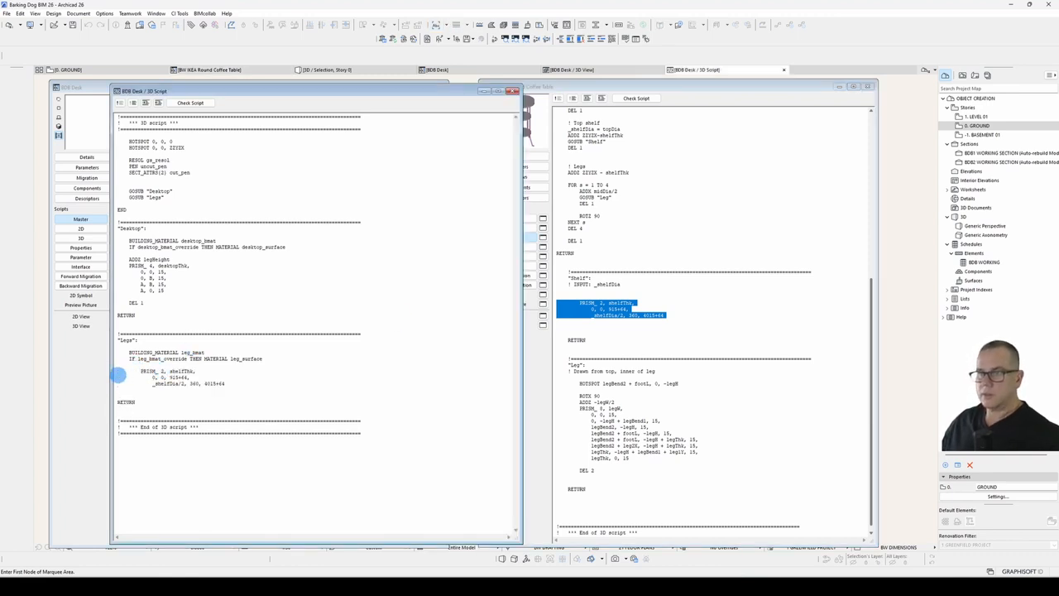
click(157, 103)
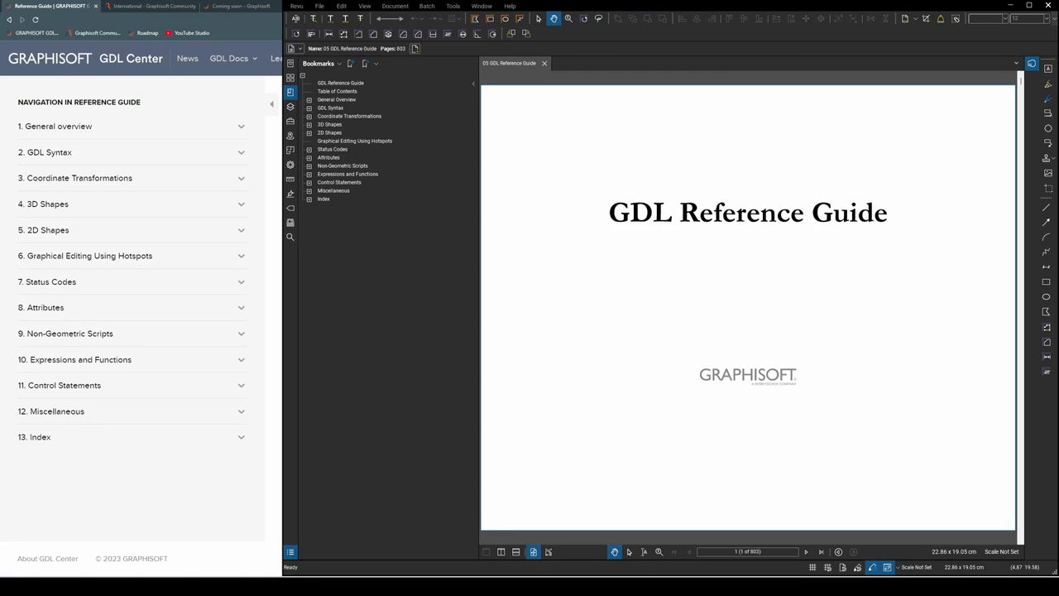
Step: Browse the 3D Transformations page, then return to the guide with 7. Status Codes expanded
click(548, 39)
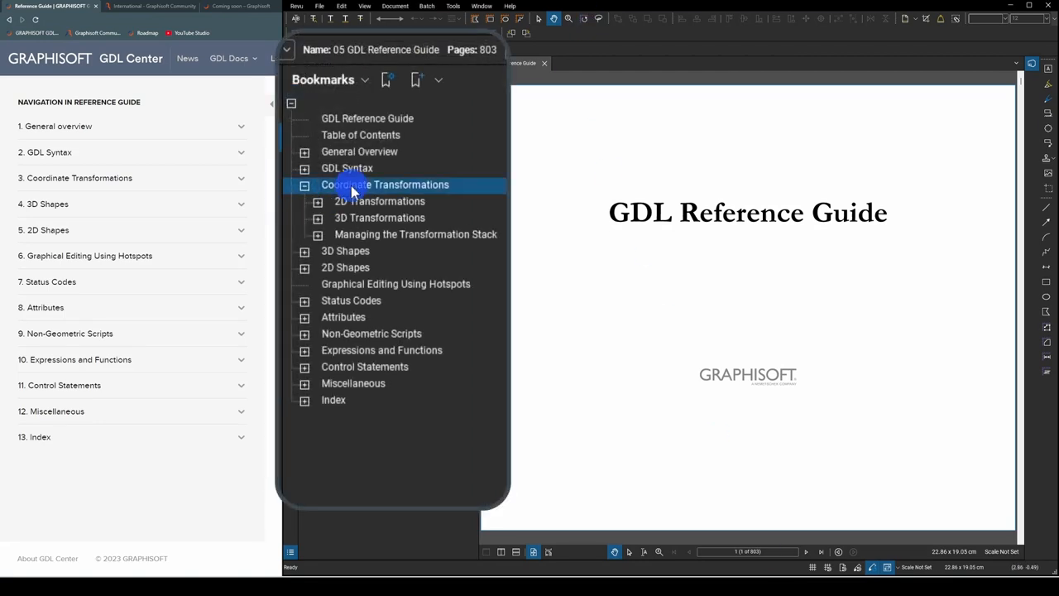
click(384, 186)
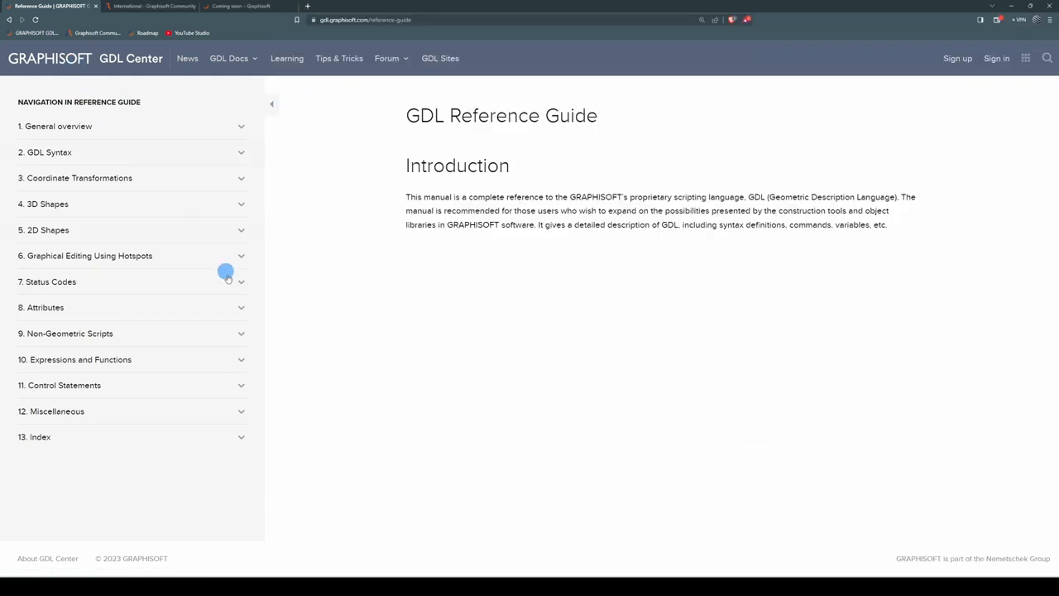
click(80, 177)
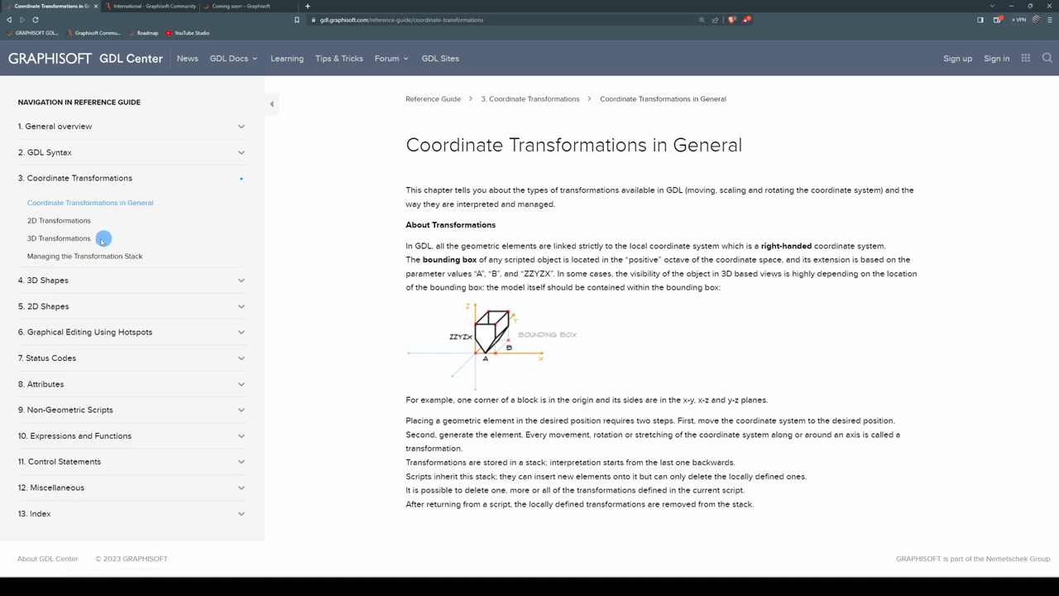
click(58, 239)
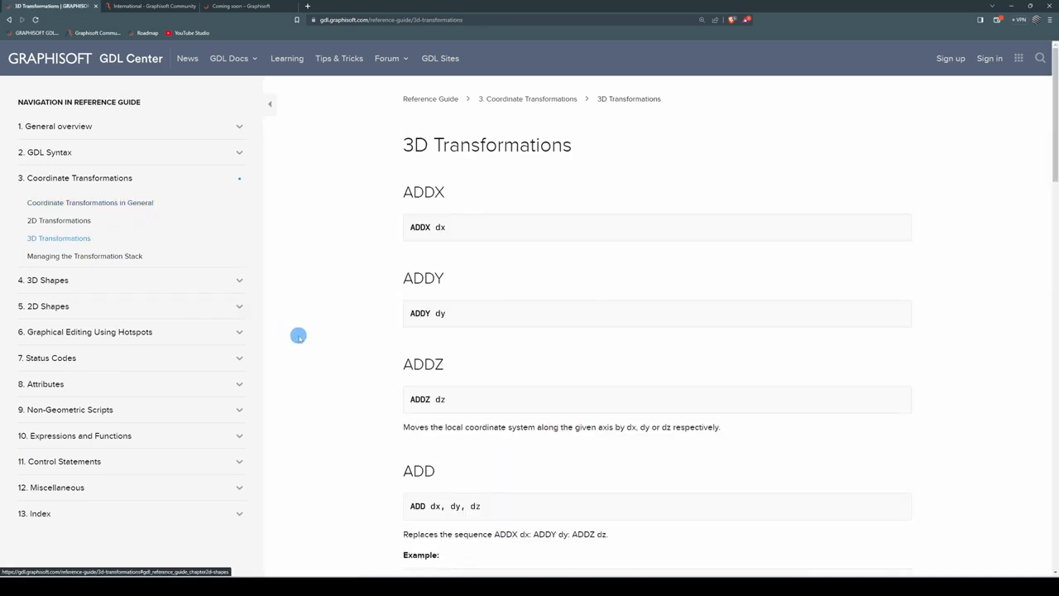
scroll(down, 3)
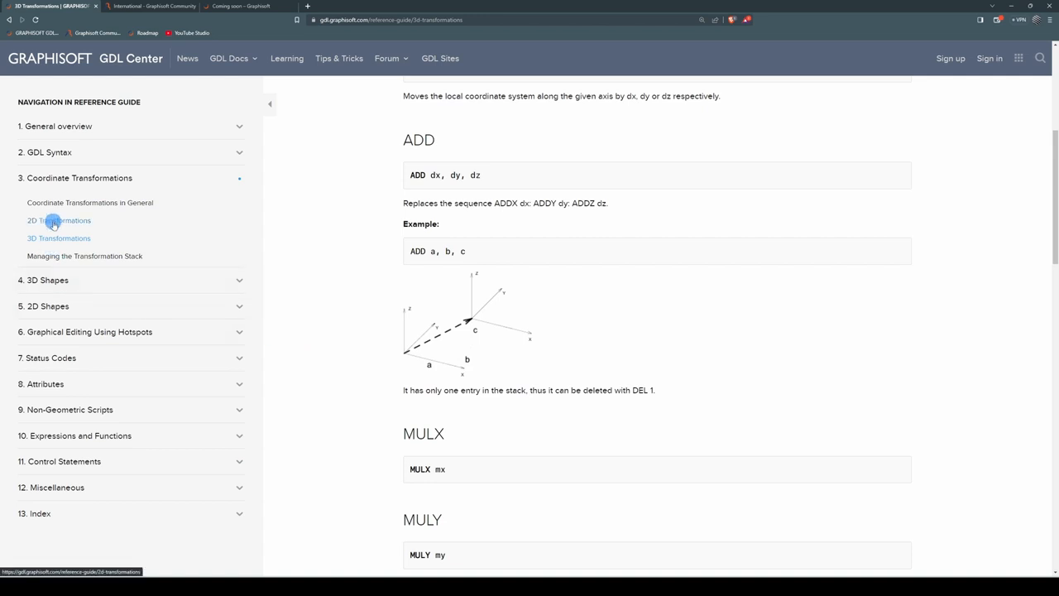
click(60, 220)
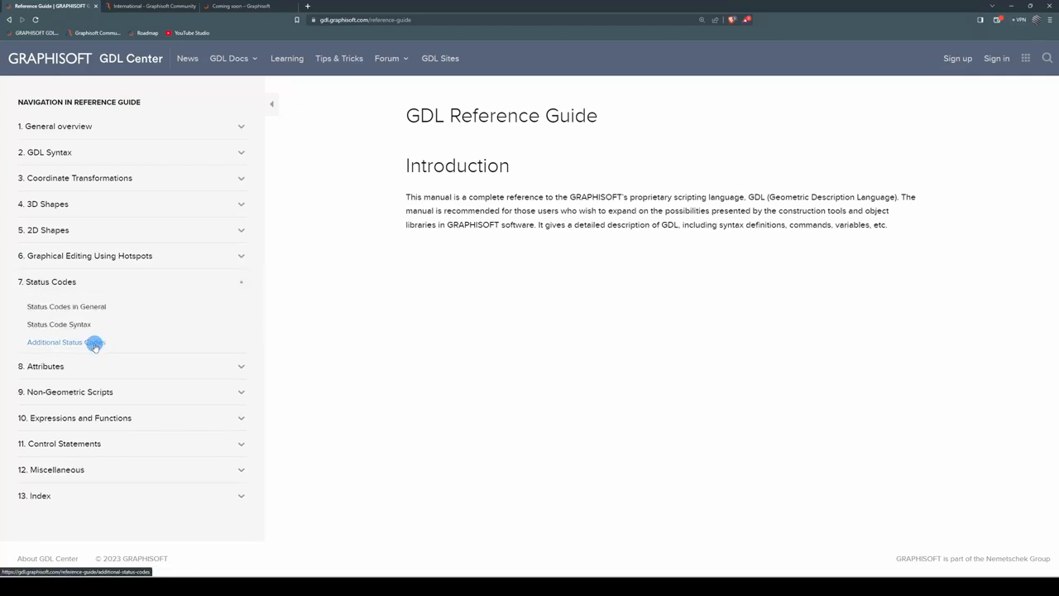
Step: Read the Additional Status Codes page through the polyline segment and arc code examples
click(66, 341)
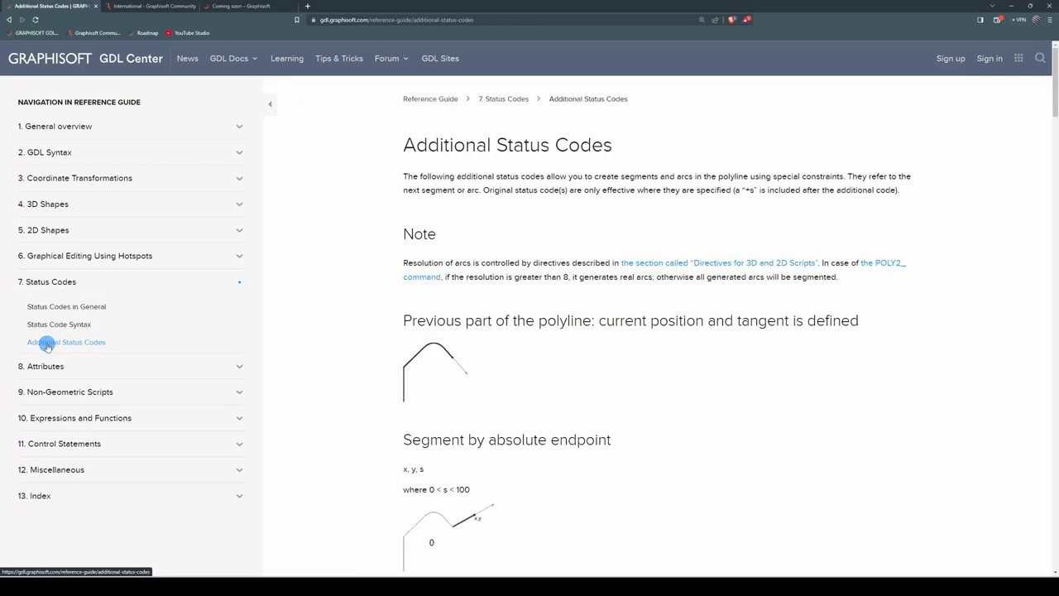
scroll(down, 3)
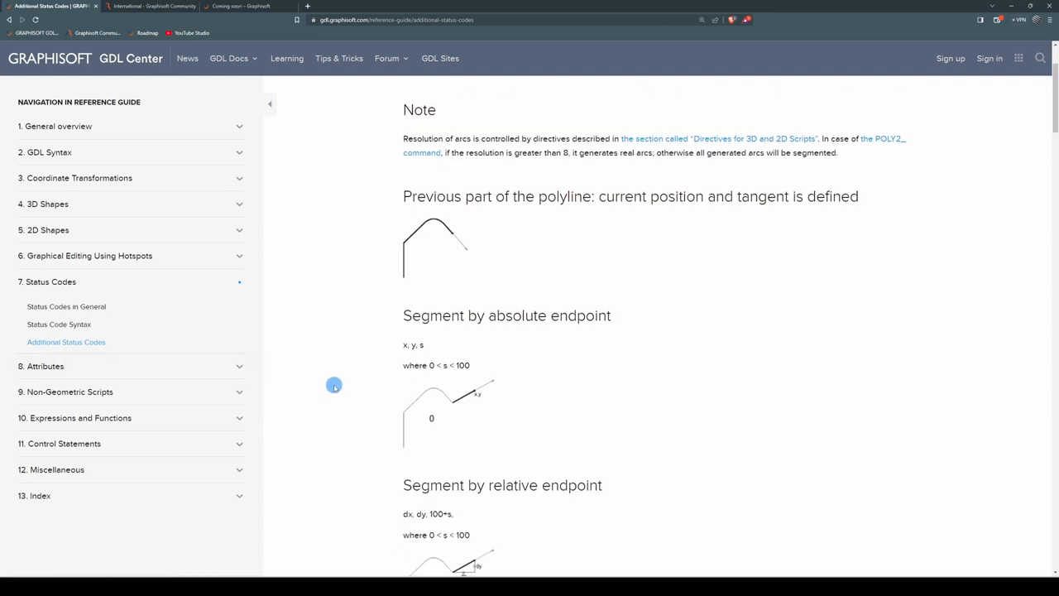
scroll(down, 3)
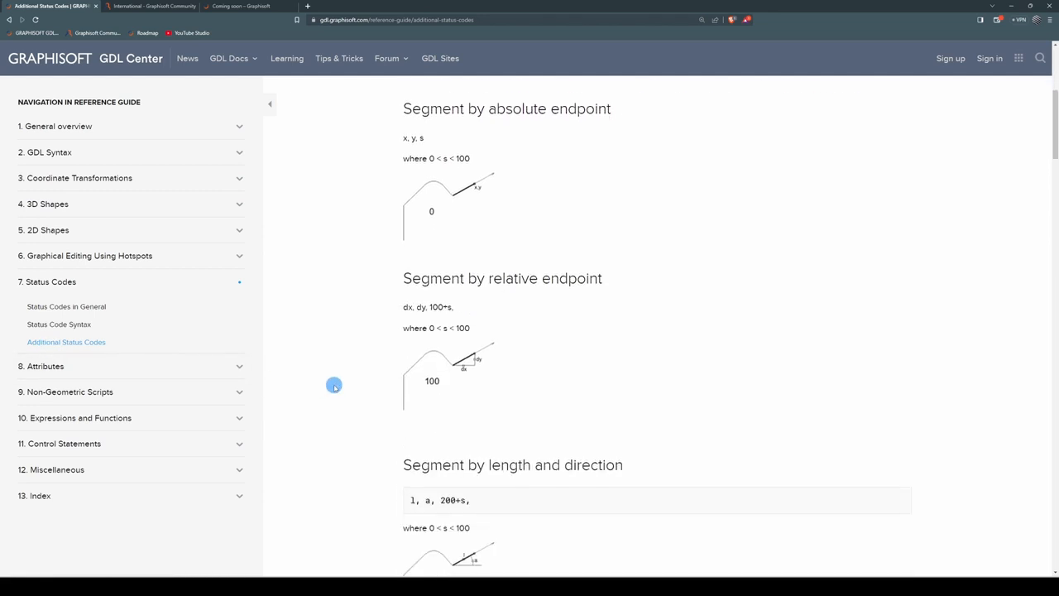
scroll(down, 3)
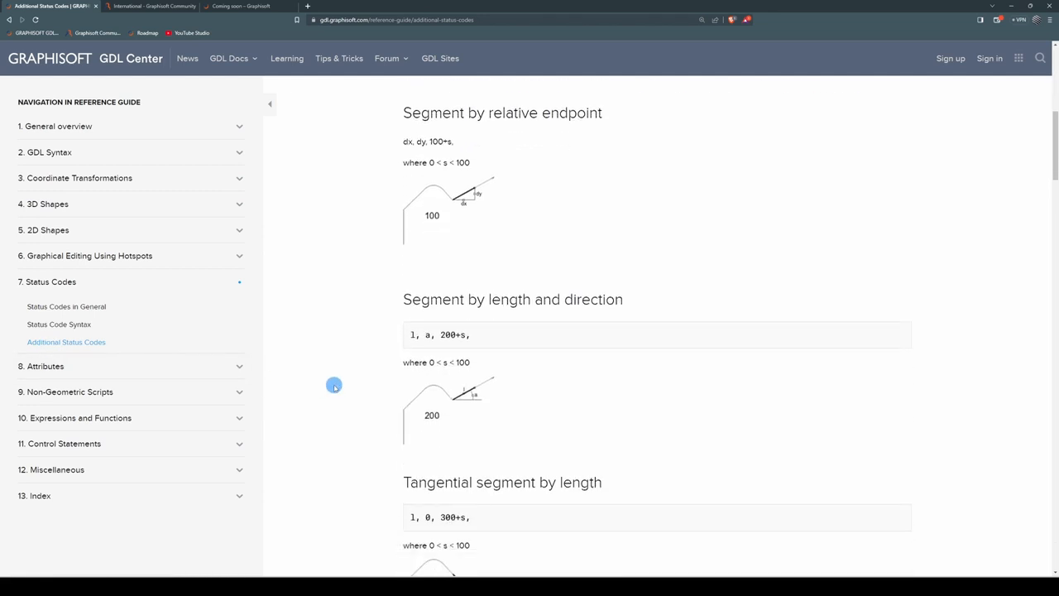
scroll(down, 3)
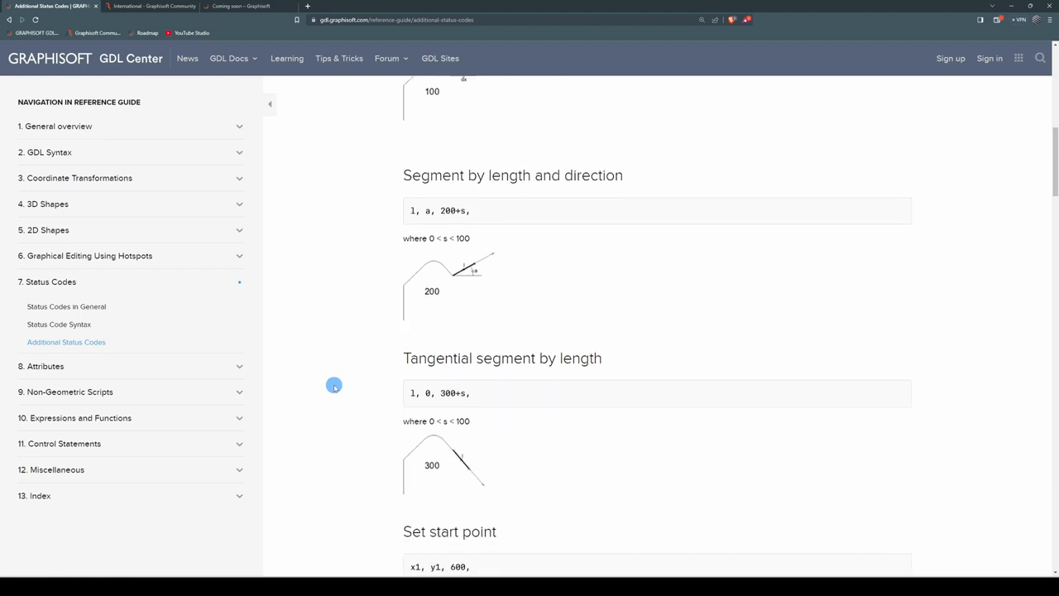
scroll(down, 3)
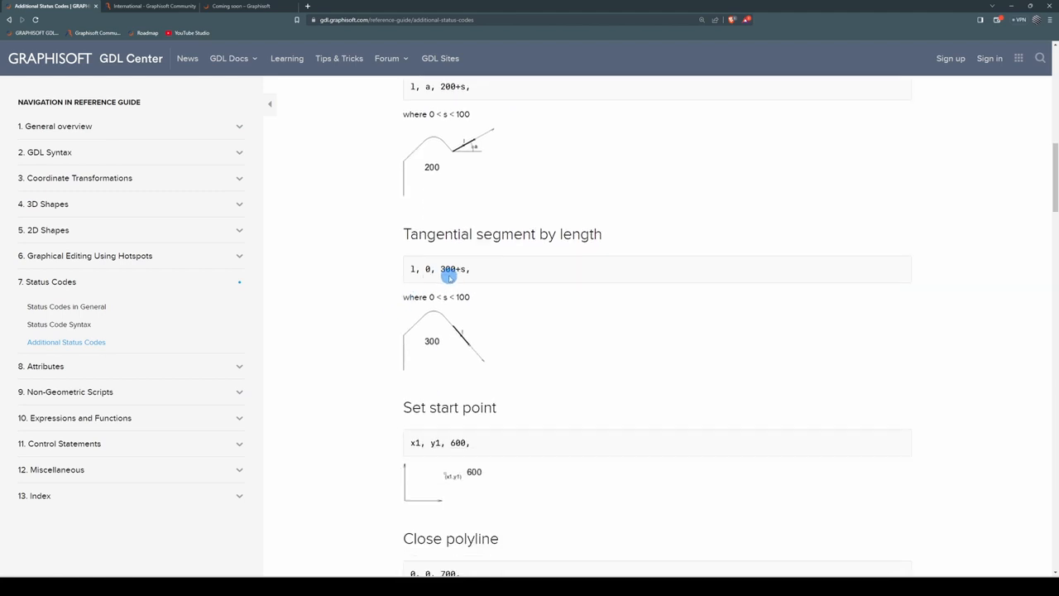
mouse_move(472, 317)
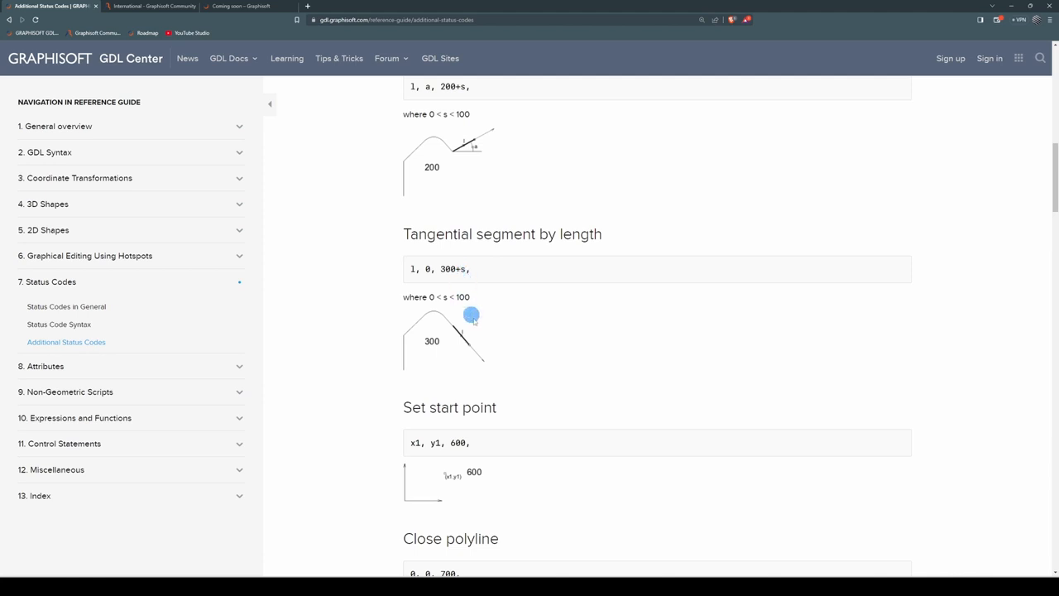
mouse_move(527, 378)
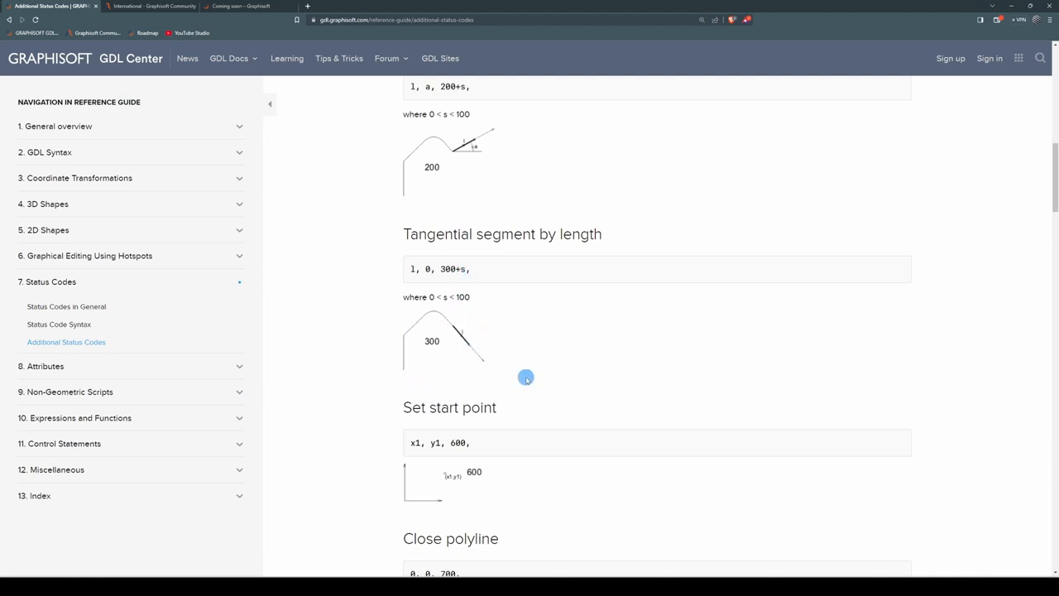
mouse_move(453, 323)
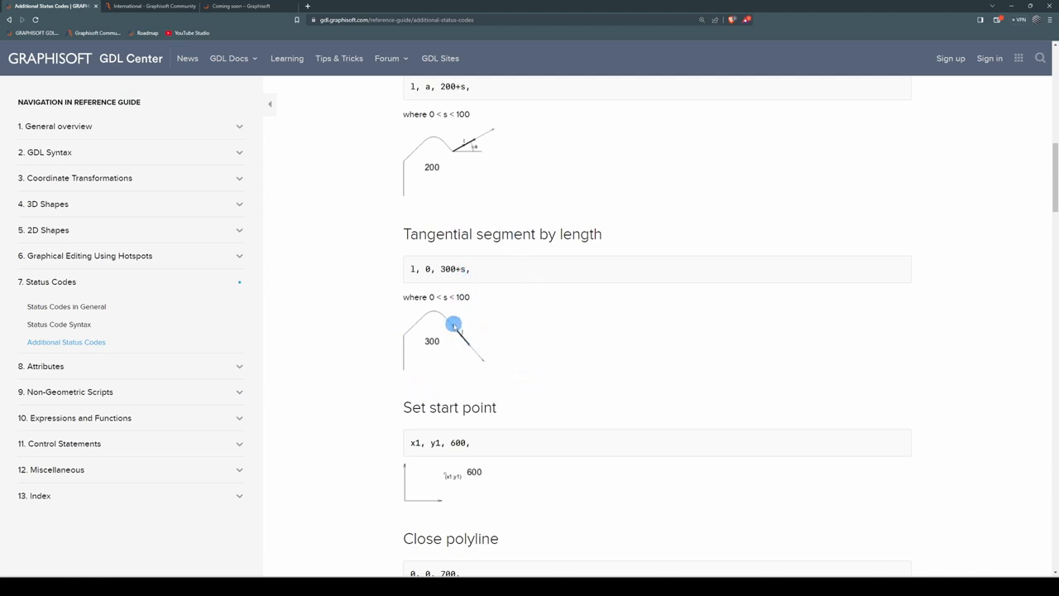
scroll(down, 3)
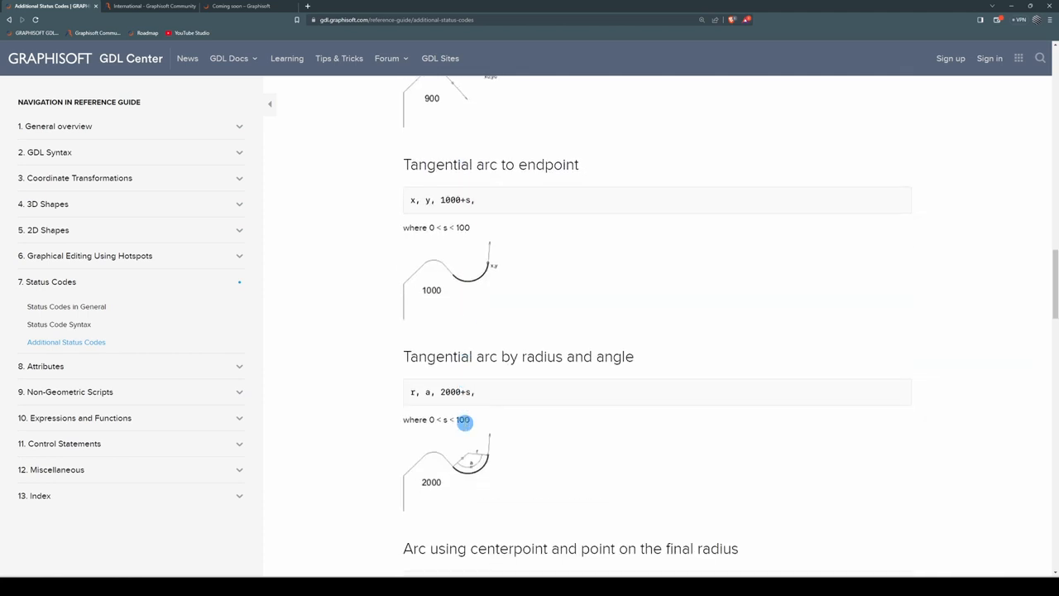
scroll(down, 3)
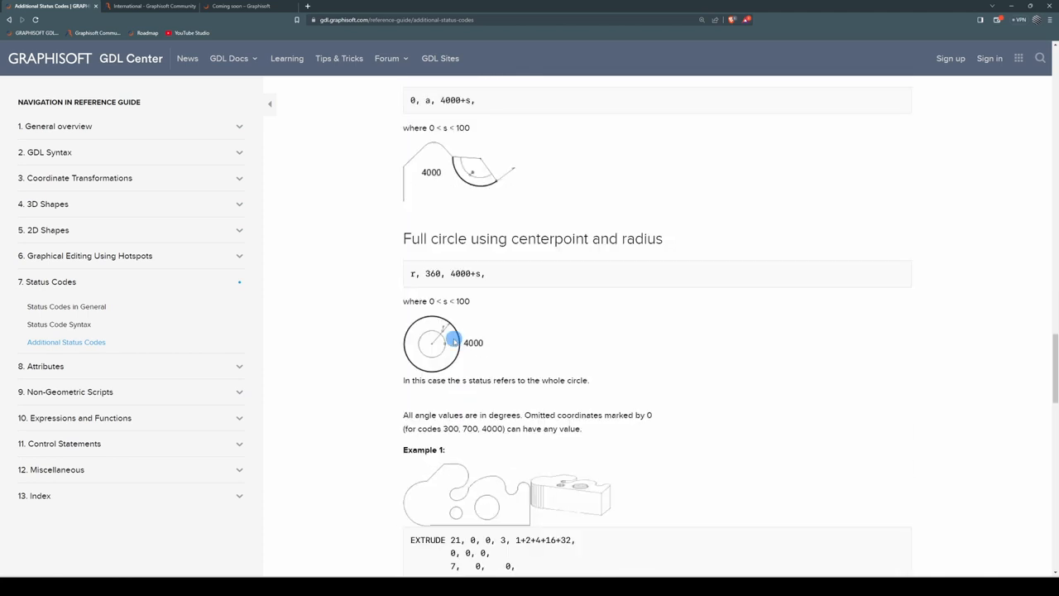
mouse_move(414, 364)
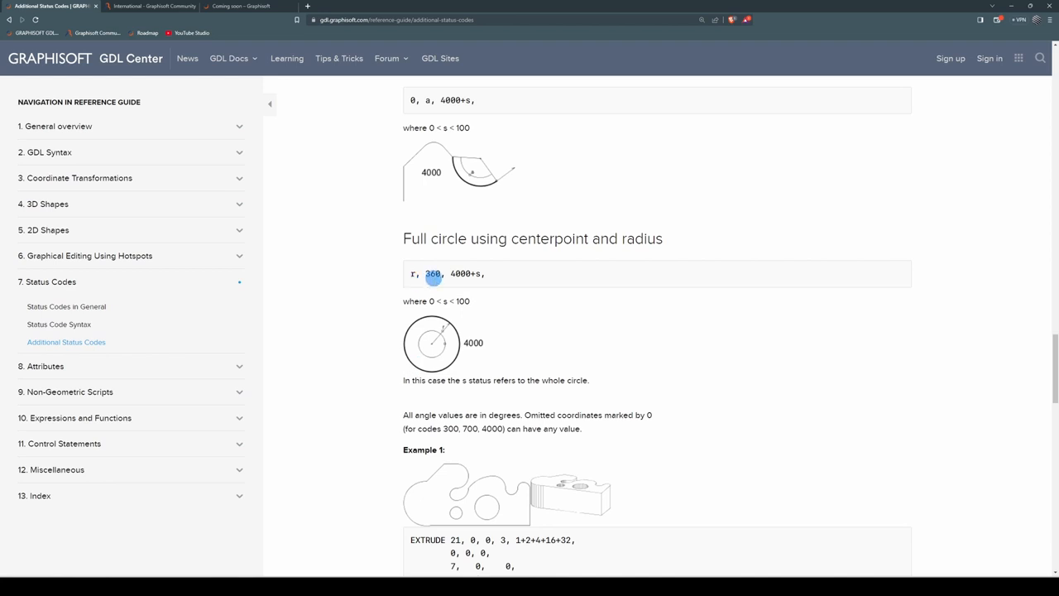
Step: Study the full-circle code with its 360 angle and continue to the EXTRUDE example
double_click(460, 273)
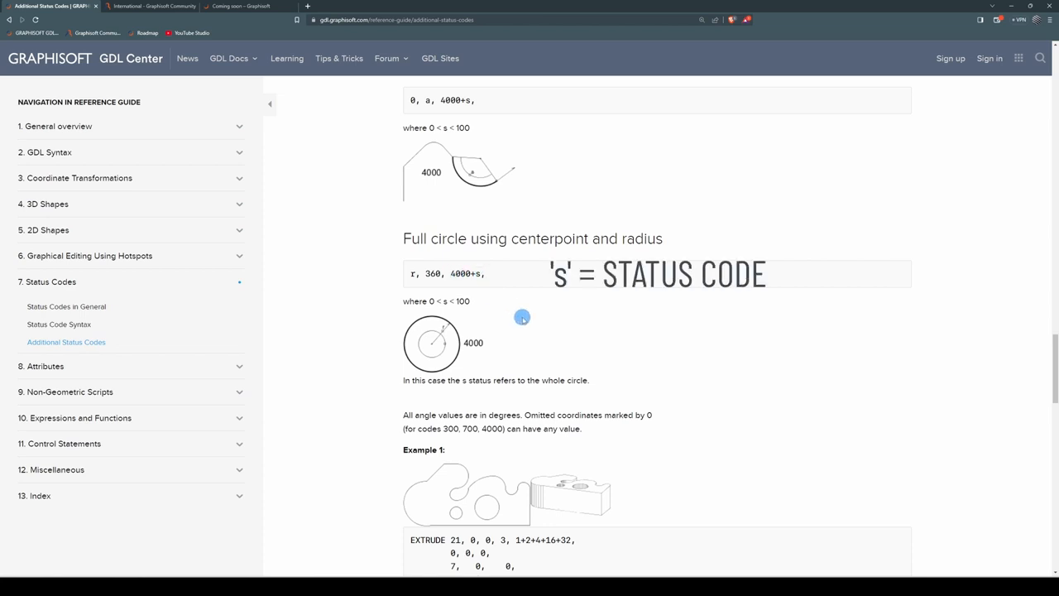
scroll(up, 3)
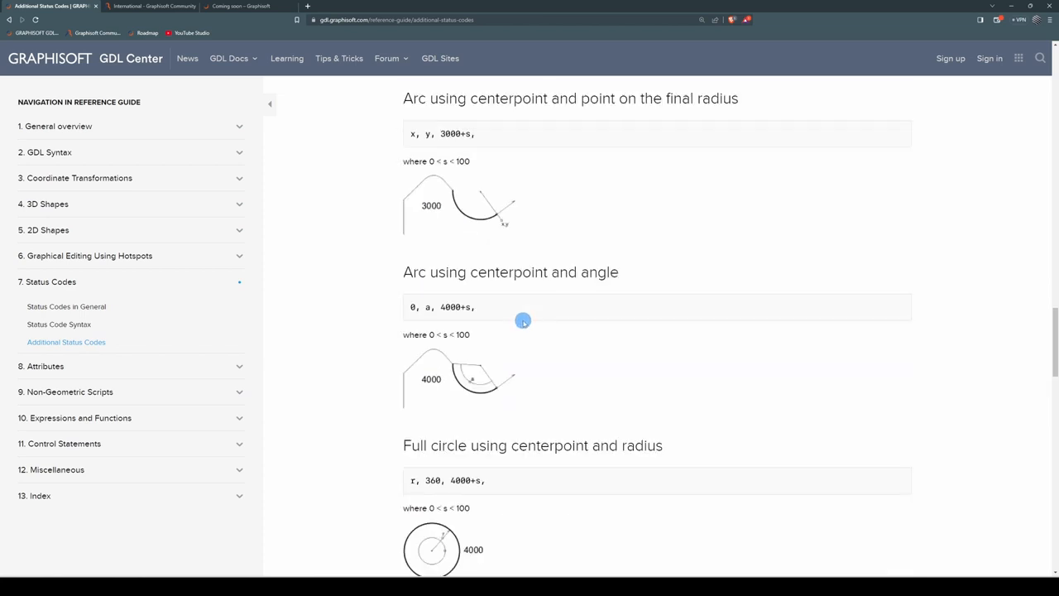
scroll(down, 3)
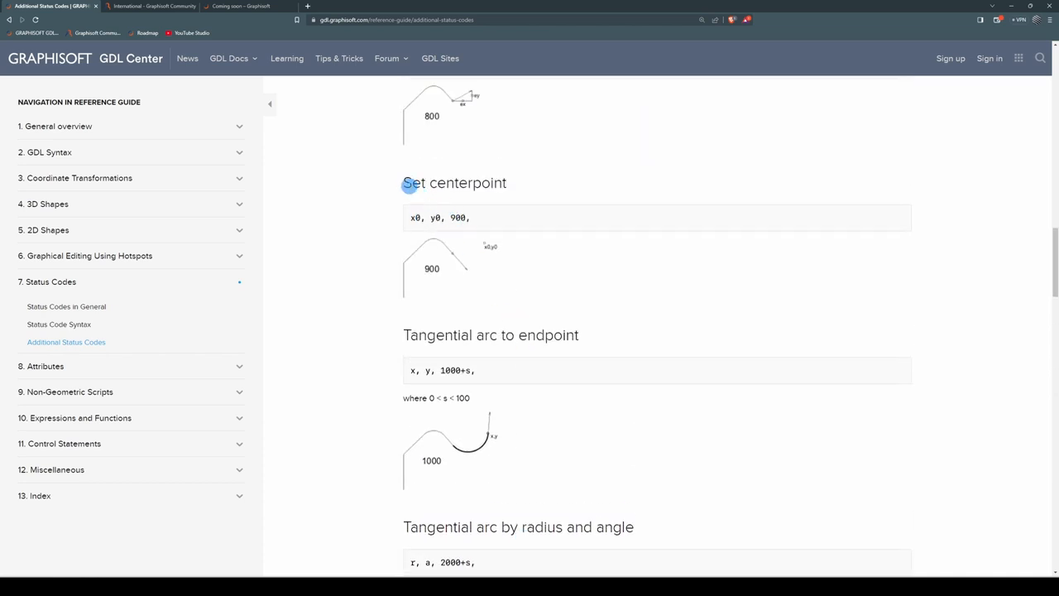
mouse_move(489, 182)
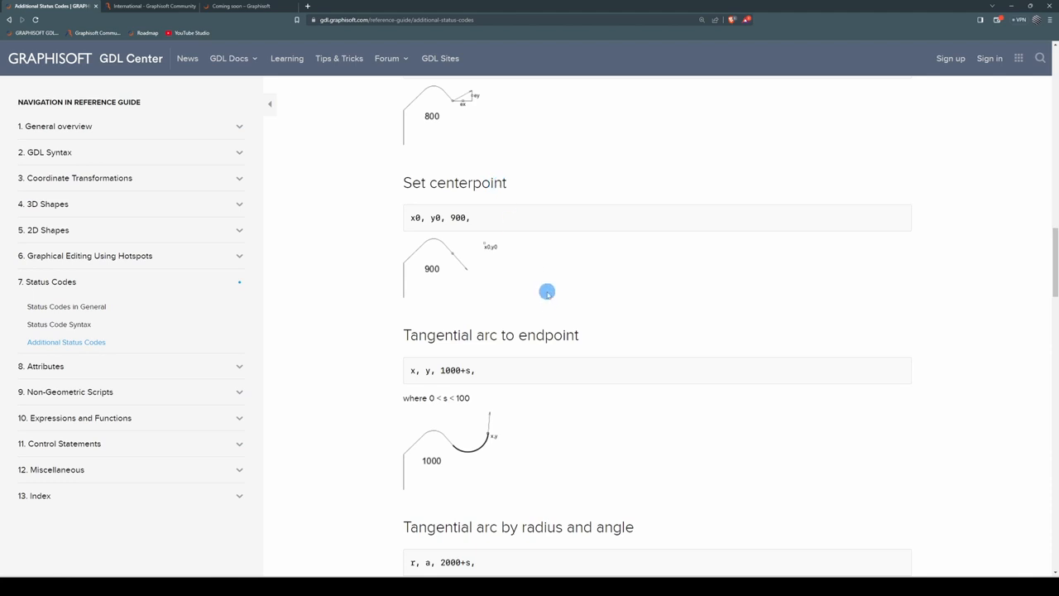
scroll(down, 3)
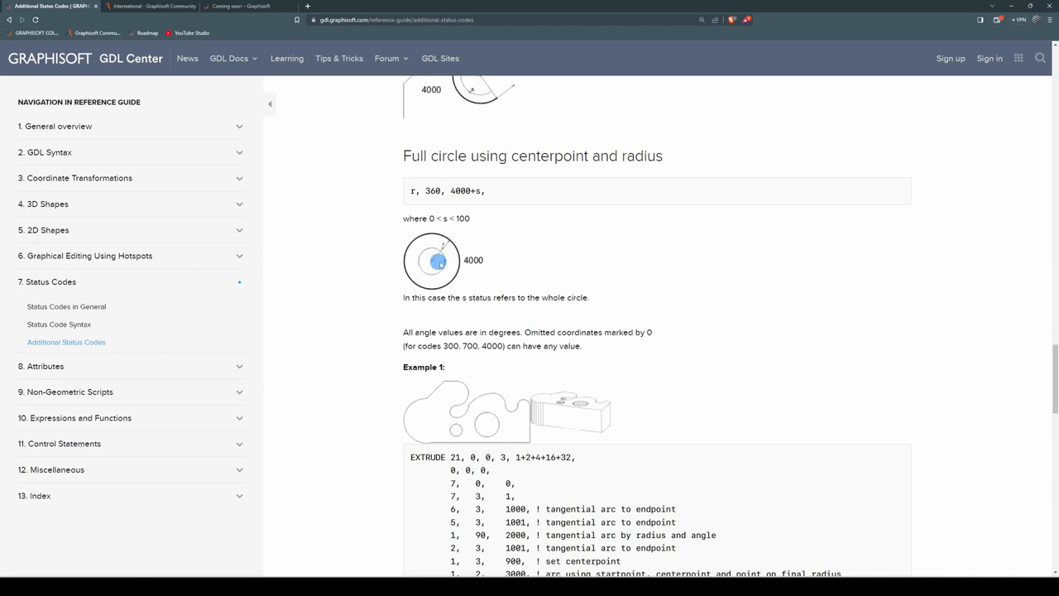
mouse_move(523, 321)
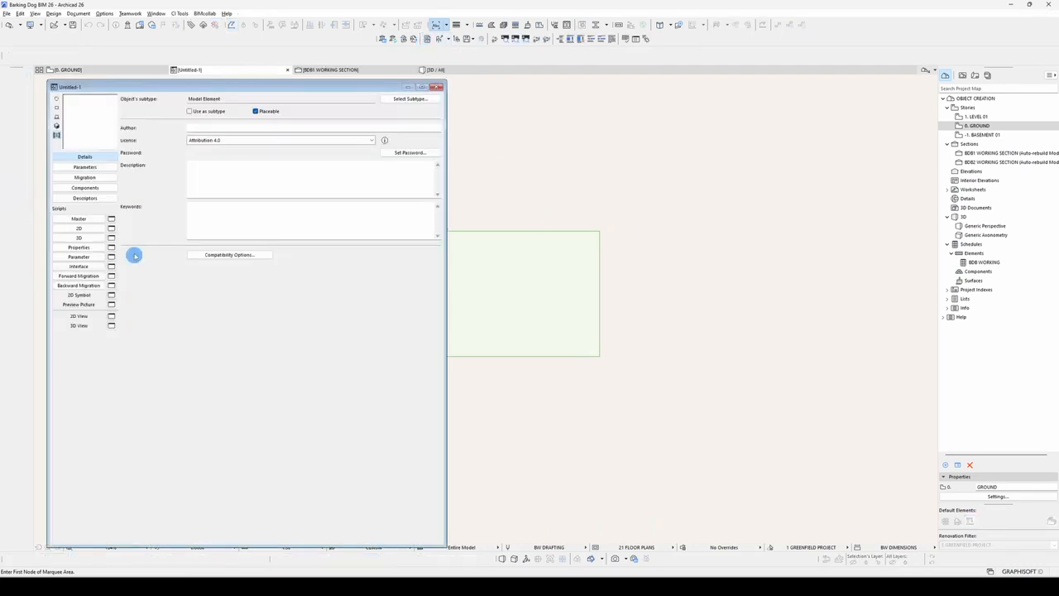
Step: Write a PRISM_ cylinder from 0, 0 with radius A/2 and full-circle status 915 in the 3D script
click(78, 239)
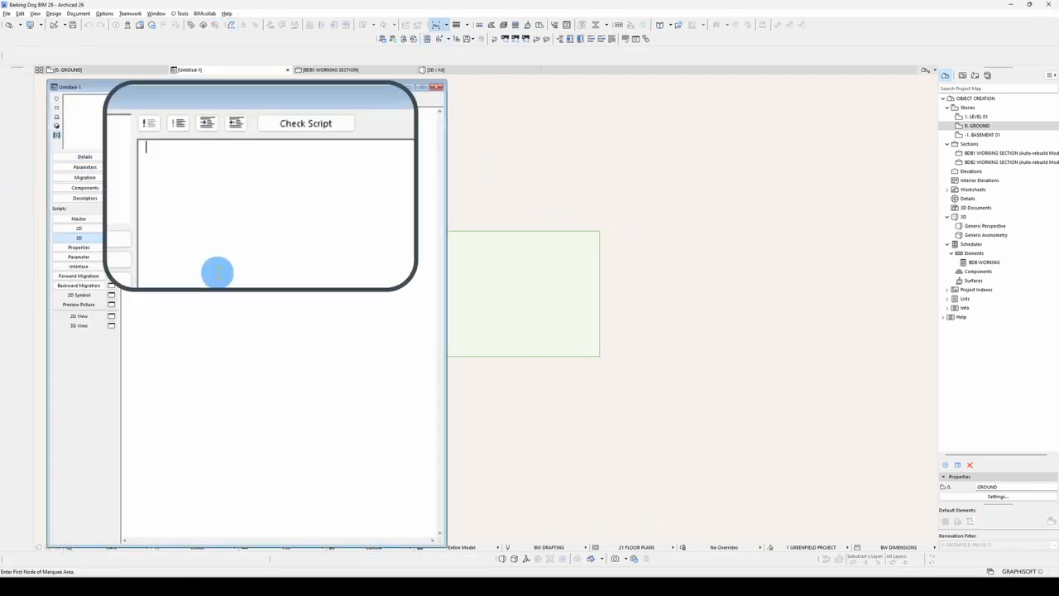
text(PRISM_)
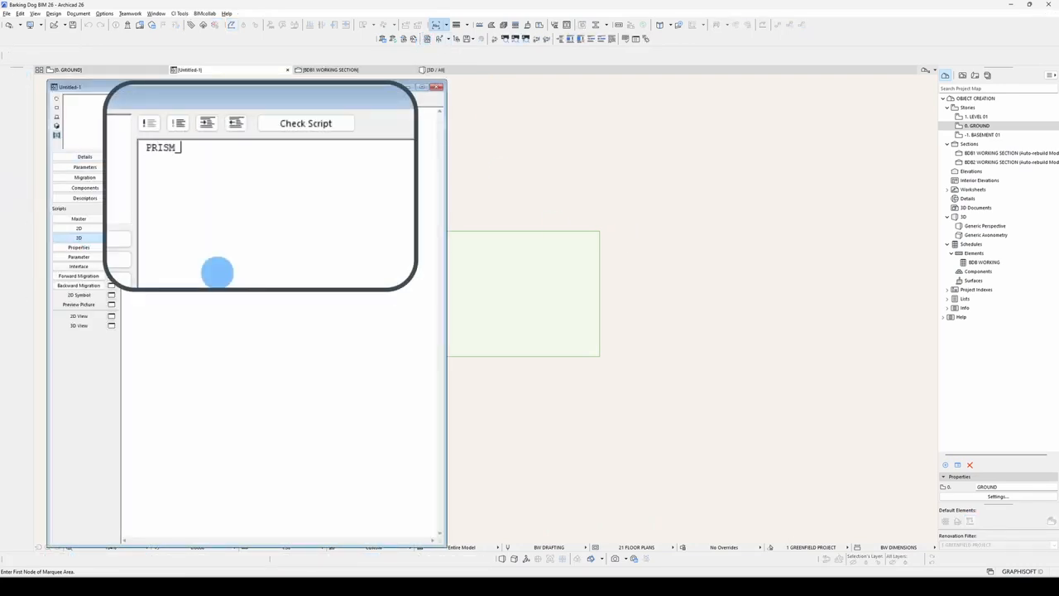
text(2, ZZ)
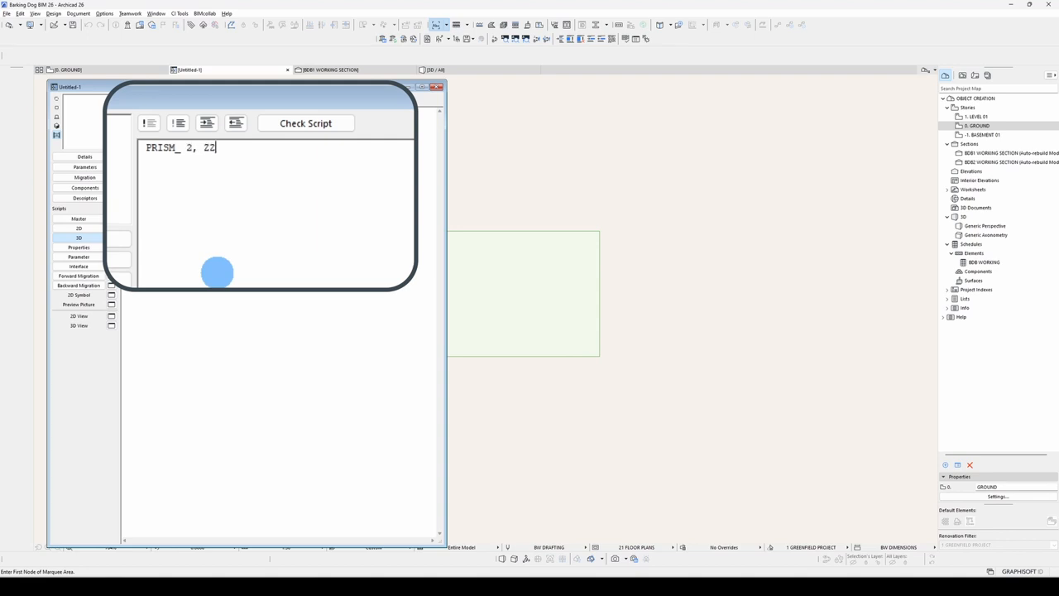
text(YZX,)
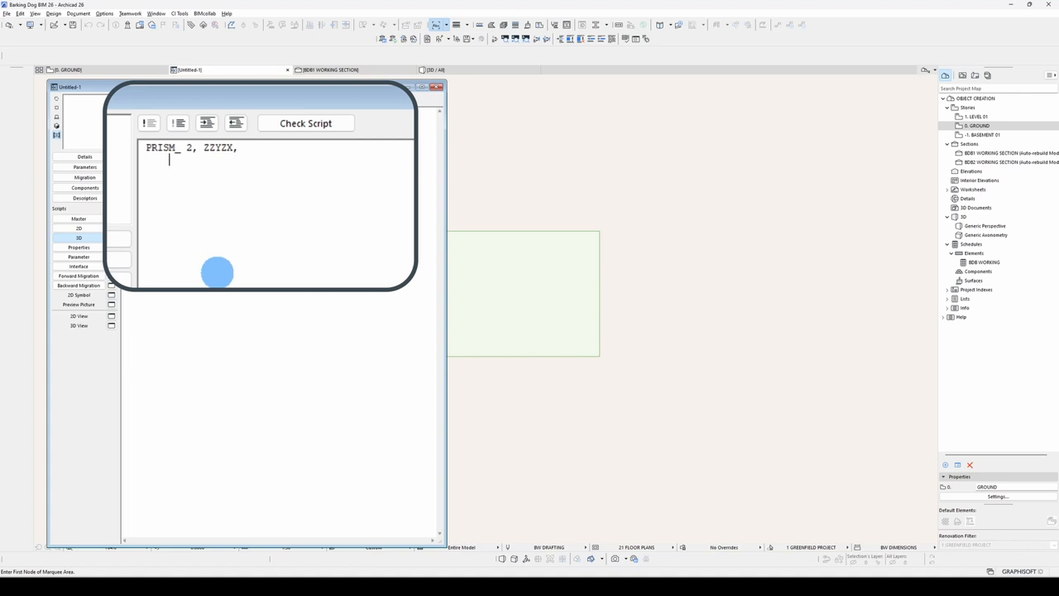
text(0, 0,)
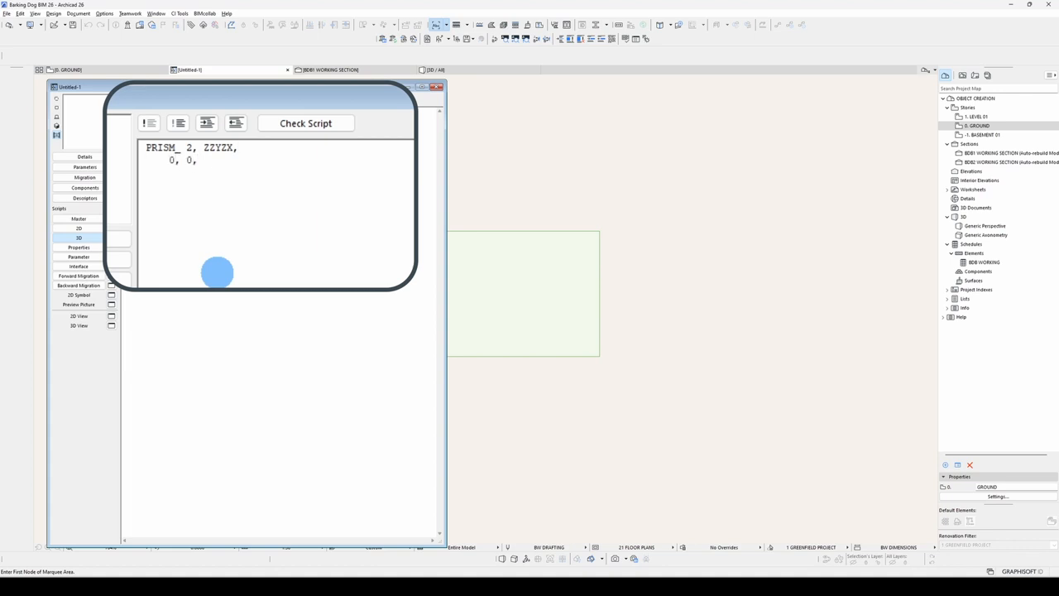
text(900,)
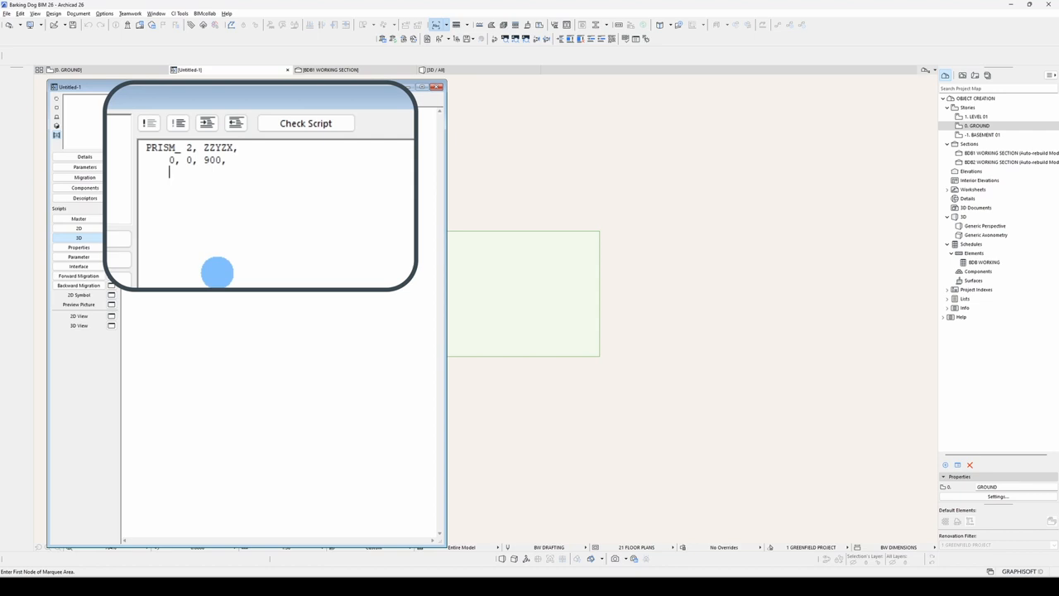
text(A/2,)
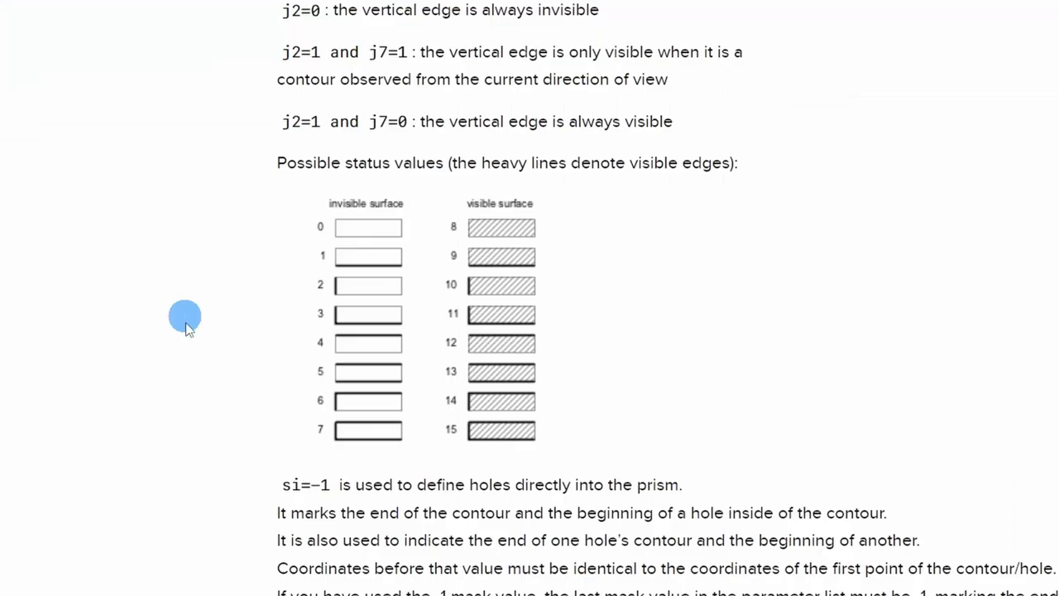
mouse_move(323, 230)
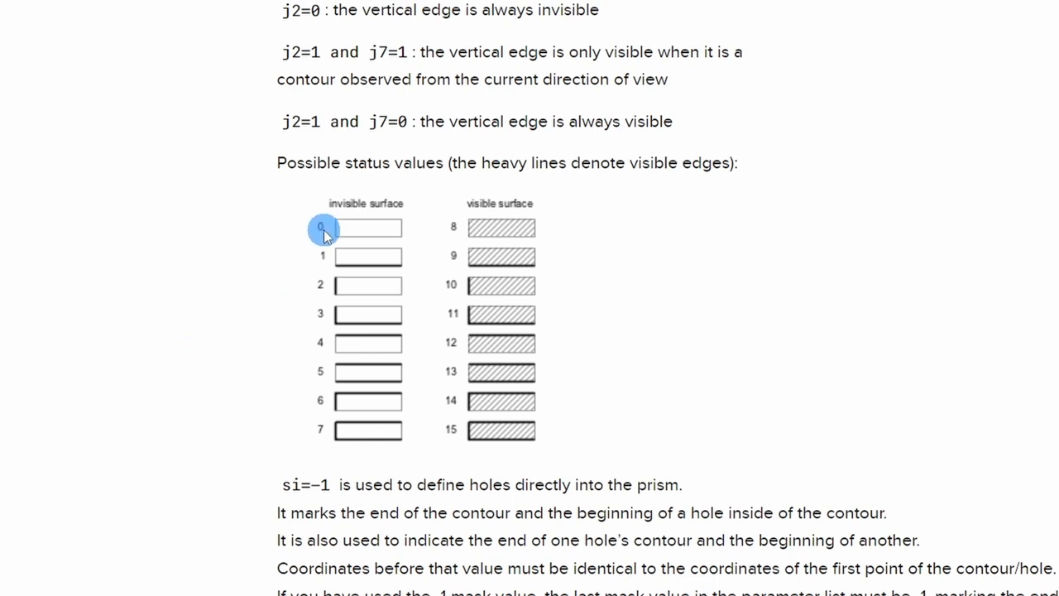
mouse_move(404, 230)
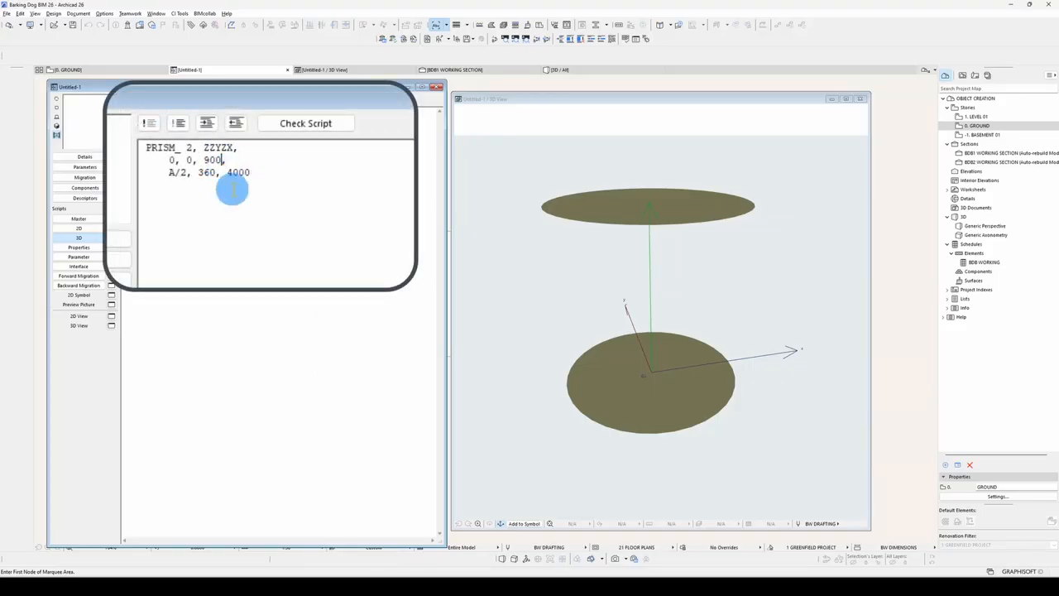
text(915)
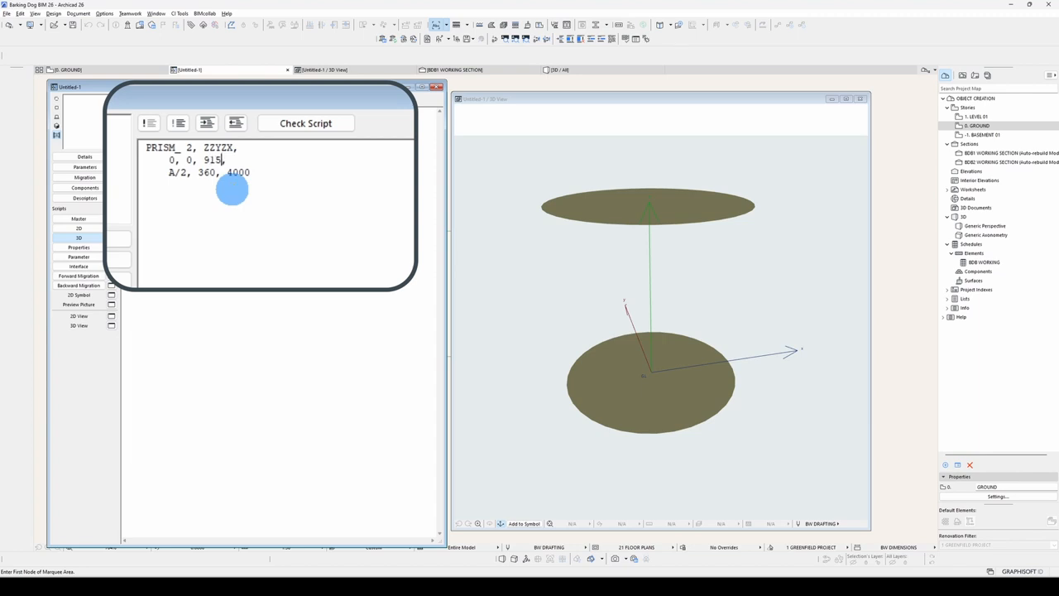
Step: Regenerate the 3D view and orbit the cylinder to inspect its vertical edges
click(304, 123)
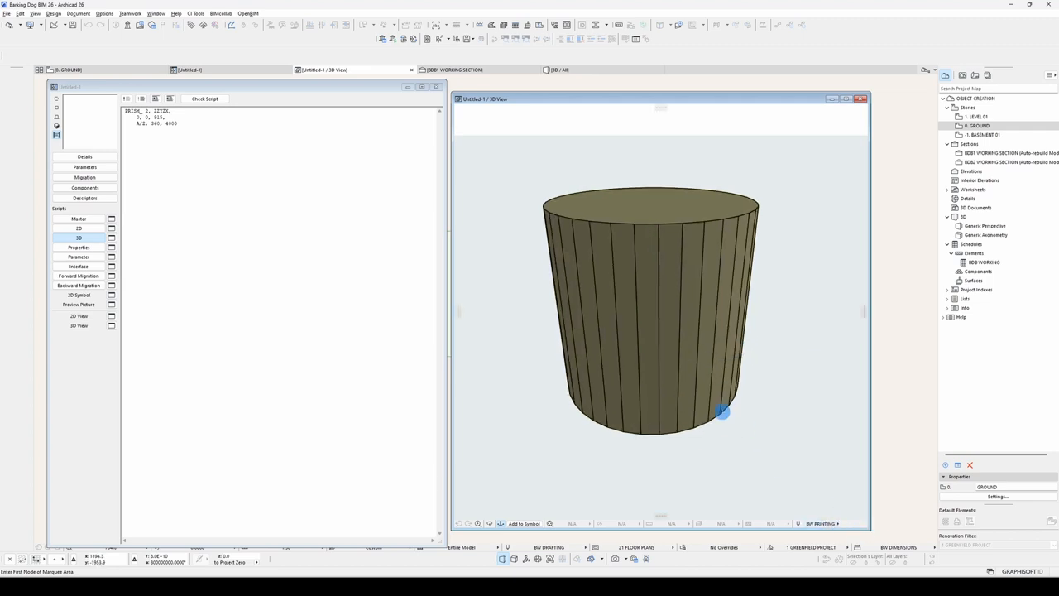
drag(722, 410, 622, 196)
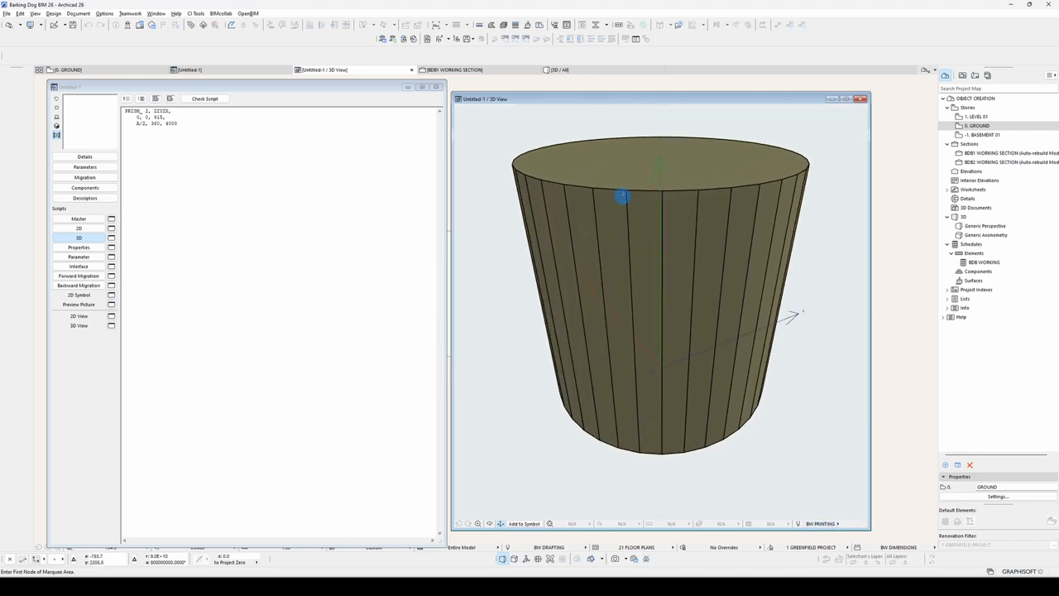
drag(622, 196, 599, 392)
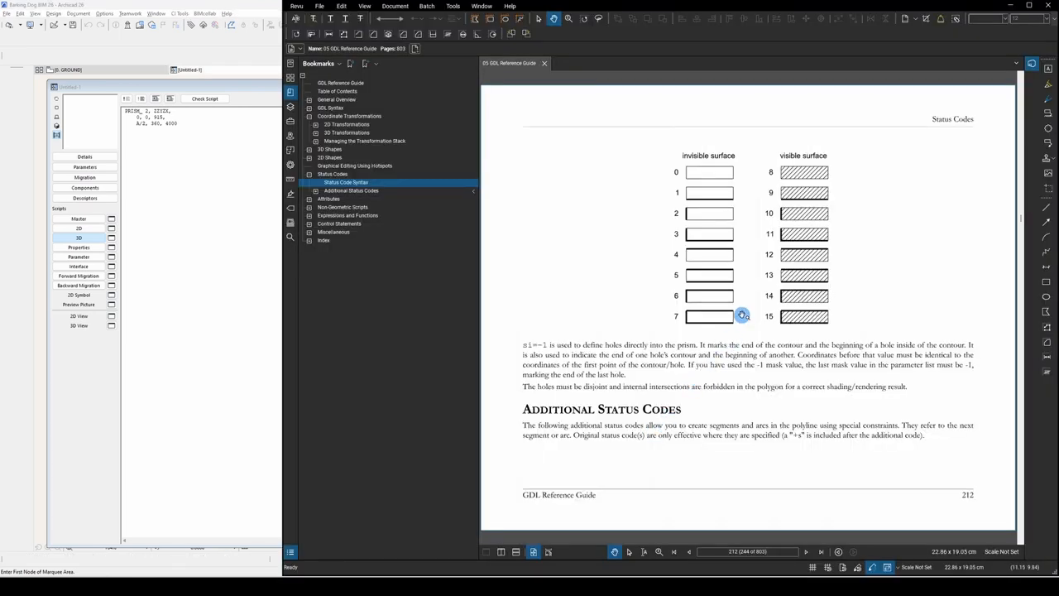
mouse_move(786, 275)
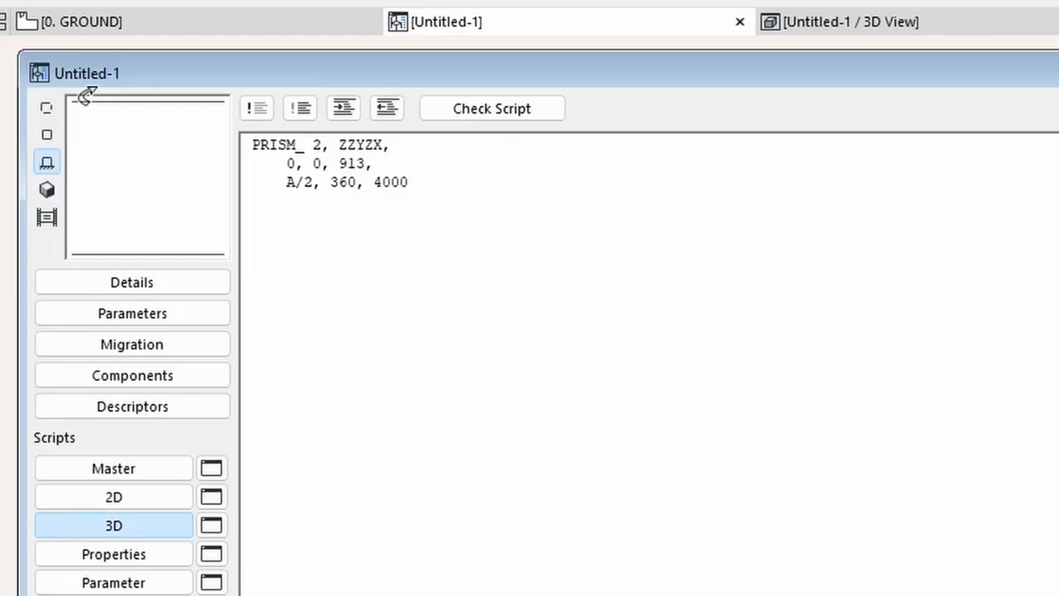
mouse_move(185, 132)
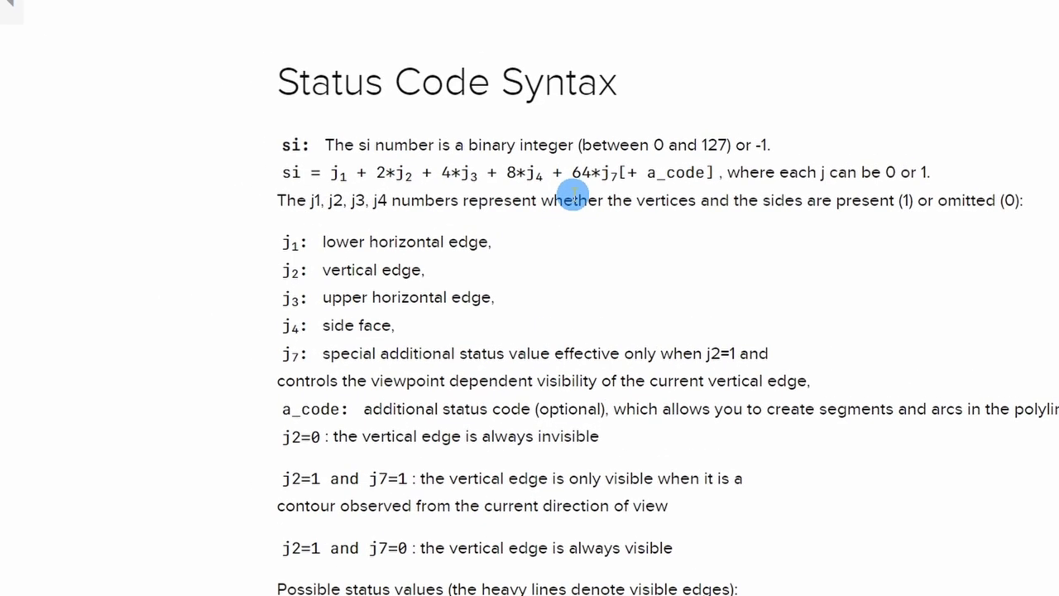
mouse_move(460, 351)
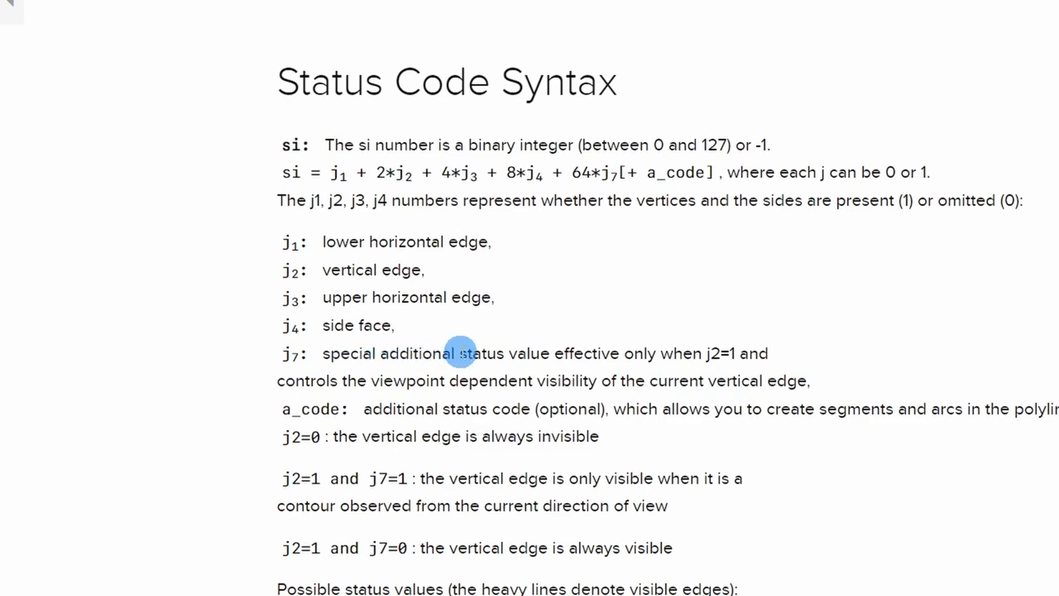
mouse_move(288, 269)
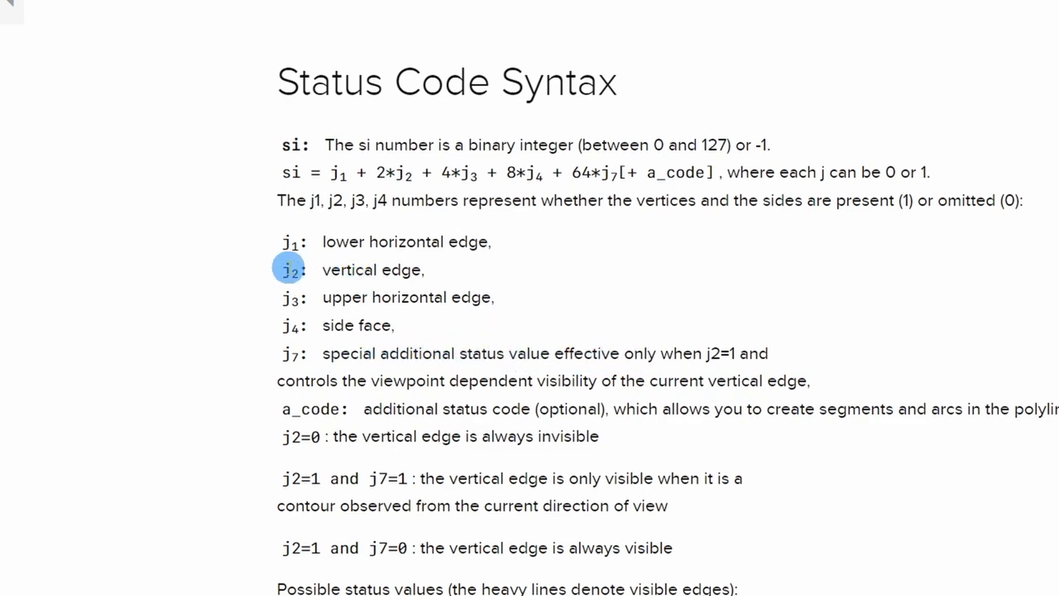
mouse_move(222, 280)
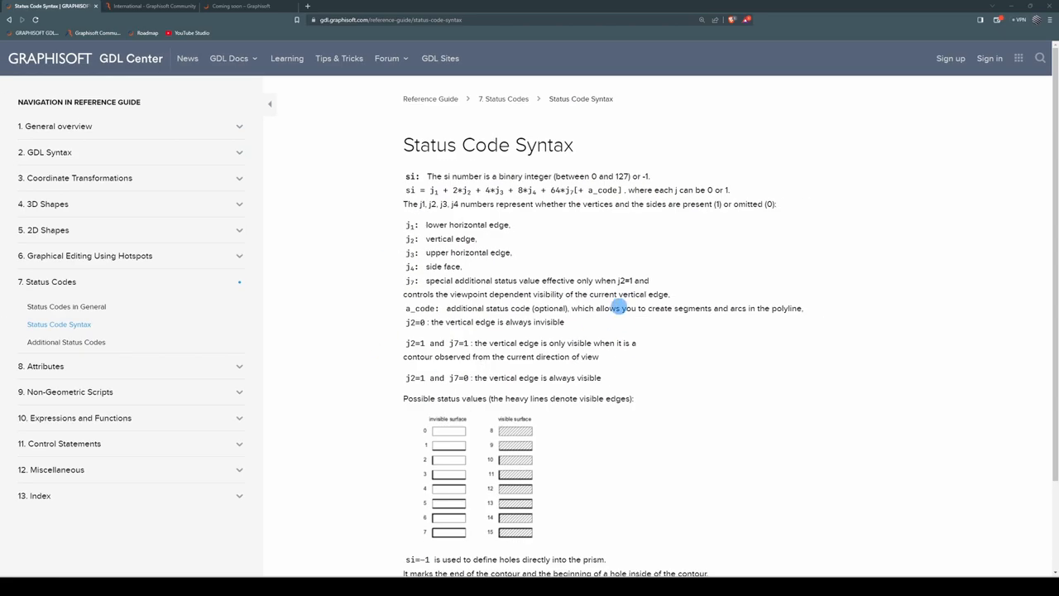
mouse_move(657, 413)
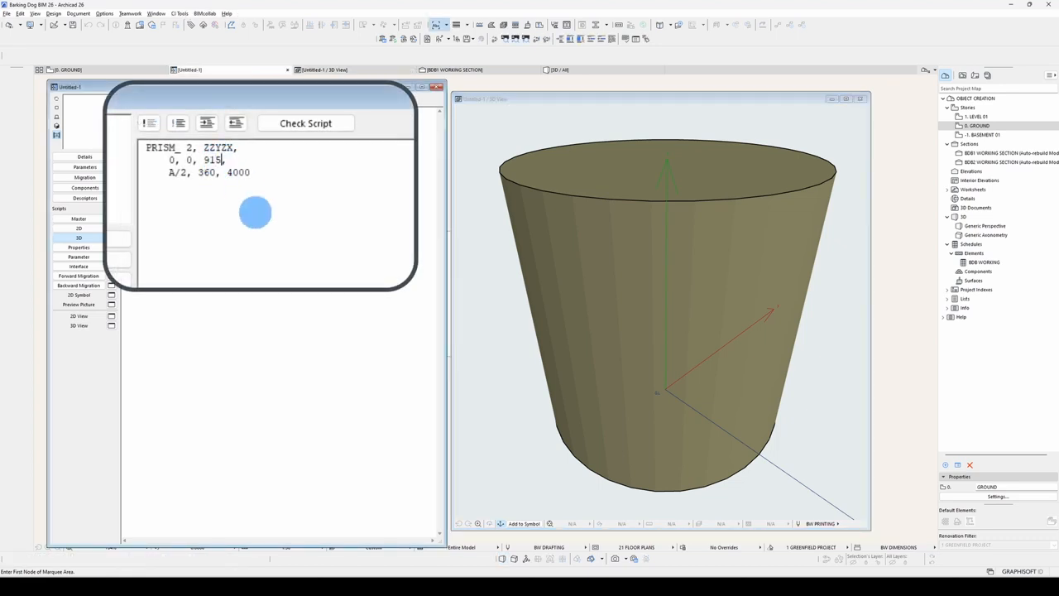
Step: Make the prism status 915+64 so the cylinder sides render smooth
text(+64,)
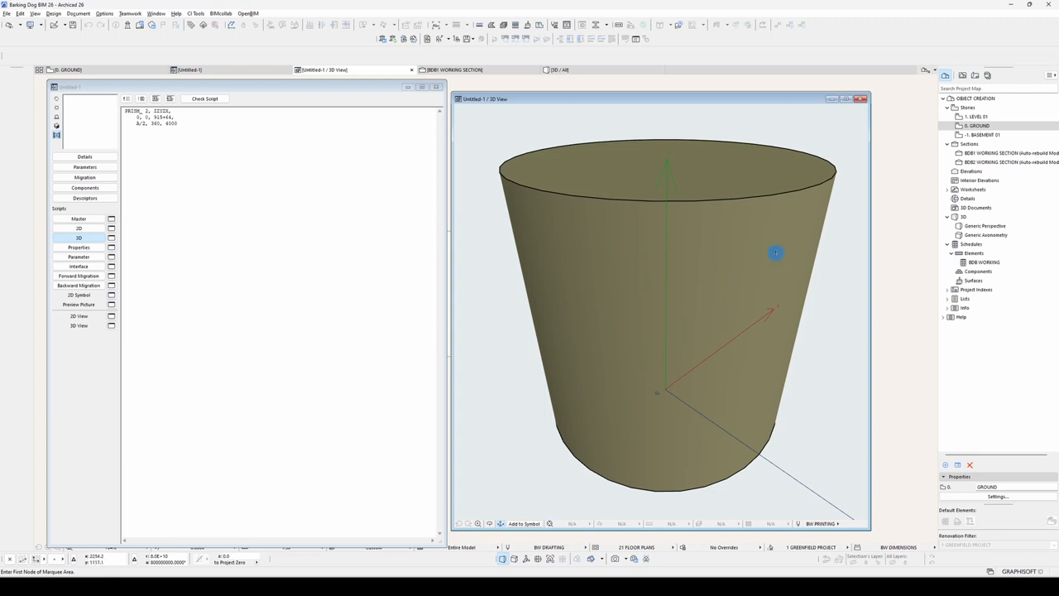
mouse_move(596, 358)
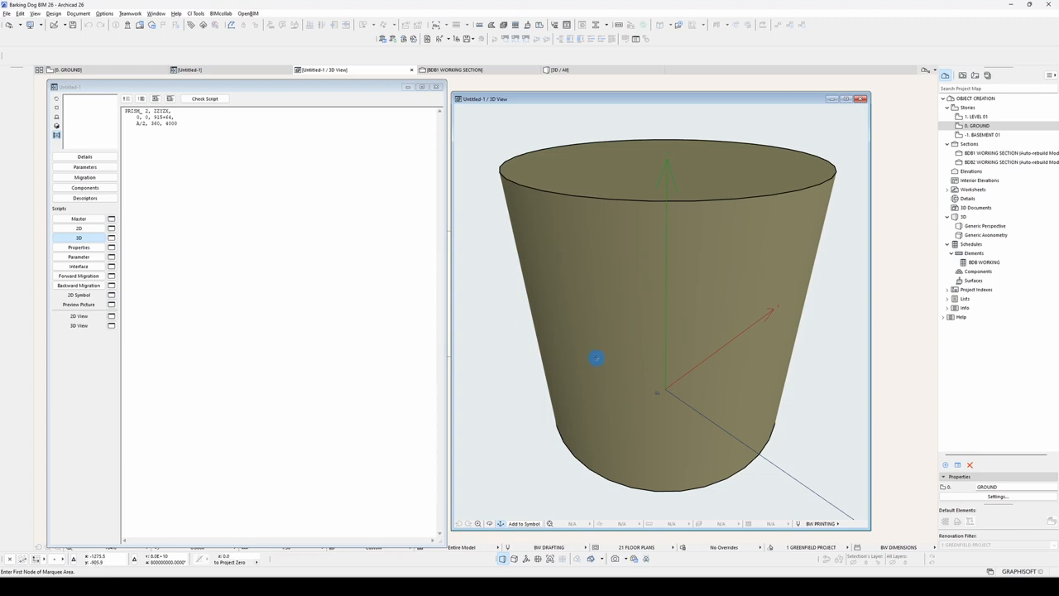
mouse_move(207, 192)
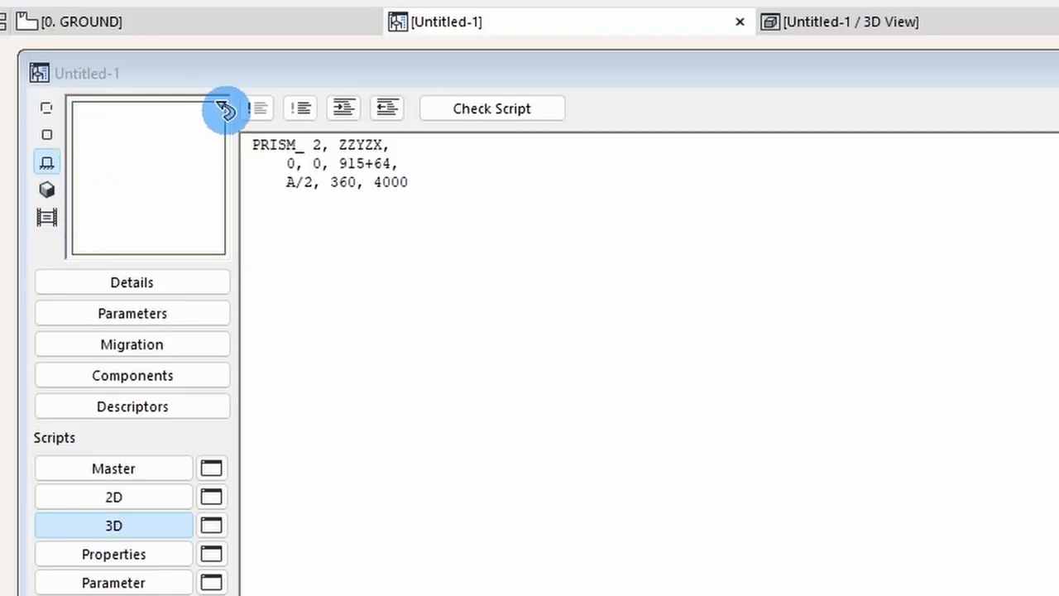
mouse_move(569, 478)
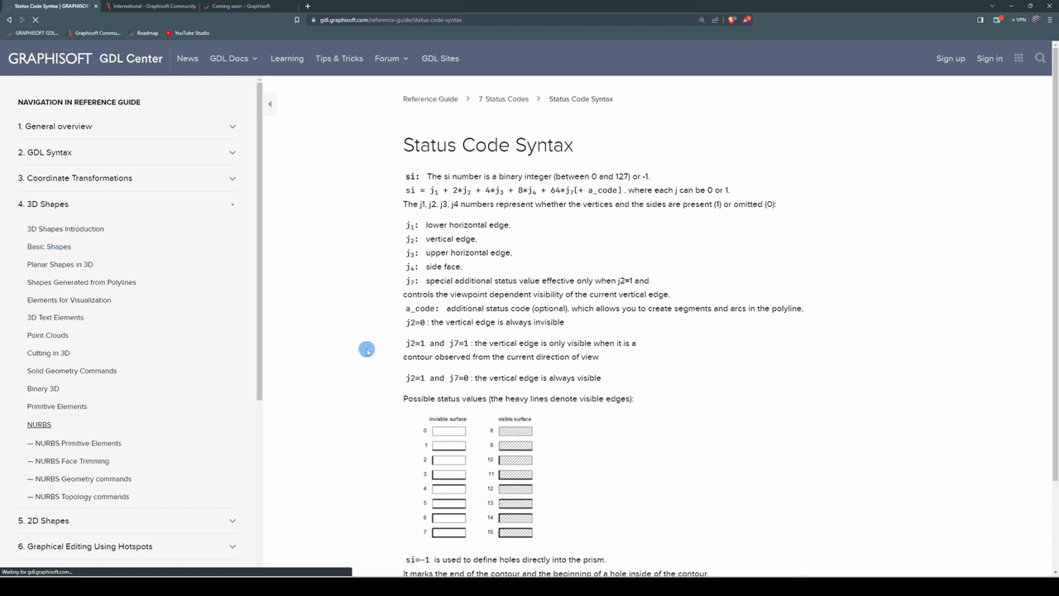
Step: Show the Basic Shapes reference page at the CYLIND command
click(50, 244)
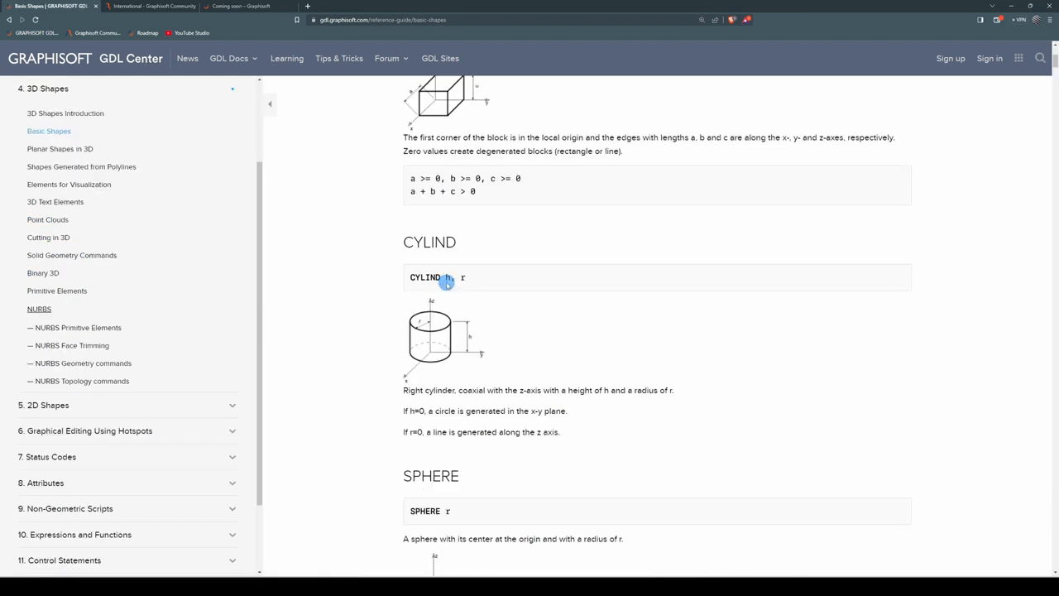
mouse_move(483, 331)
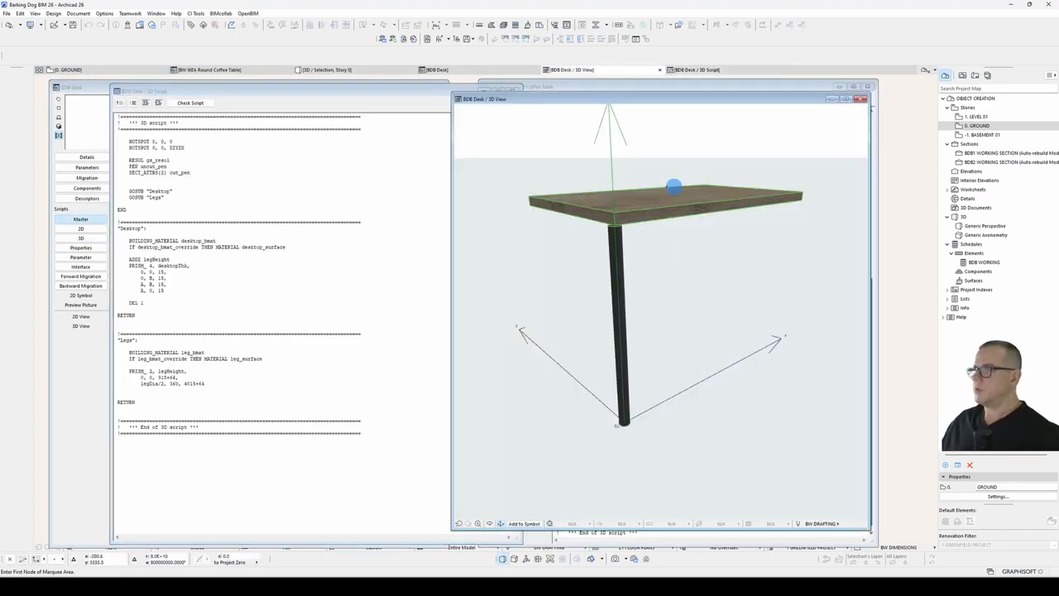
Step: Offset the desk leg by legOffset and give its prism 915+64 and 4015+64 status codes
drag(675, 185, 639, 291)
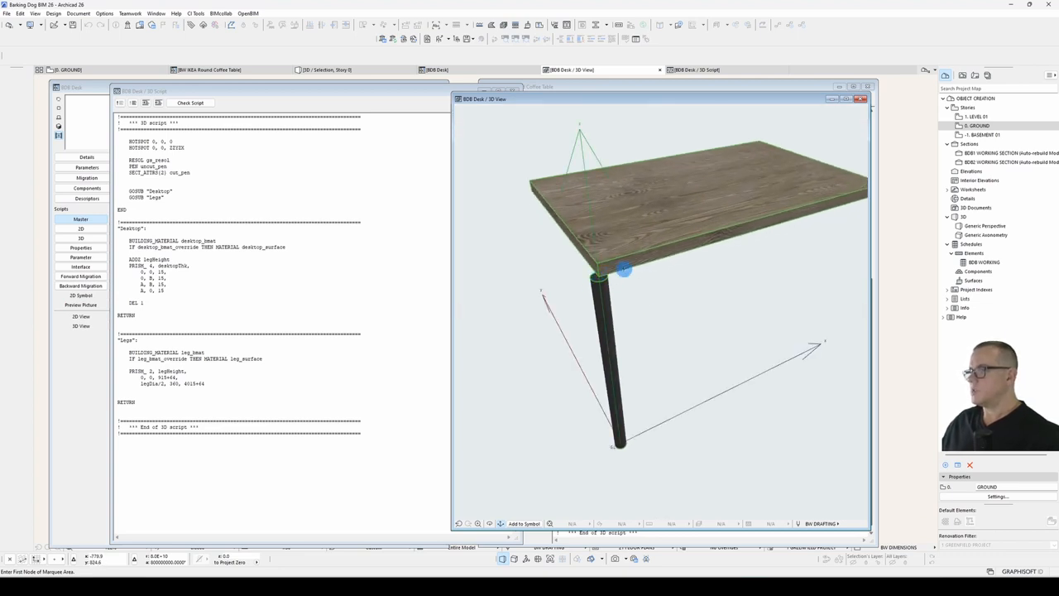
mouse_move(571, 291)
text(ADD legOffset, legOffset, 0)
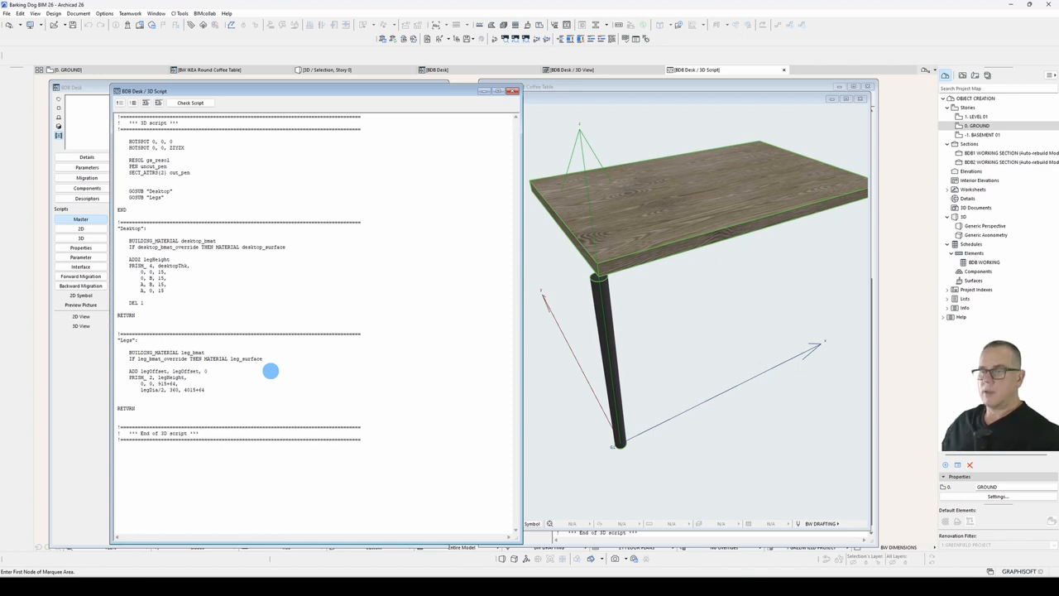
mouse_move(652, 372)
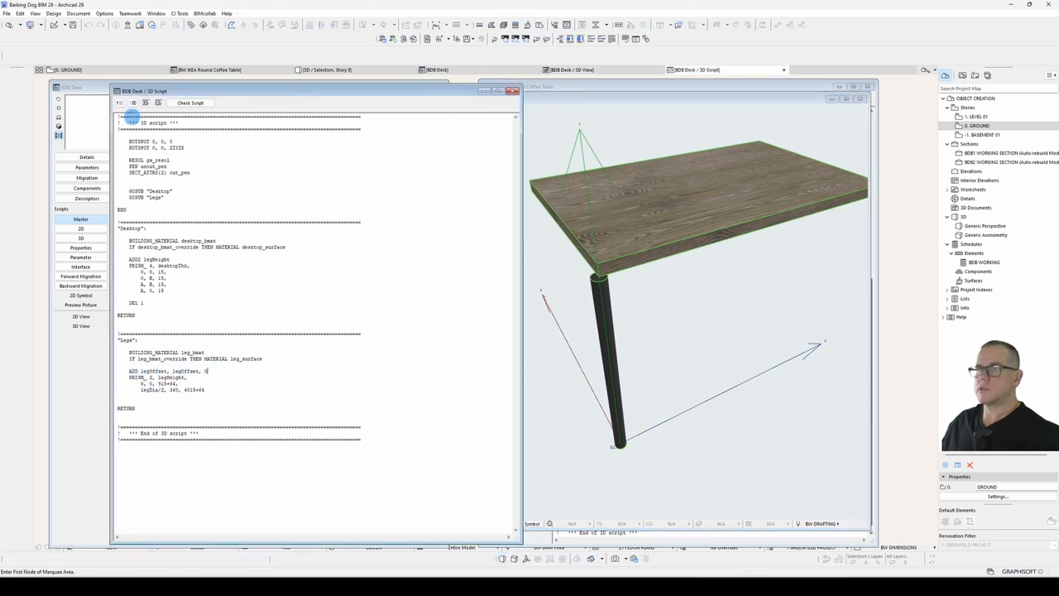
click(80, 219)
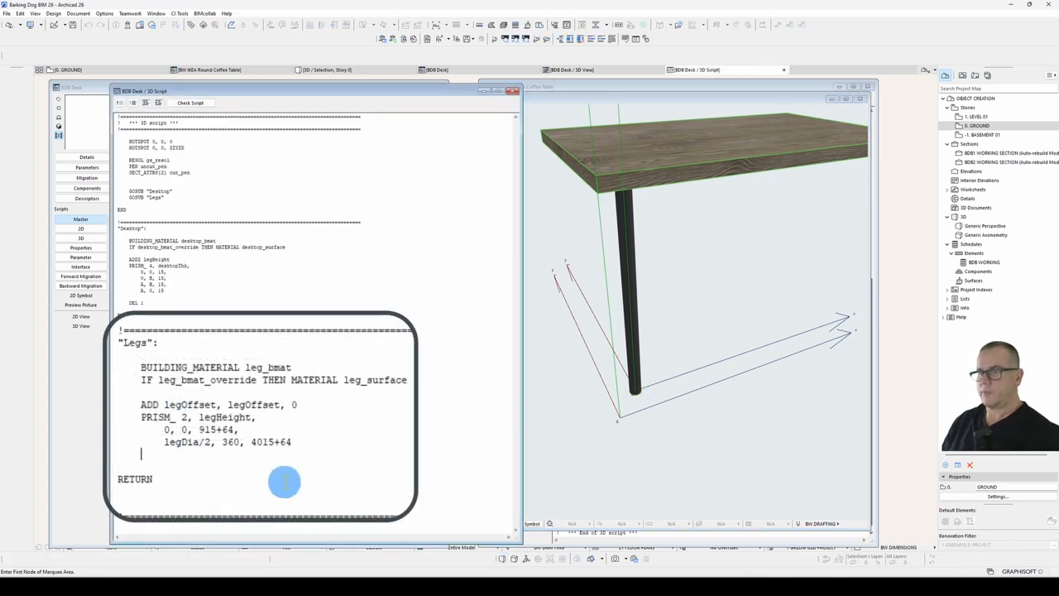
Step: Close the leg with DEL 1 and wrap it in a FOR i = 1 TO 2 ... NEXT i loop
text(DEL 1)
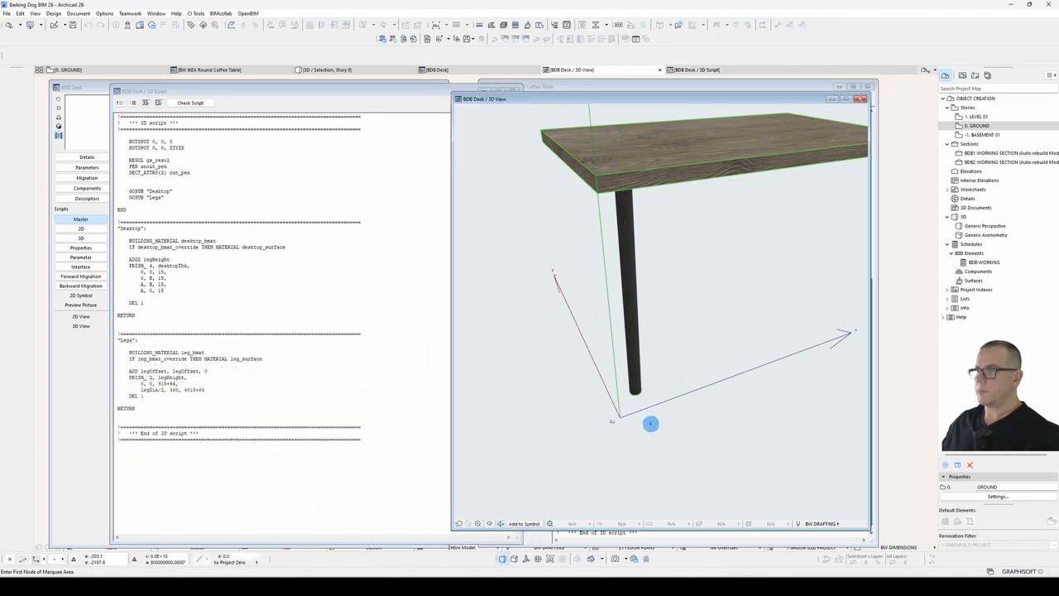
drag(650, 423, 699, 318)
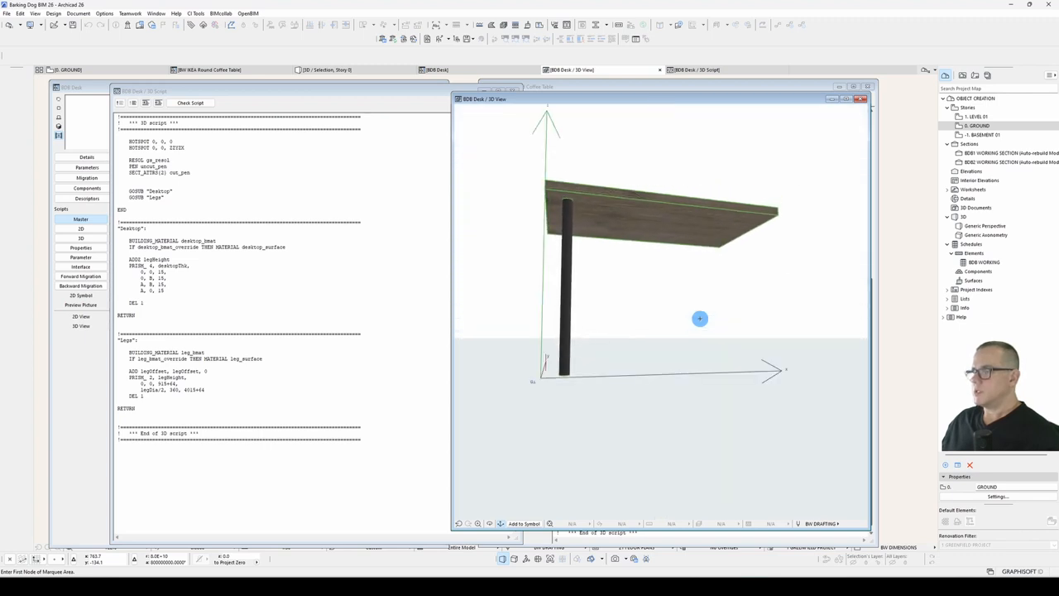
mouse_move(609, 218)
text(F)
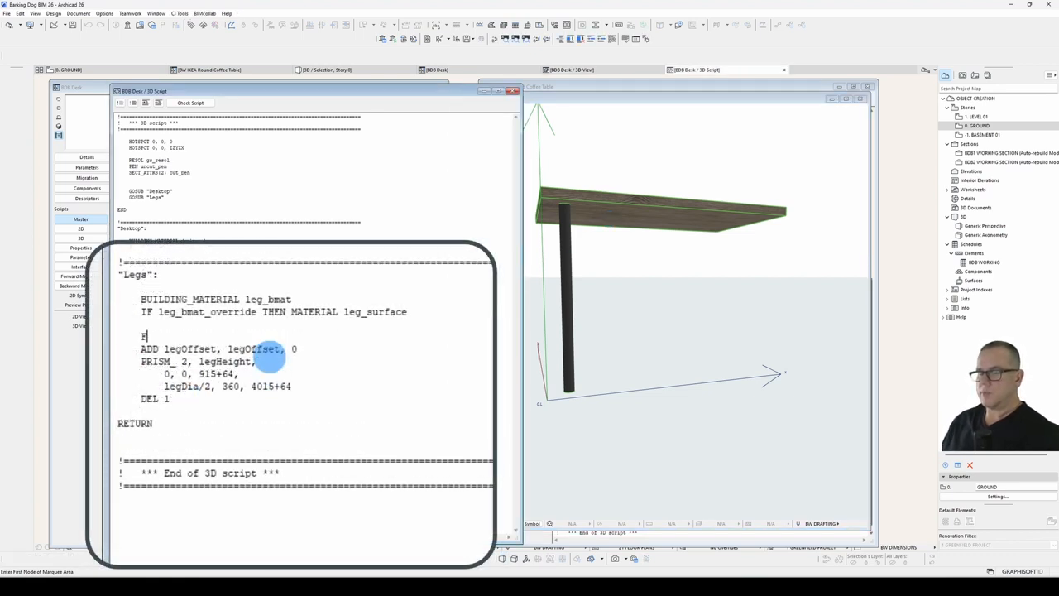
text(OR)
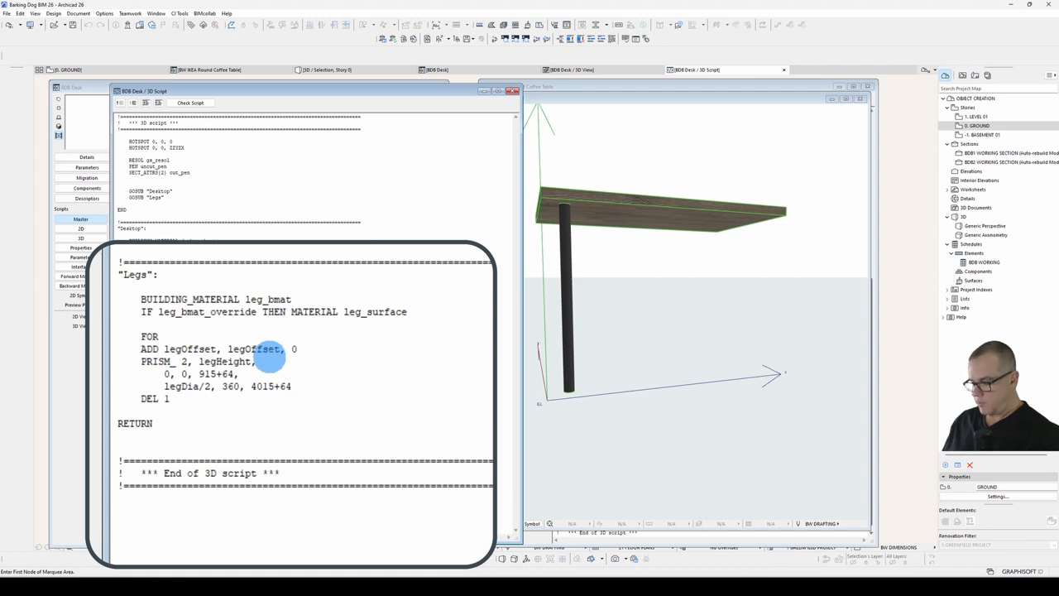
text(i = 1)
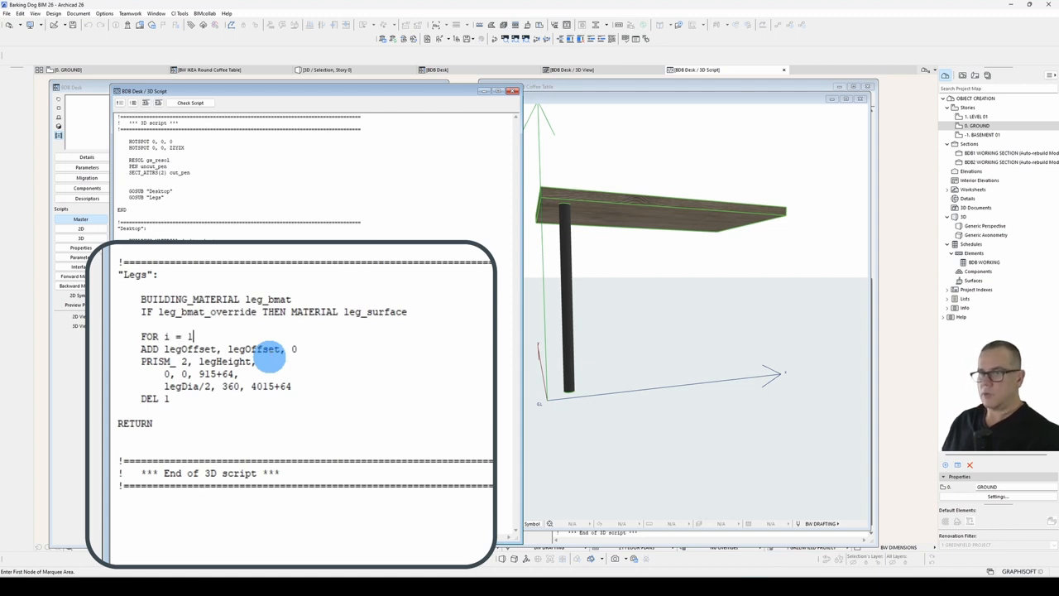
text(TO 2)
text(NEX)
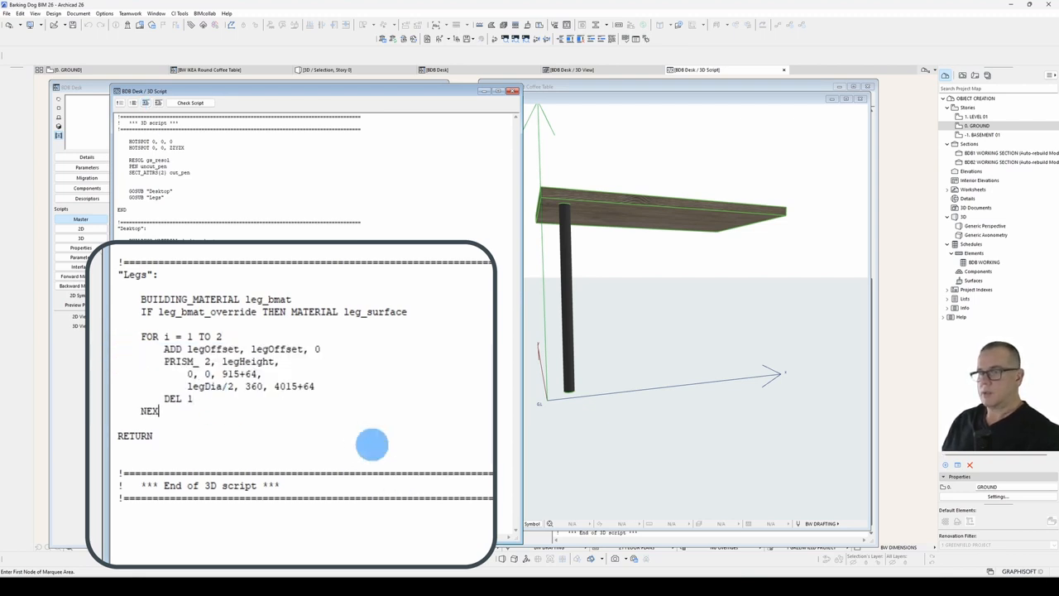
text(T i)
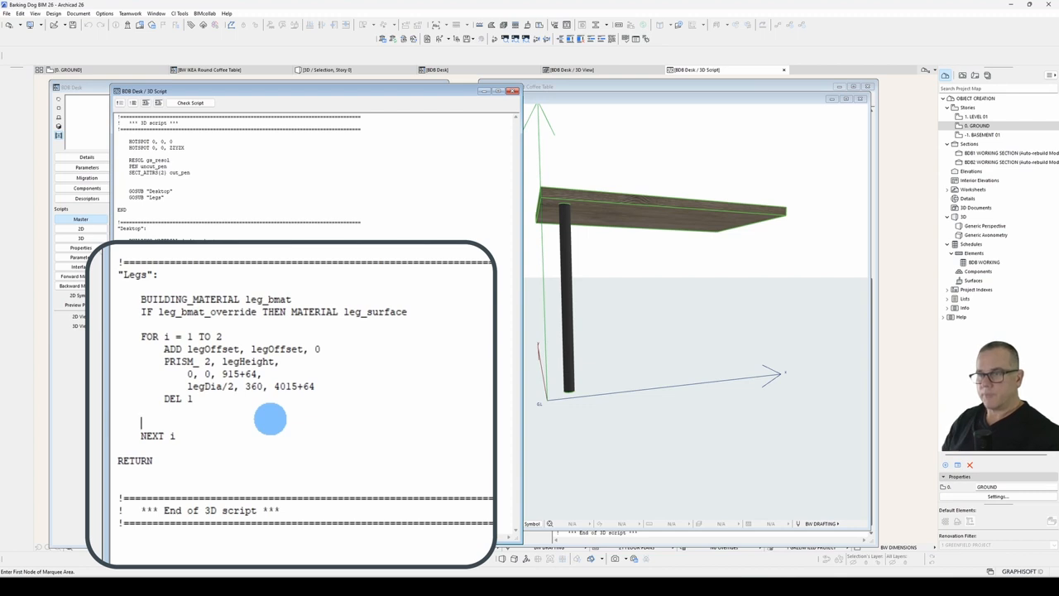
Step: Mirror the second leg with ADDX A and MULX -1 so two legs render under the desktop
text(ADDX A)
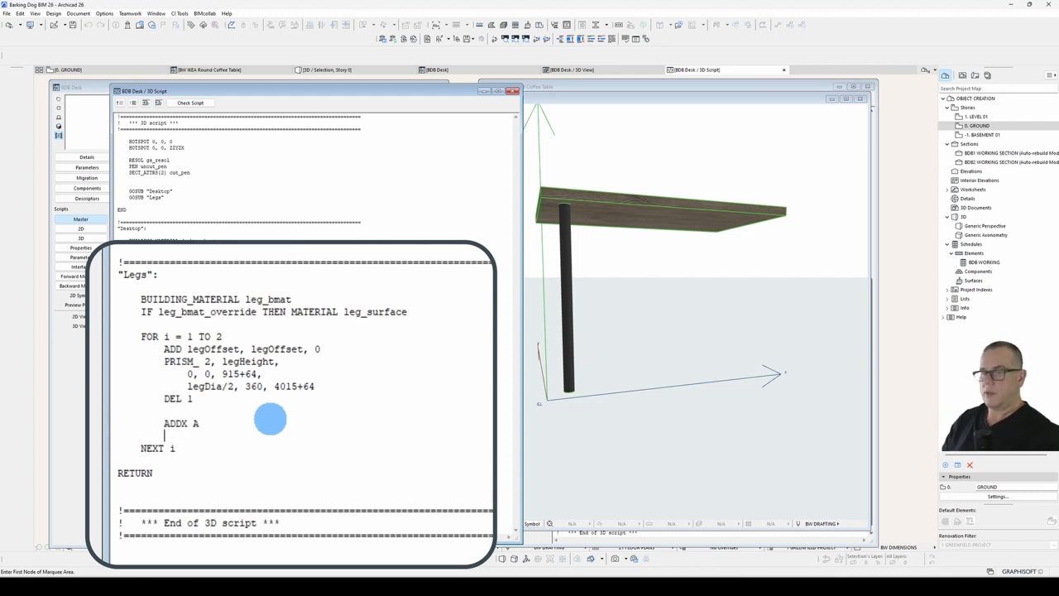
text(MULX -)
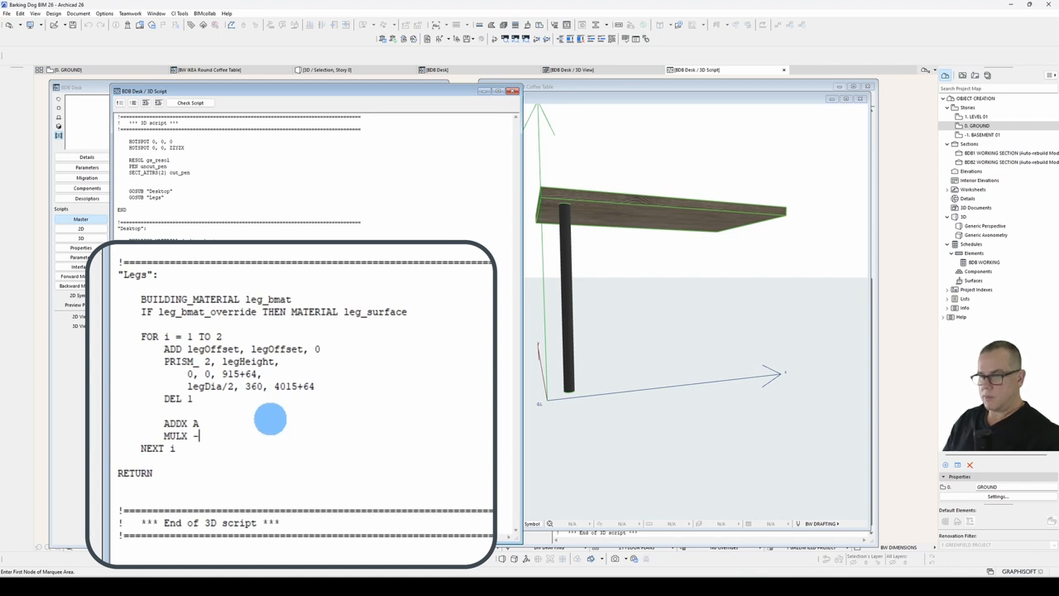
text(1)
text(DEL)
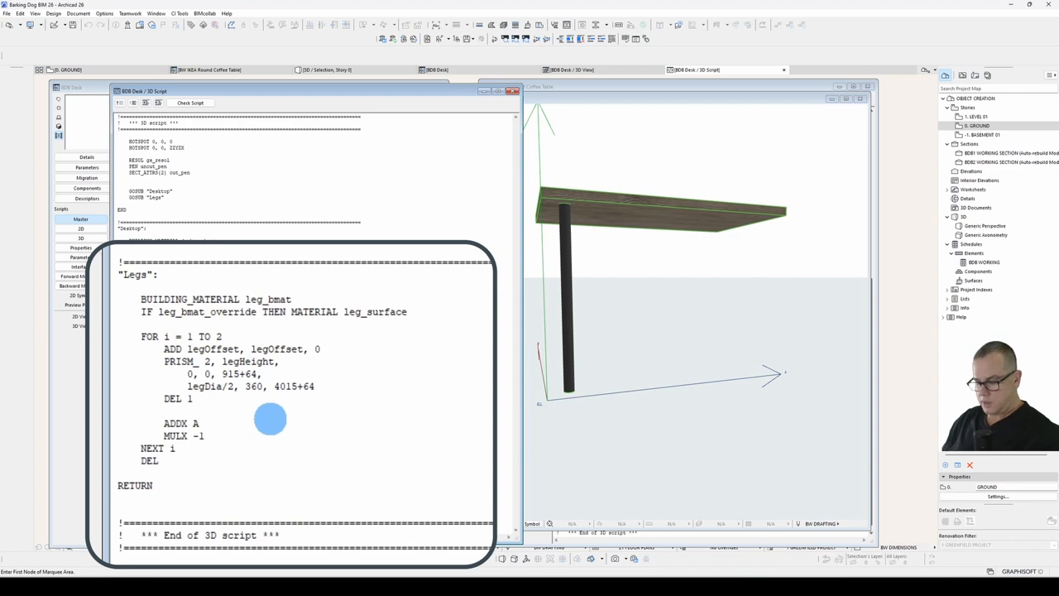
text(4)
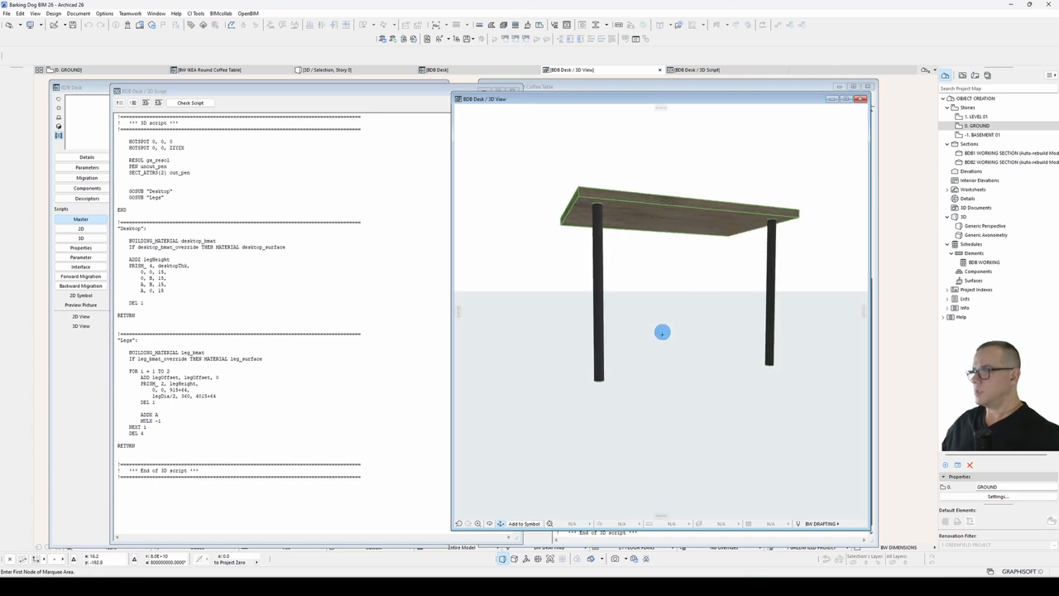
mouse_move(610, 427)
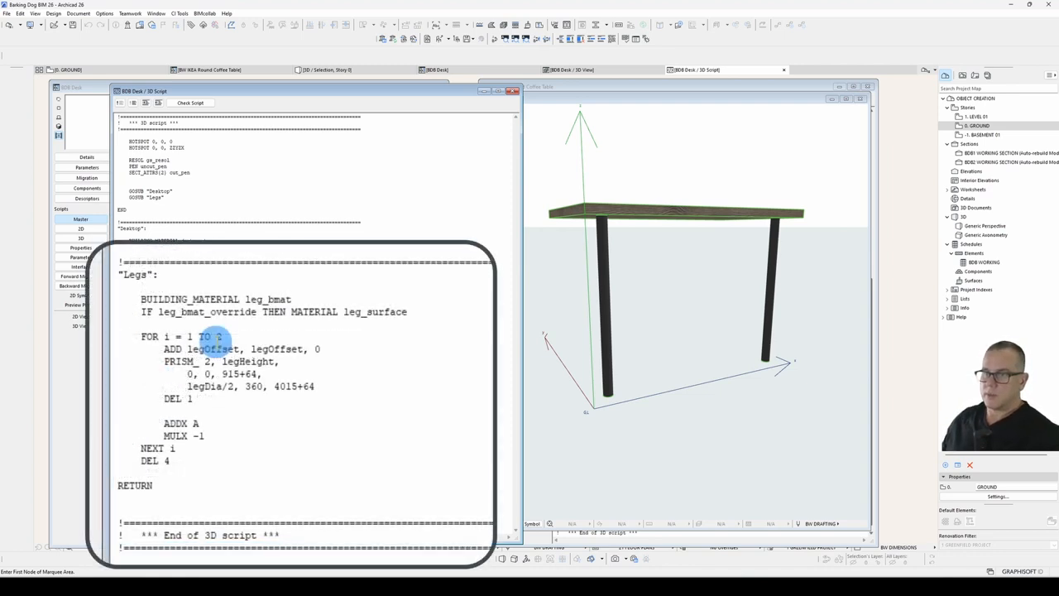
Step: Start an outer FOR j = 1 TO 2 loop and indent the inner leg loop under it
text(FOR j)
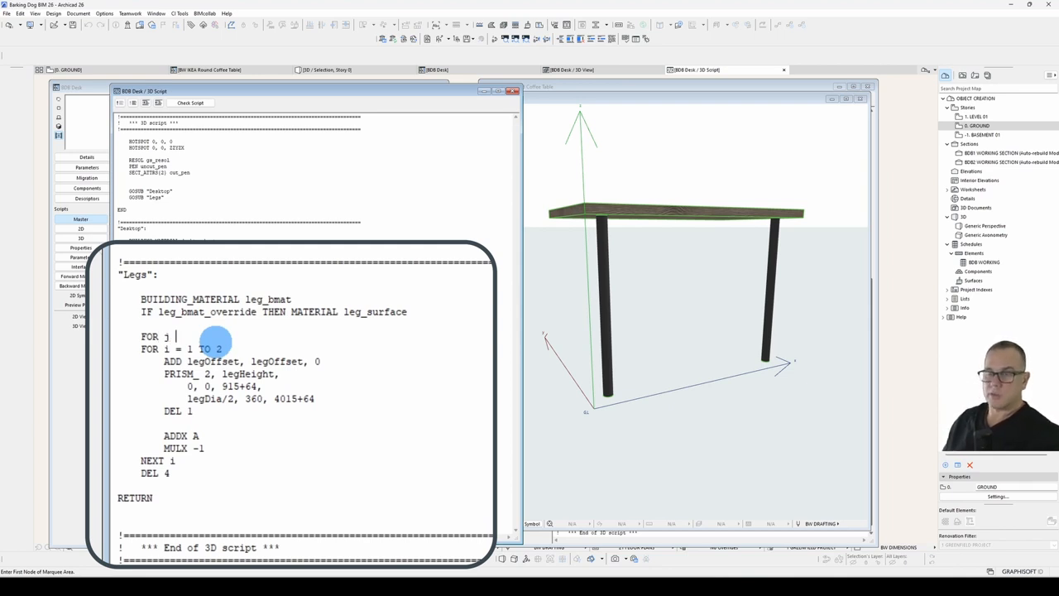
text(= 1 TO 2)
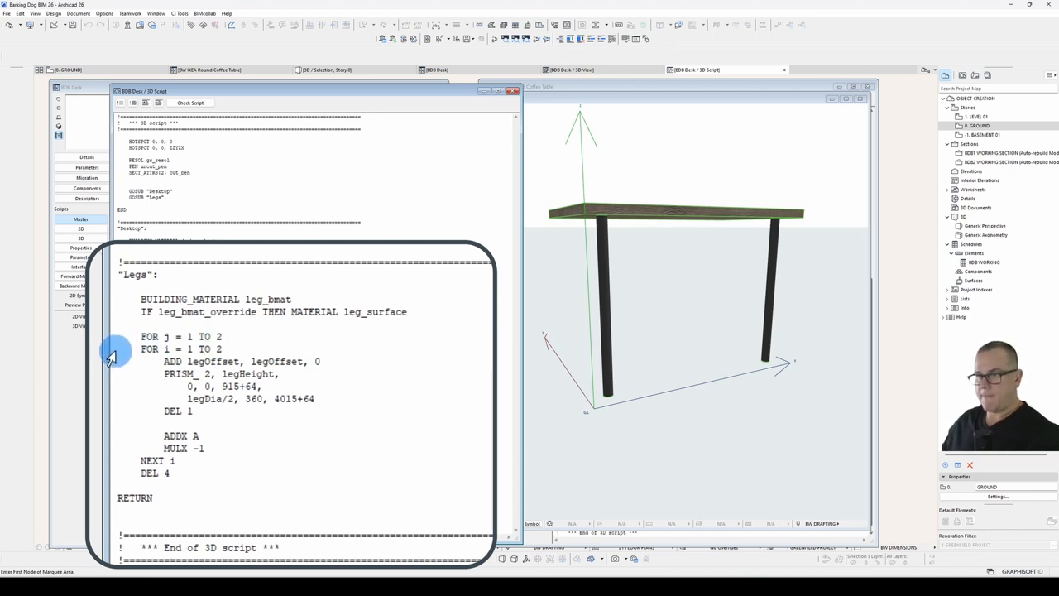
drag(146, 347, 199, 473)
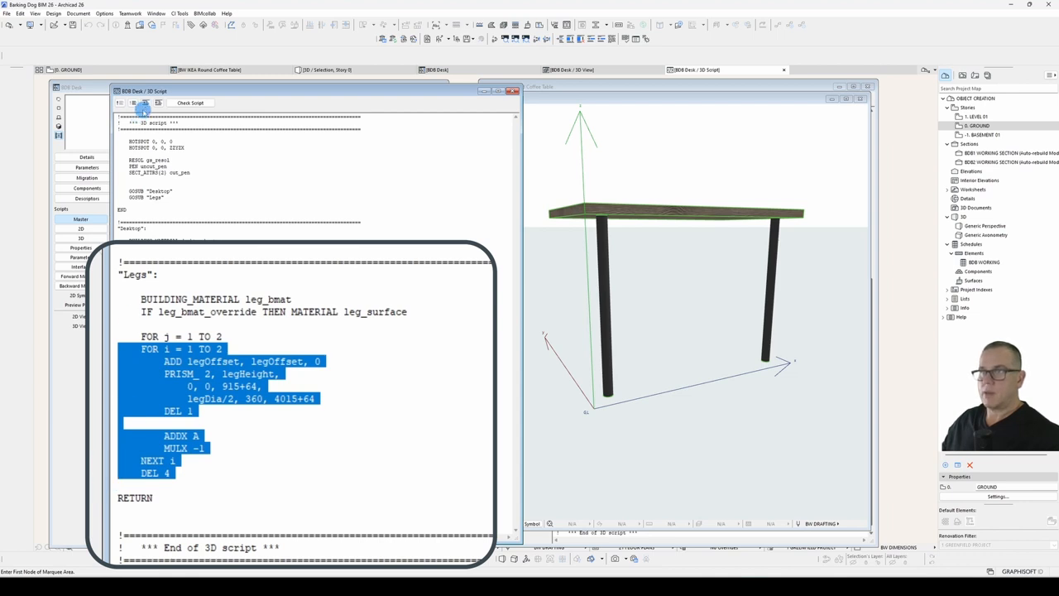
click(273, 491)
text(NEXT j)
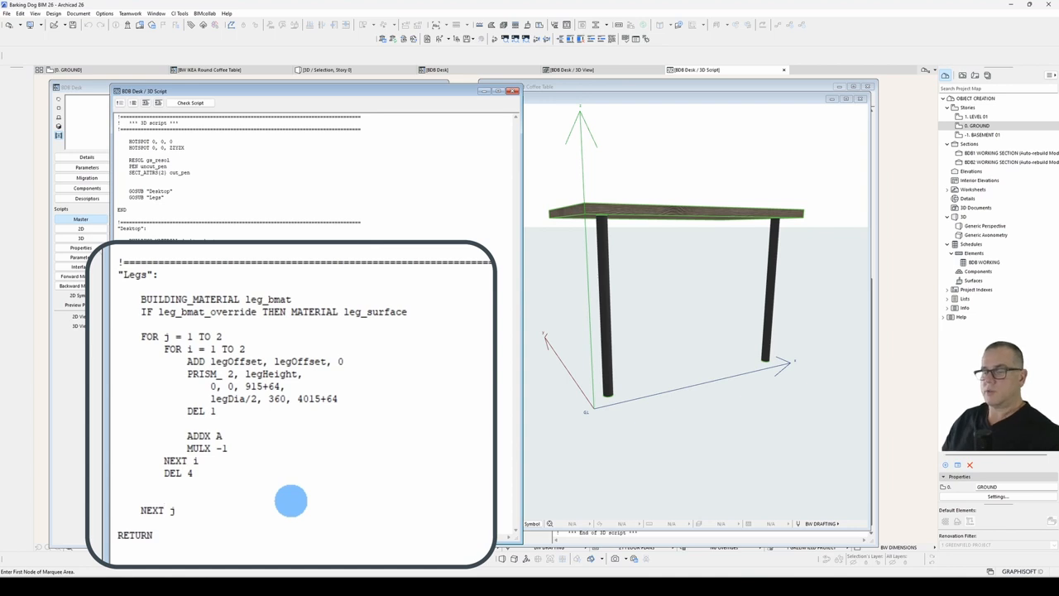
Step: Mirror with ADDY B and MULY -1 so four legs render, one at each corner
text(ADDY)
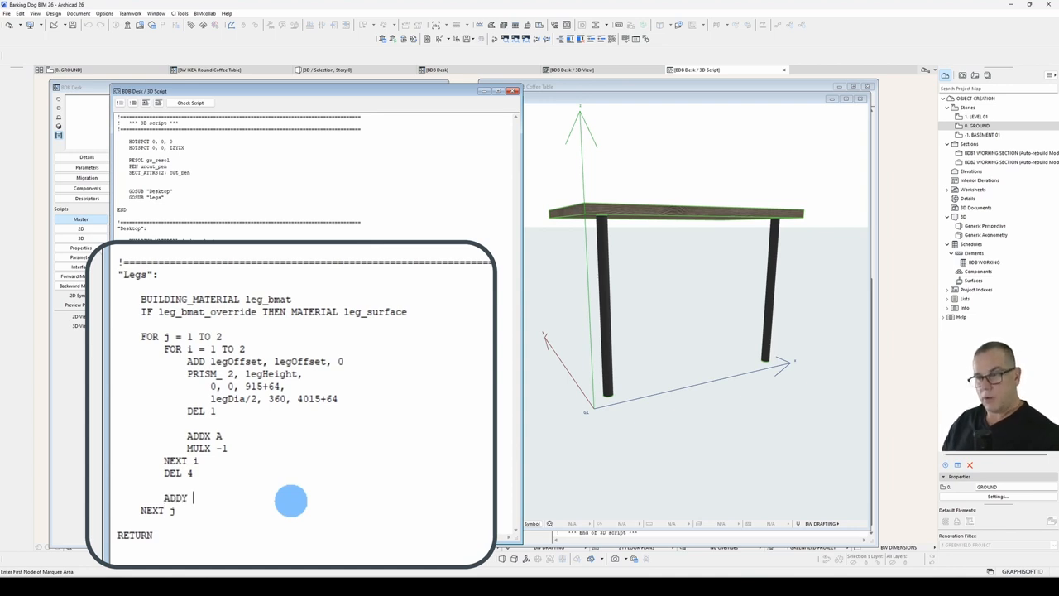
text(B)
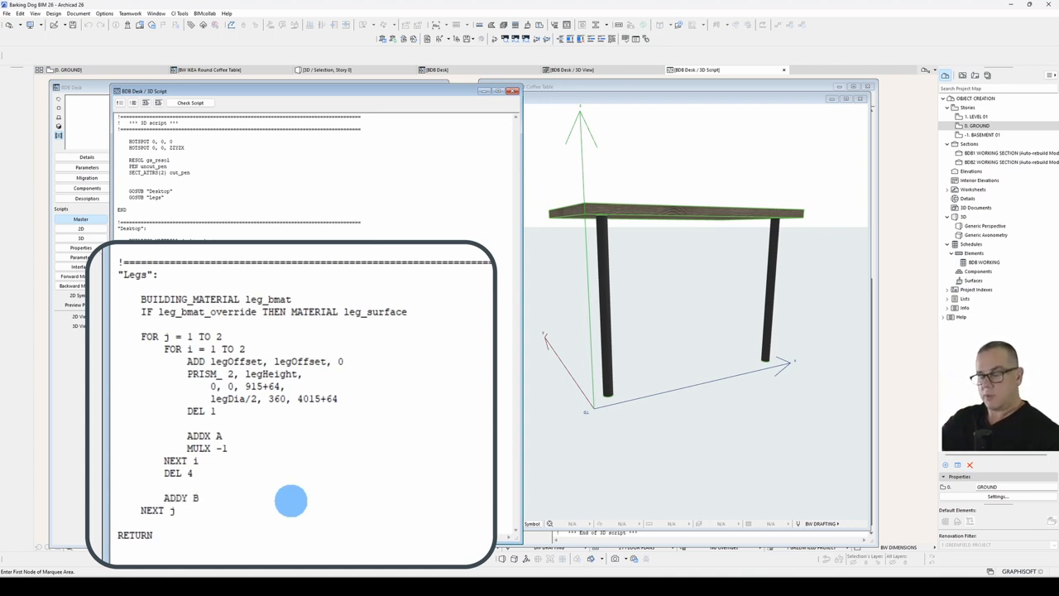
text(MUL)
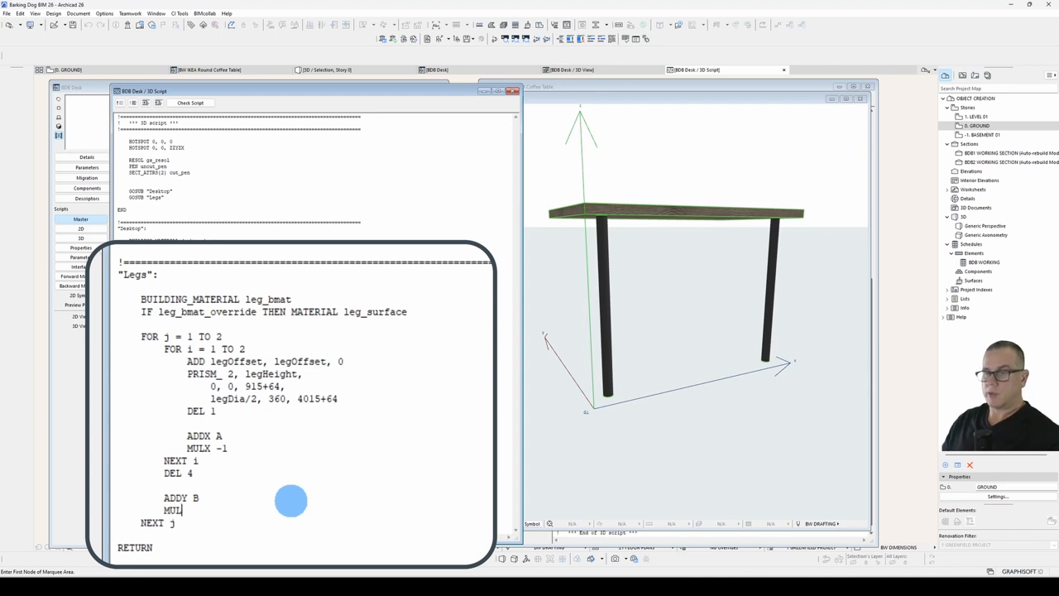
text(Y)
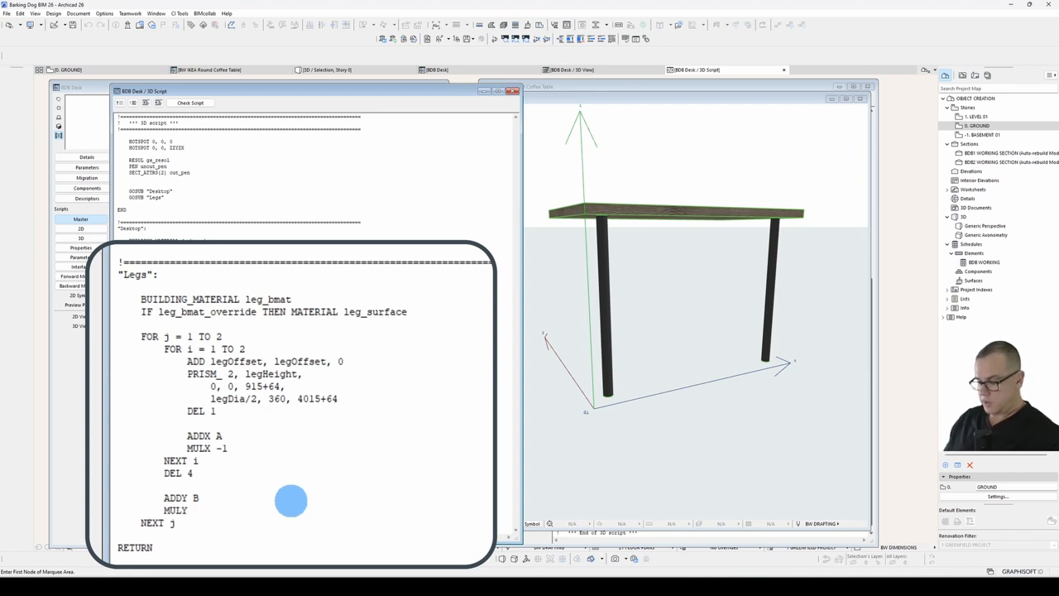
text(-1)
text(DEL 4)
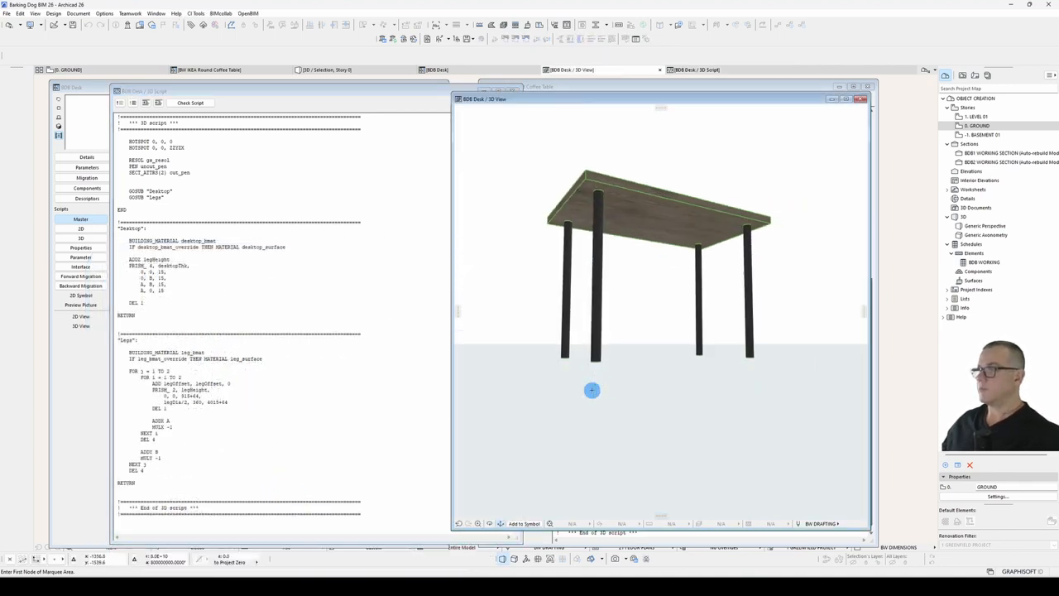
drag(654, 265, 592, 390)
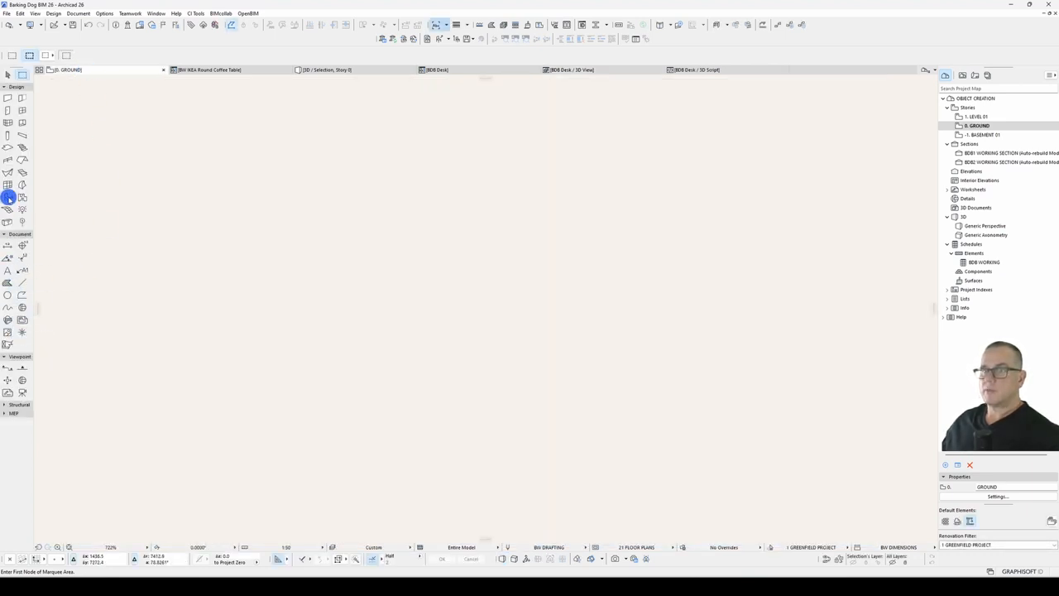
Step: Place the BBB Desk object on the ground floor plan with the Object tool
click(9, 197)
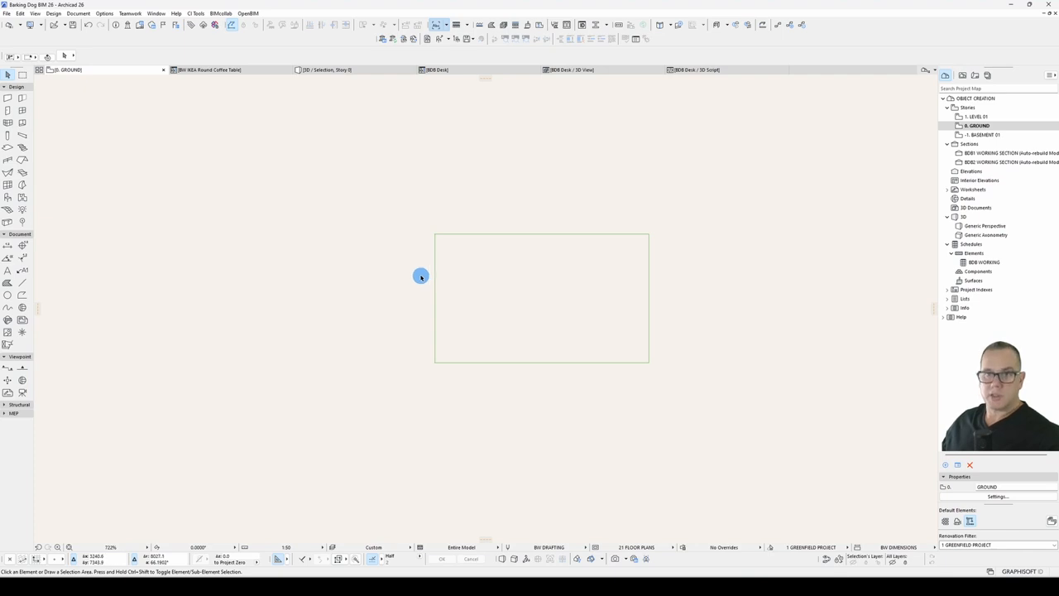
mouse_move(429, 264)
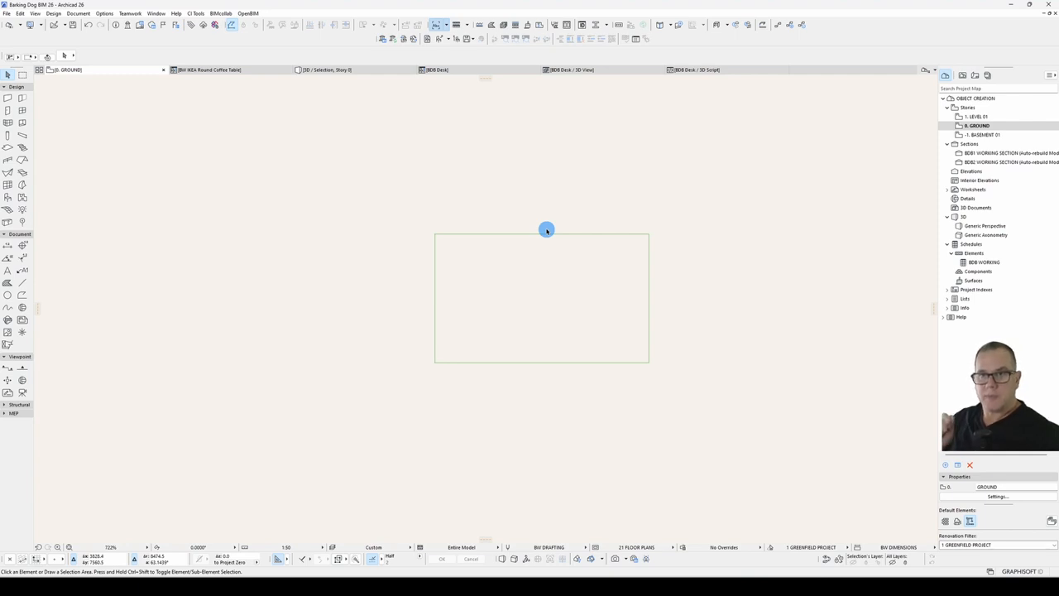
click(437, 69)
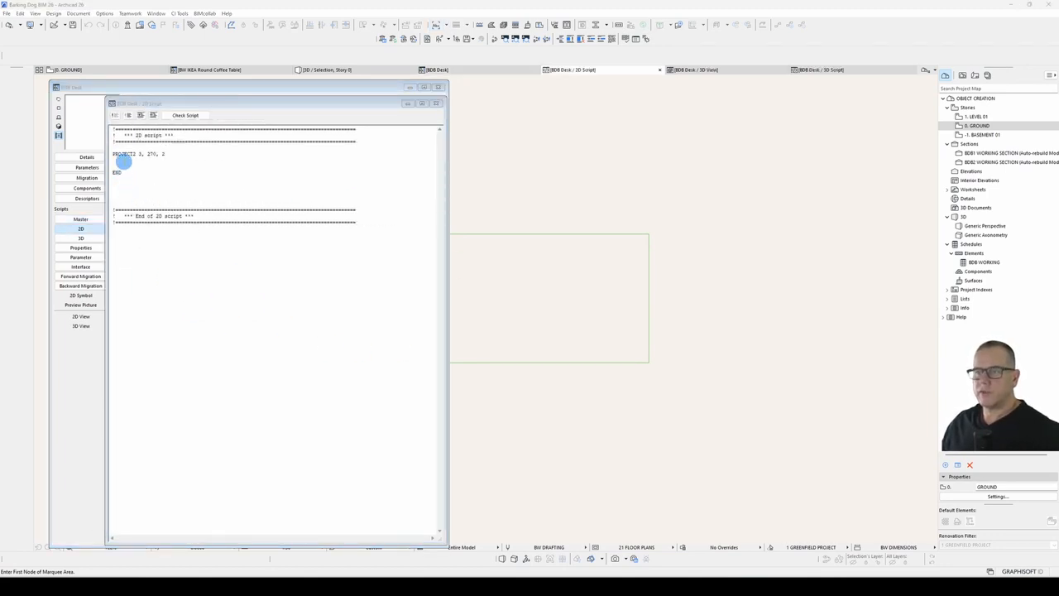
Step: Edit the PROJECT2 line in the desk's 2D script
click(224, 69)
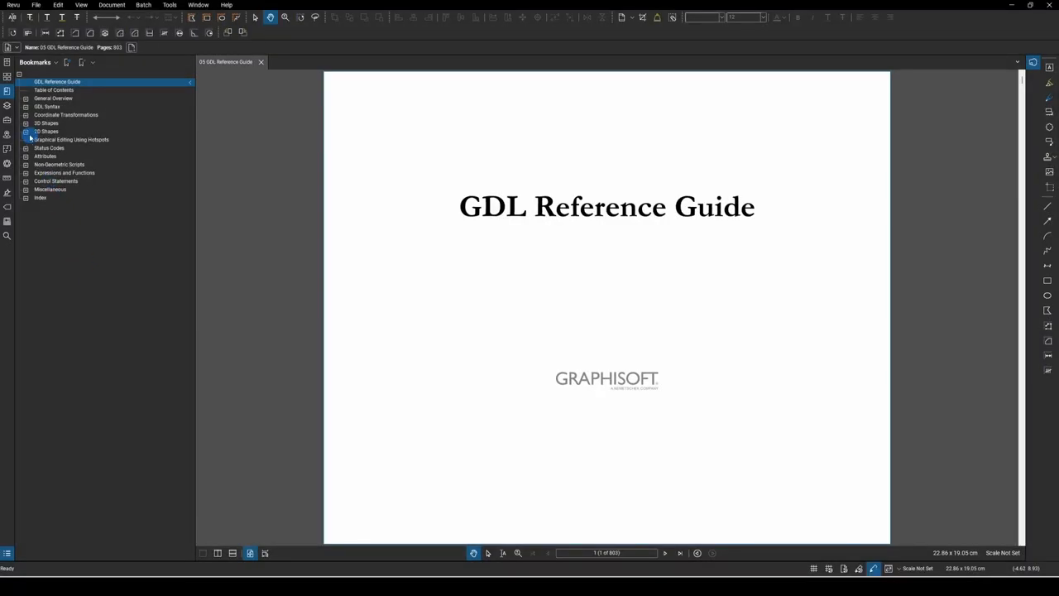
Step: Jump to the POLY2_B entry under 2D Shapes in the GDL Reference Guide
click(26, 132)
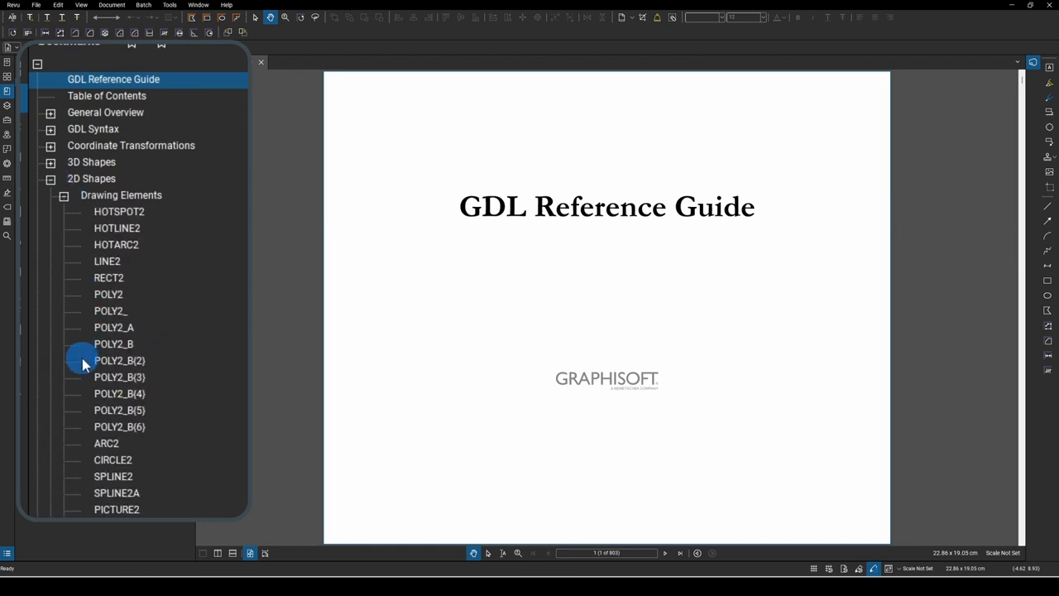
mouse_move(152, 323)
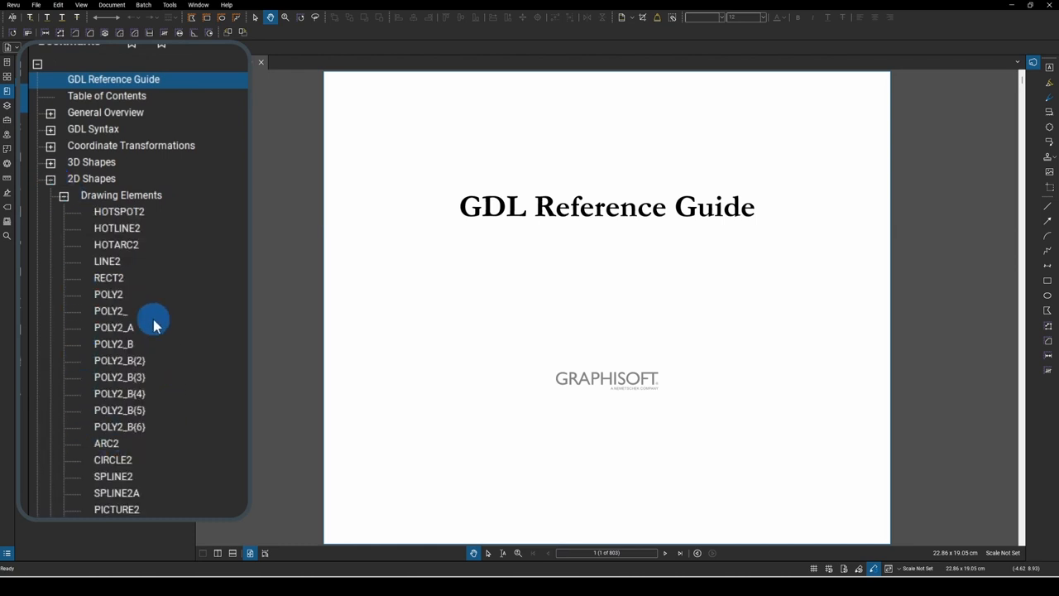
click(113, 343)
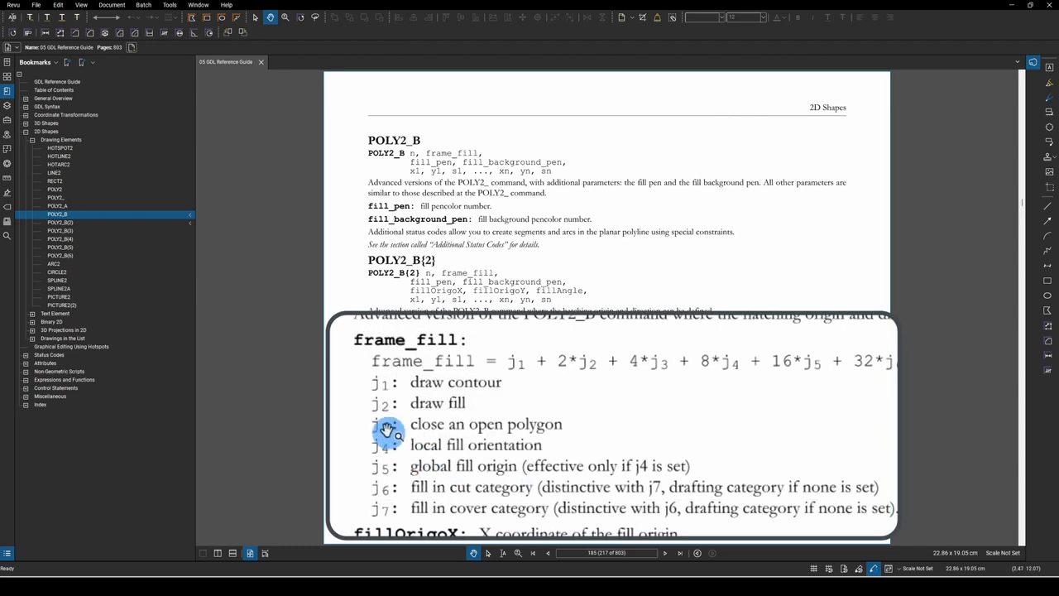
mouse_move(461, 381)
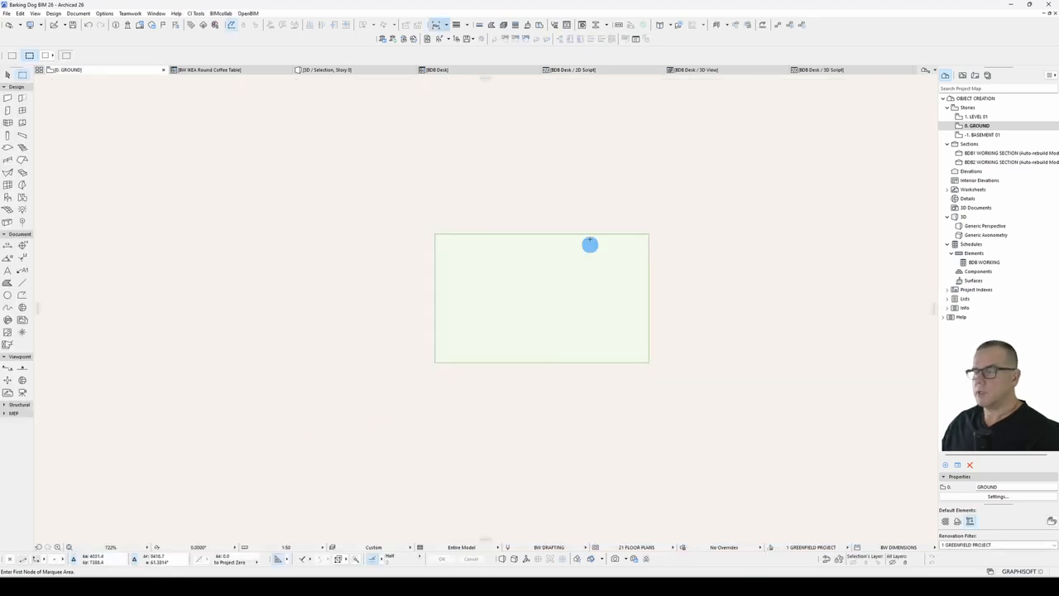
mouse_move(488, 356)
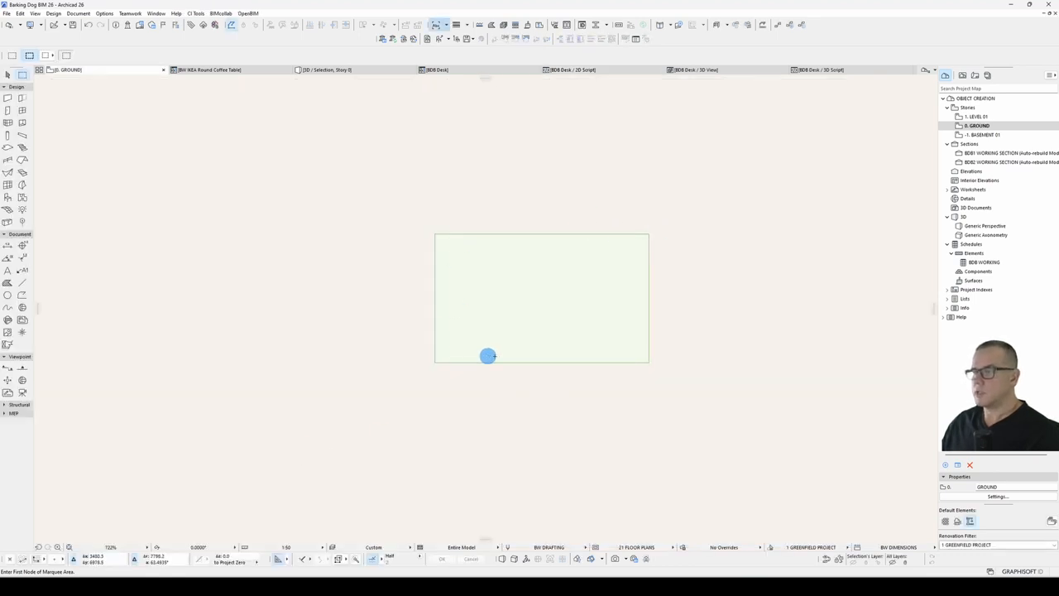
Step: Select the desk in plan and 3D and test stretching it from a desktop corner
click(488, 355)
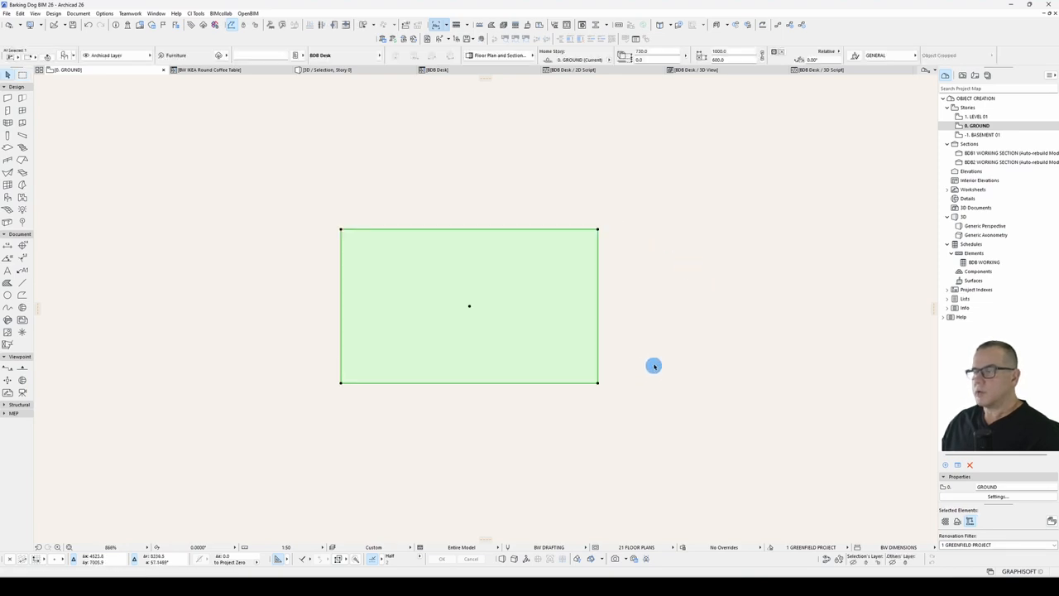
mouse_move(612, 334)
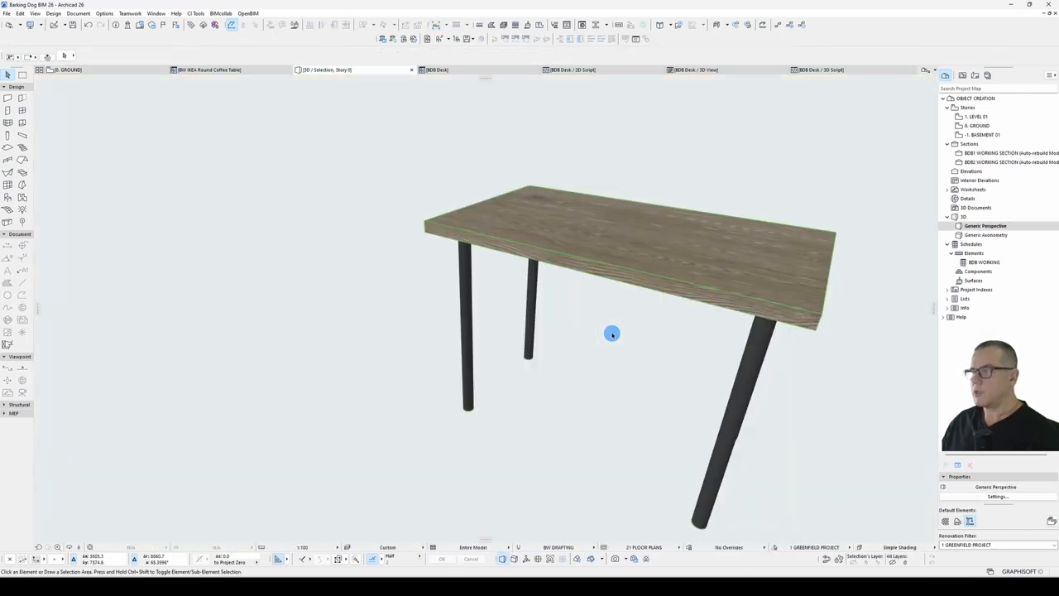
click(613, 334)
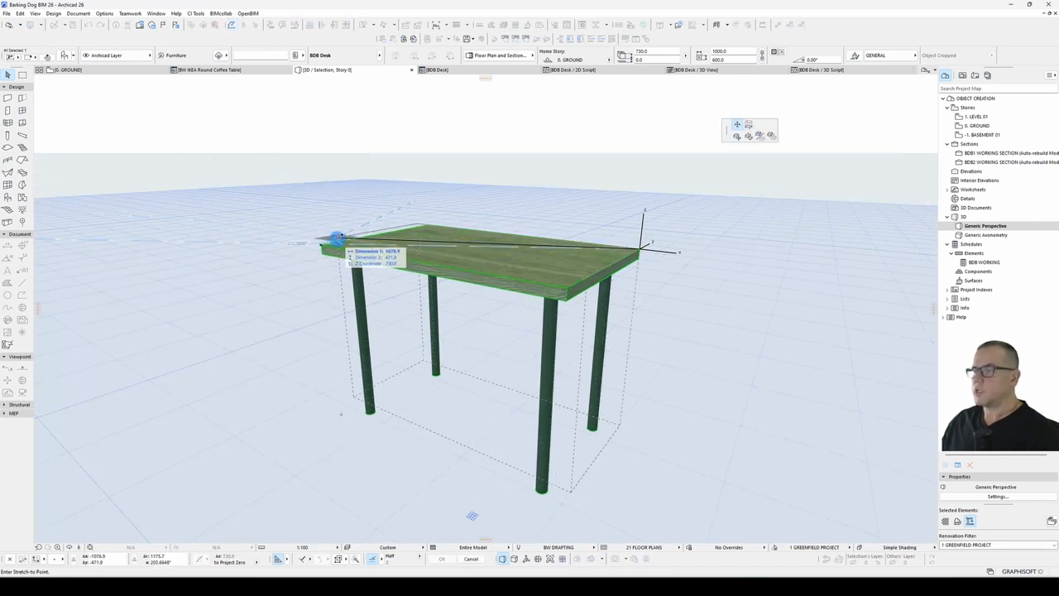
click(819, 69)
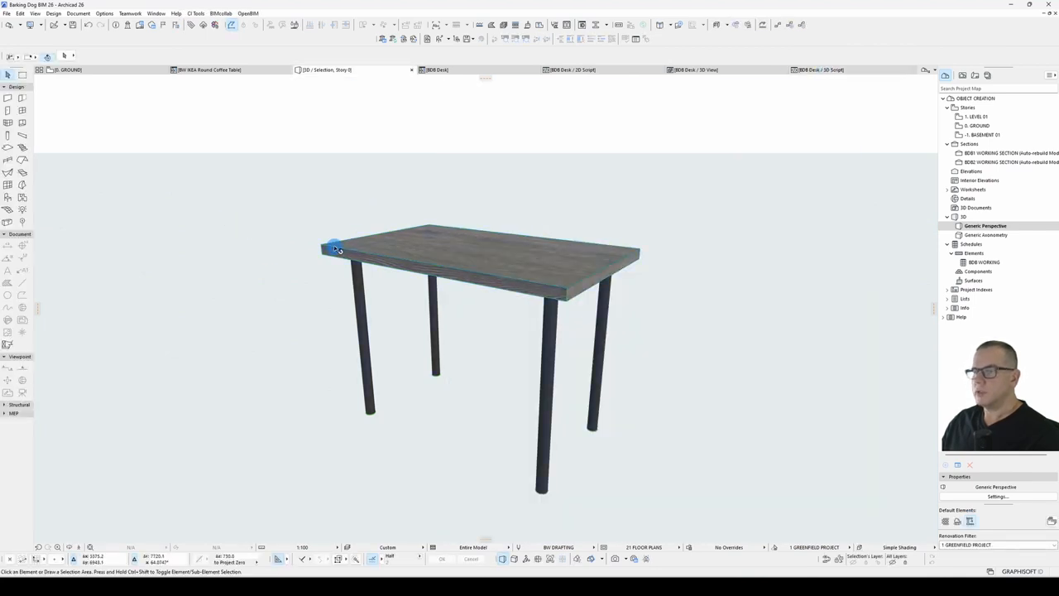
click(331, 245)
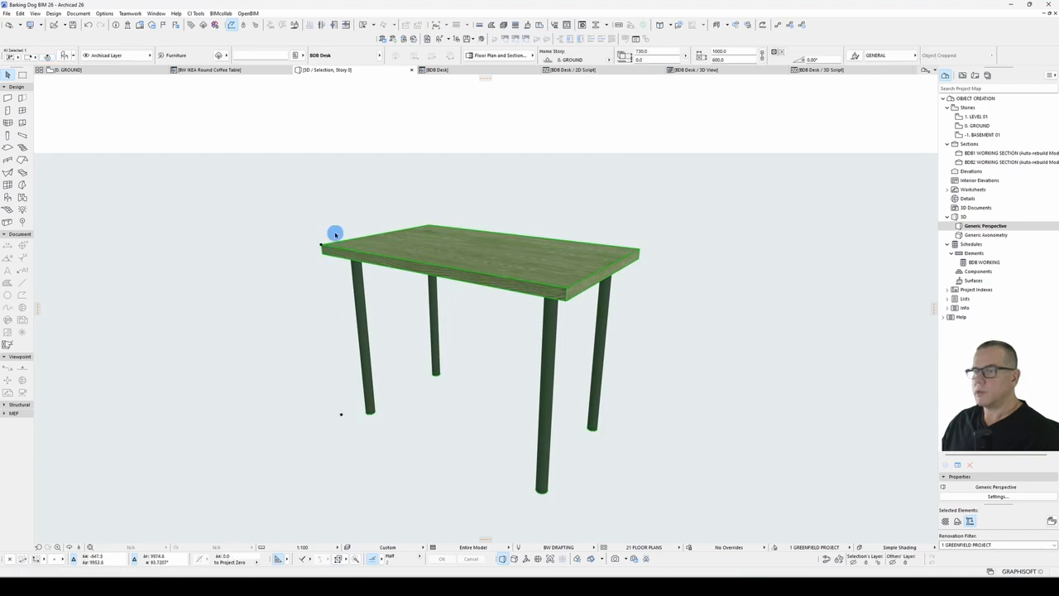
mouse_move(788, 106)
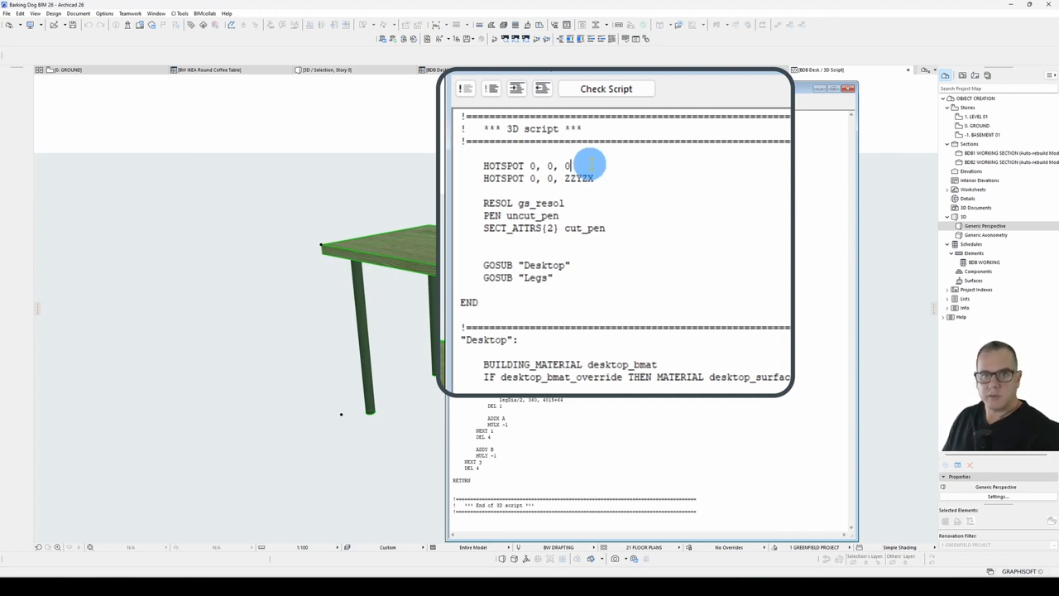
Step: Add HOTSPOT lines at 0,0 / 0,B / A,B / A,0 for heights 0 and ZZYZX
key(Return)
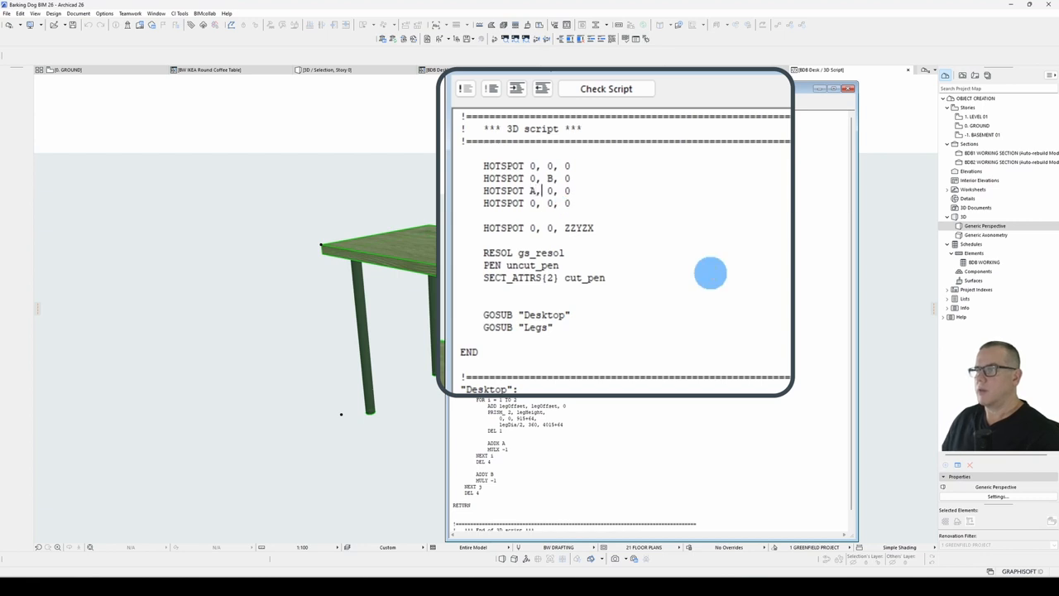
text(B)
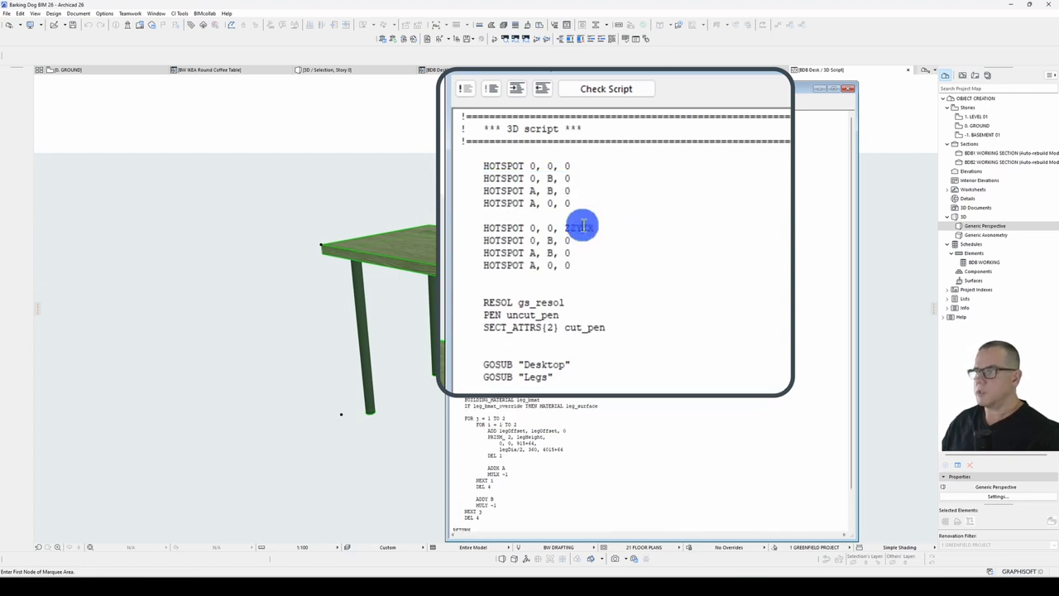
mouse_move(589, 241)
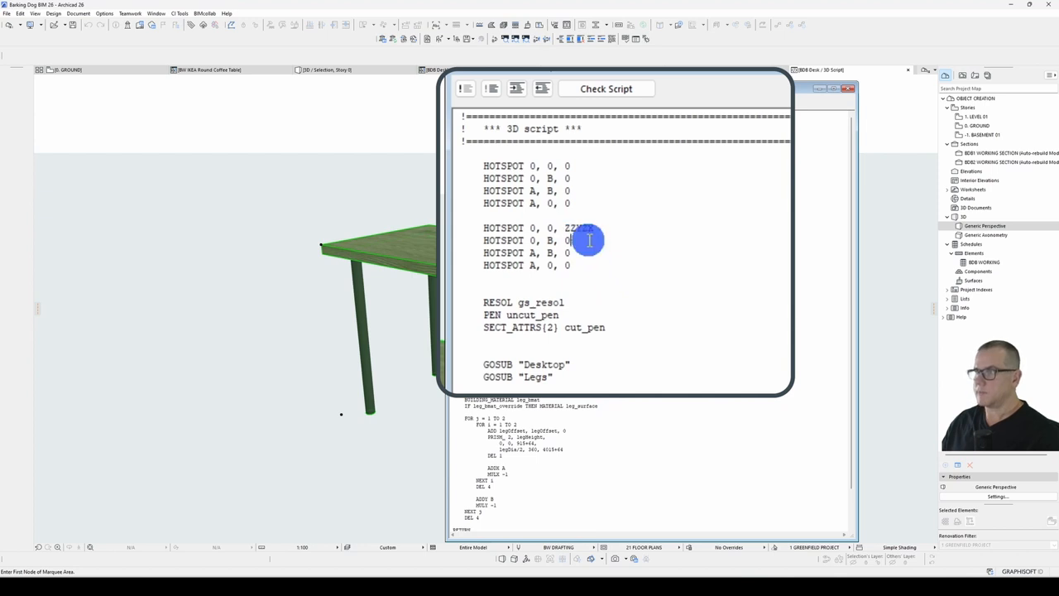
text(ZZYZX)
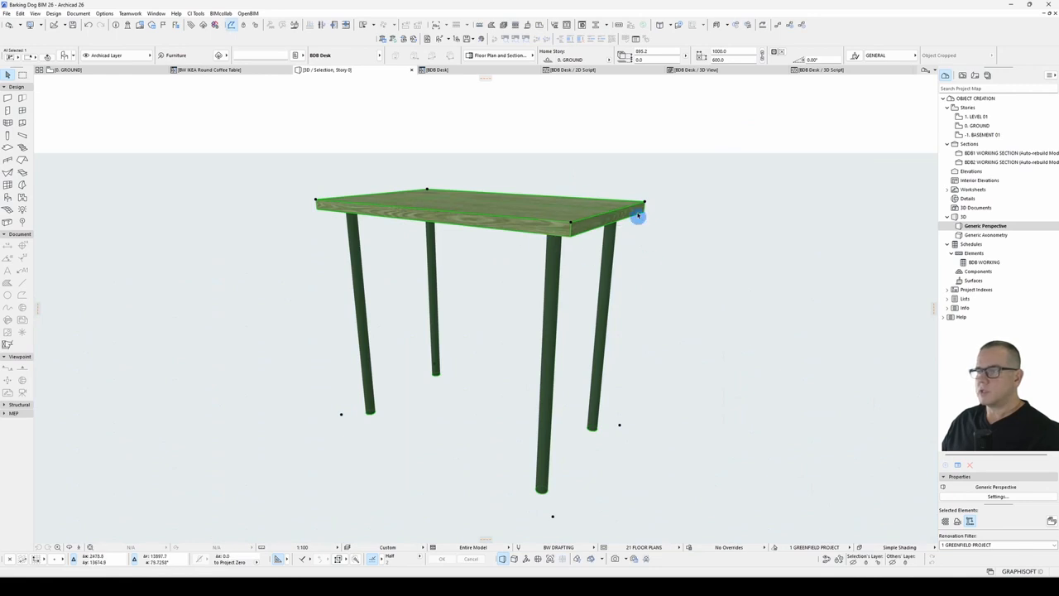
mouse_move(539, 255)
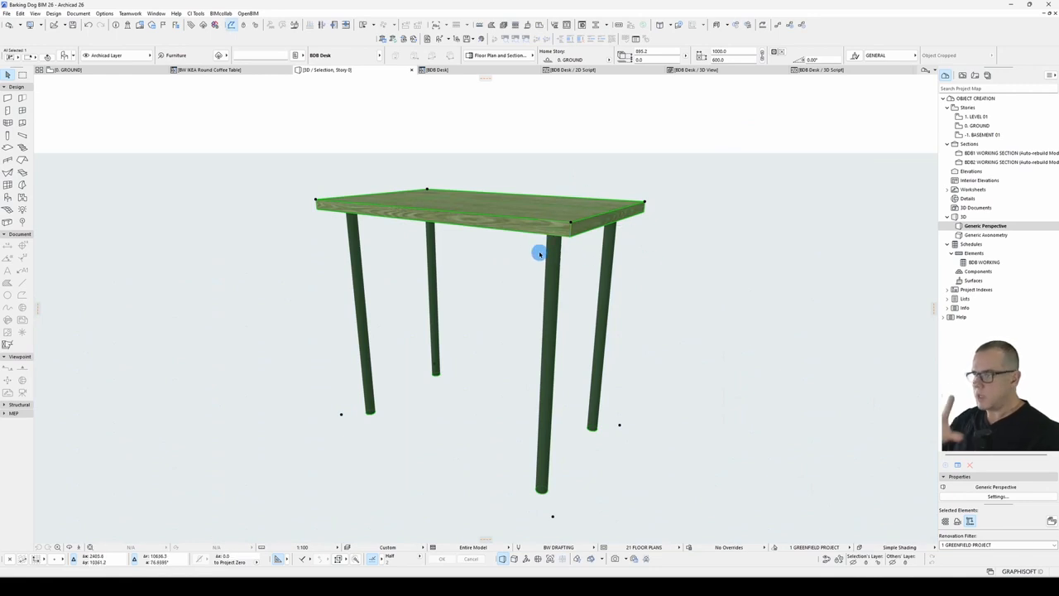
click(618, 427)
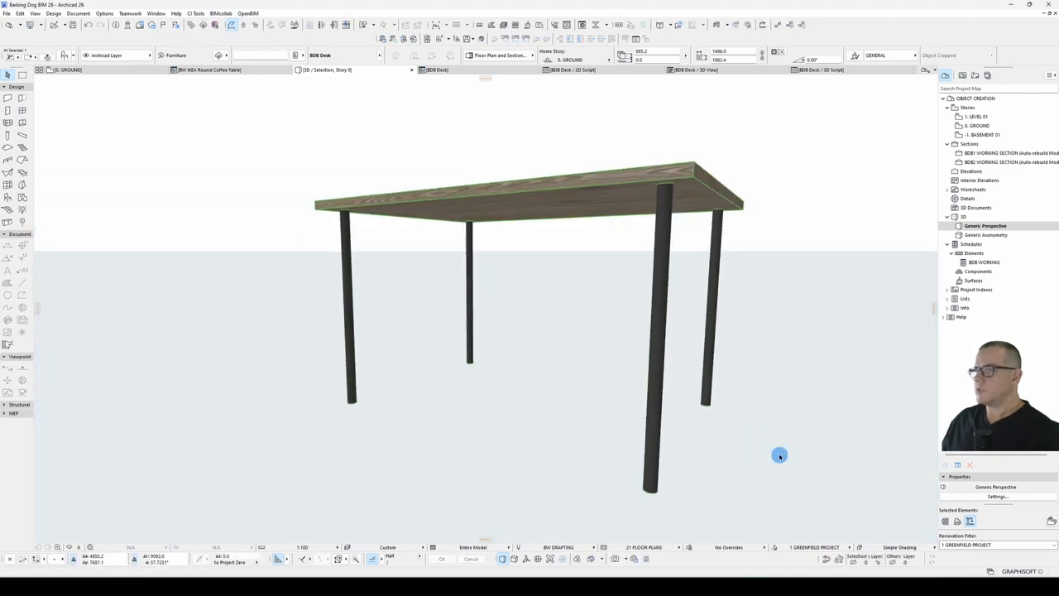
click(589, 192)
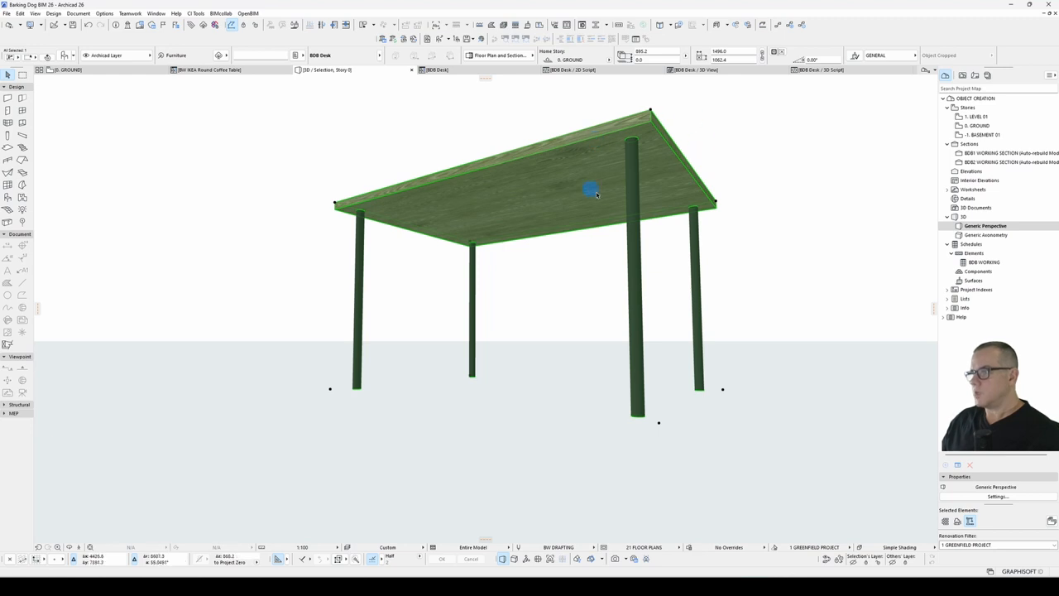
drag(592, 190, 653, 212)
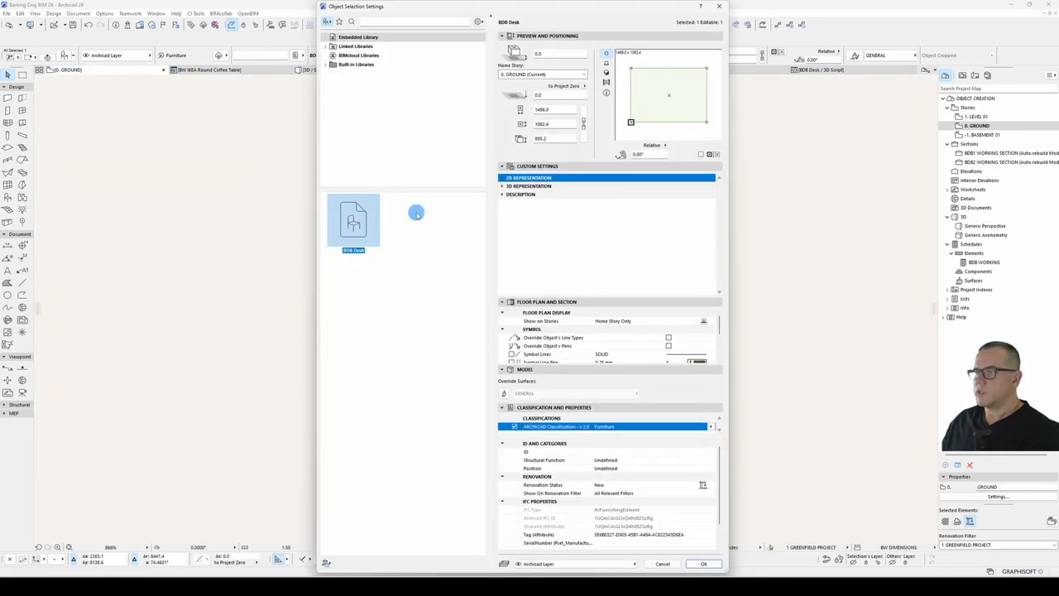
Step: Check Object Settings for a preview, then return to the floor plan window
right_click(354, 218)
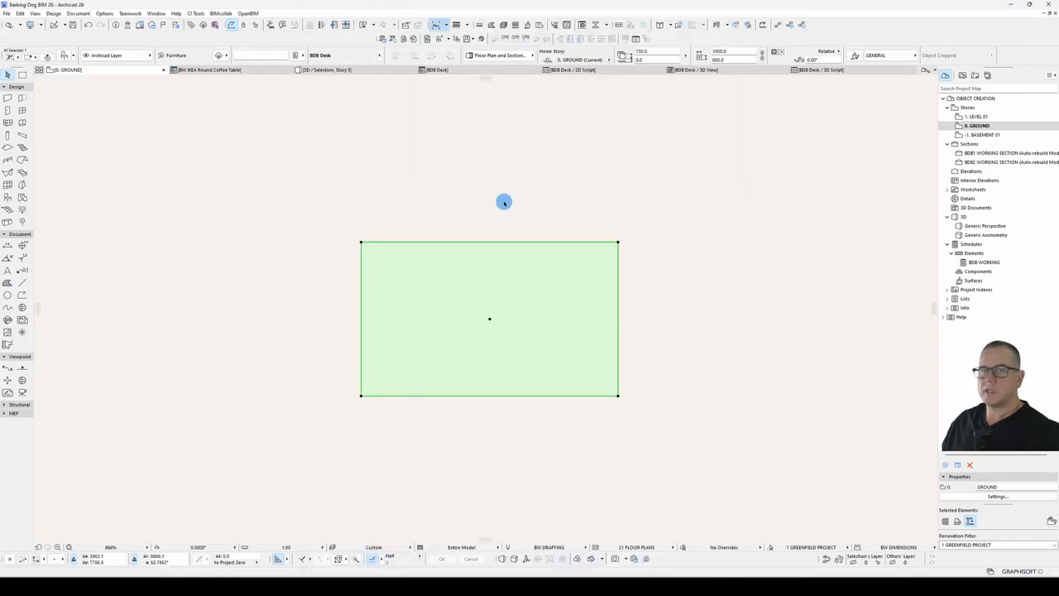
mouse_move(394, 418)
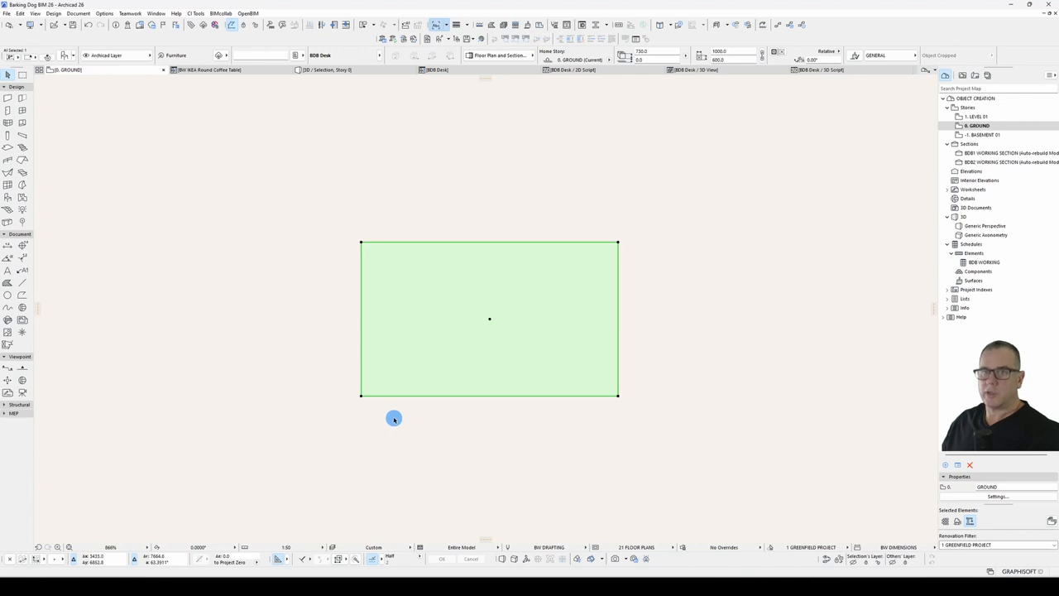
click(571, 70)
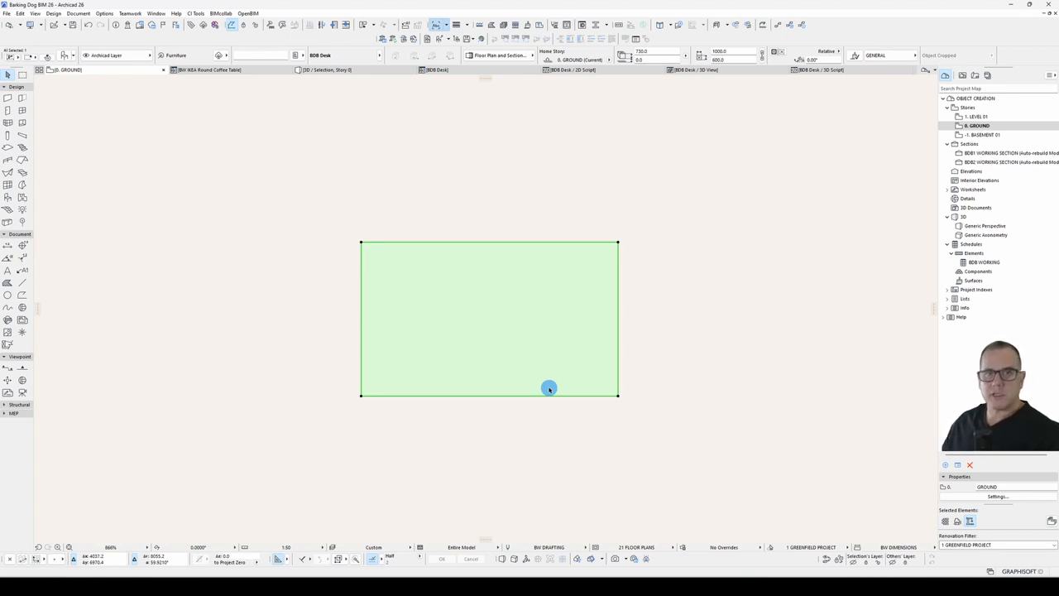
mouse_move(559, 373)
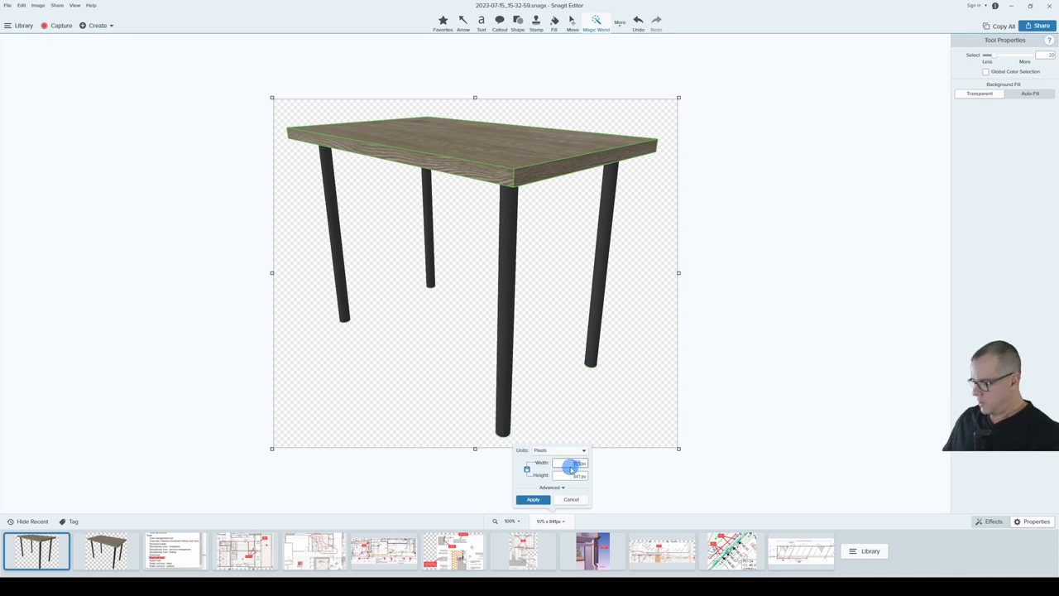
Step: Resize the transparent desk picture to 128x128 pixels
click(532, 500)
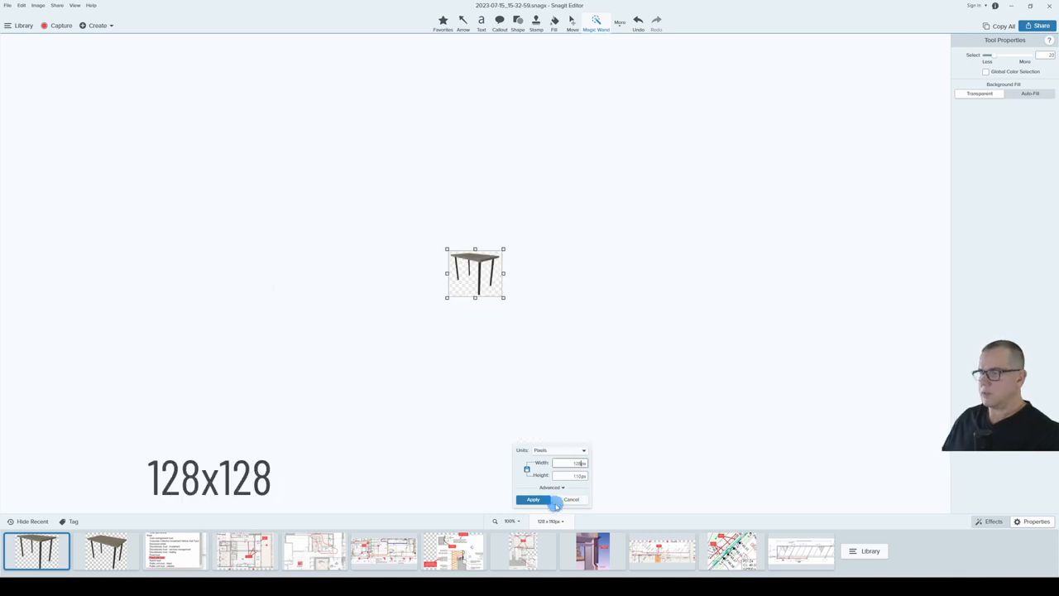
click(533, 500)
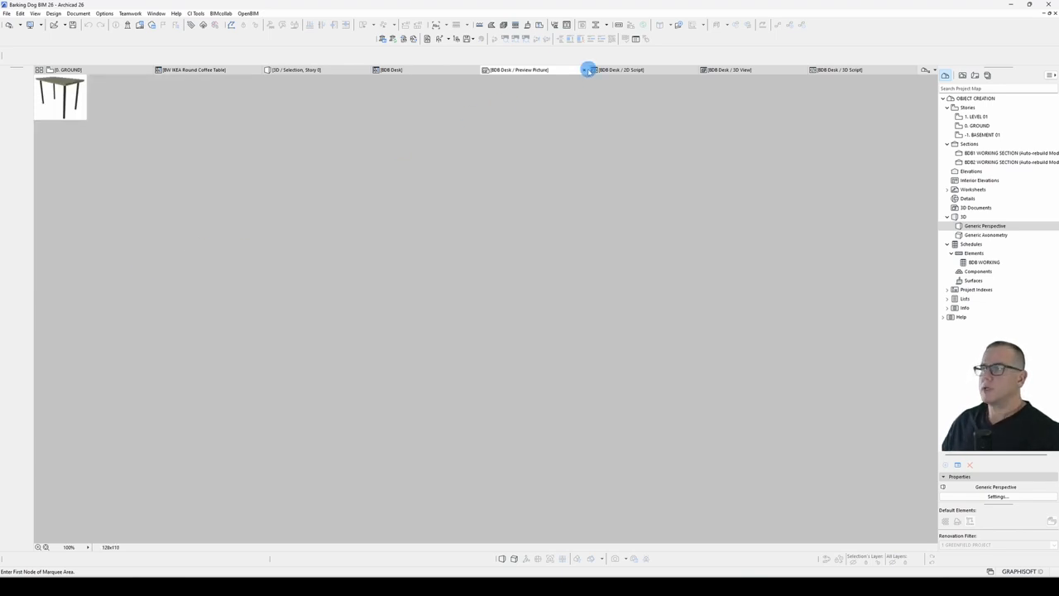
Step: Set the desk image as the GDL preview picture and show the object's parameter list
click(586, 69)
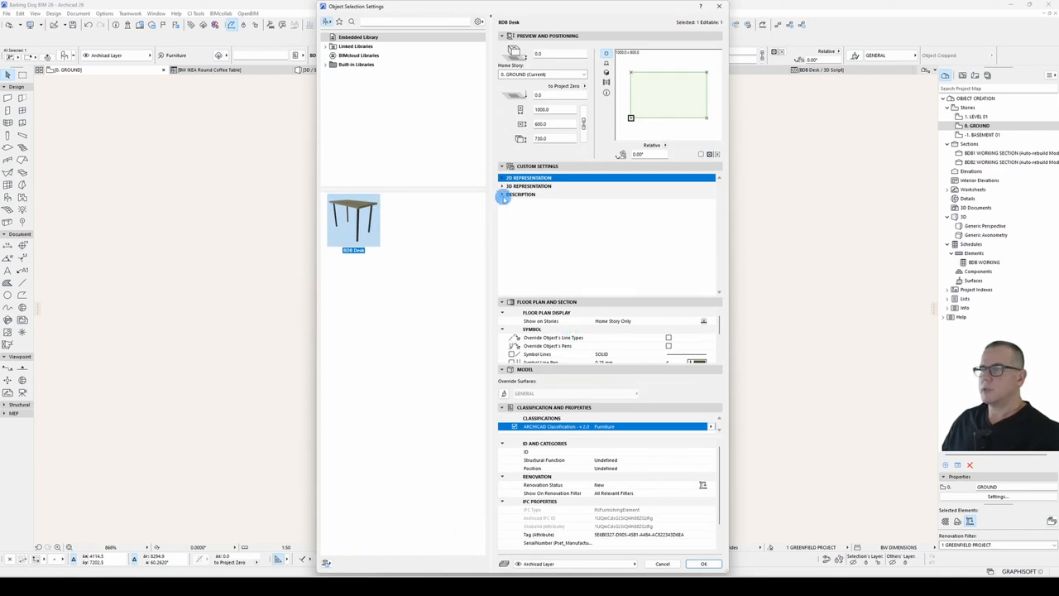
click(519, 195)
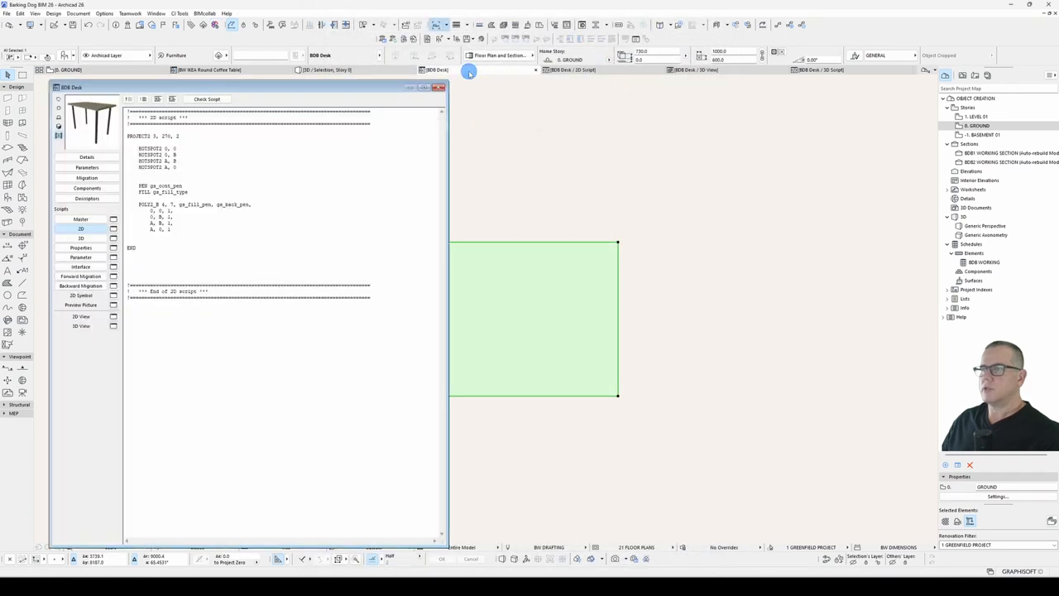
click(87, 167)
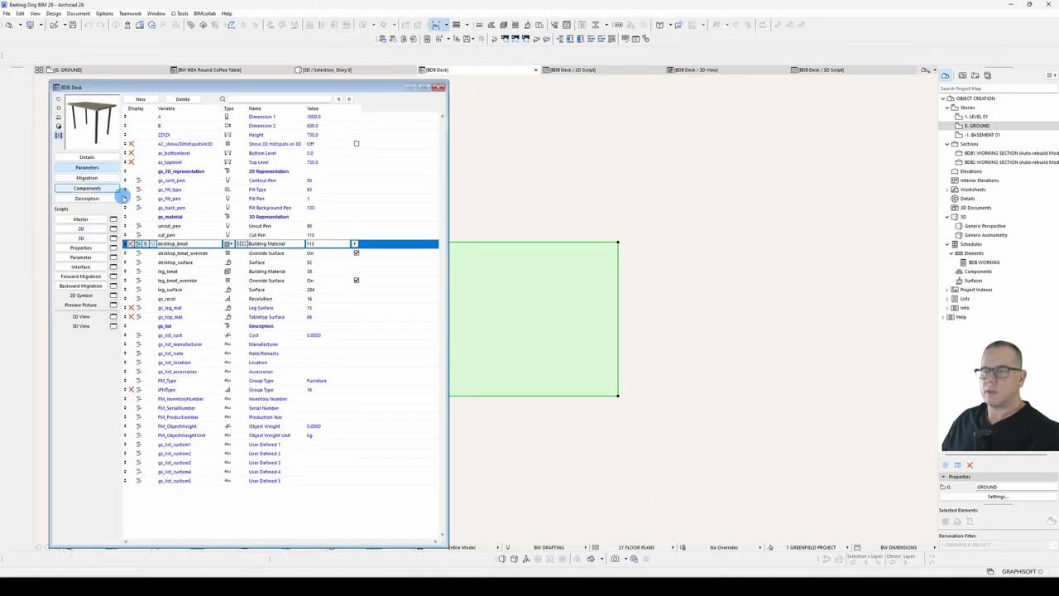
click(166, 324)
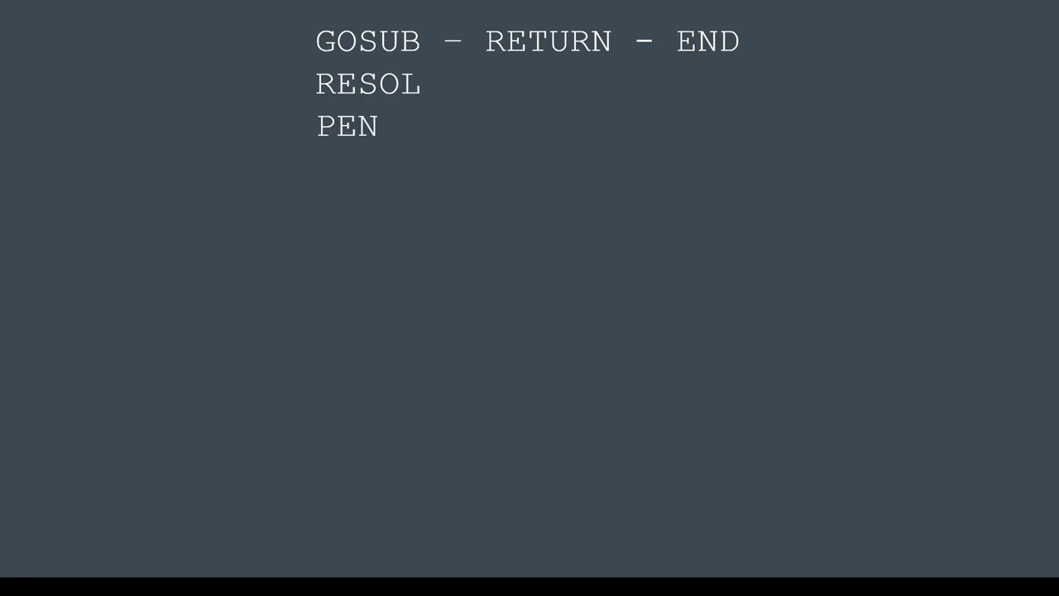
Step: Add SECT_ATTRS{2}, FILL, BUILDING_MATERIAL and MATERIAL to the recap slide below PEN
text(SECT)
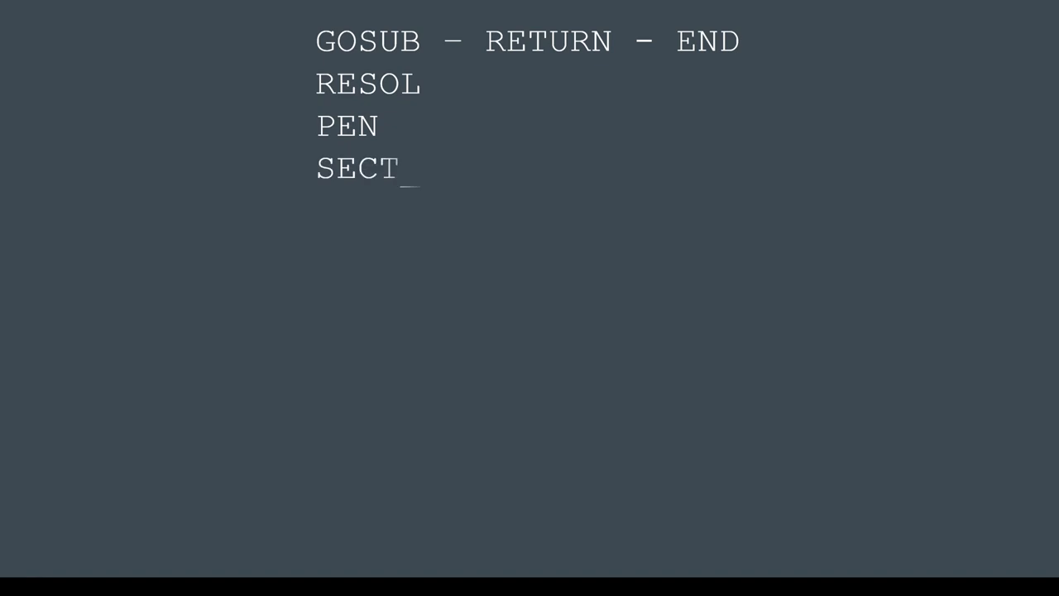
text(_ATTRS{2})
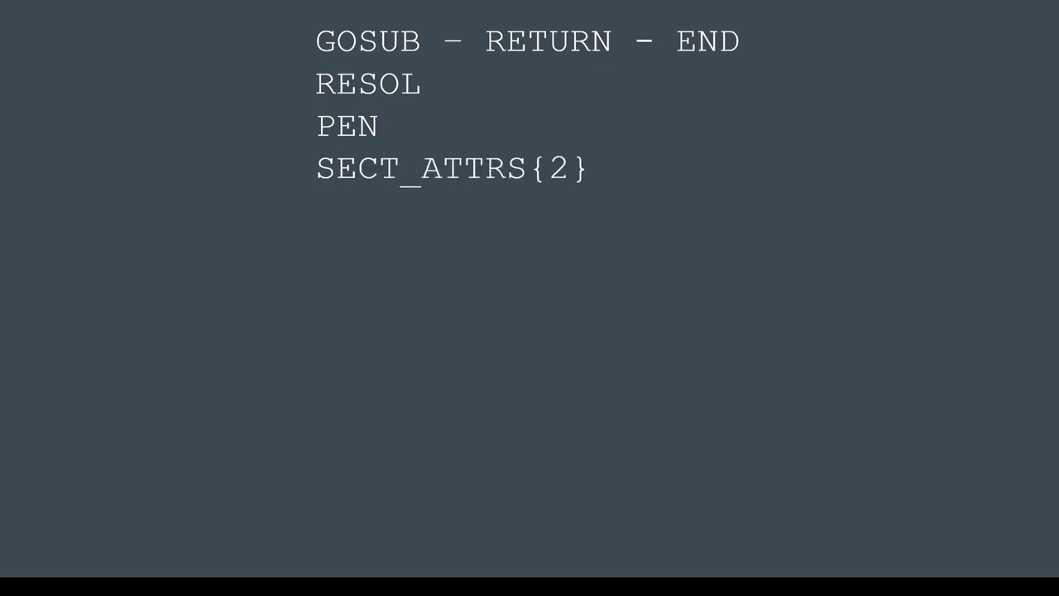
text(FILL)
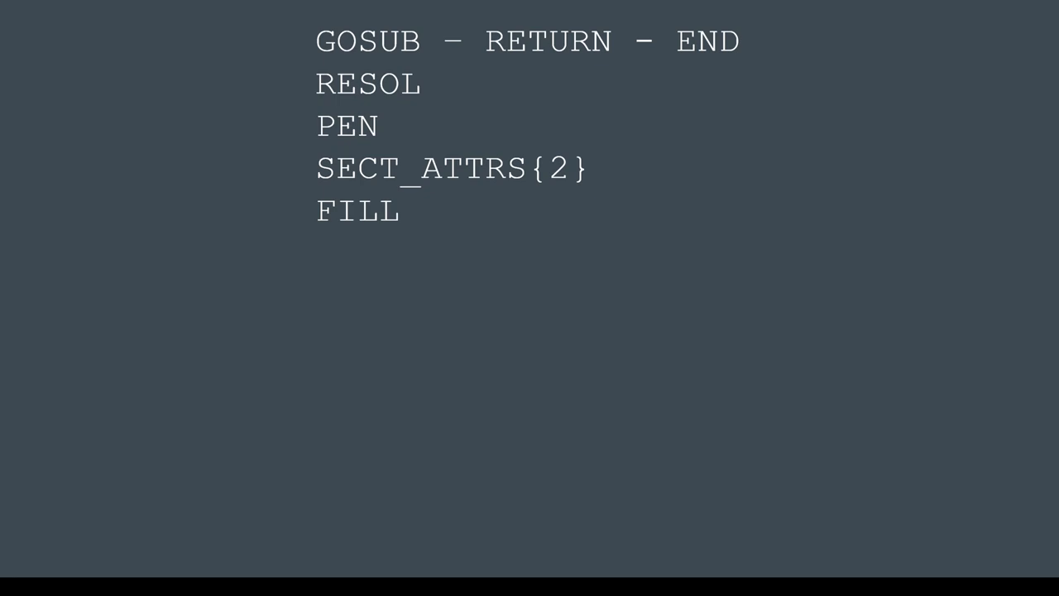
text(BUILDING_MATERIAL)
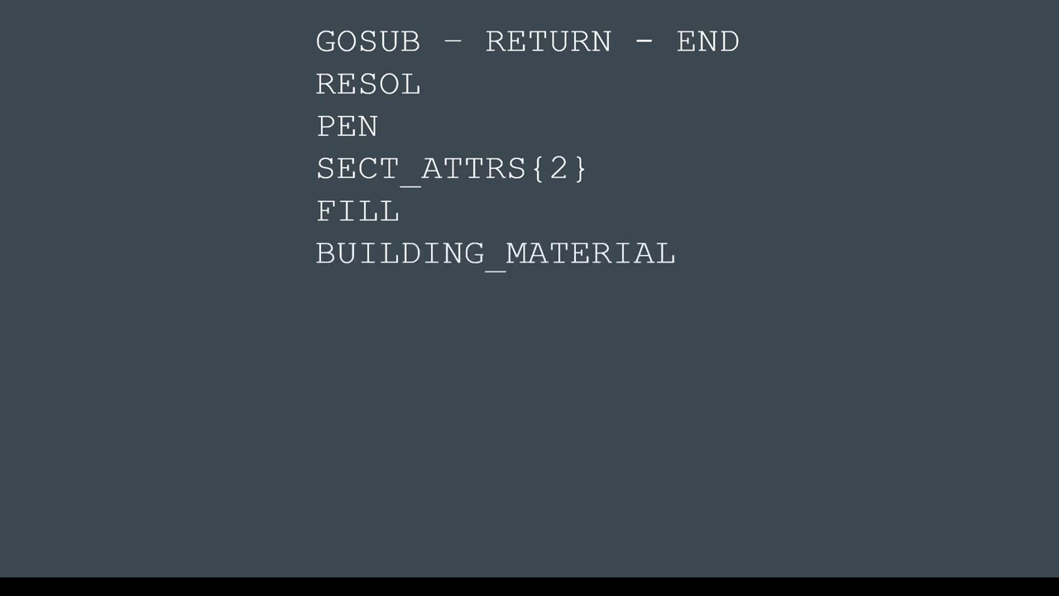
text(MATERIAL)
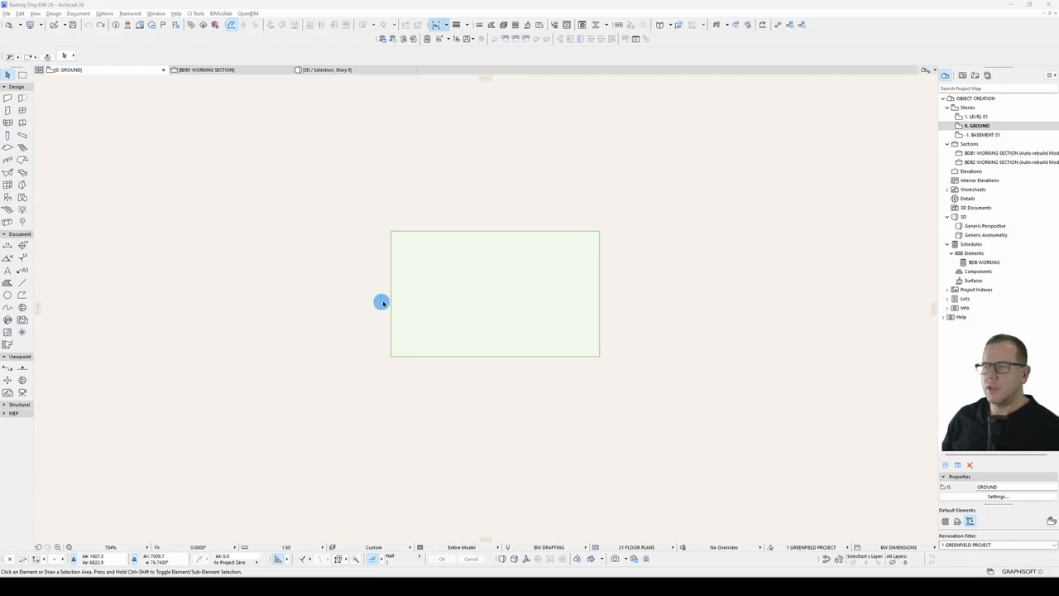
Step: Change the desk's pen colour and override surfaces to a blue top with white legs
click(599, 355)
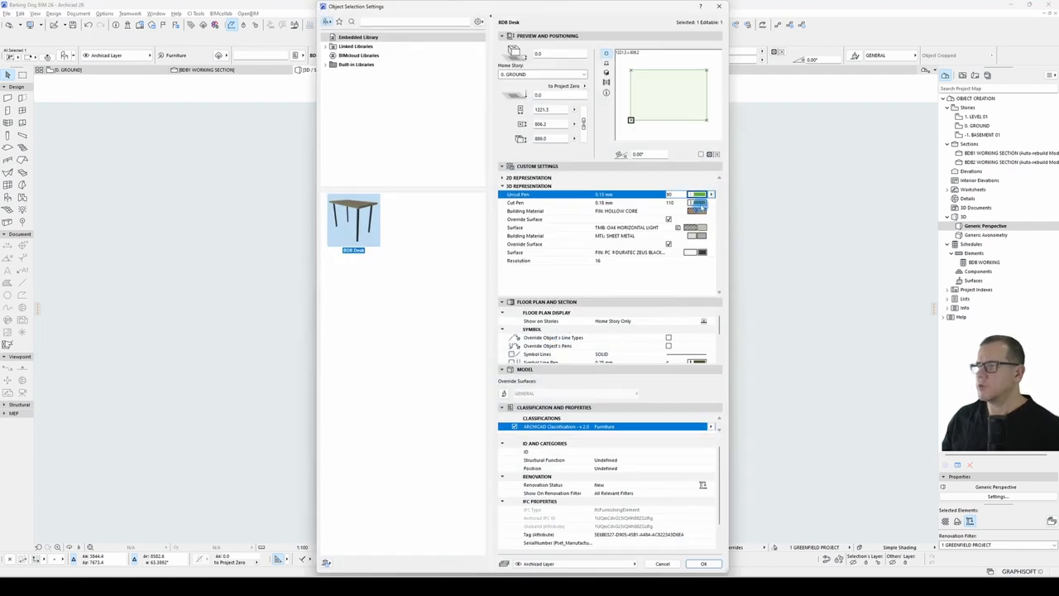
click(698, 195)
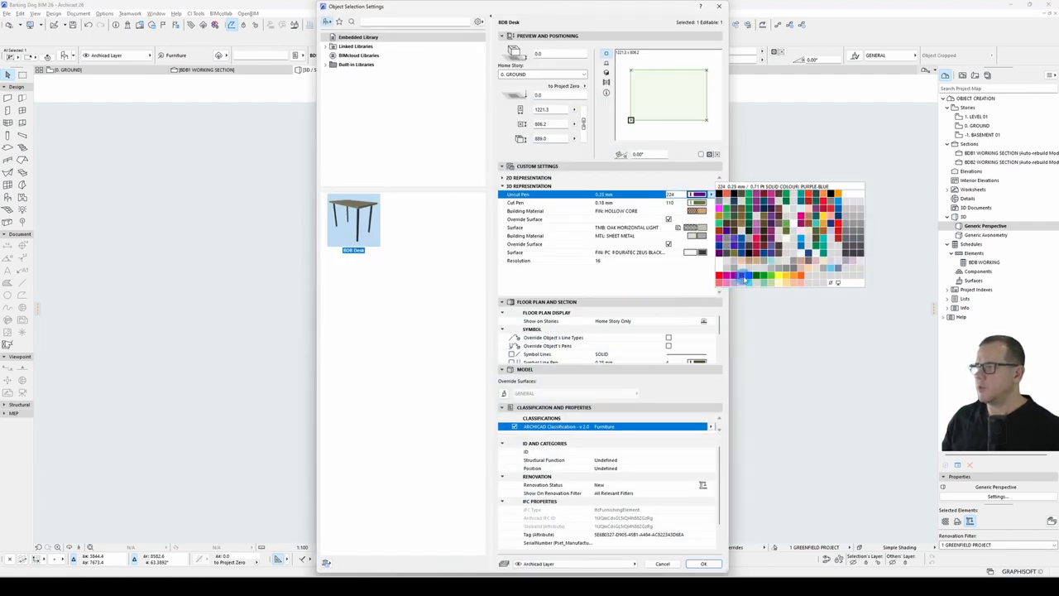
click(701, 562)
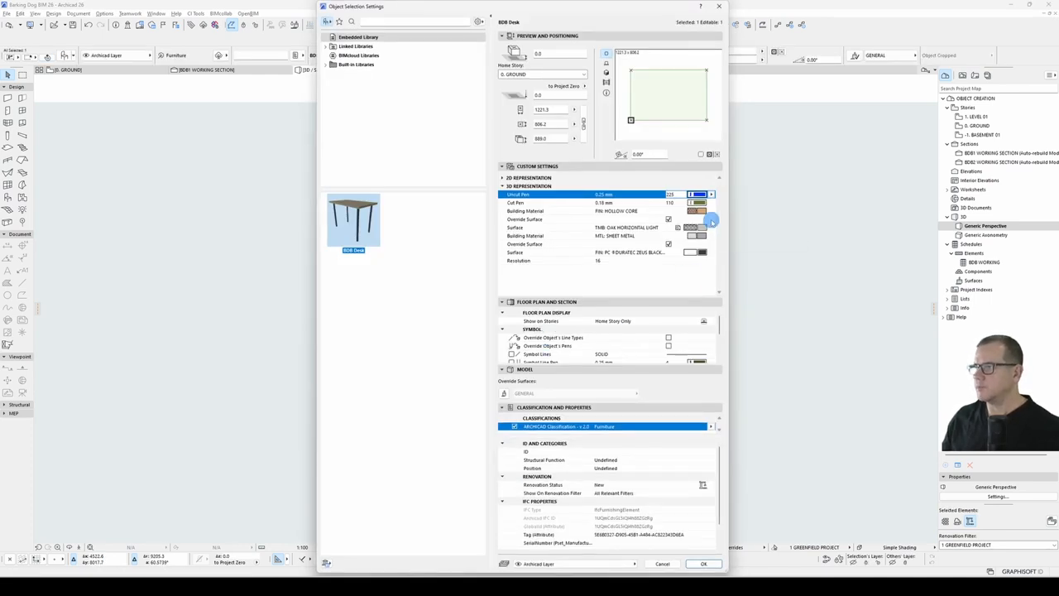
click(708, 228)
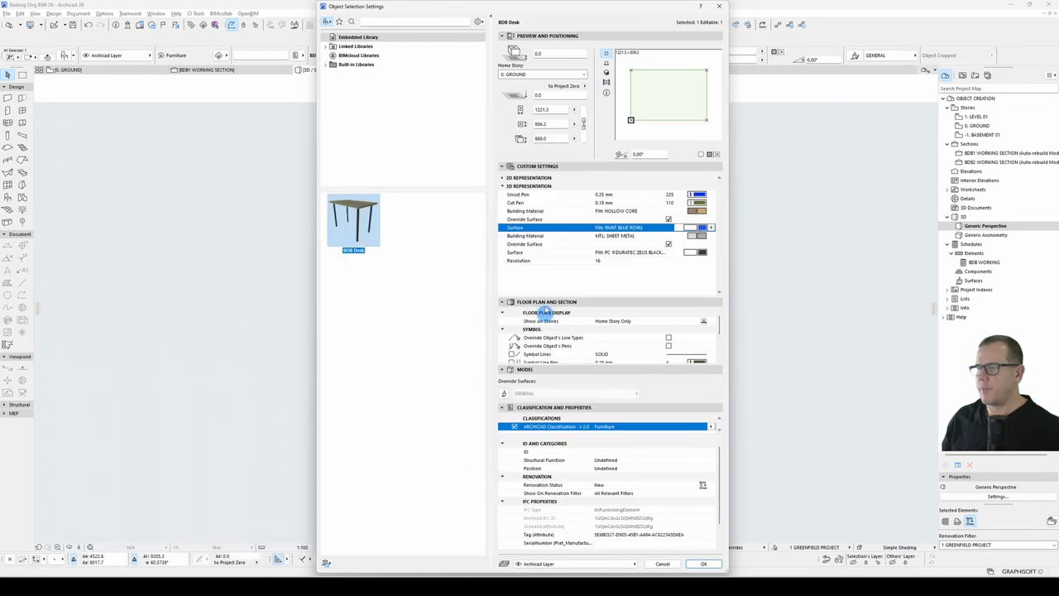
click(711, 227)
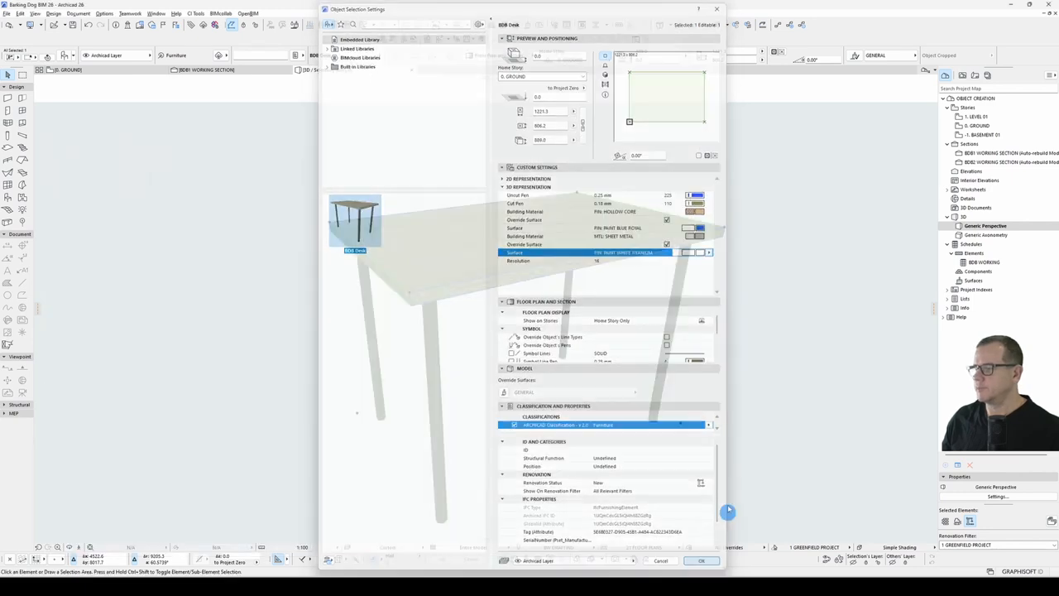
click(700, 559)
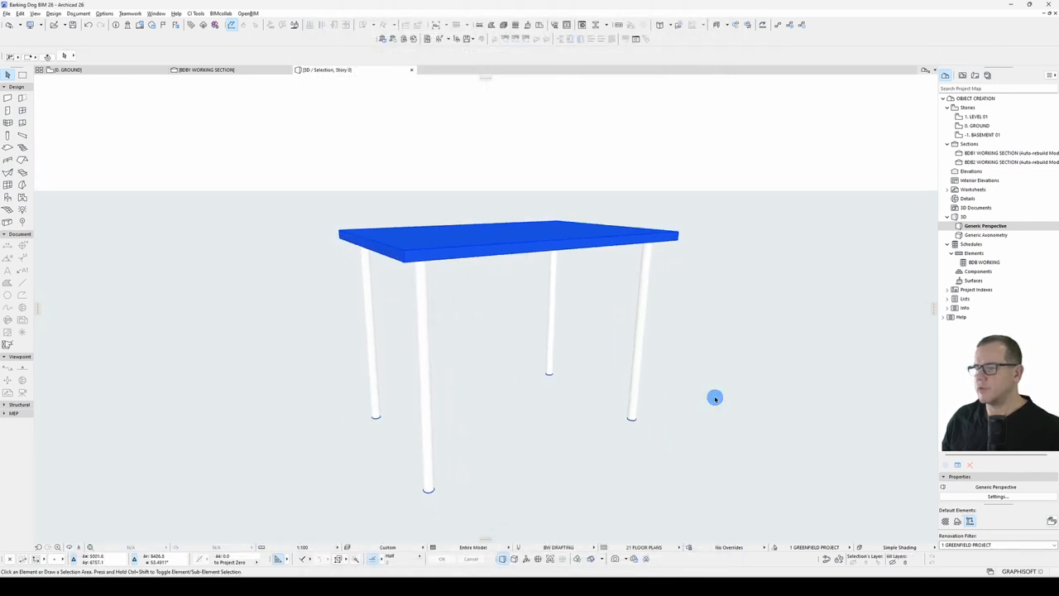